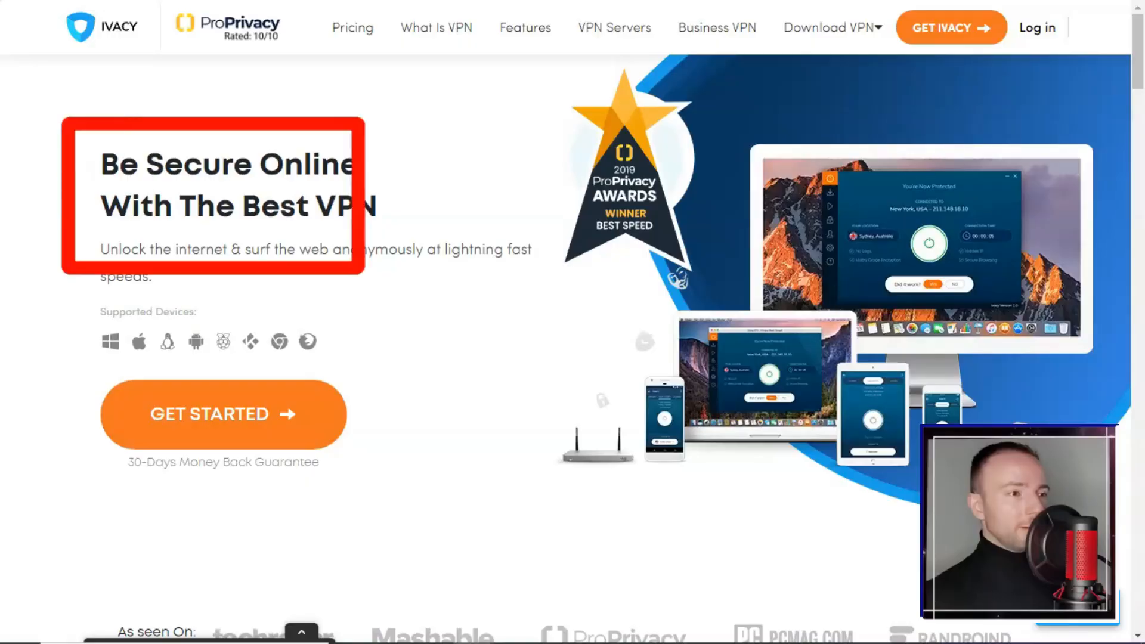
- Scroll the Ivacy homepage down past its pricing plans
scroll(down, 3)
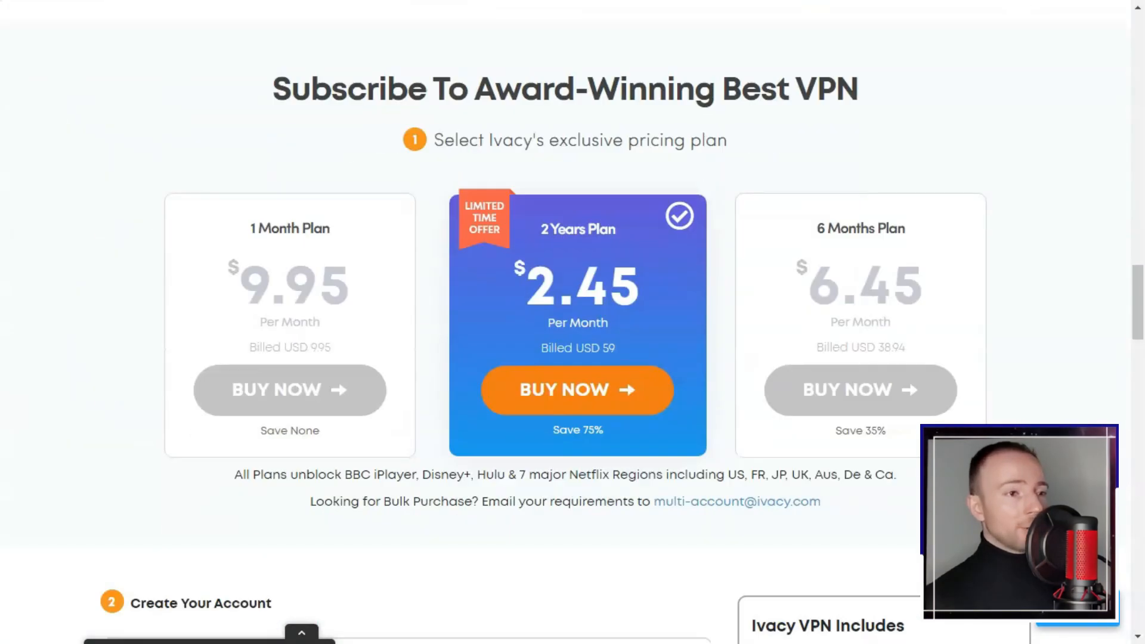
scroll(down, 3)
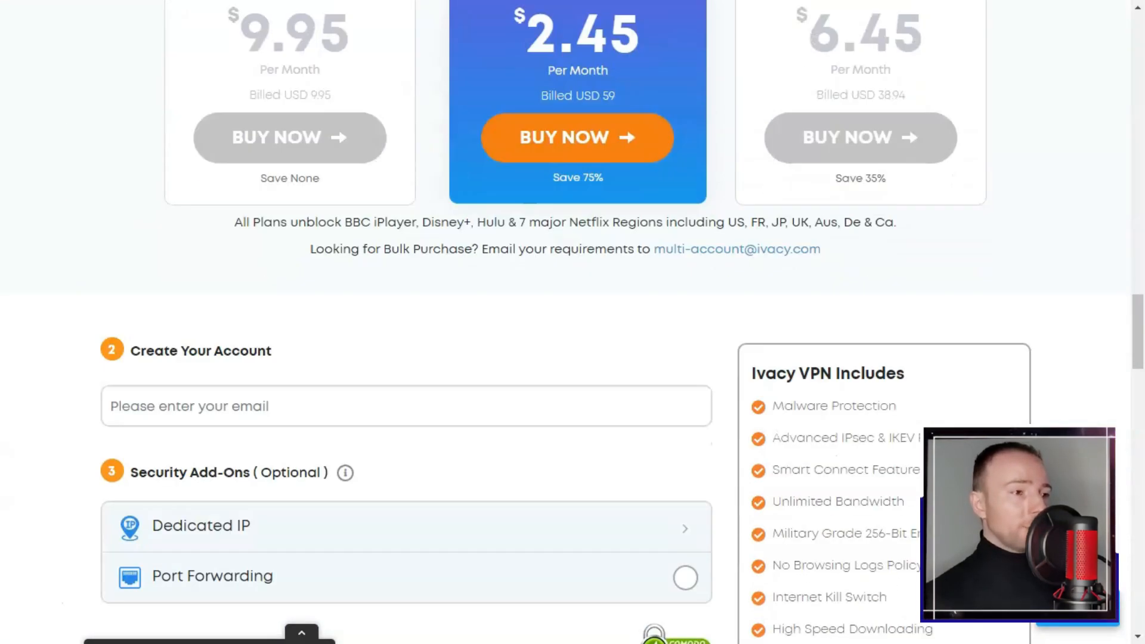
scroll(down, 3)
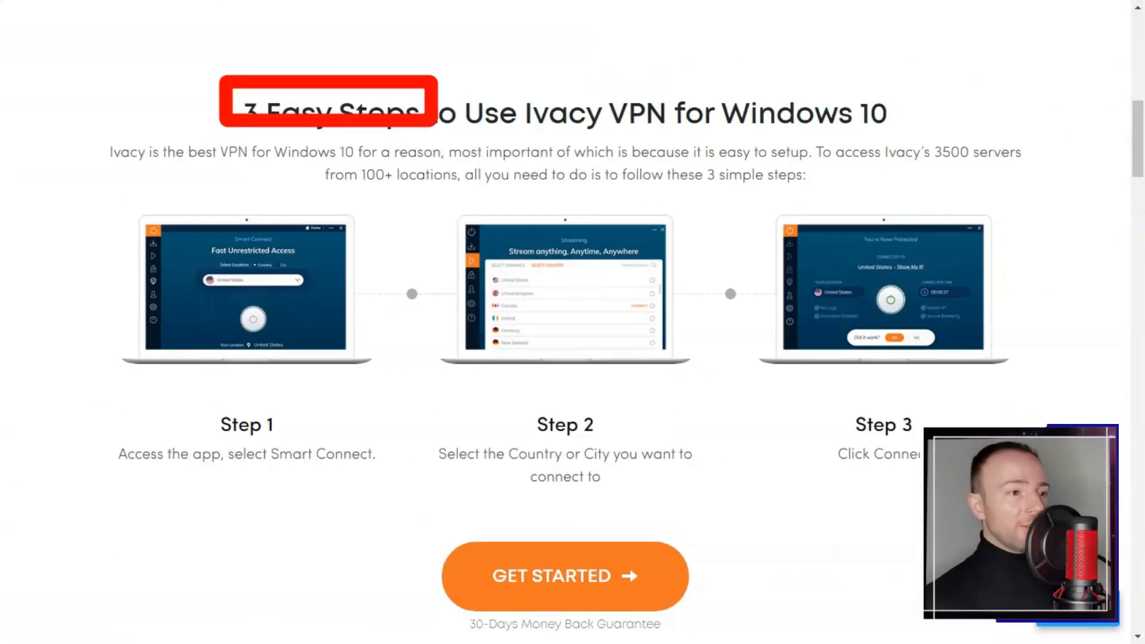
- Read down the Windows 10 VPN page through setup steps and features to its reviews
scroll(down, 3)
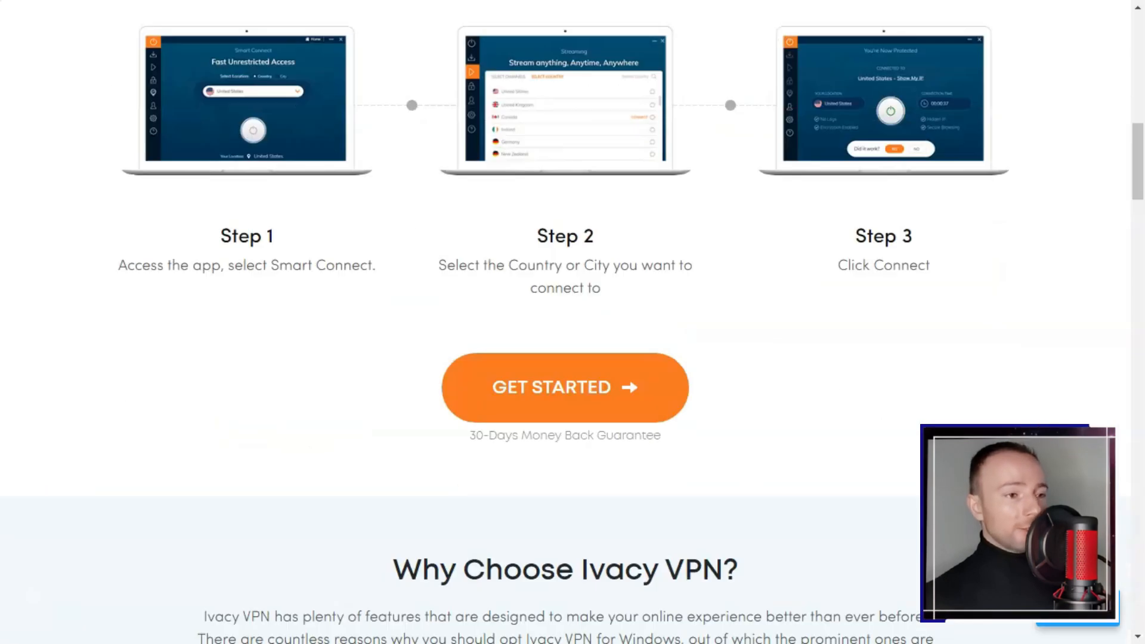
scroll(down, 3)
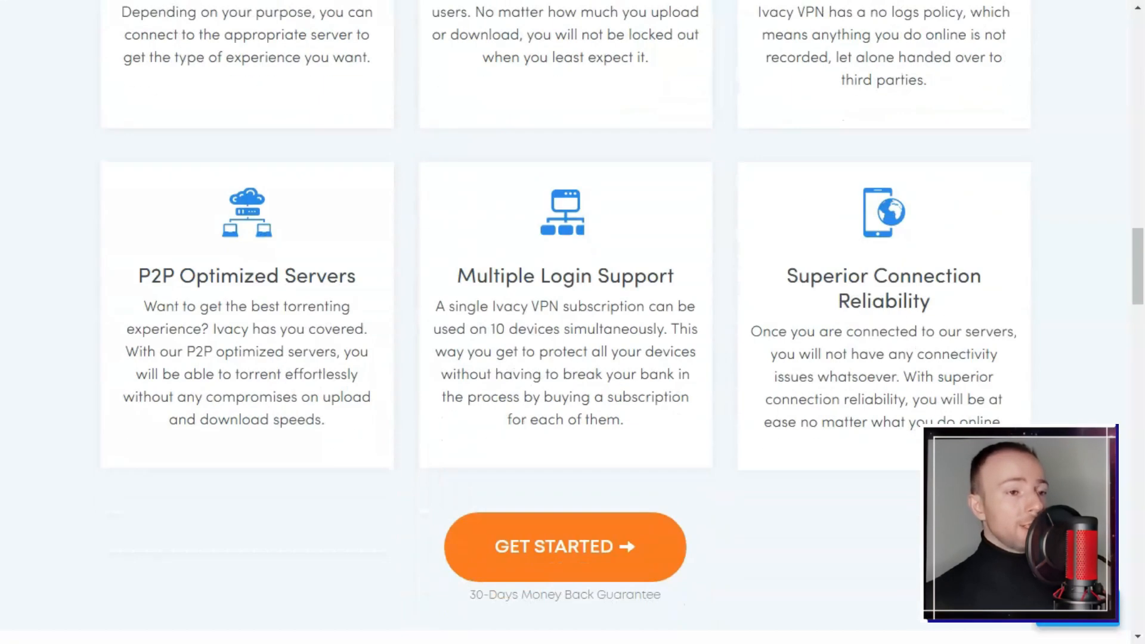
scroll(down, 3)
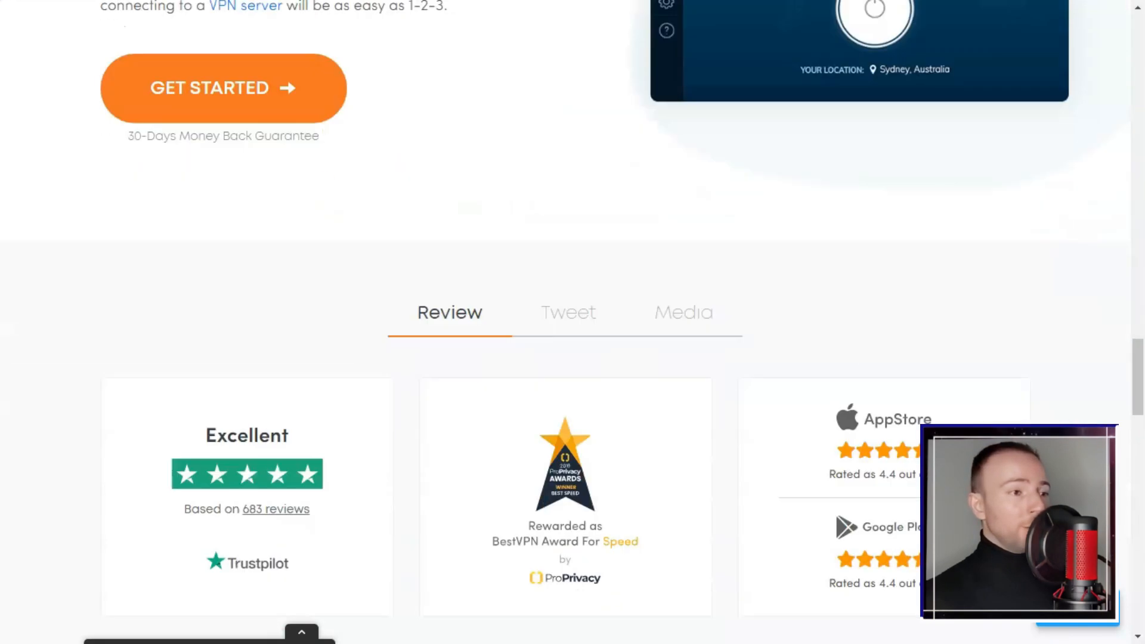
scroll(down, 3)
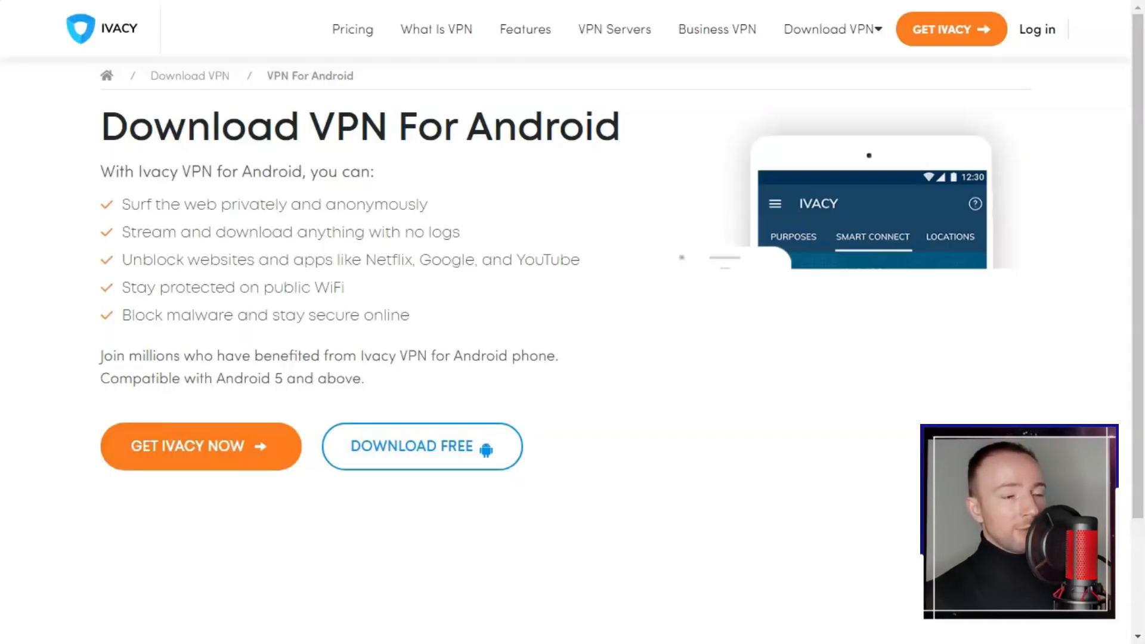
- Read the Ivacy Android download page down to its footer links
scroll(down, 3)
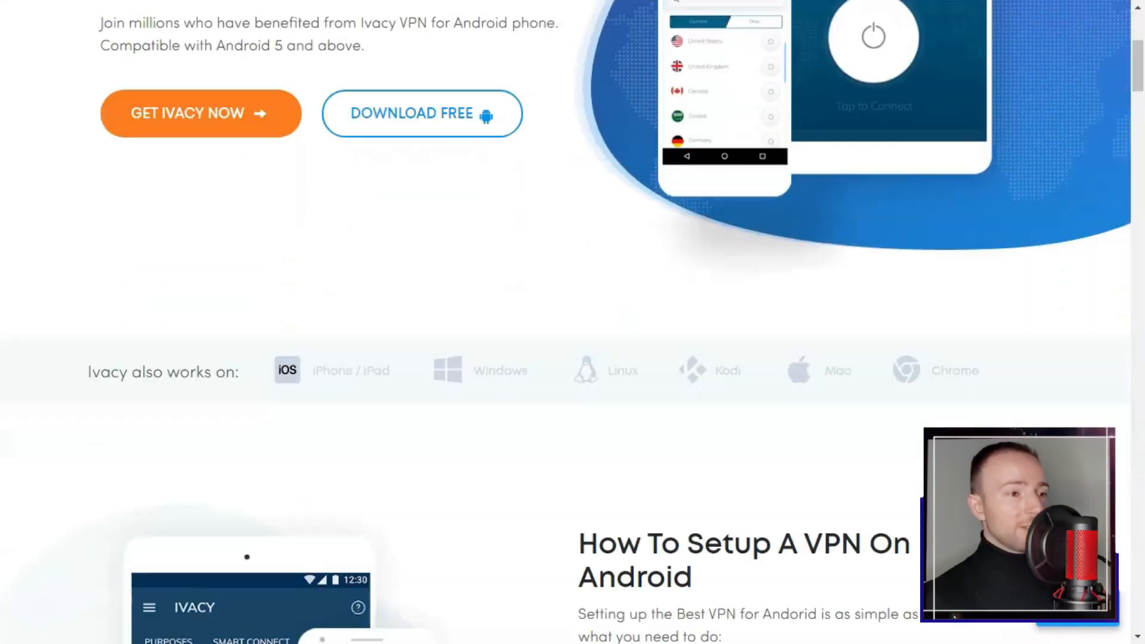
scroll(down, 3)
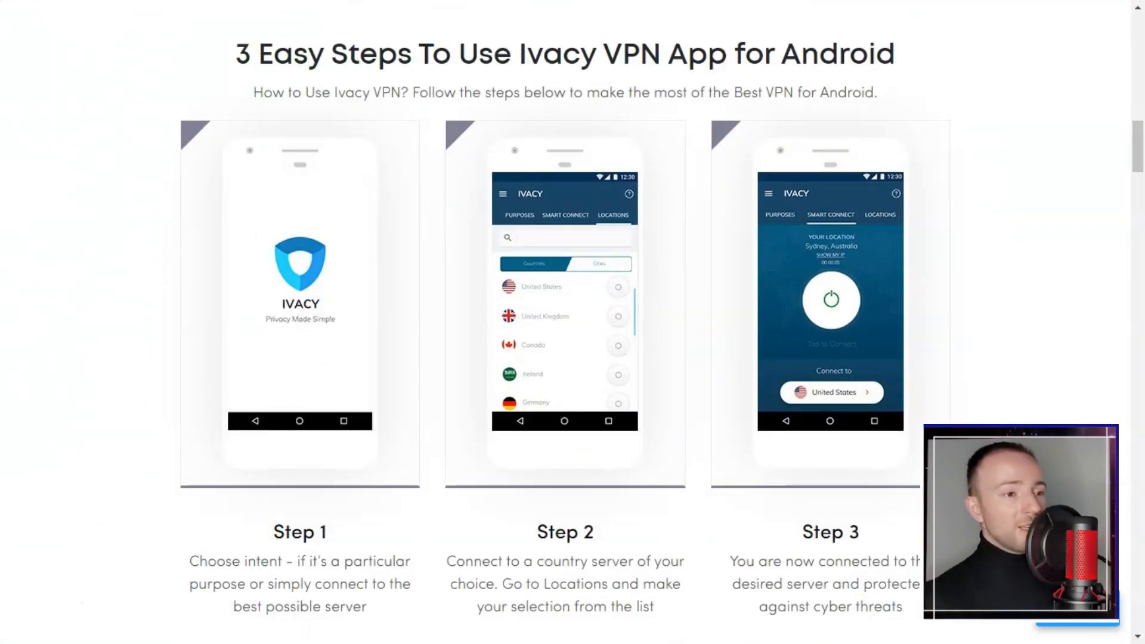
scroll(down, 3)
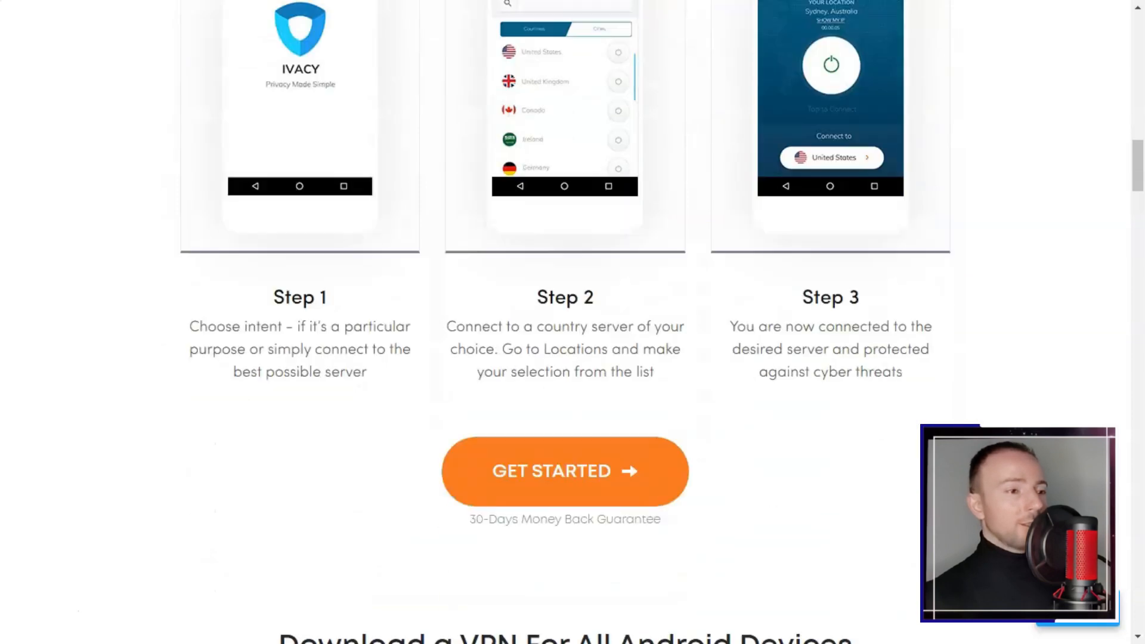
scroll(down, 3)
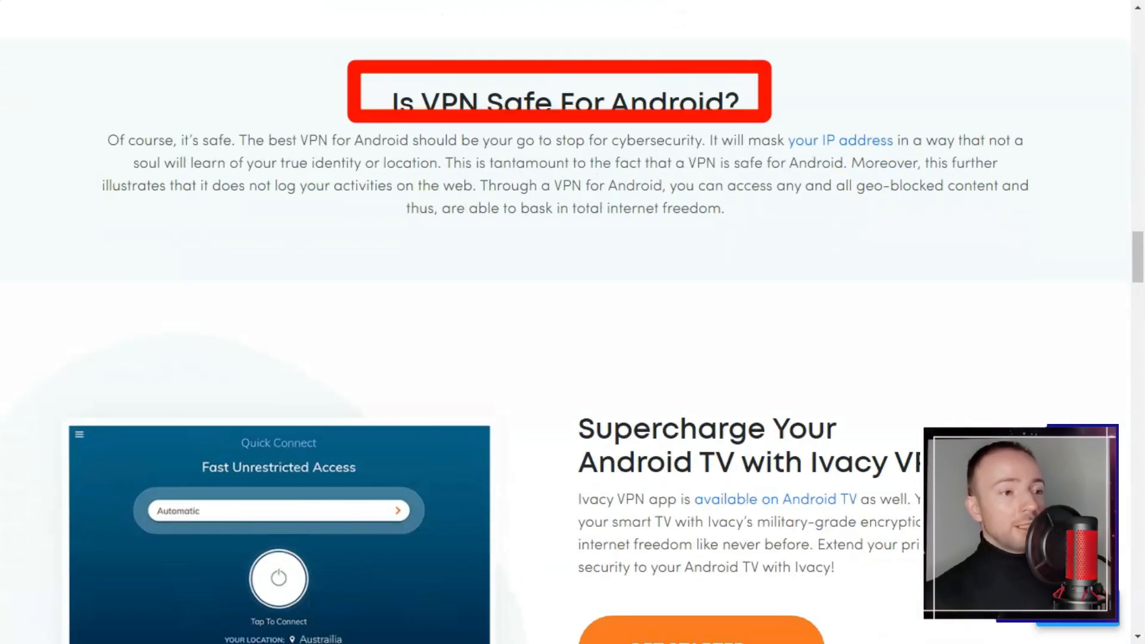
scroll(down, 3)
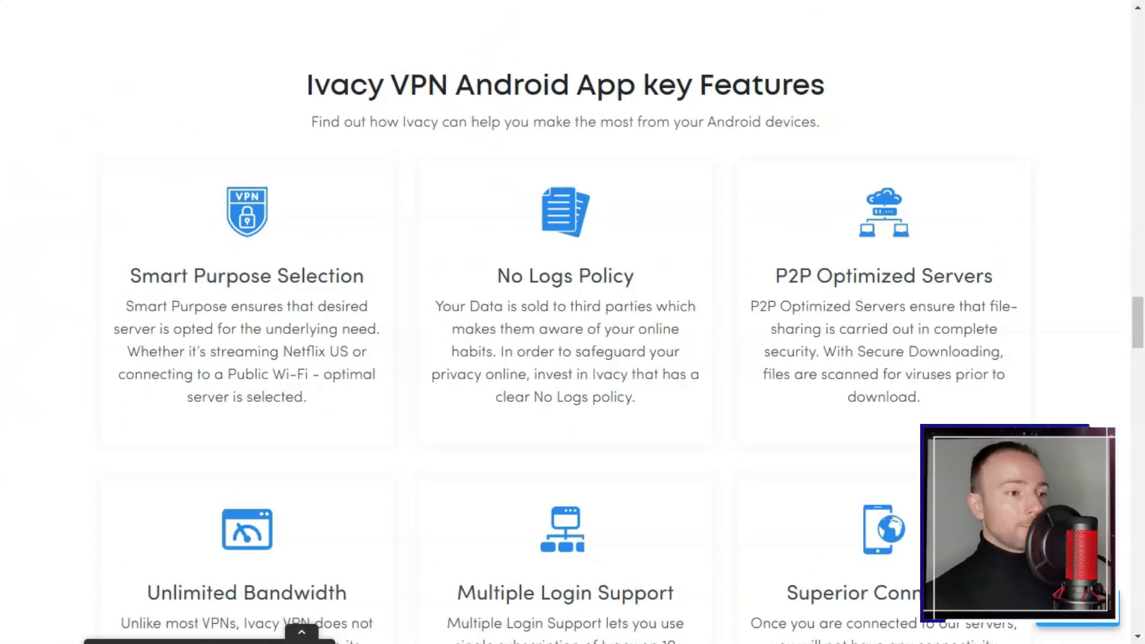
scroll(down, 3)
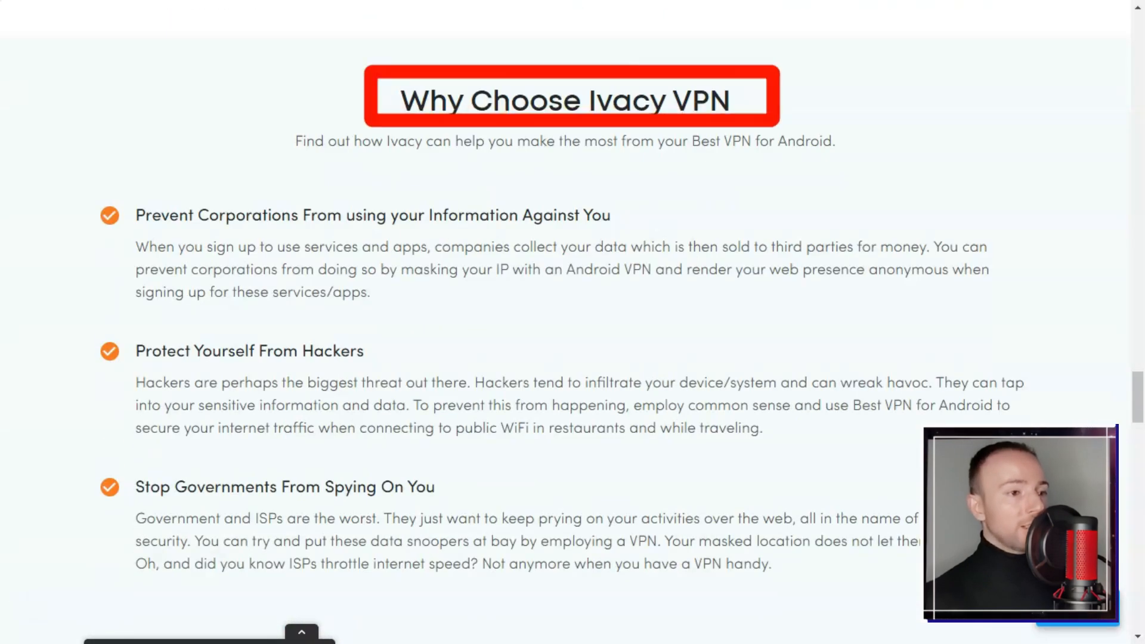
scroll(down, 3)
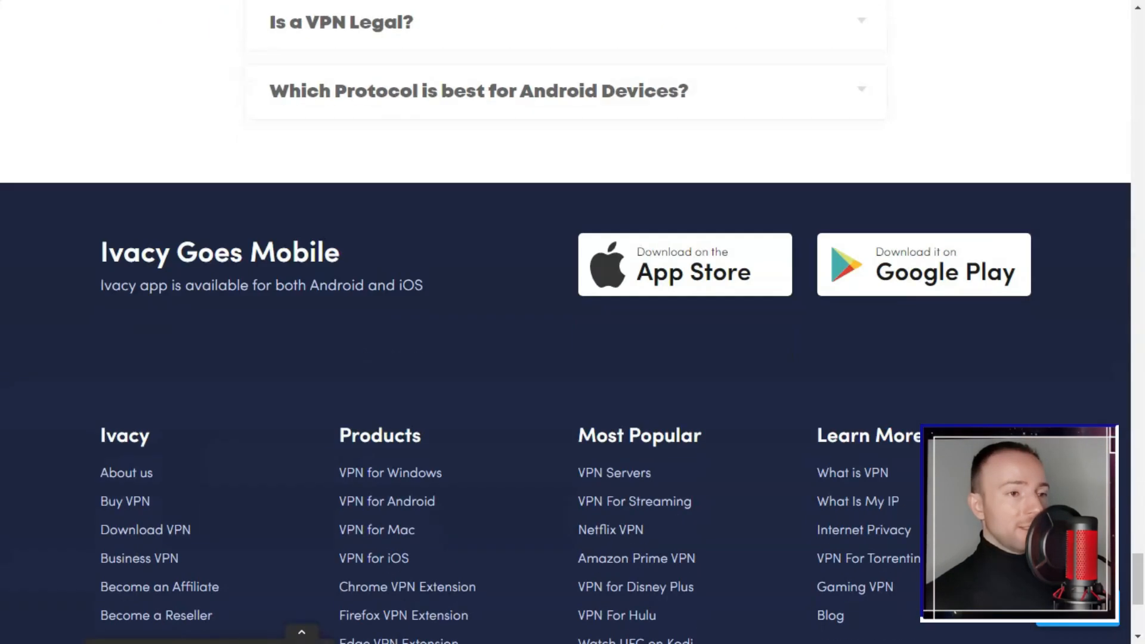
- Open the Mac VPN page, then read the iOS page down to its feature overview
click(376, 529)
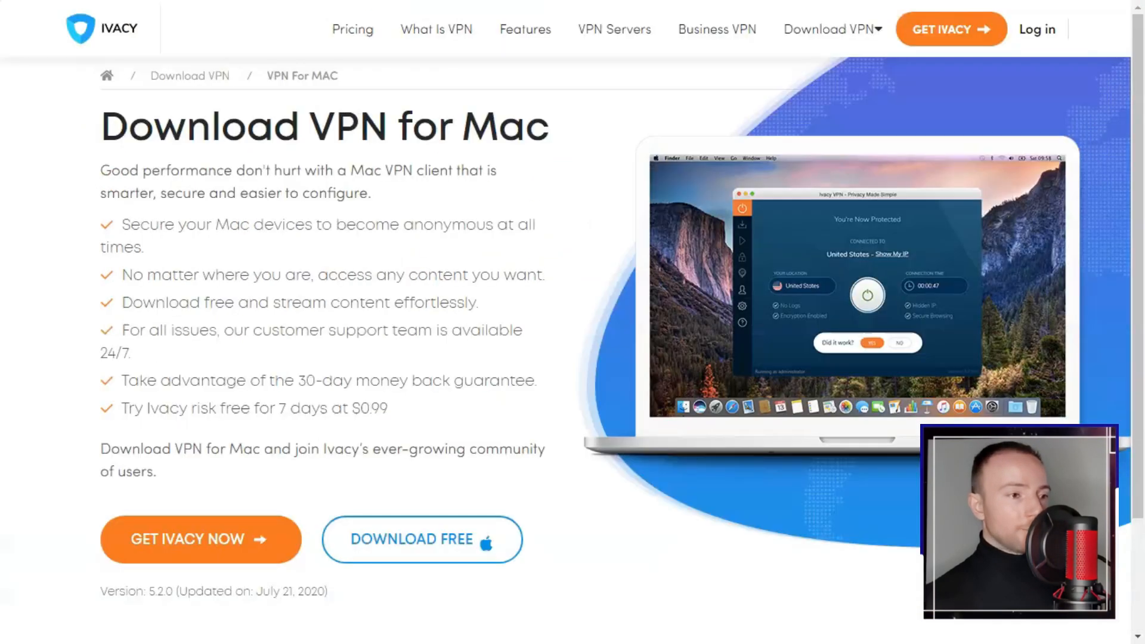
scroll(down, 3)
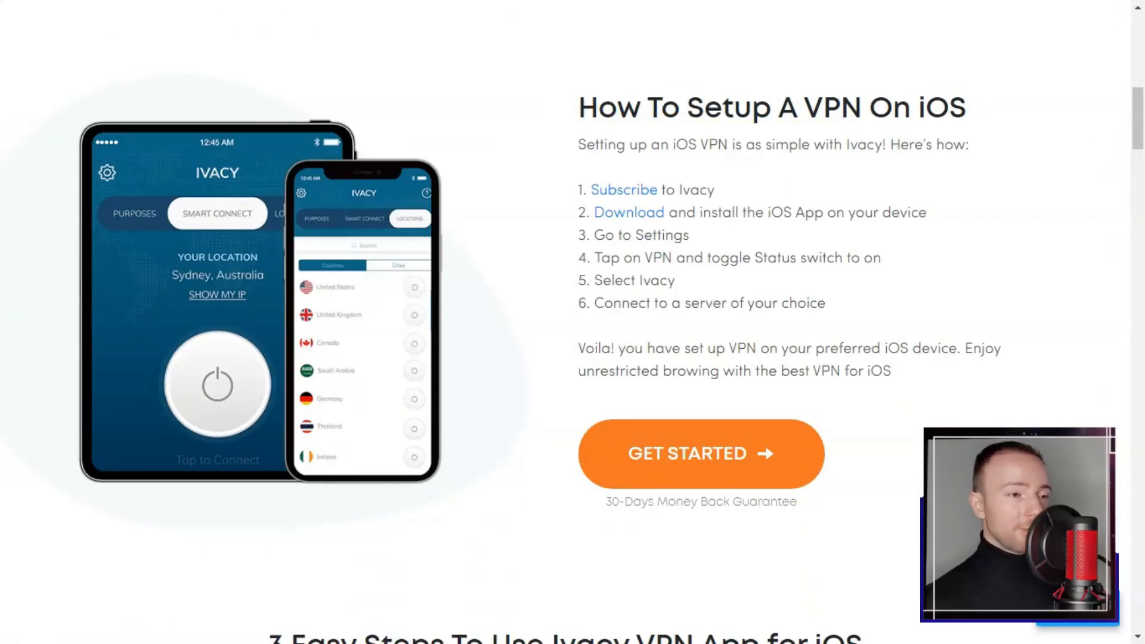
scroll(down, 3)
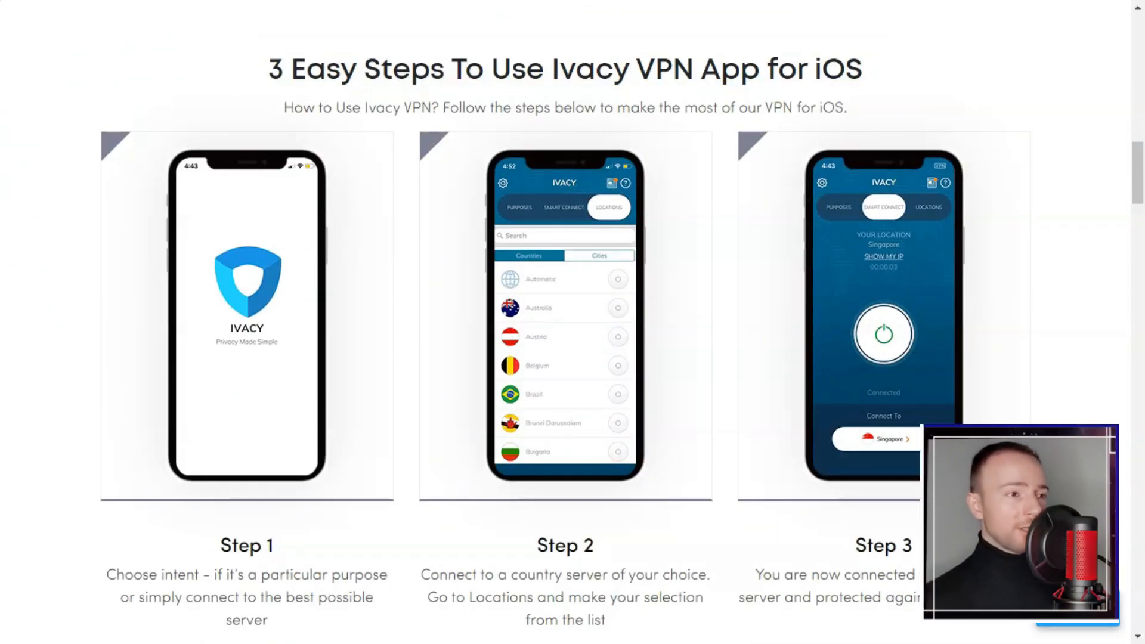
scroll(down, 3)
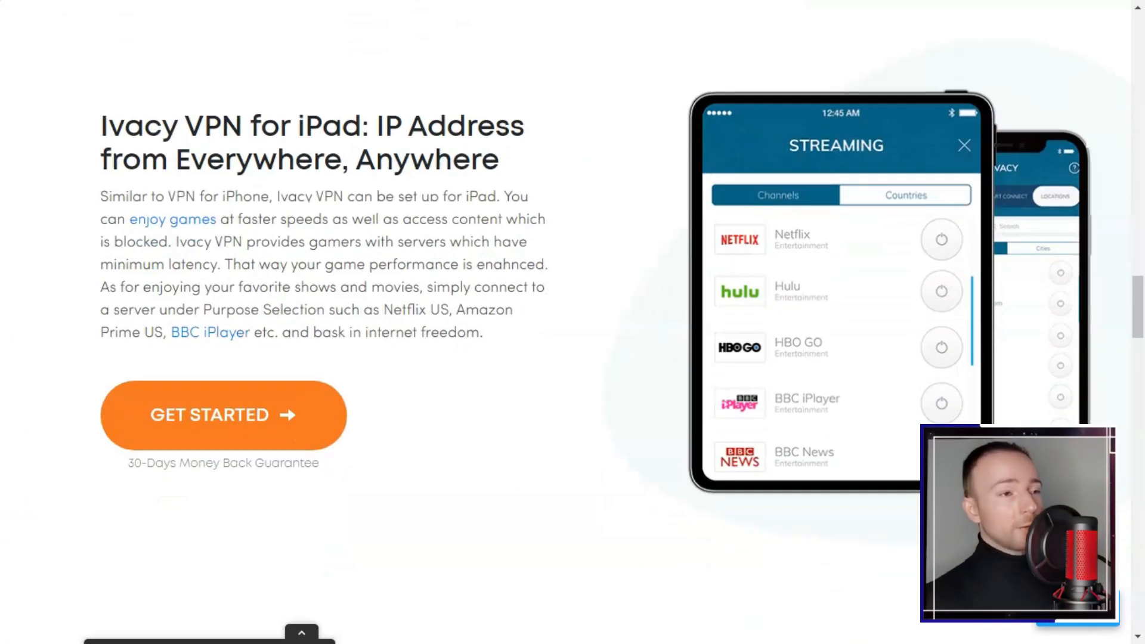
scroll(down, 3)
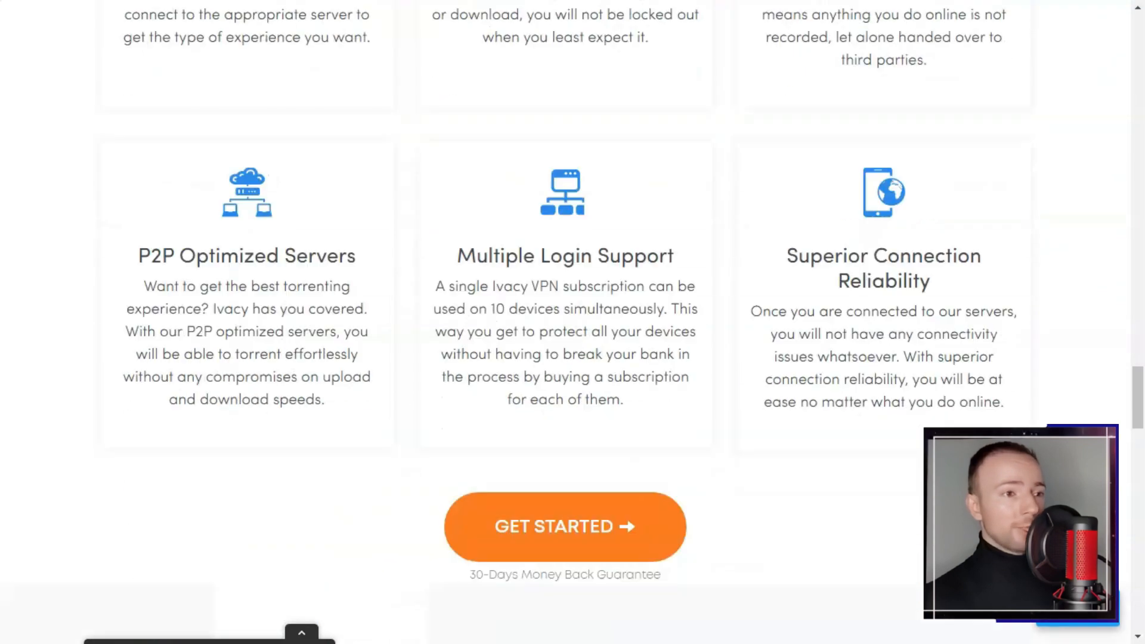
scroll(down, 3)
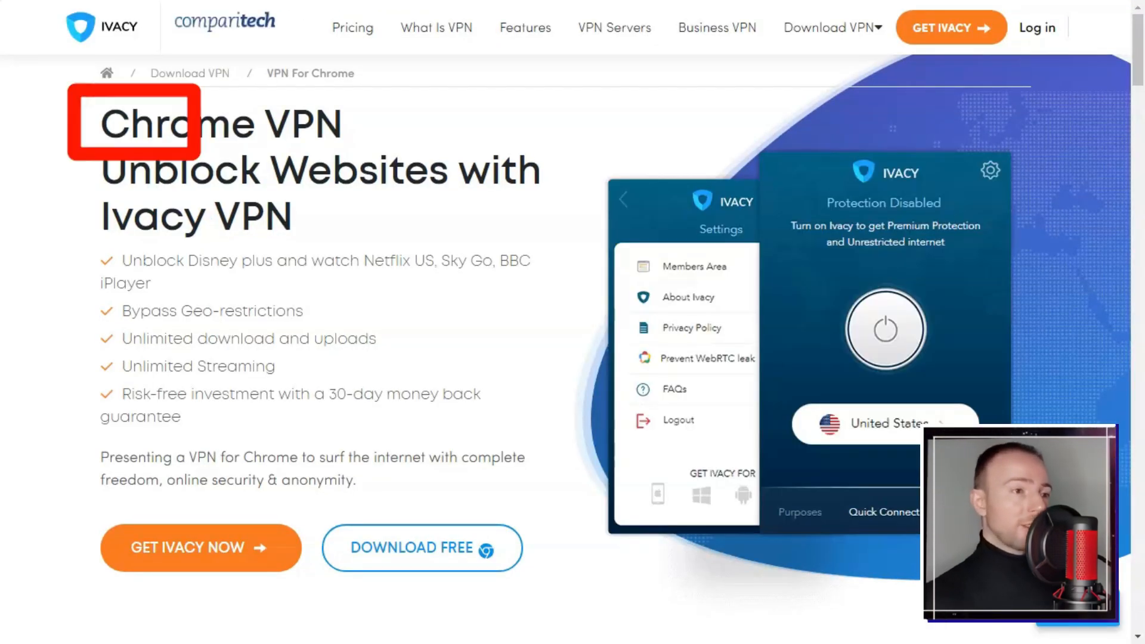
- Read the Firefox extension page down past 'Ultimate Security for Your Browsers'
scroll(down, 3)
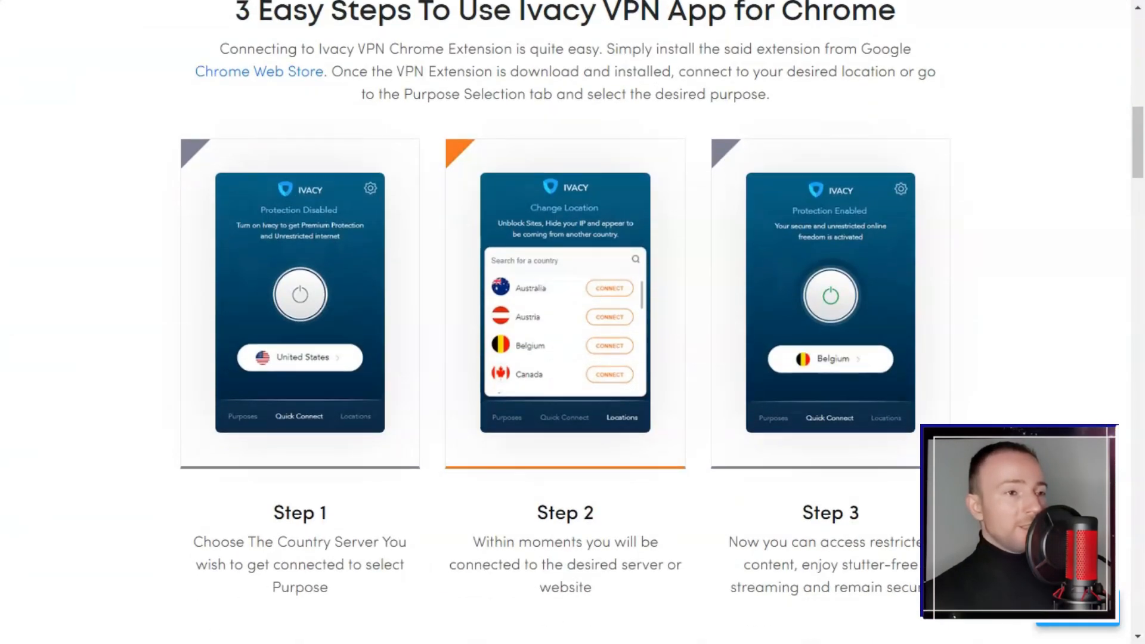
scroll(down, 3)
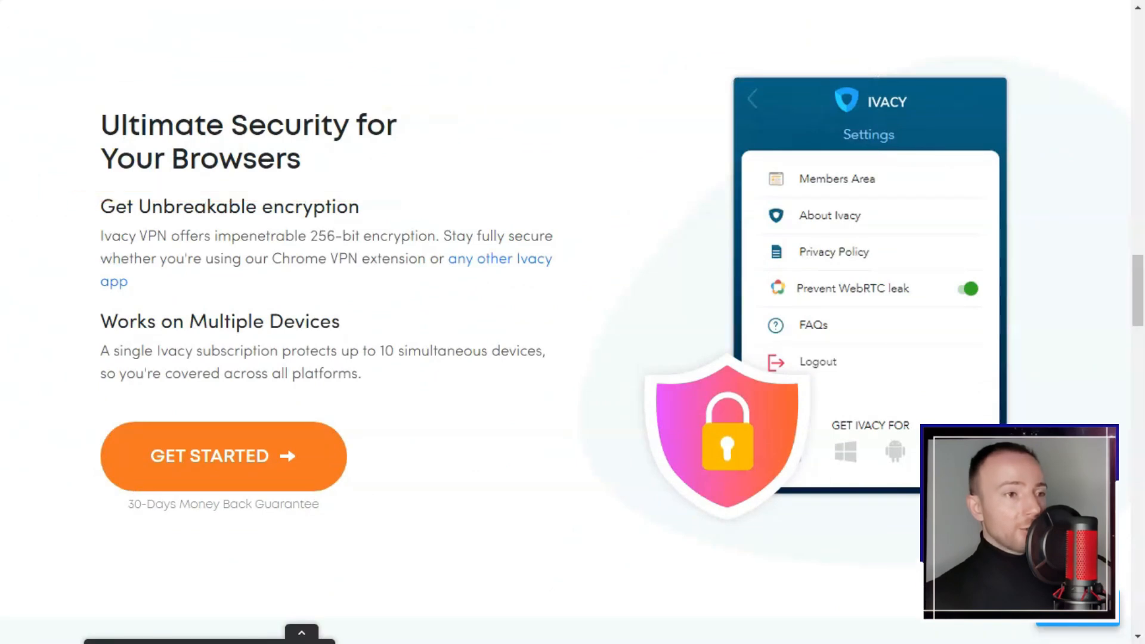
scroll(down, 3)
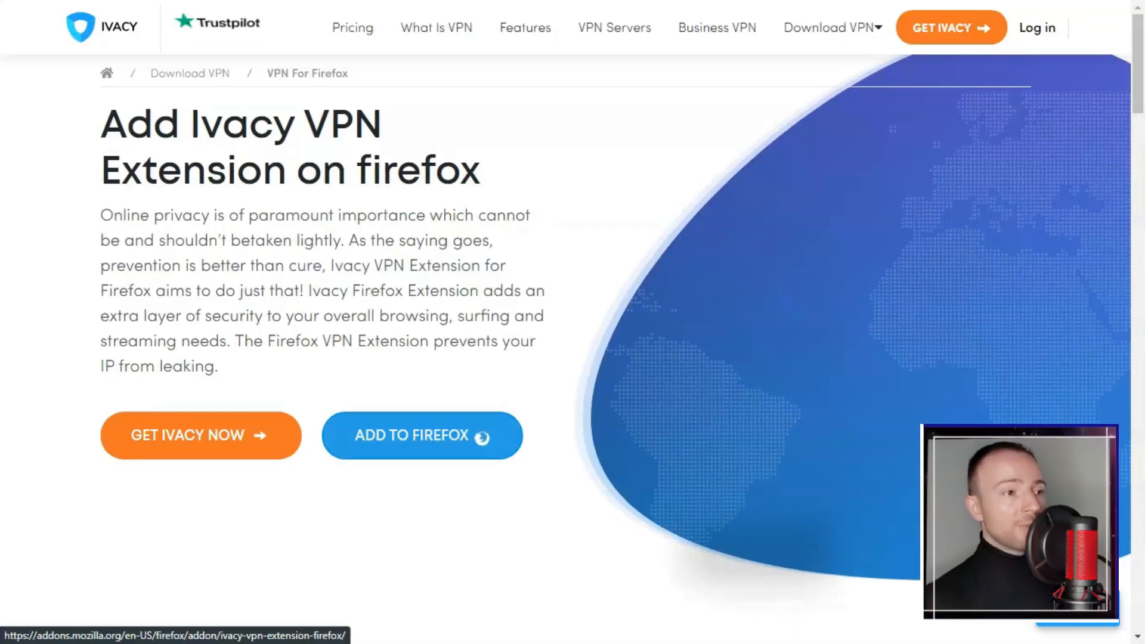
scroll(down, 3)
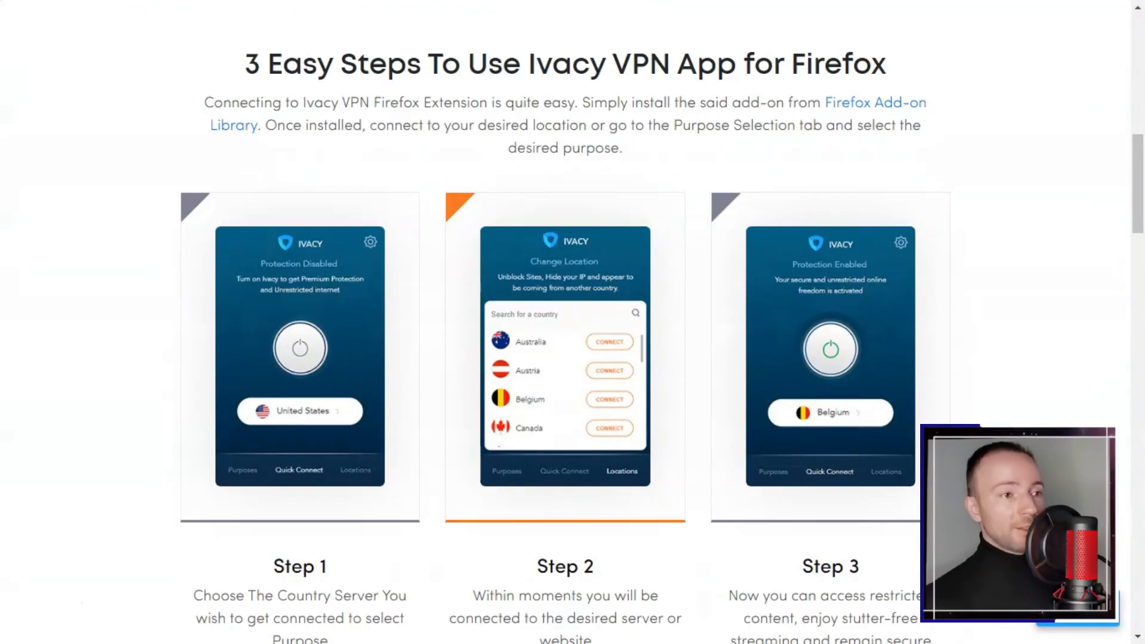
scroll(down, 3)
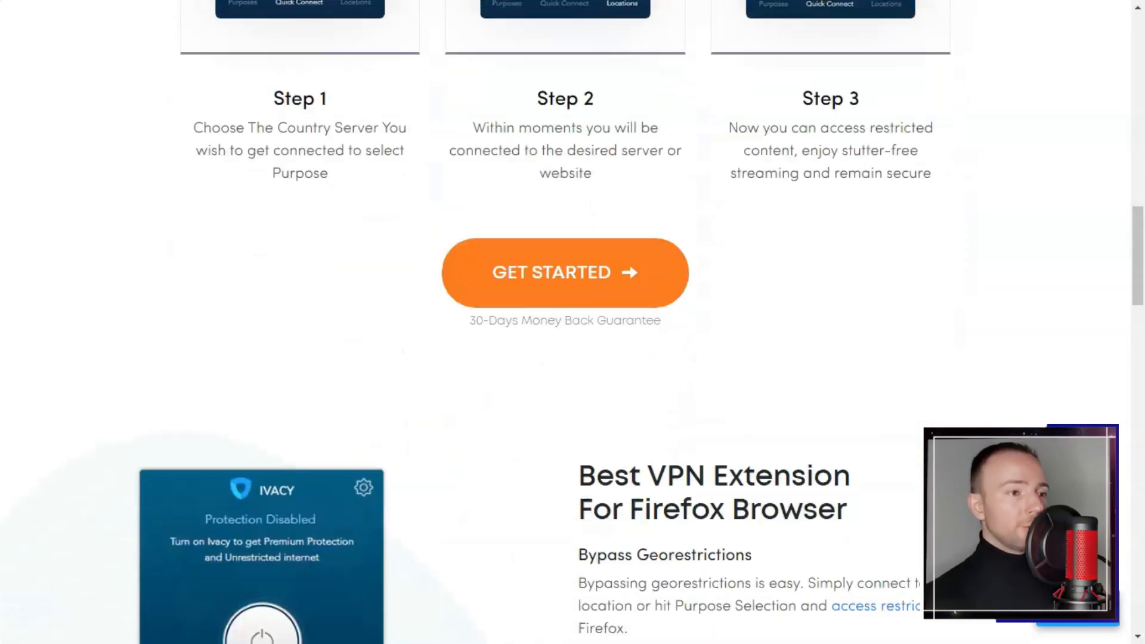
- Read the Edge extension page down to the footer's product and legal links
scroll(down, 3)
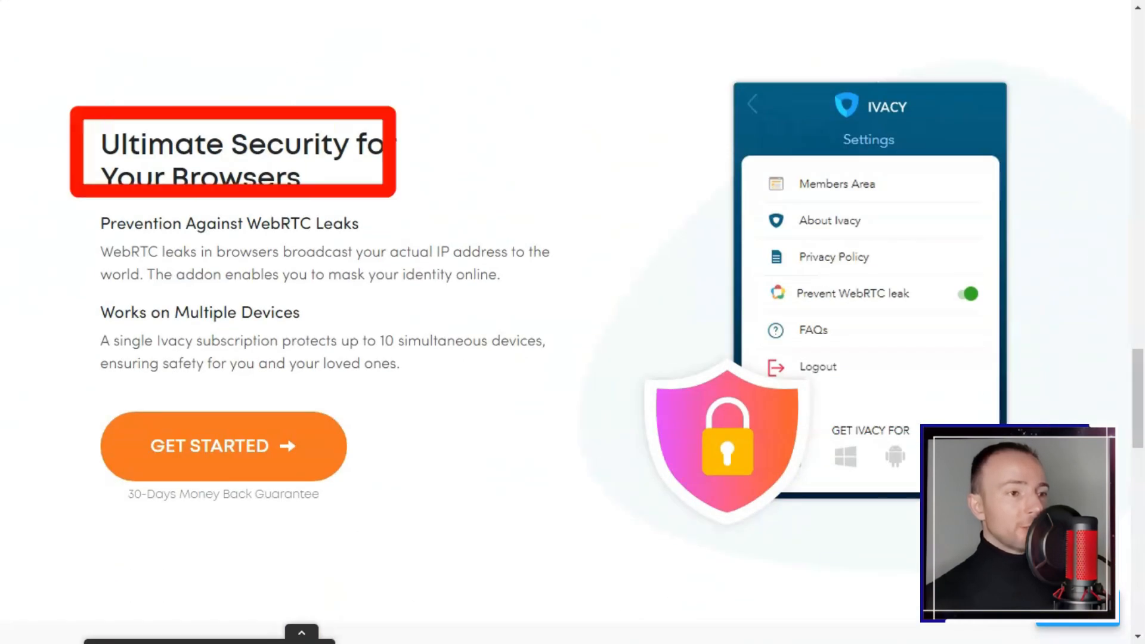
scroll(down, 3)
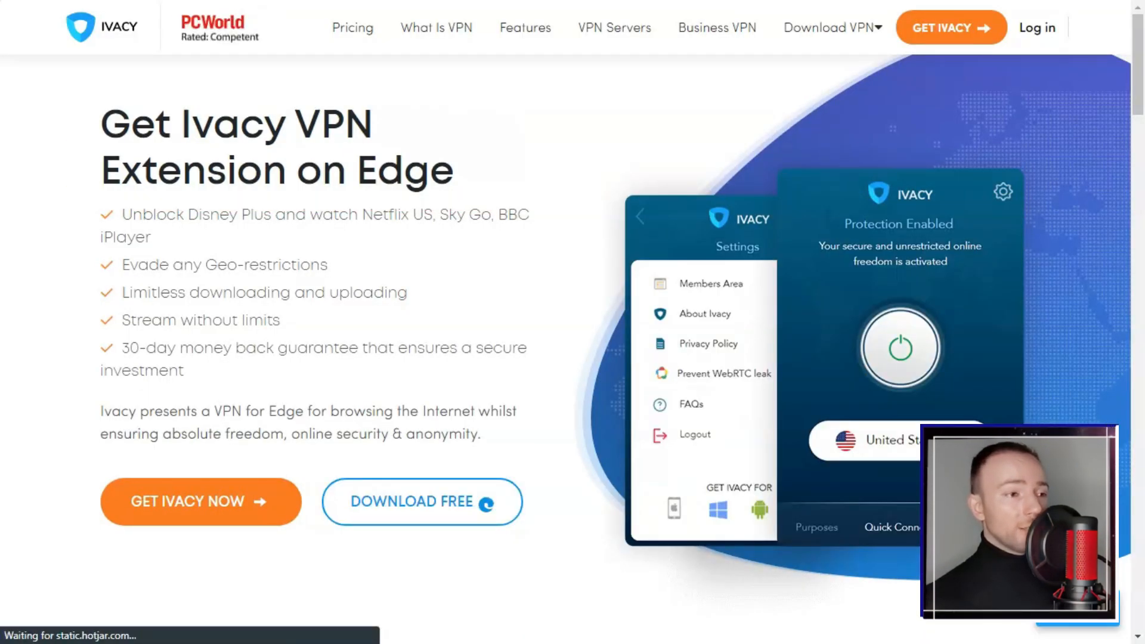
scroll(down, 3)
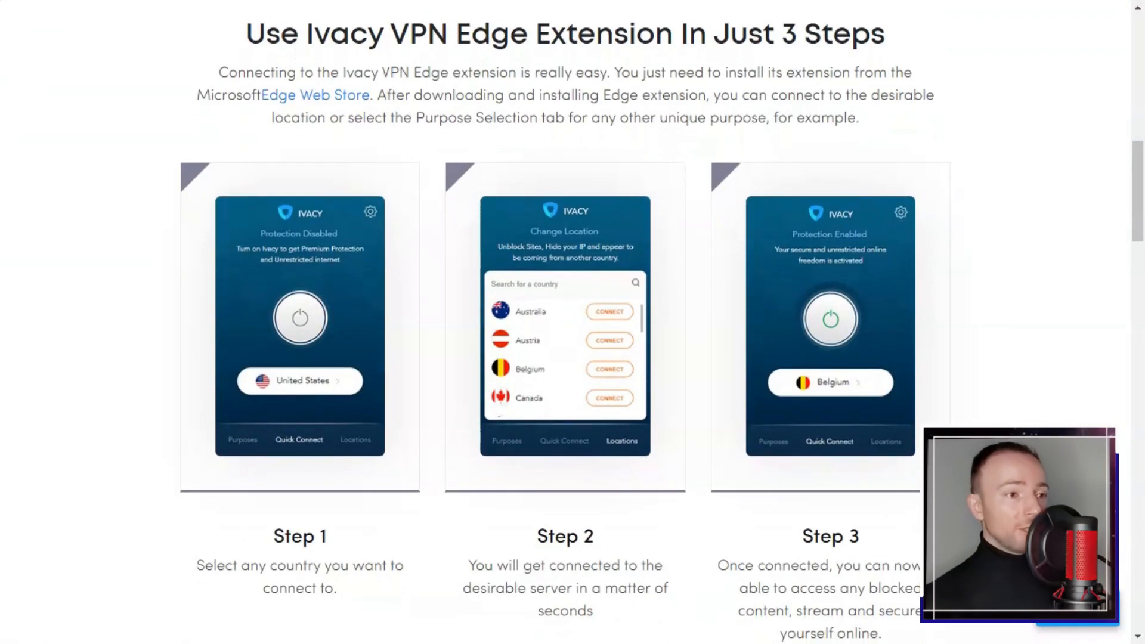
scroll(down, 3)
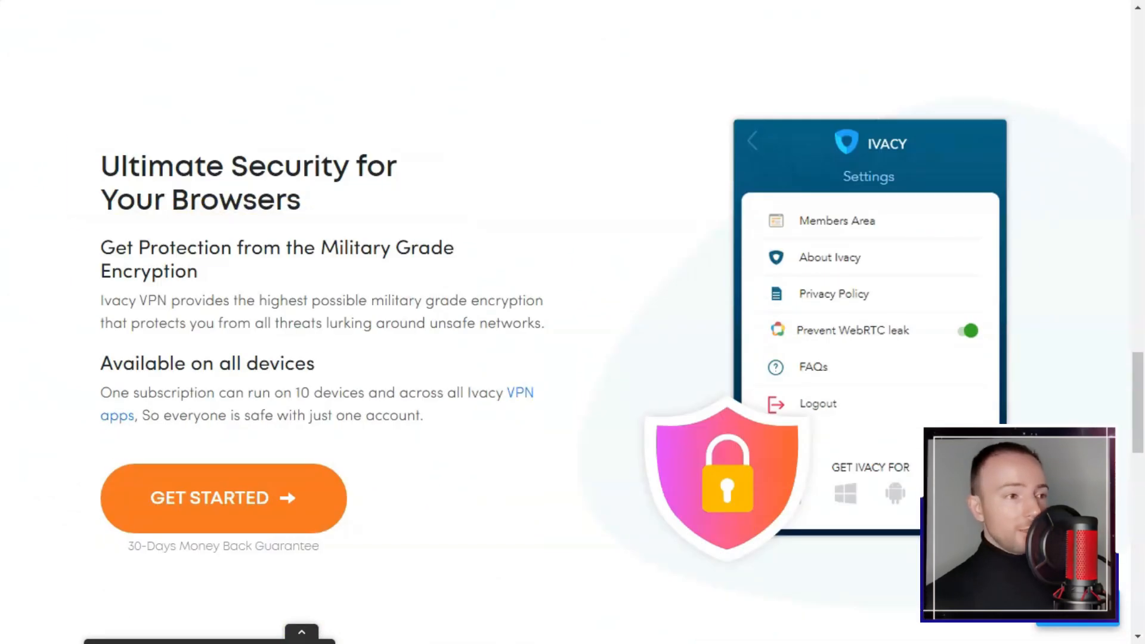
scroll(down, 3)
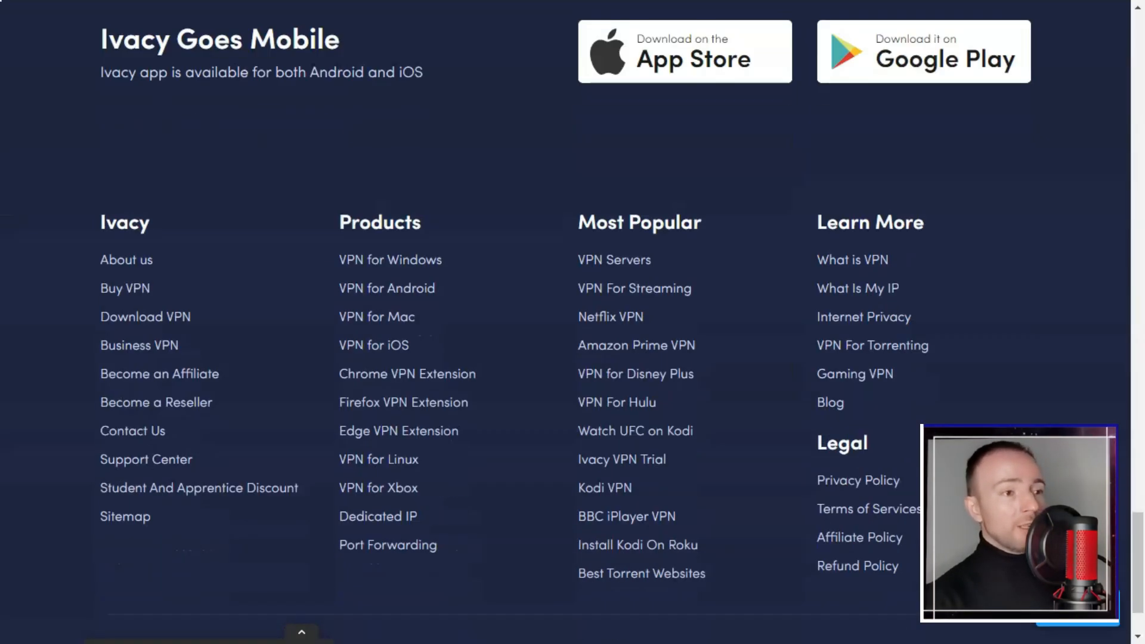
- Open the Linux VPN page from the footer and read down through it
click(378, 458)
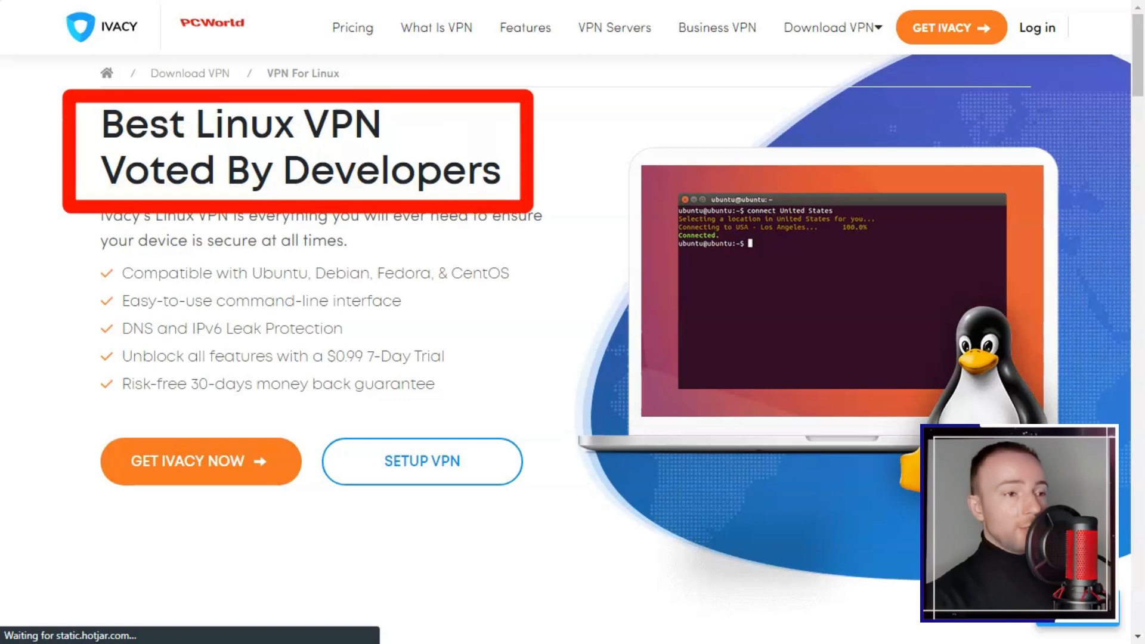
scroll(down, 3)
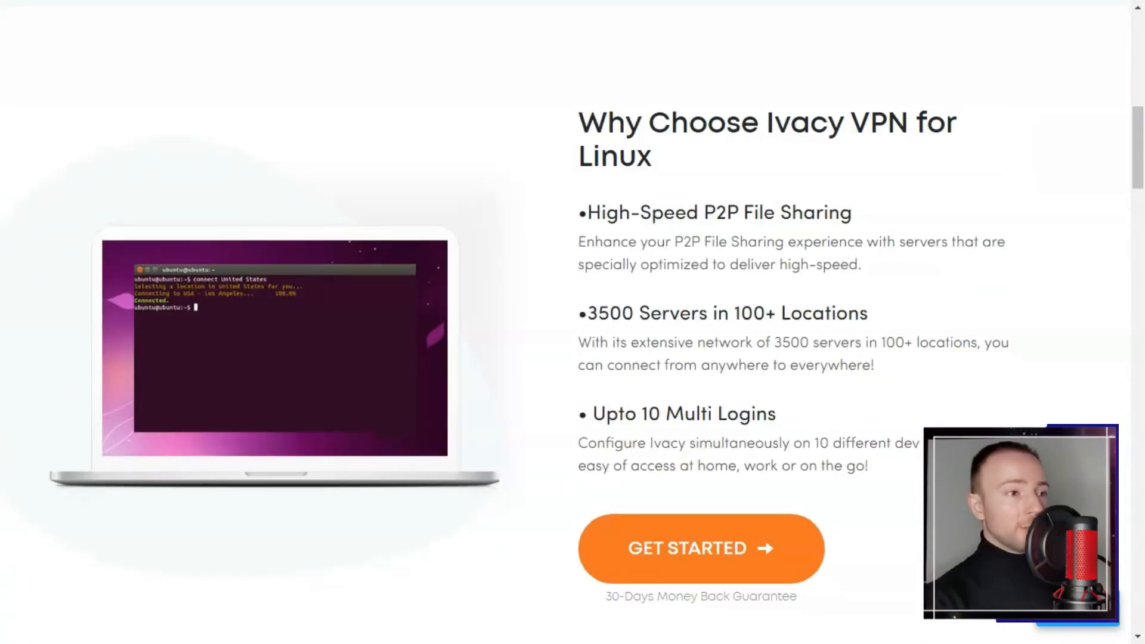
scroll(up, 3)
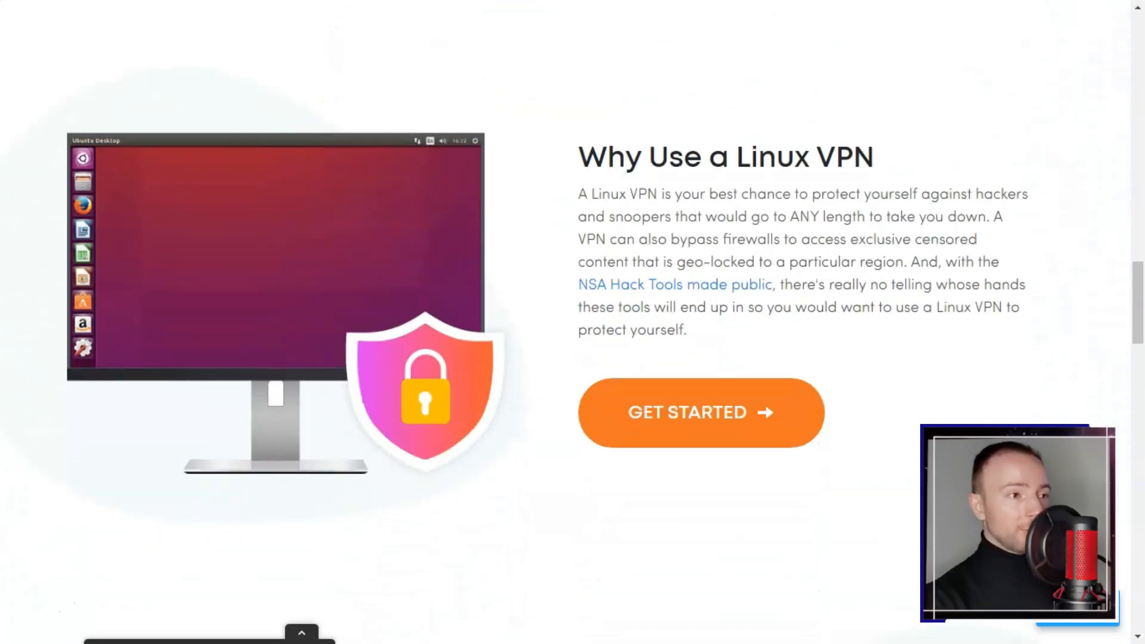
scroll(down, 3)
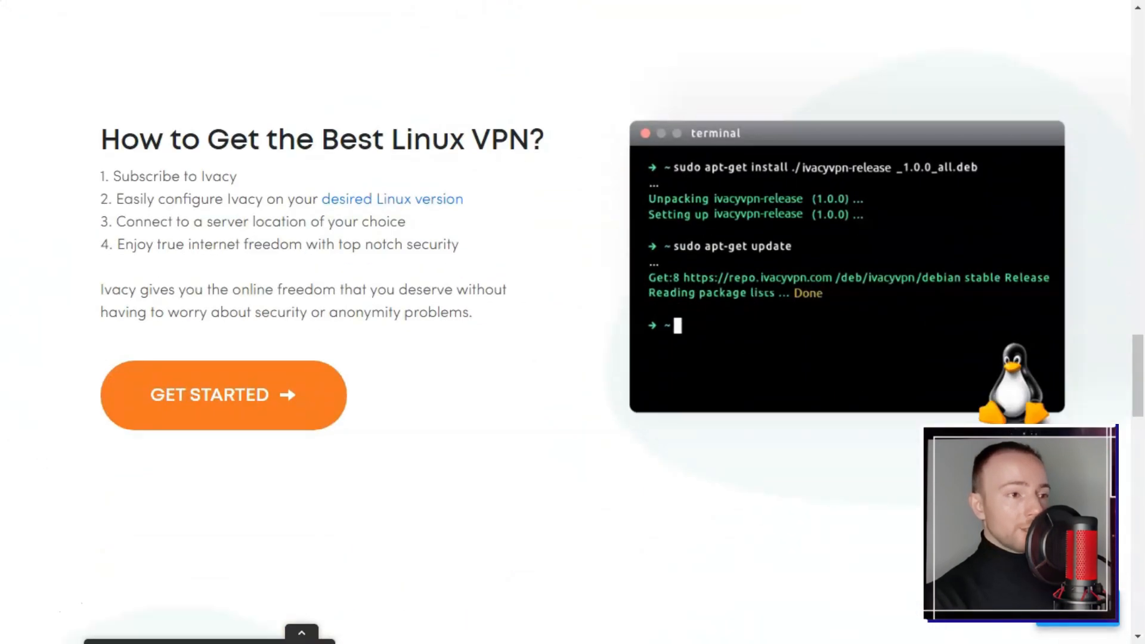
scroll(down, 3)
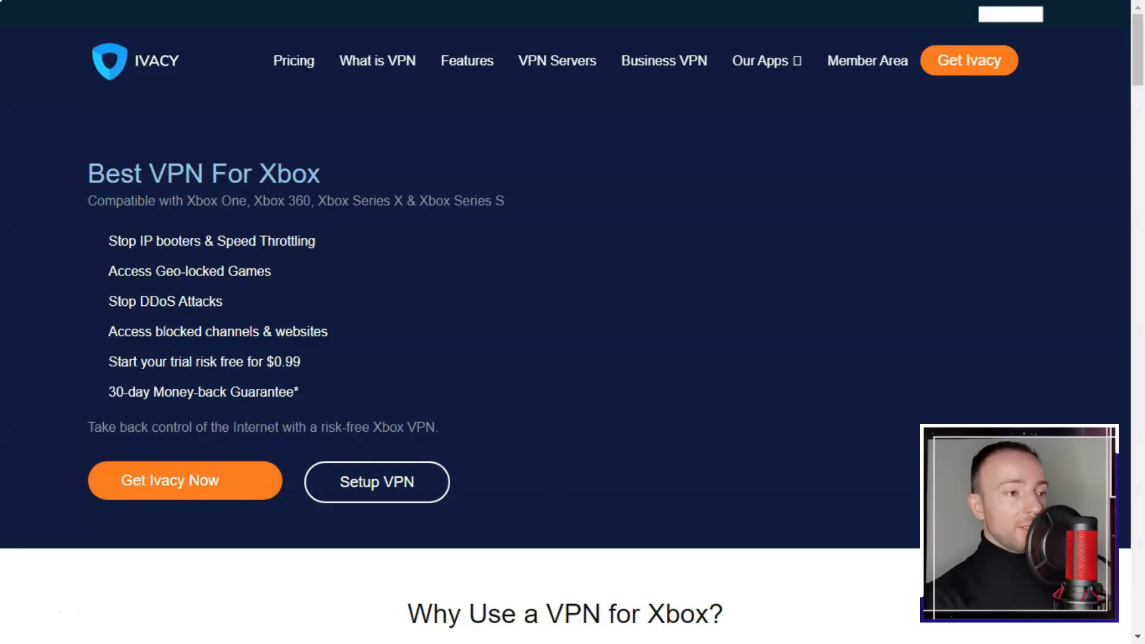
scroll(down, 3)
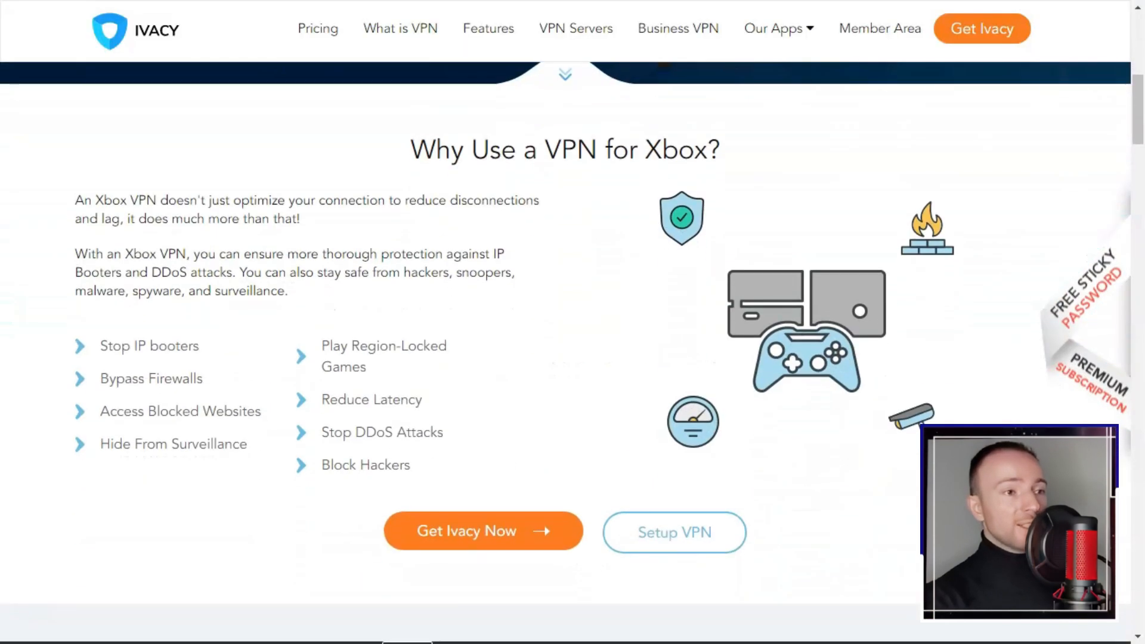
- Read the Xbox VPN page through pricing and features to 'Ivacy VPN works on all devices'
scroll(down, 3)
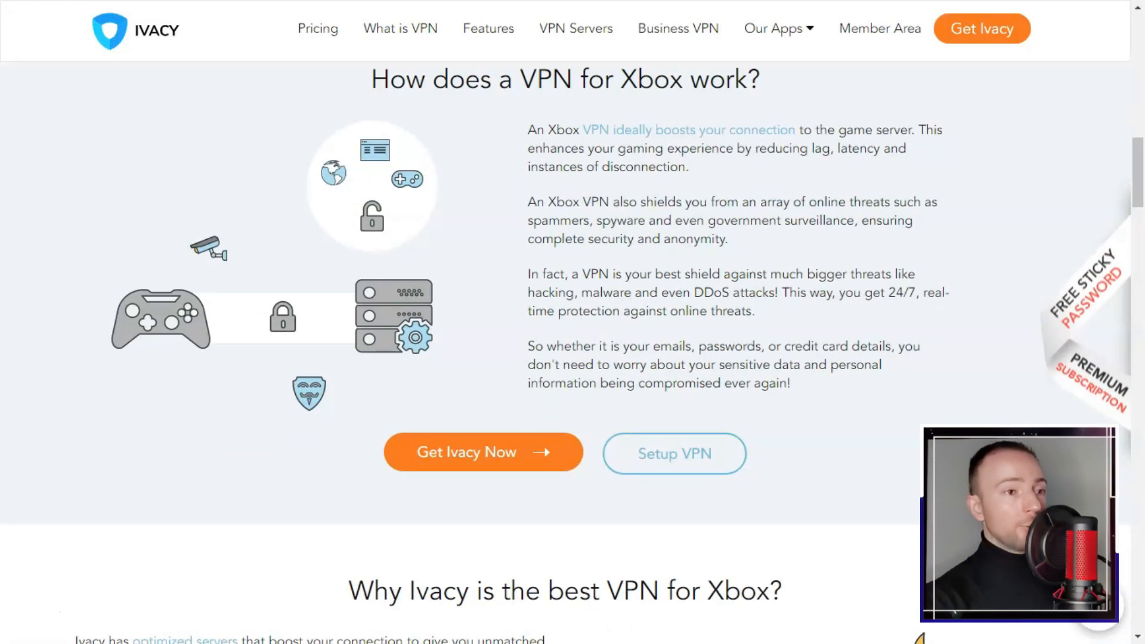
scroll(down, 3)
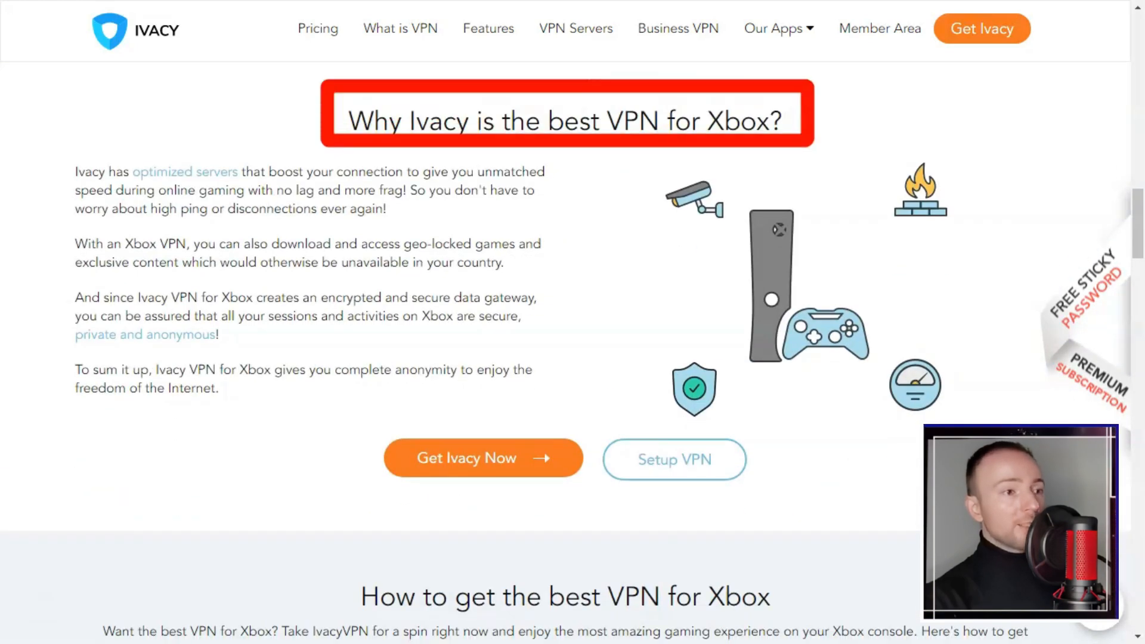
scroll(down, 3)
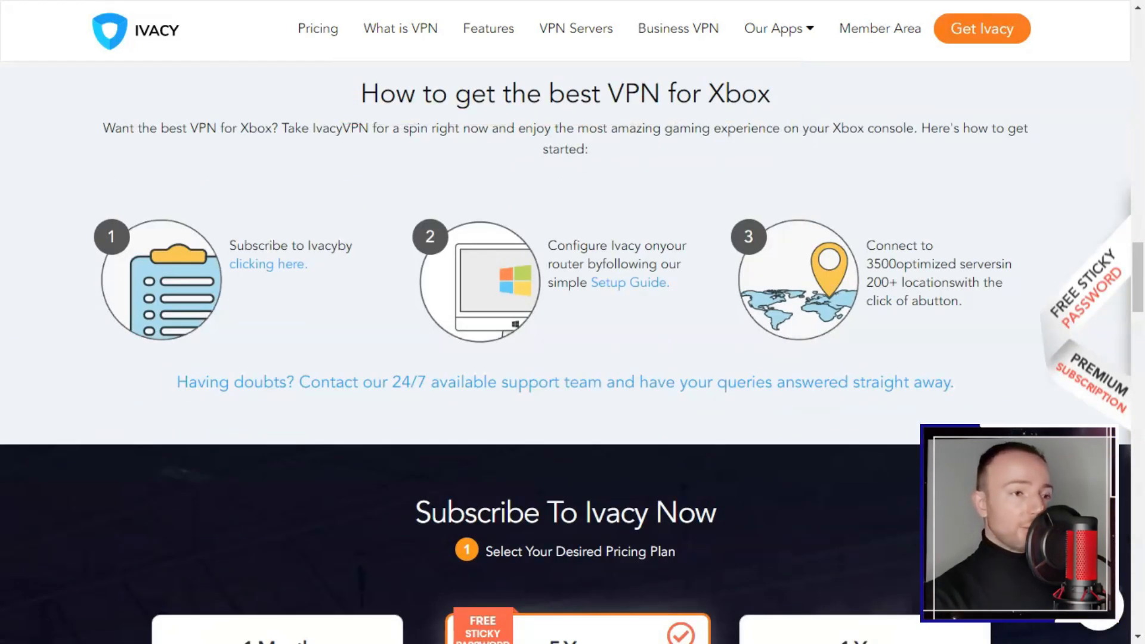
scroll(down, 3)
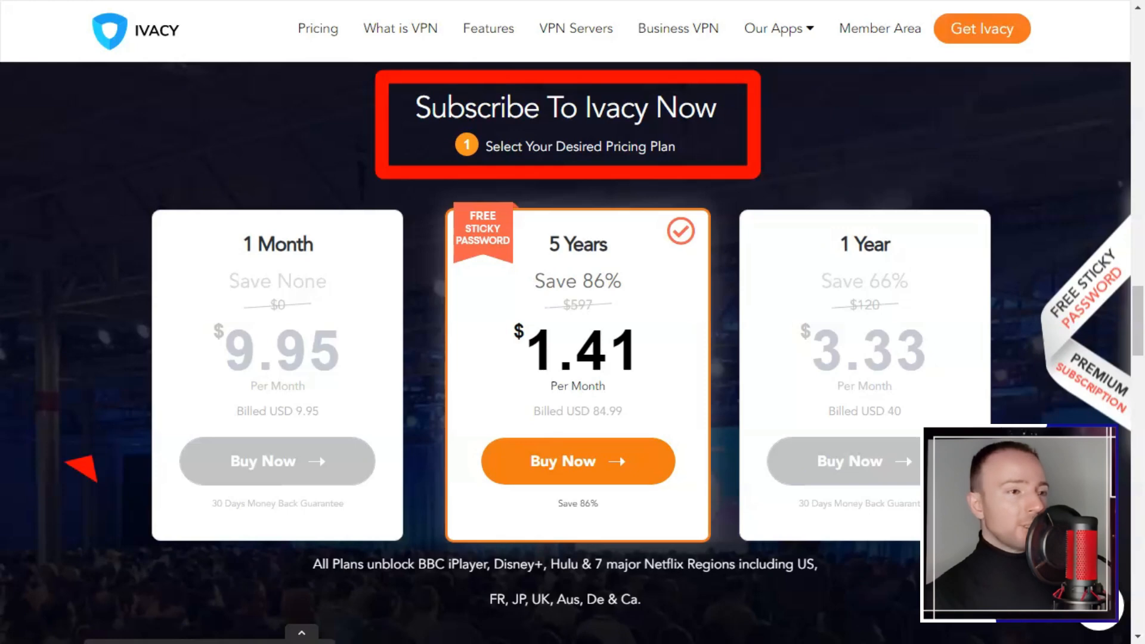
scroll(down, 3)
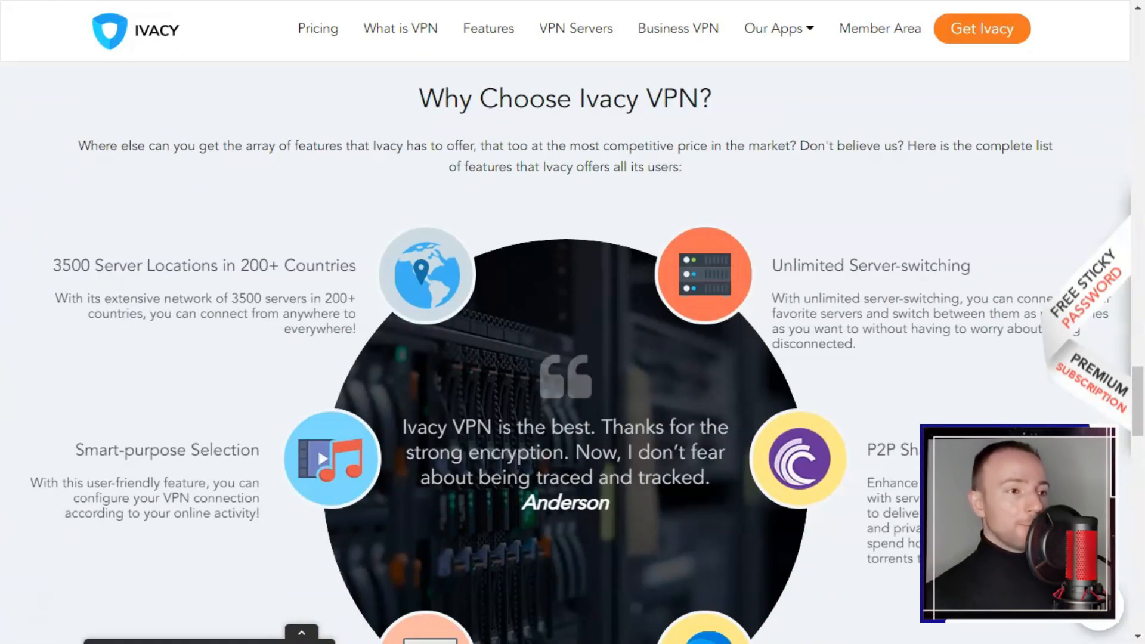
scroll(down, 3)
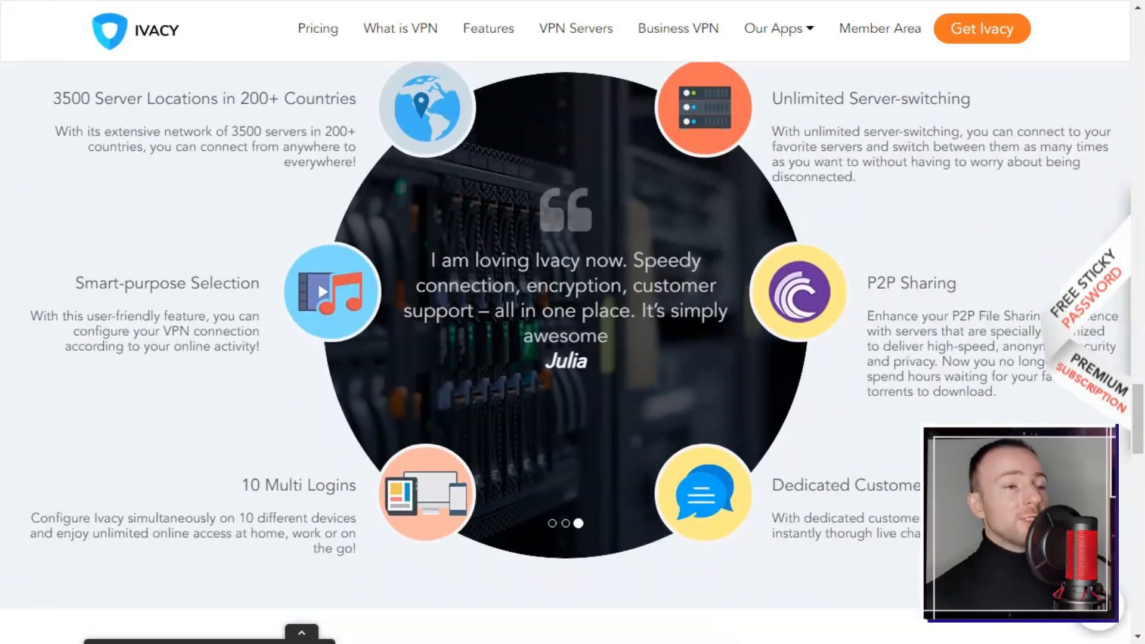
scroll(down, 3)
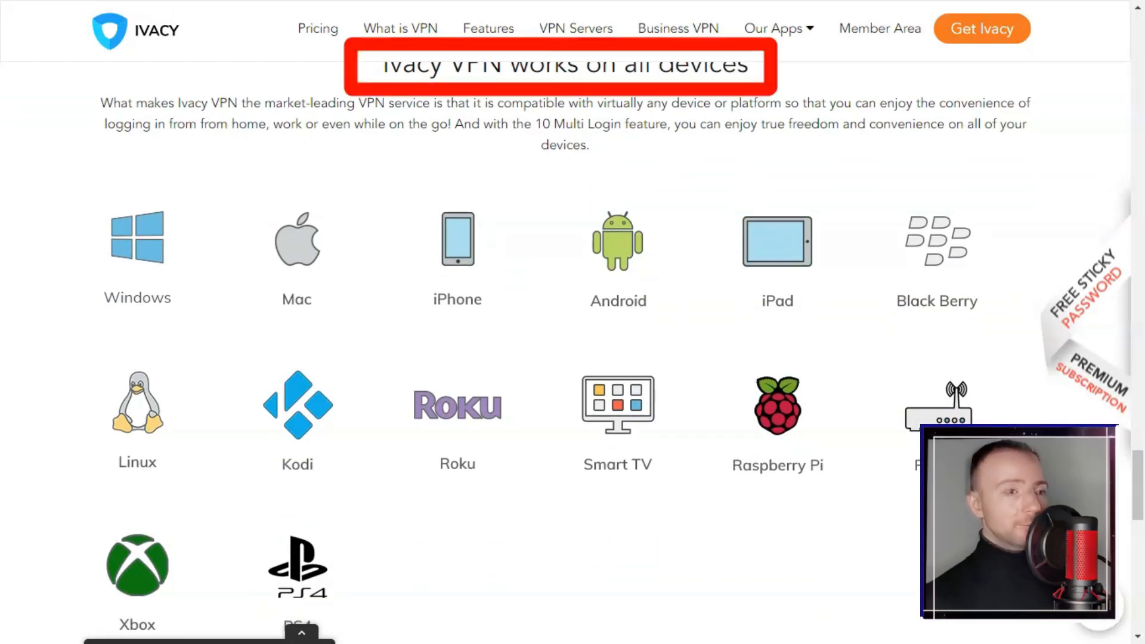
- Open 'What Is VPN' and read through benefits and legality to 'Will my ISP know?'
click(399, 29)
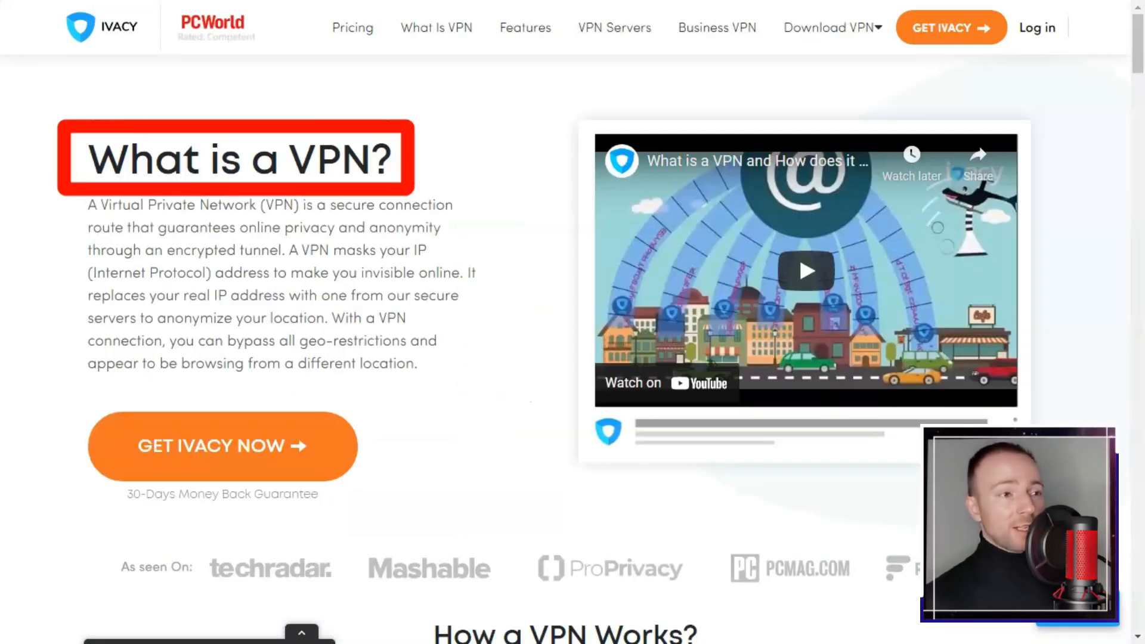
scroll(down, 3)
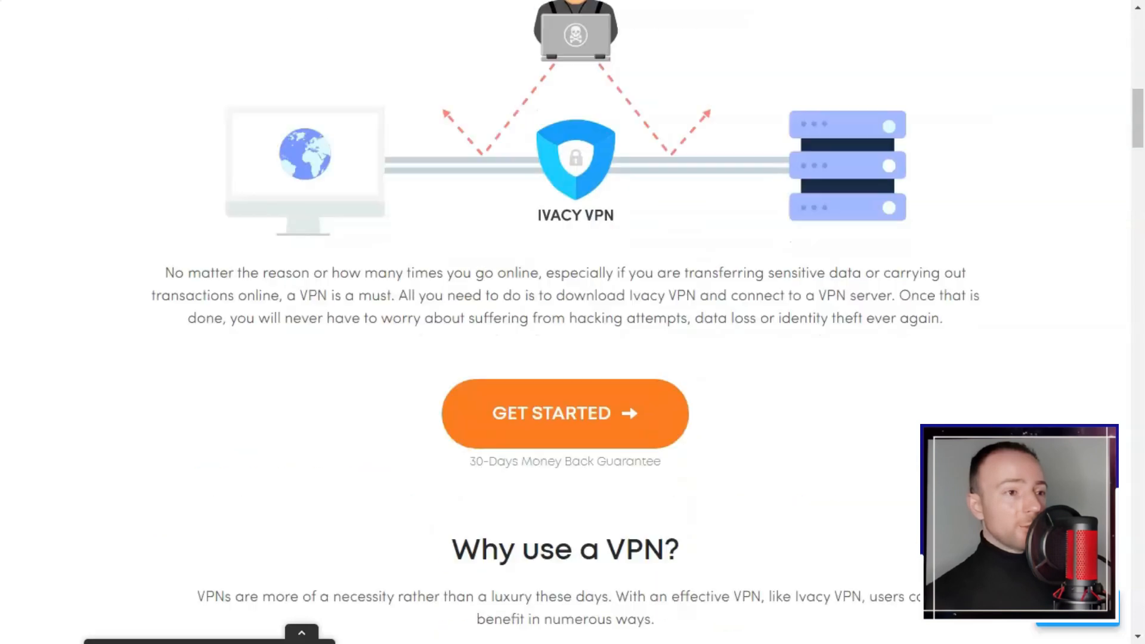
scroll(down, 3)
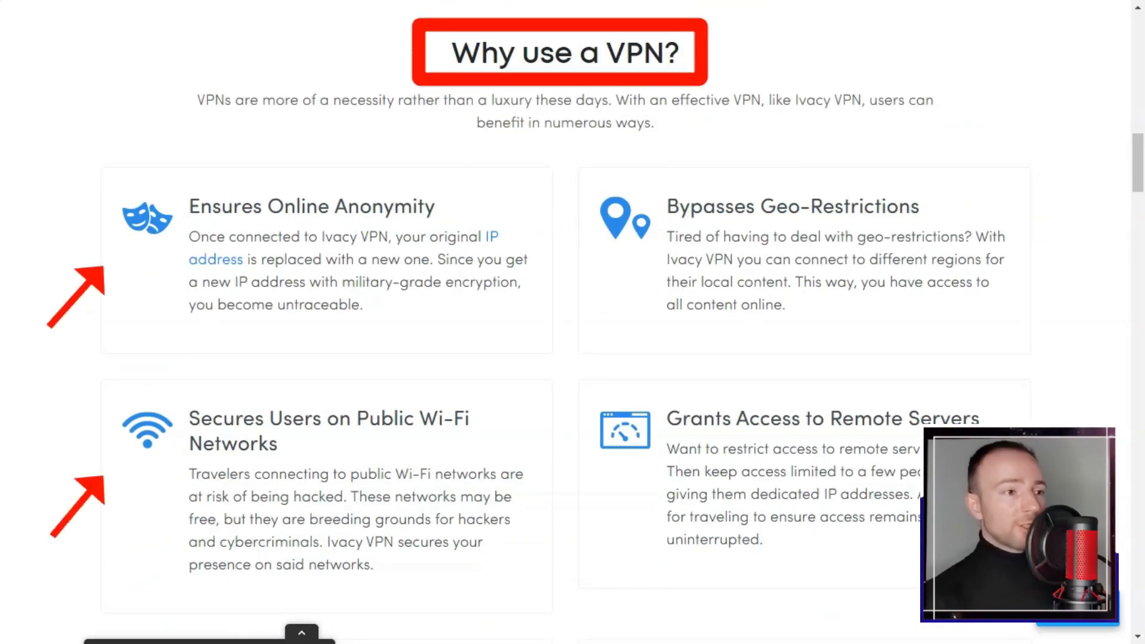
scroll(down, 3)
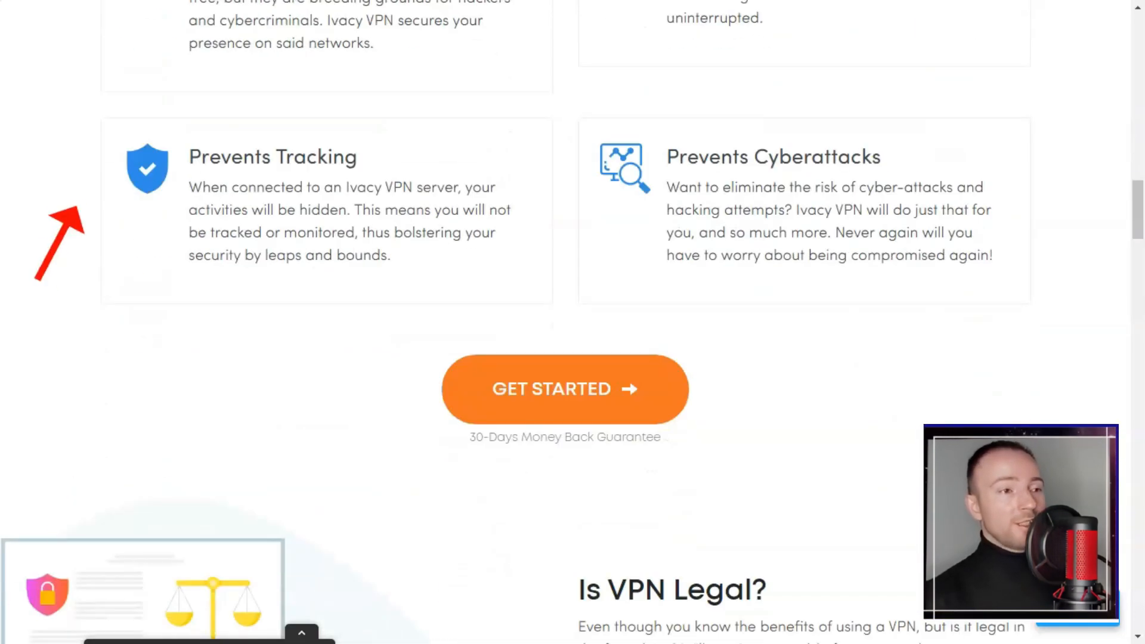
scroll(down, 3)
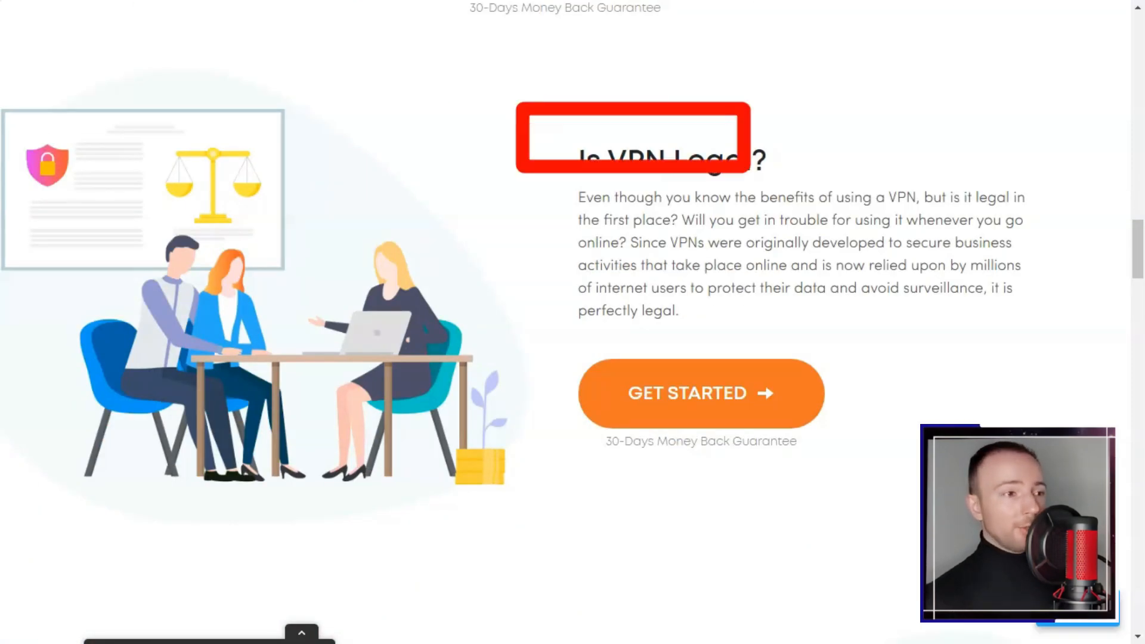
scroll(down, 3)
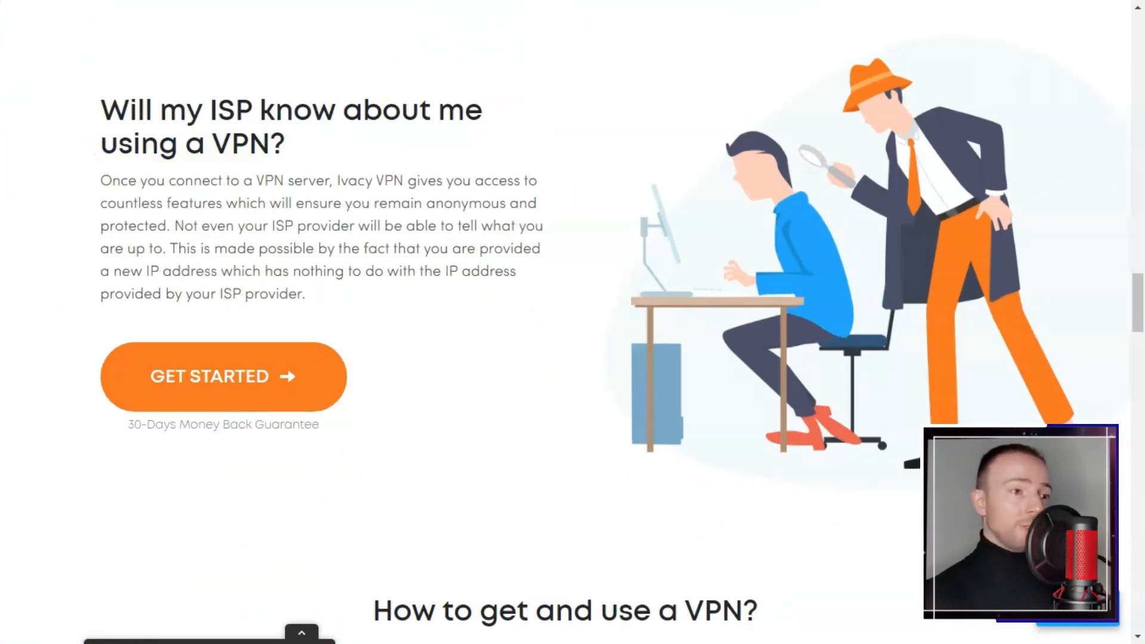
scroll(down, 3)
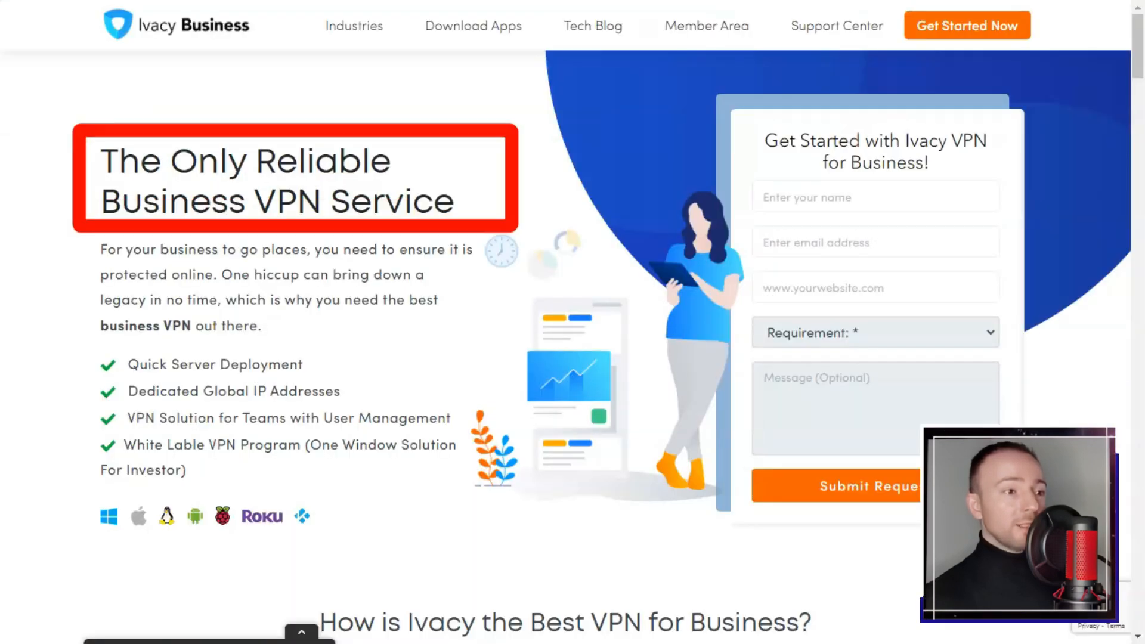
- Read the Business VPN page past its feature cards down to the FAQ accordion
scroll(down, 3)
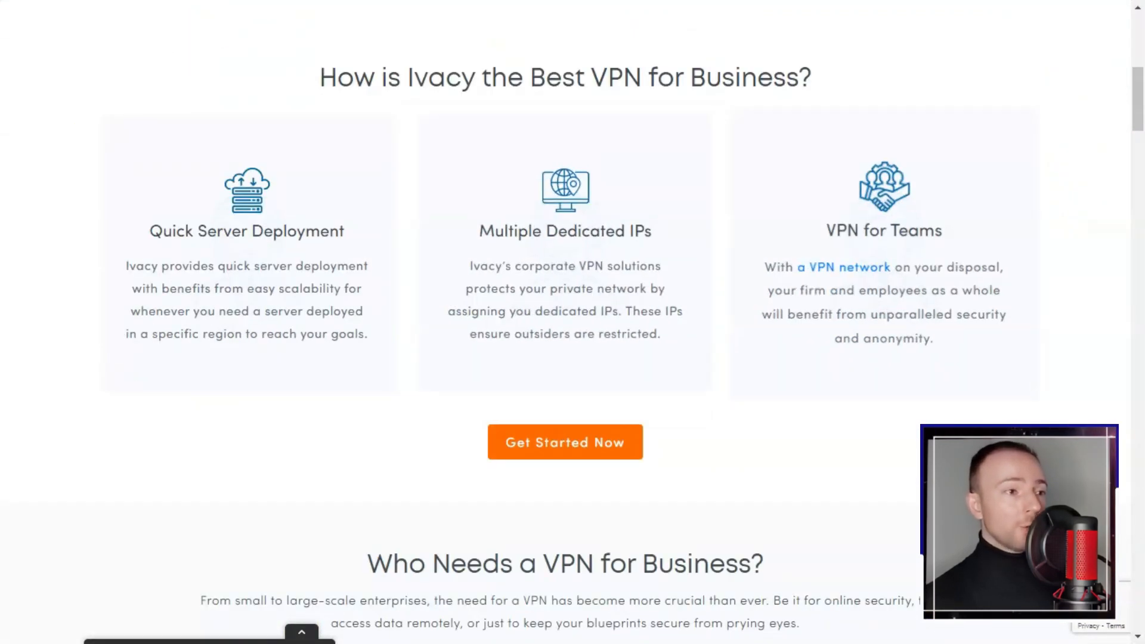
scroll(down, 3)
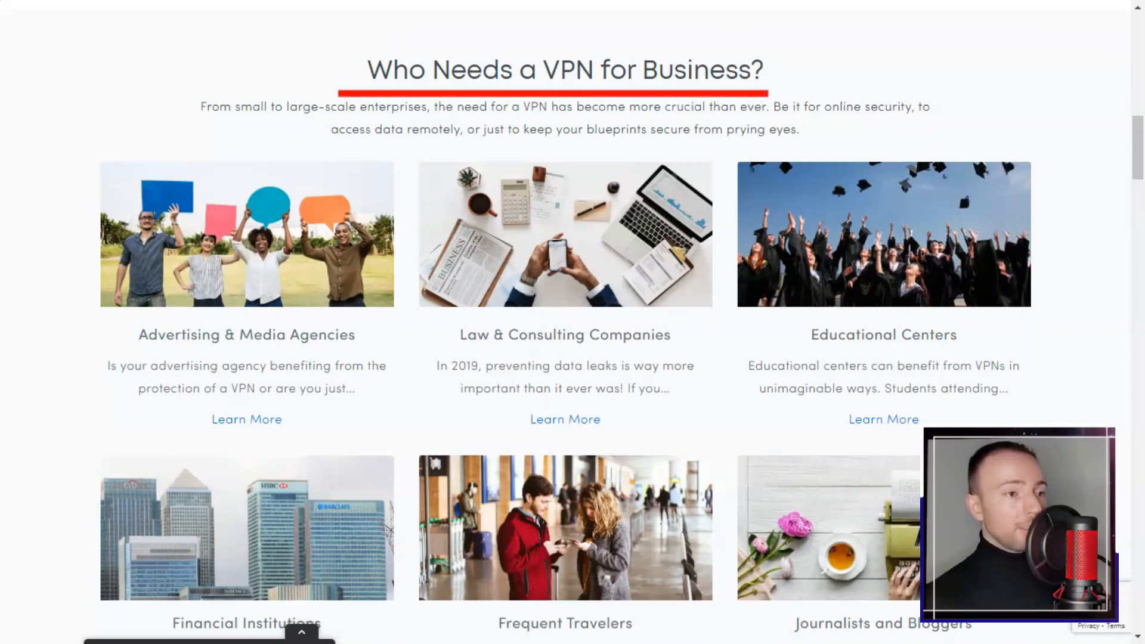
scroll(down, 3)
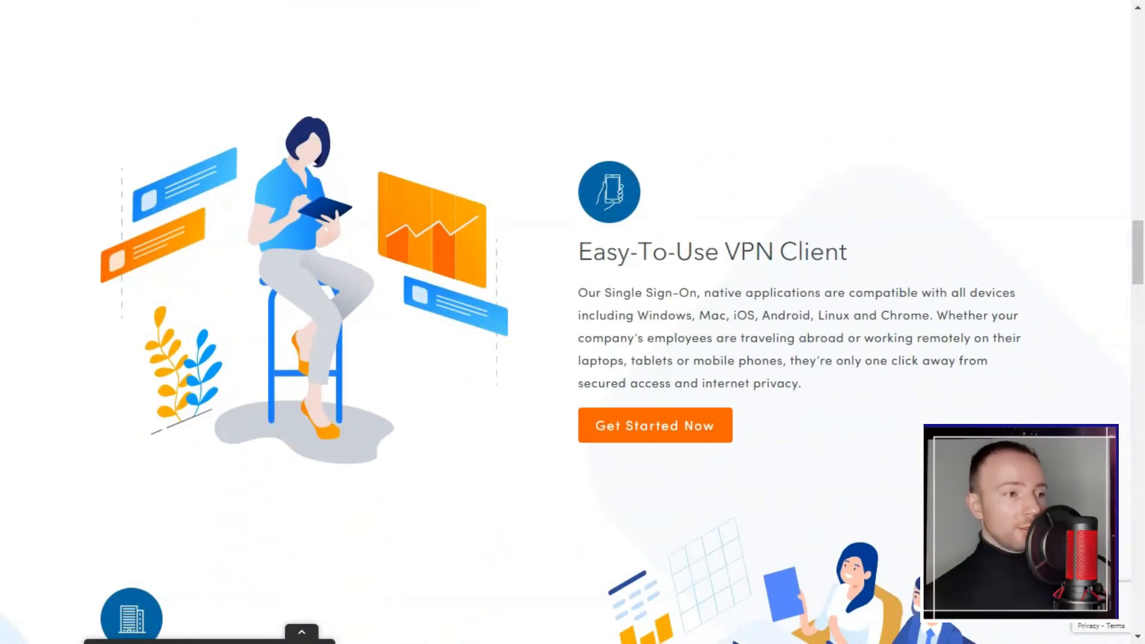
scroll(down, 3)
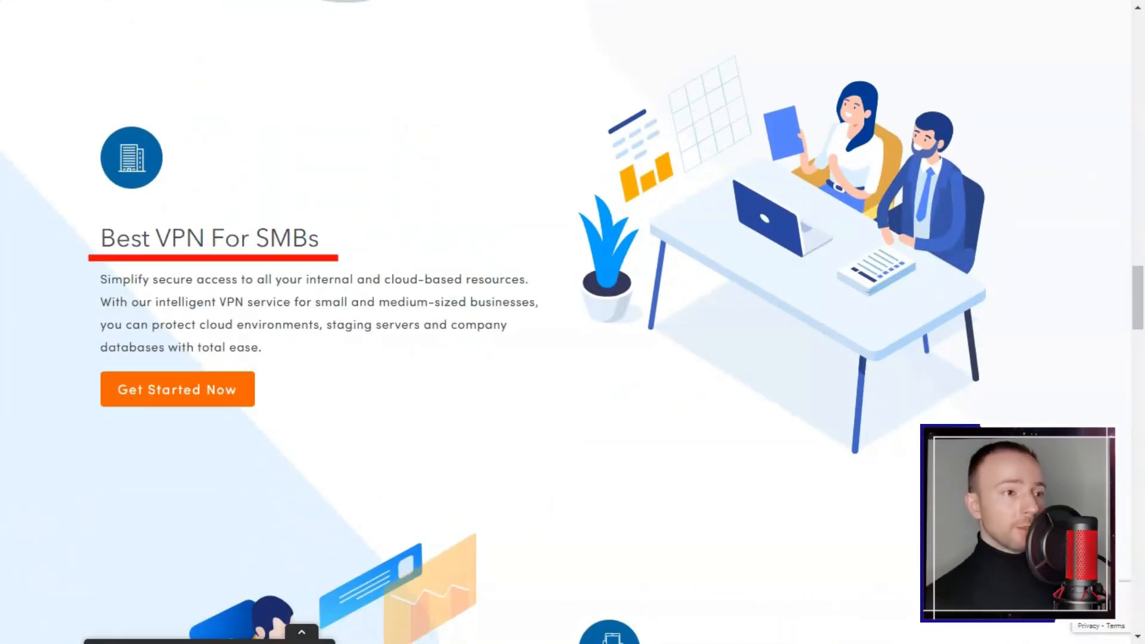
scroll(down, 3)
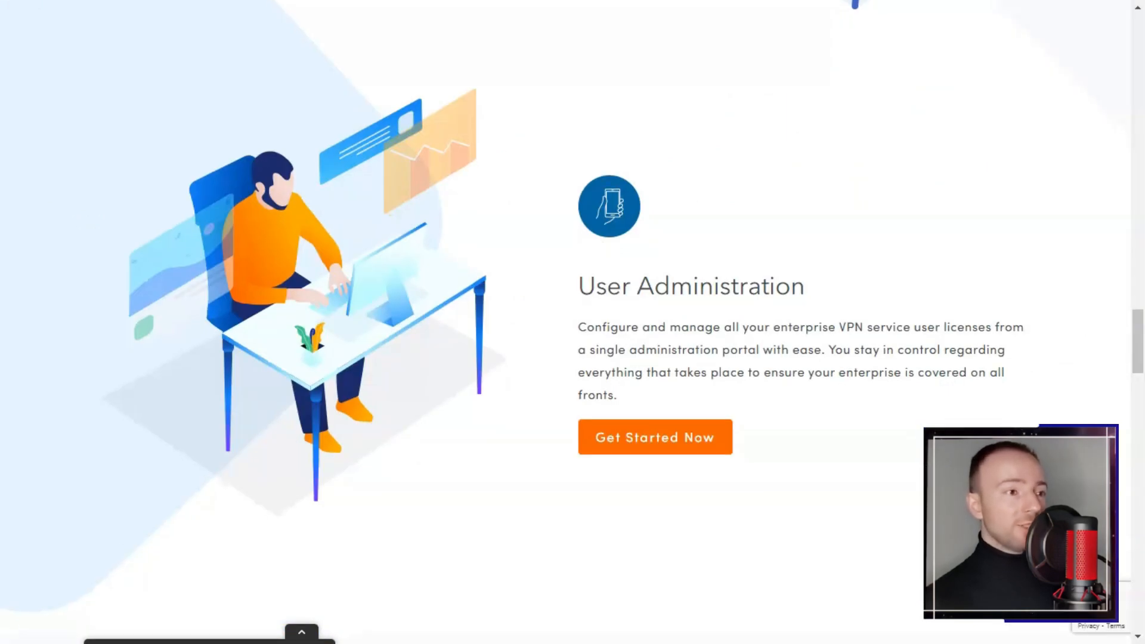
scroll(down, 3)
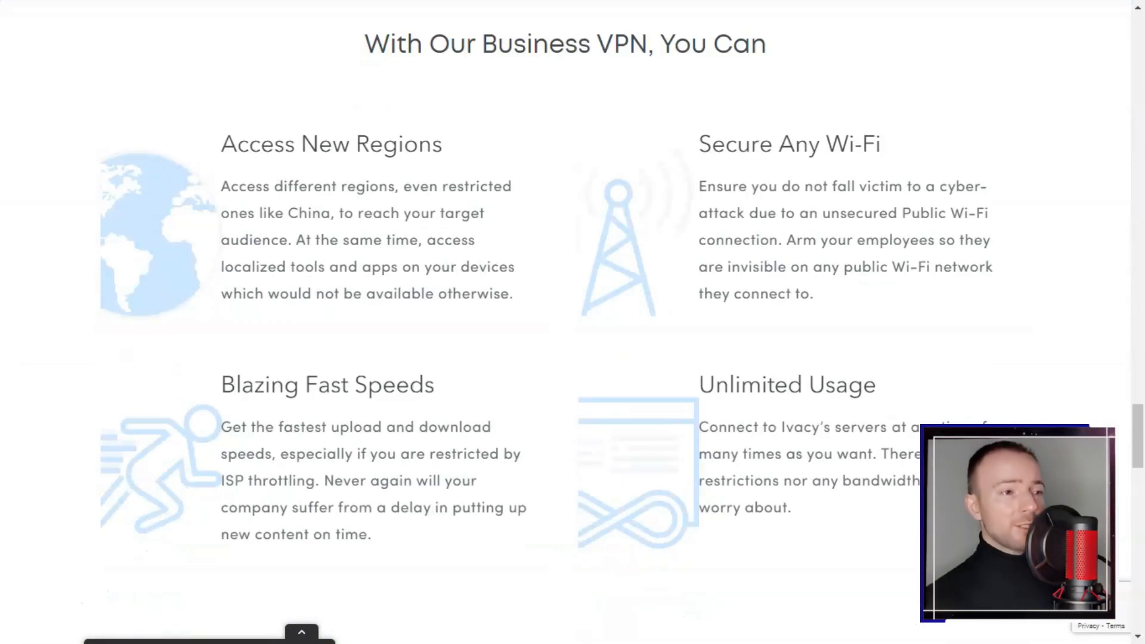
scroll(down, 3)
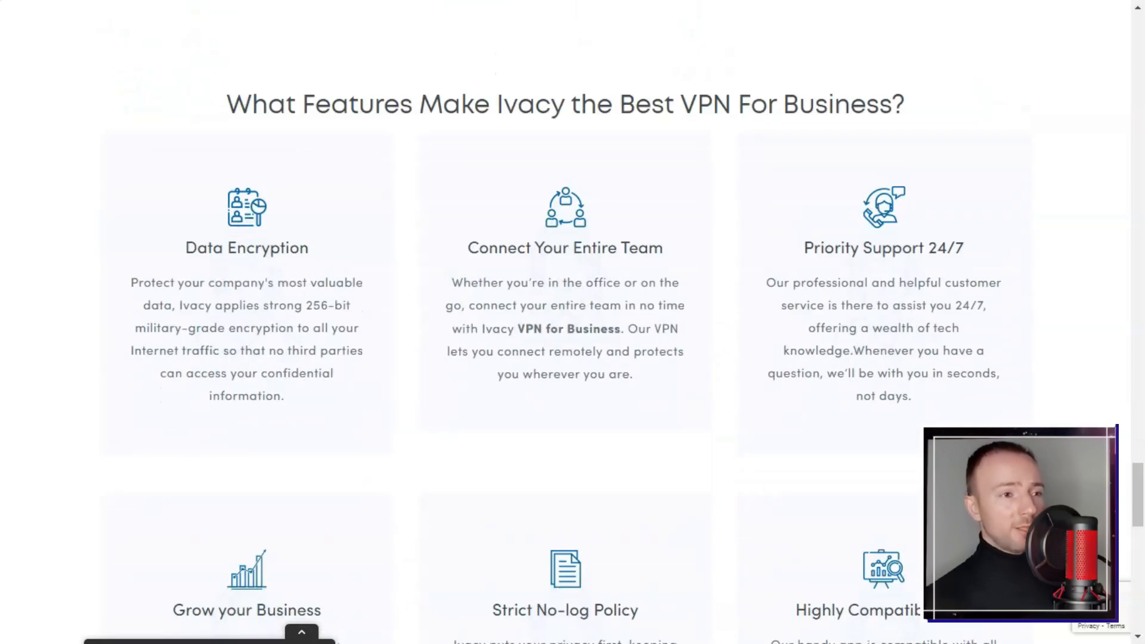
scroll(down, 3)
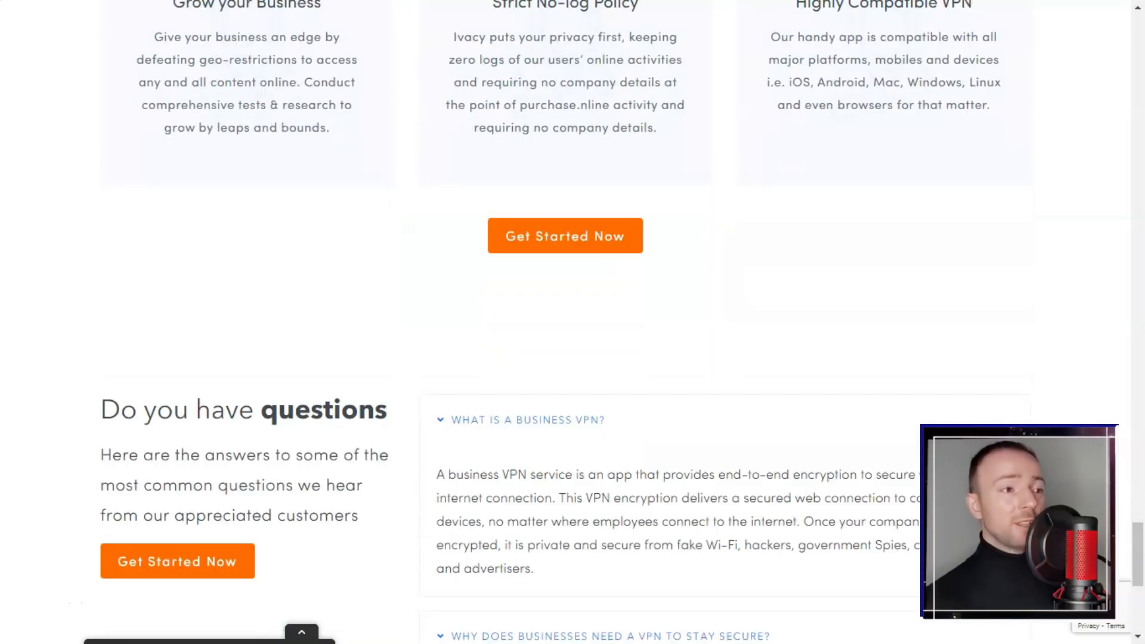
scroll(down, 3)
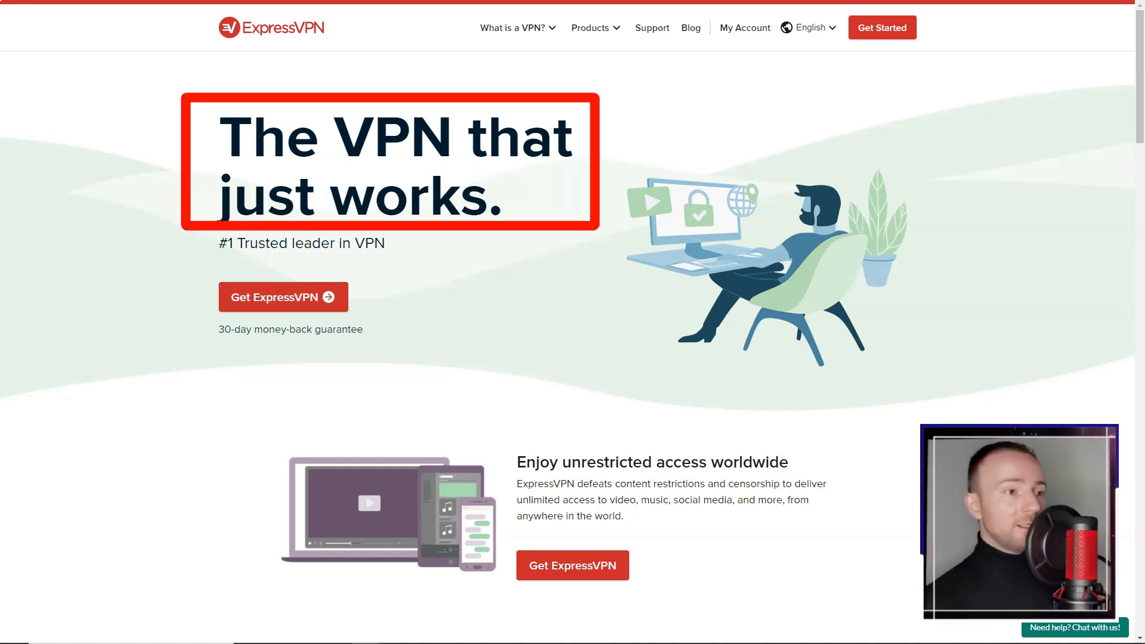
- Read the ExpressVPN homepage through features, server map and reviews to live chat and money-back guarantee
scroll(down, 3)
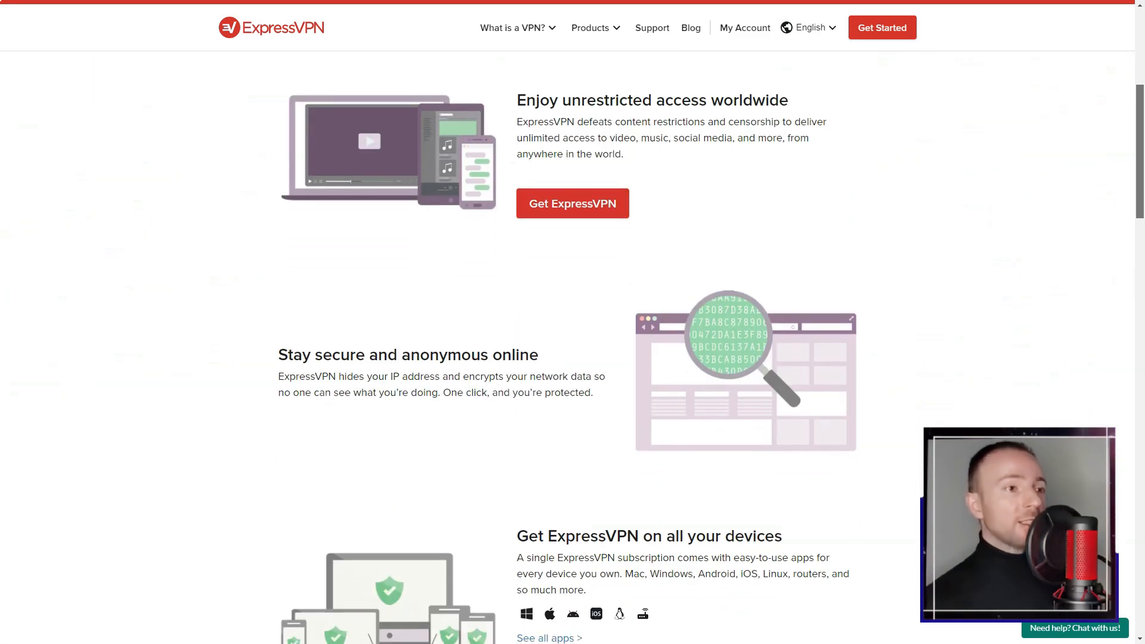
double_click(651, 100)
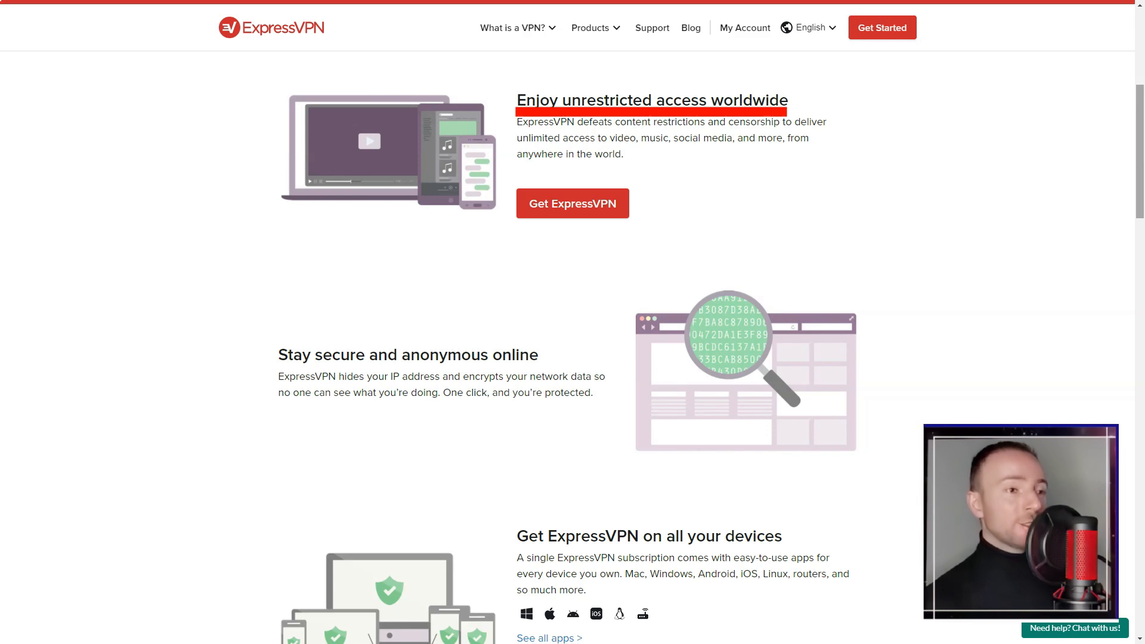
scroll(down, 3)
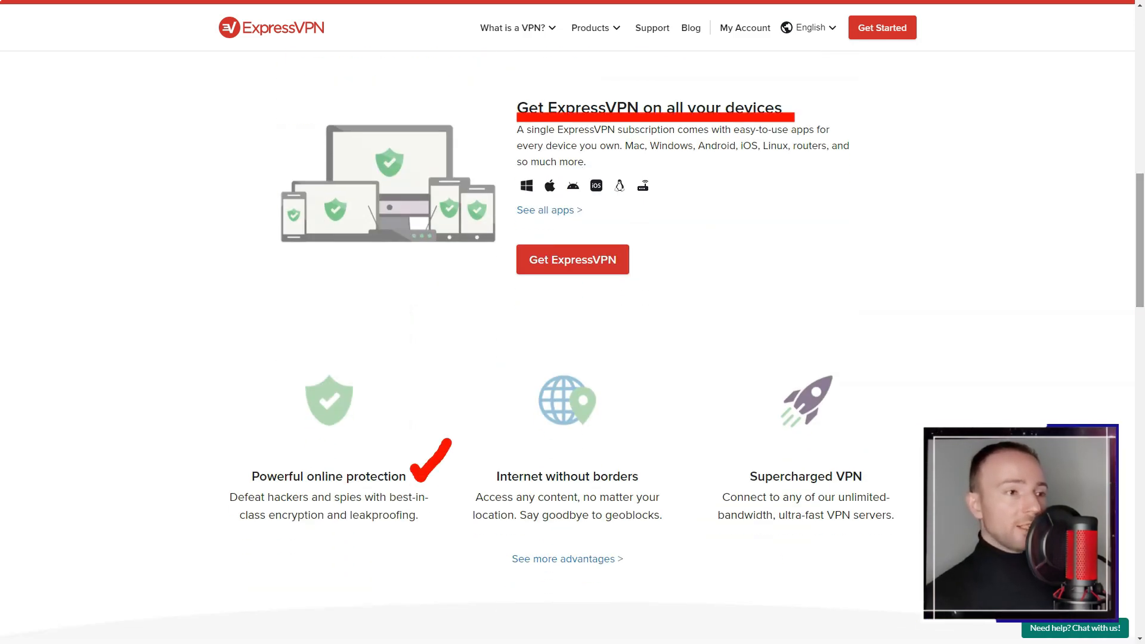
scroll(down, 3)
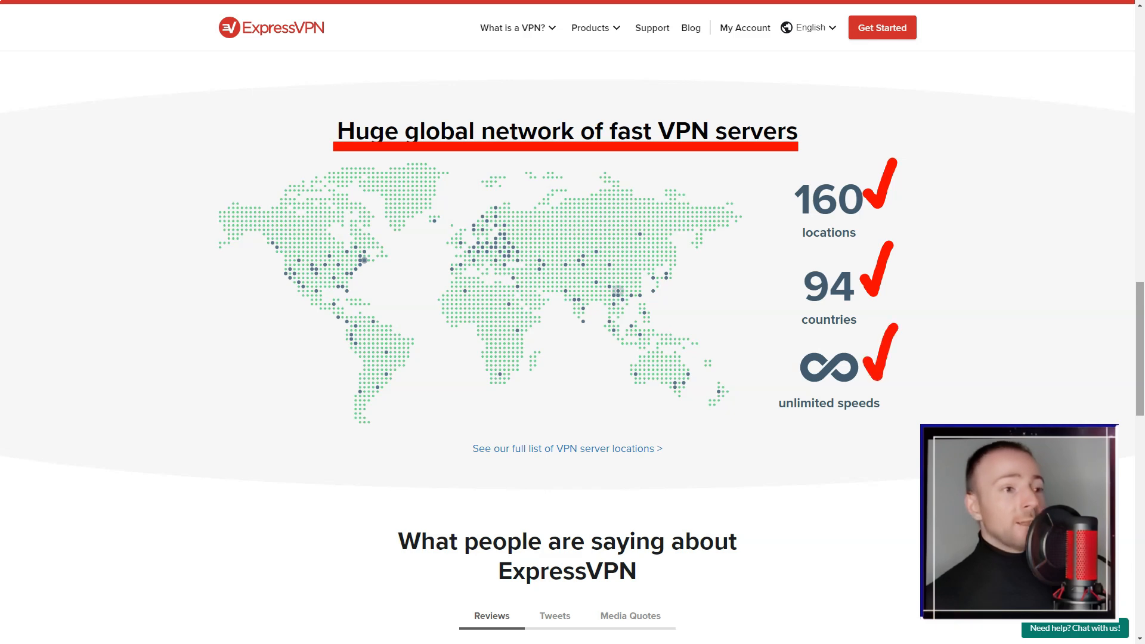
scroll(down, 3)
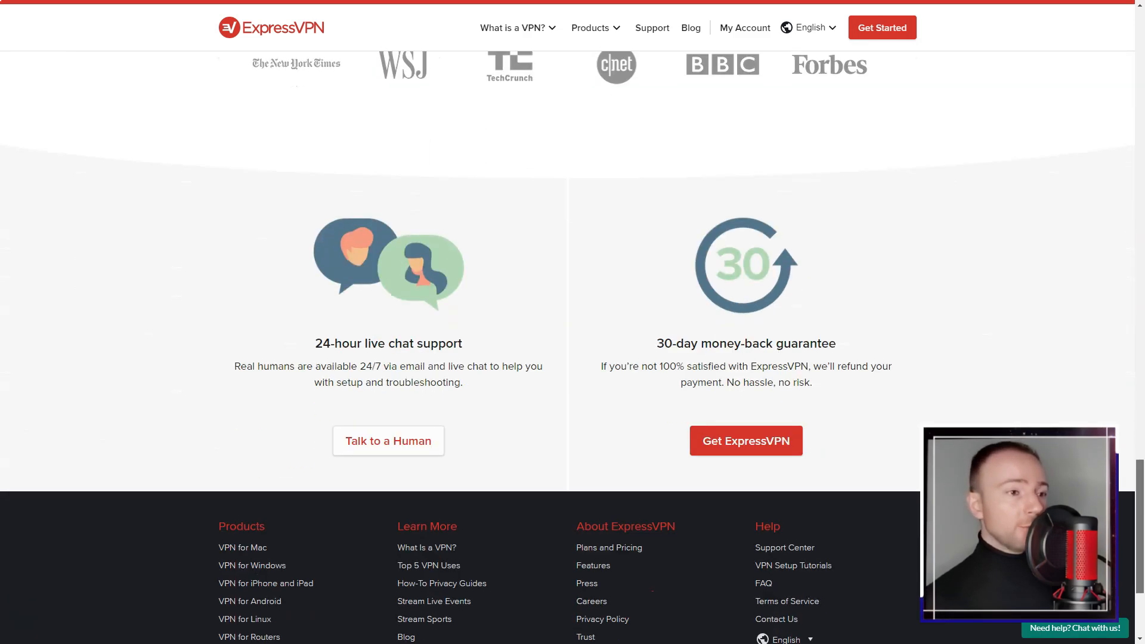
scroll(down, 3)
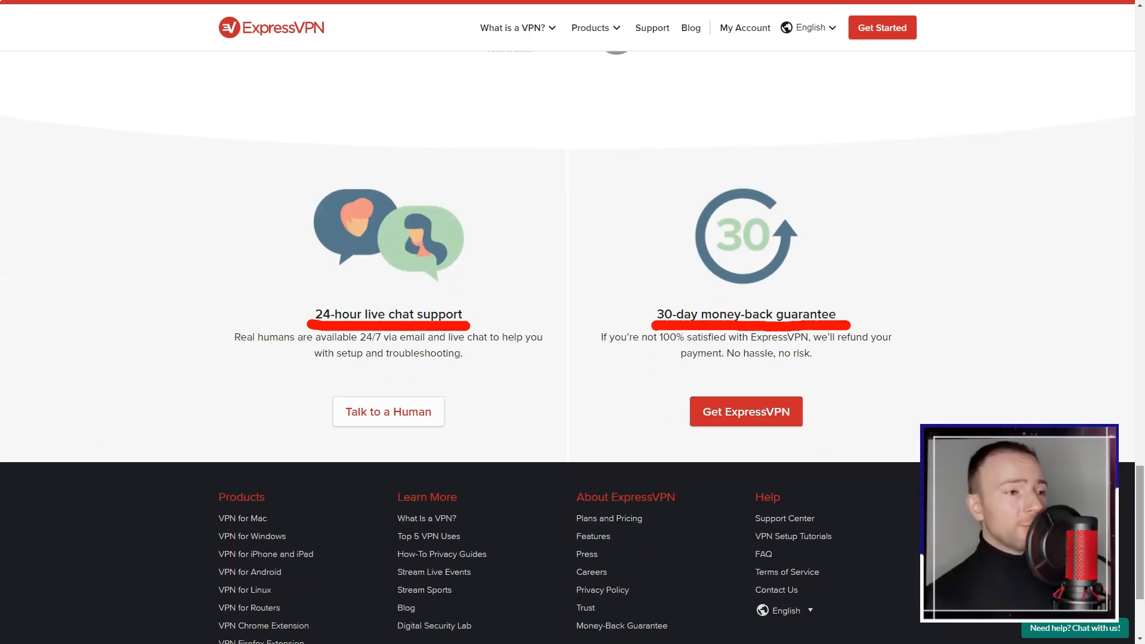
- Open VPN for Mac from the footer and read its setup steps, Apple compatibility, key features and testimonials
click(242, 519)
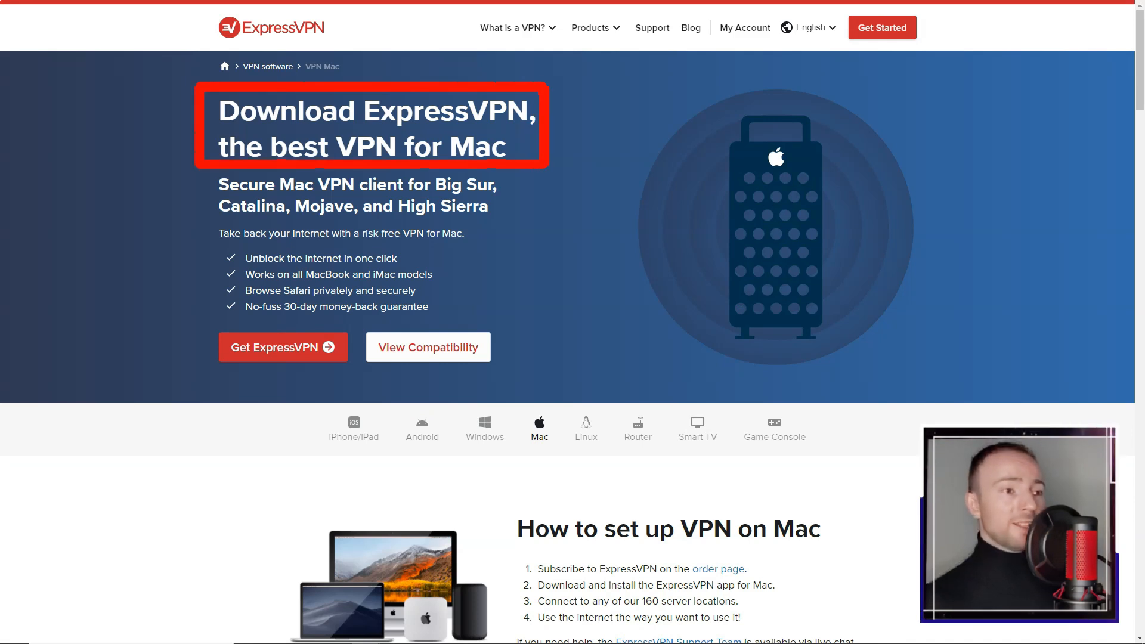
scroll(down, 3)
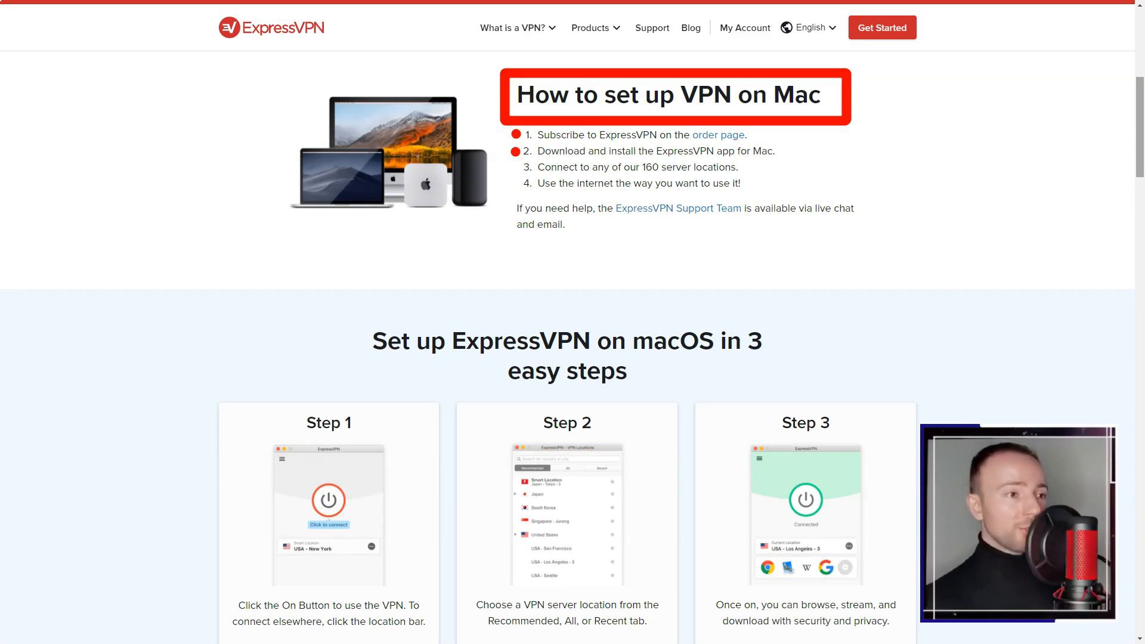
scroll(down, 3)
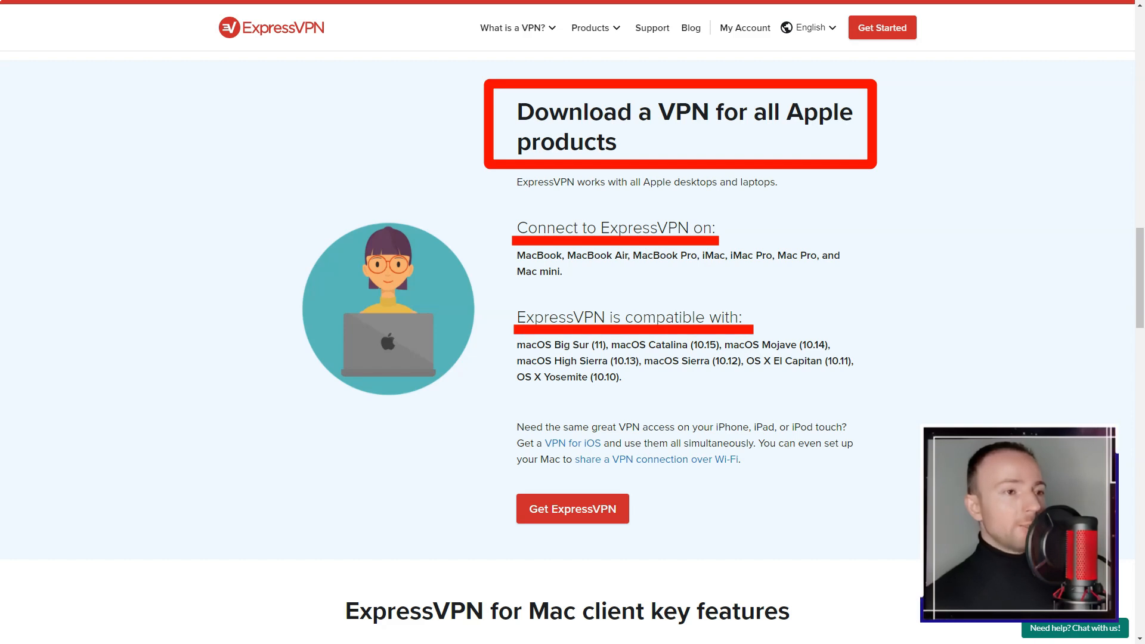
scroll(down, 3)
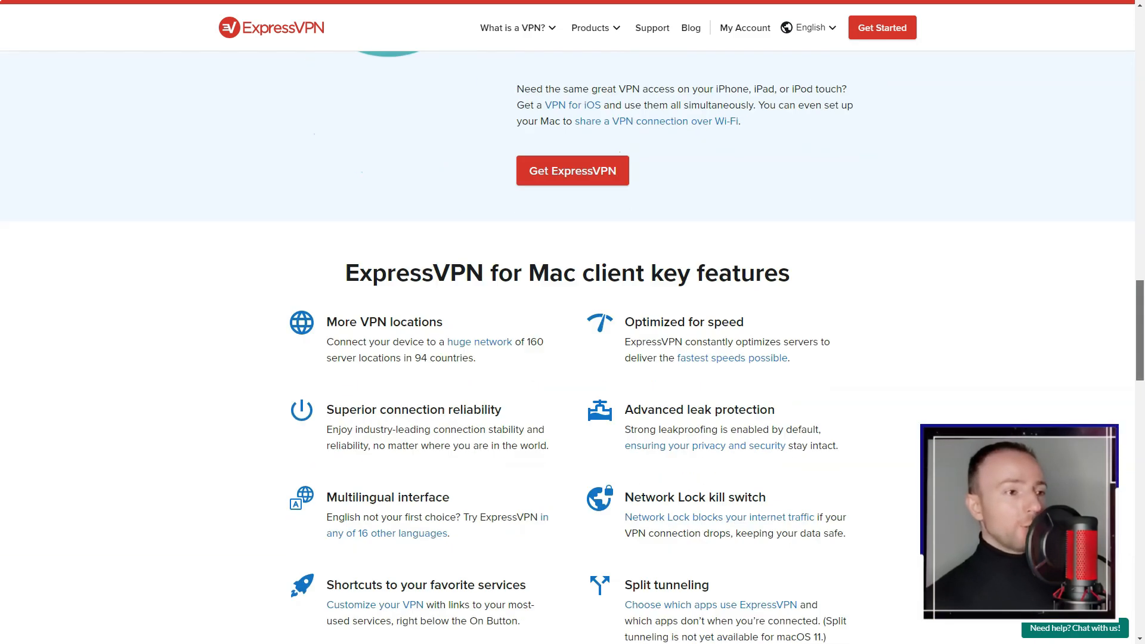
scroll(down, 3)
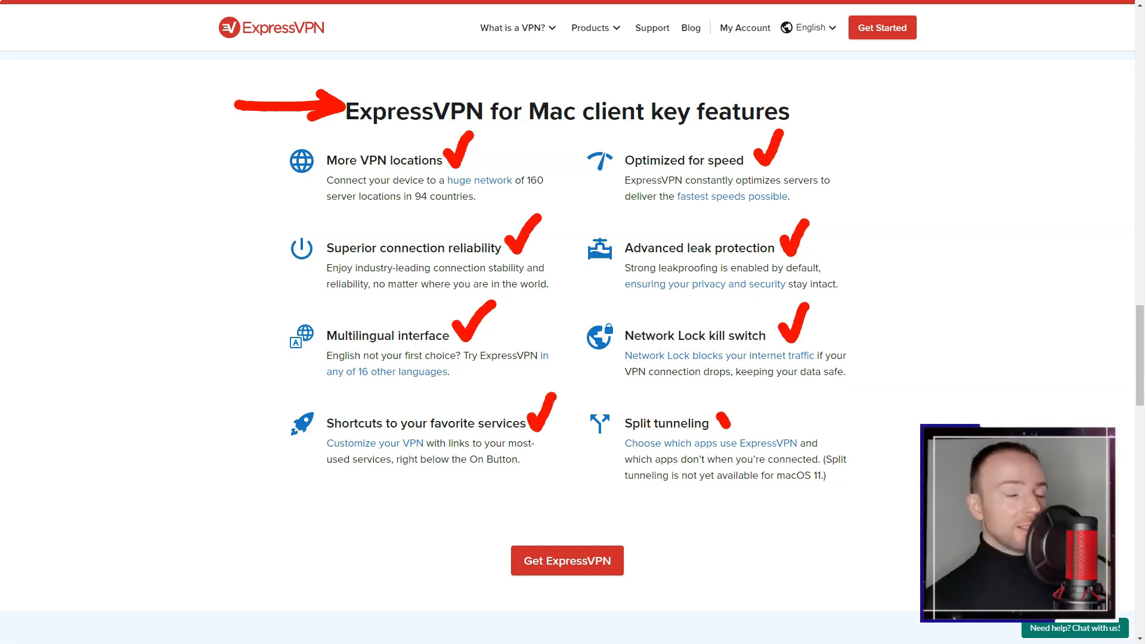
scroll(down, 3)
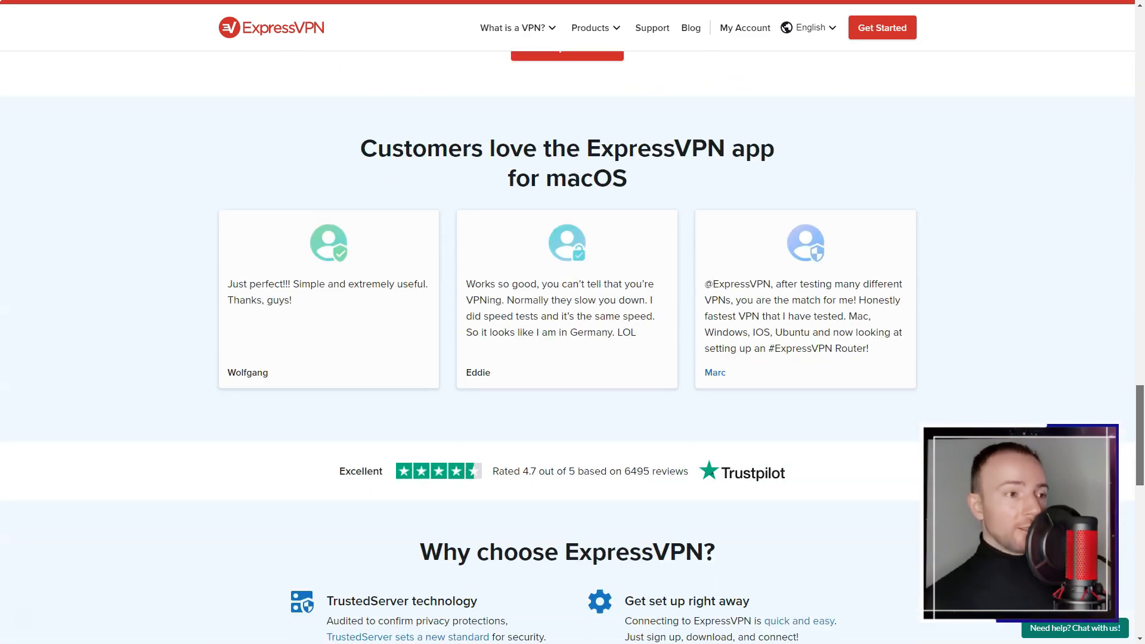
scroll(down, 3)
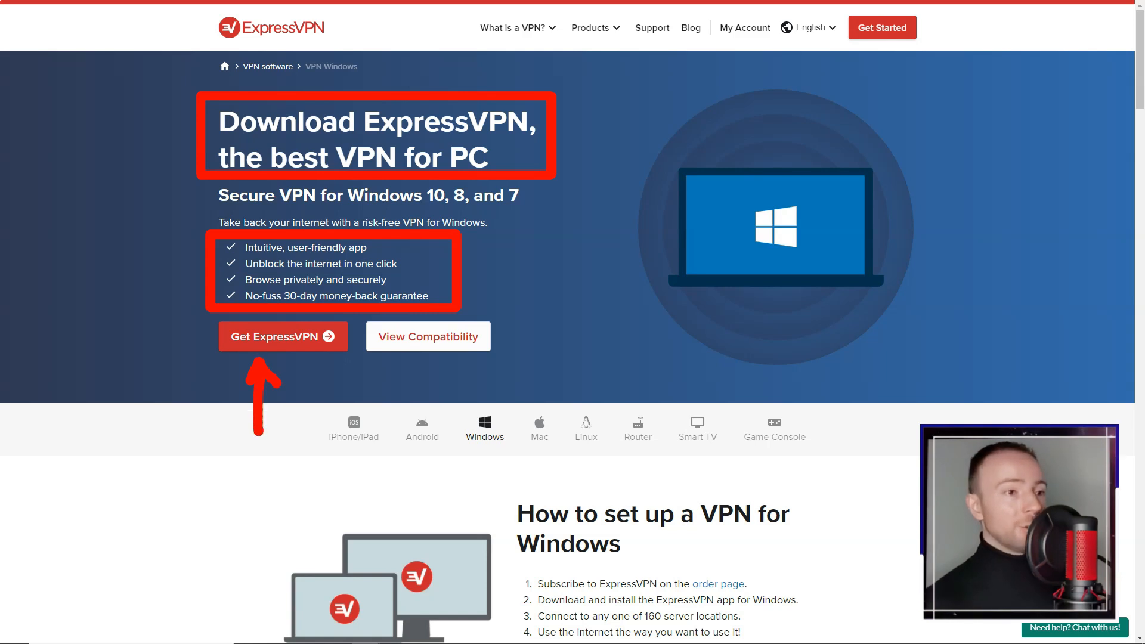
- Read the Windows page's setup steps, 3 easy steps, all-Windows-devices section and key features
scroll(down, 3)
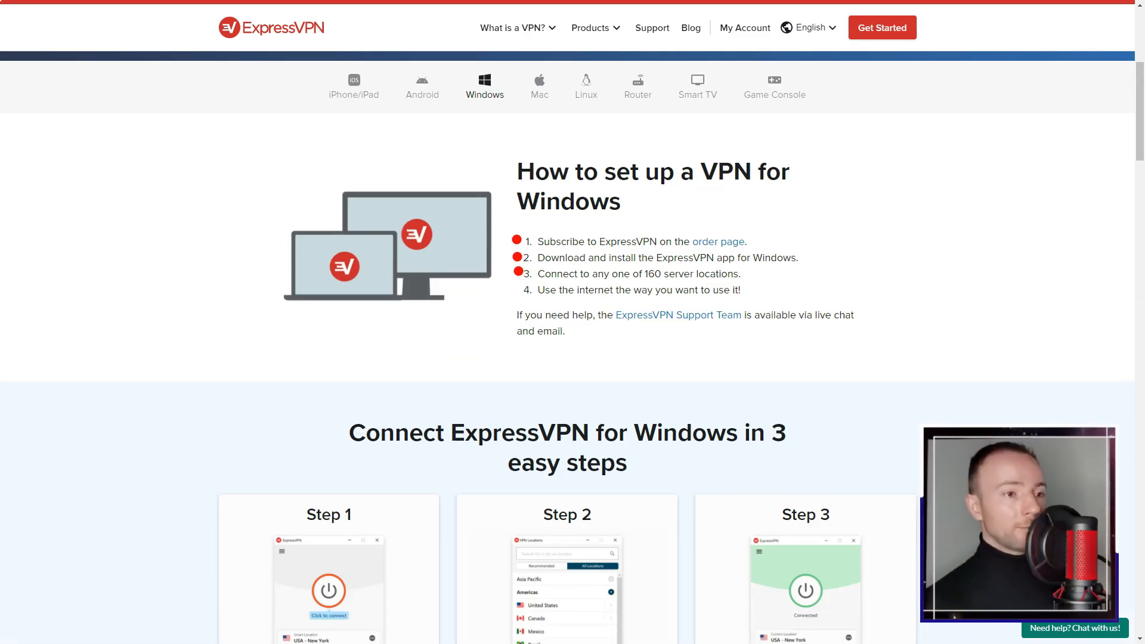
scroll(down, 3)
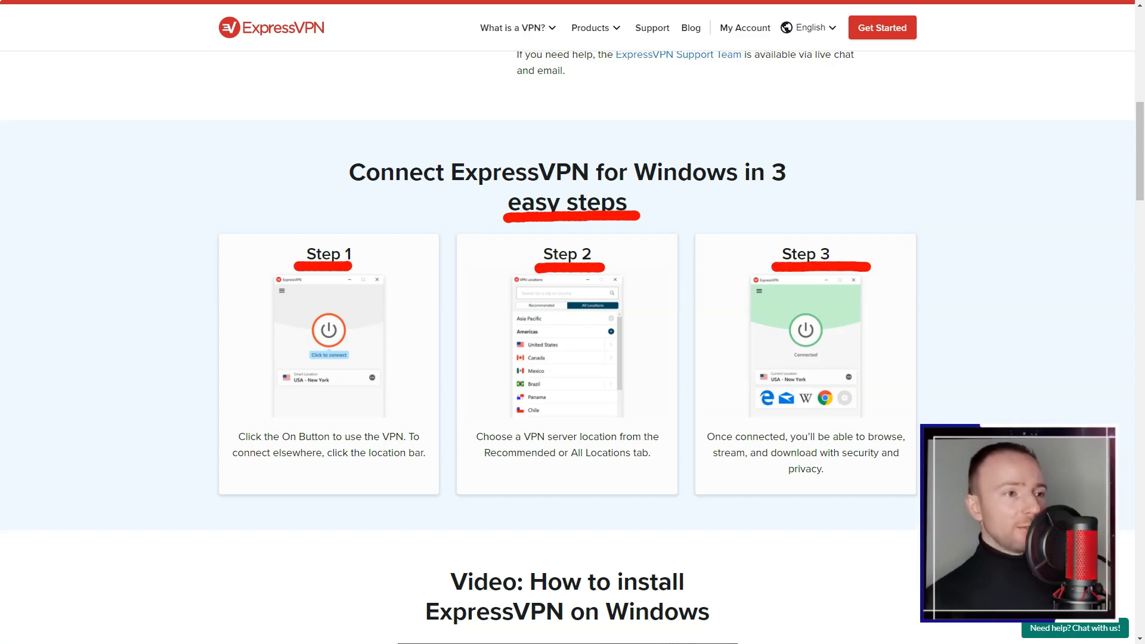
scroll(up, 3)
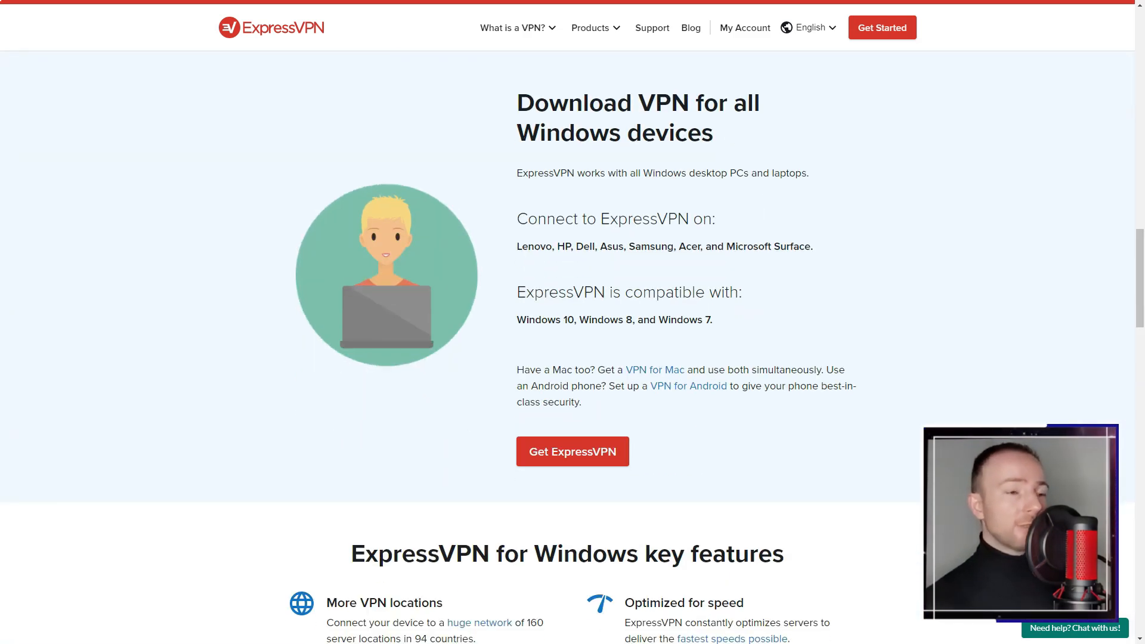
click(637, 113)
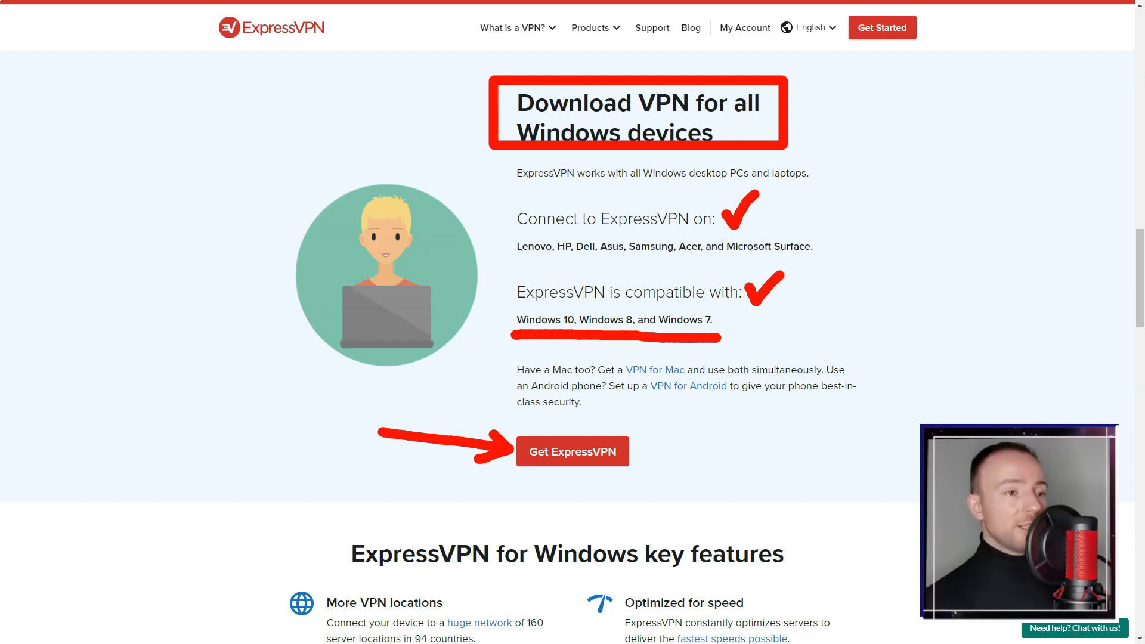
scroll(down, 3)
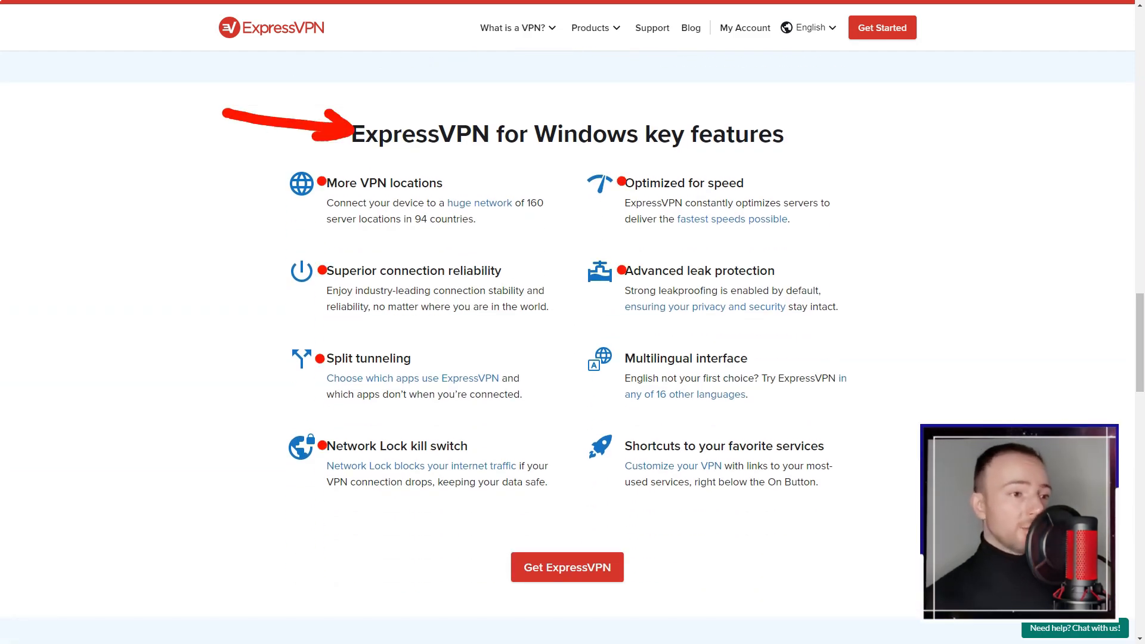
scroll(down, 3)
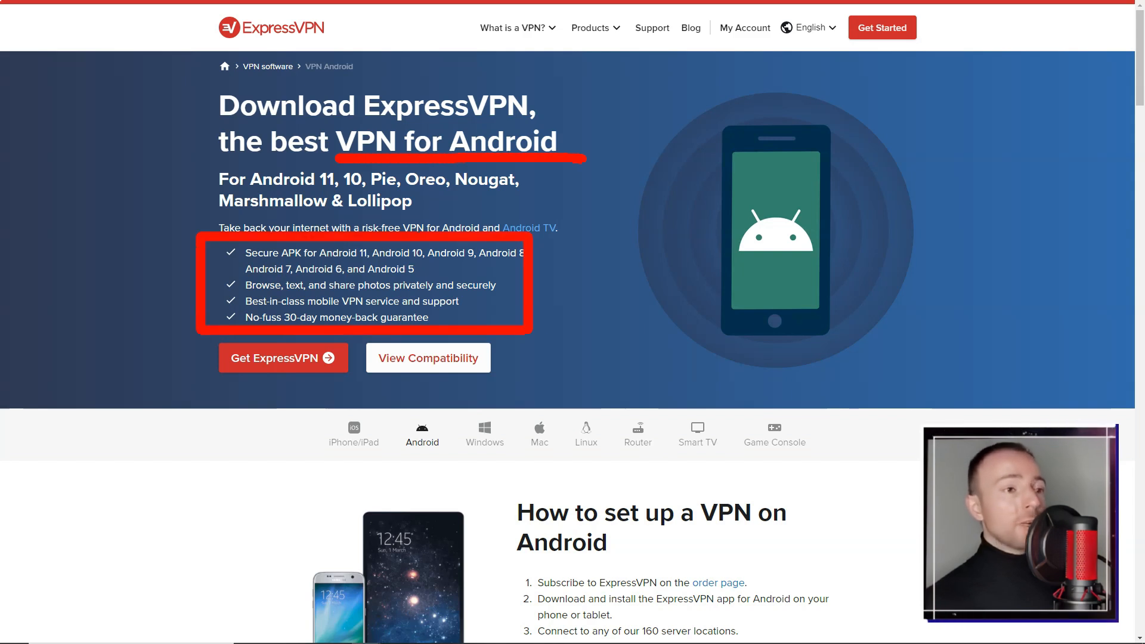
- Read the Android page's setup steps, phone and tablet lists, Android TV section and app key features
scroll(down, 3)
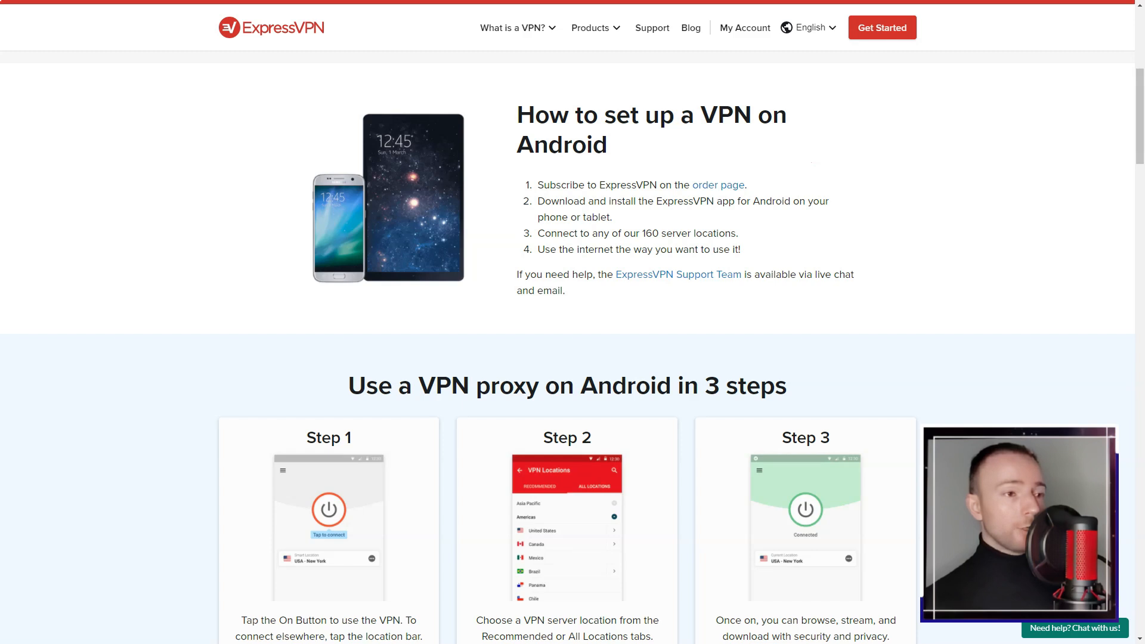
scroll(down, 3)
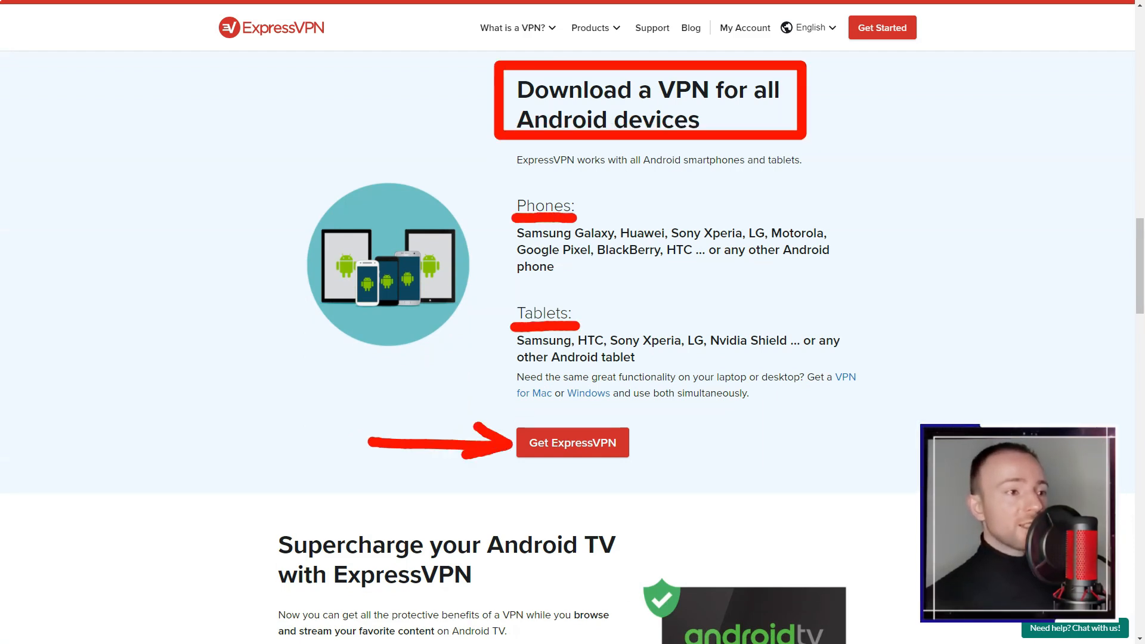
scroll(down, 3)
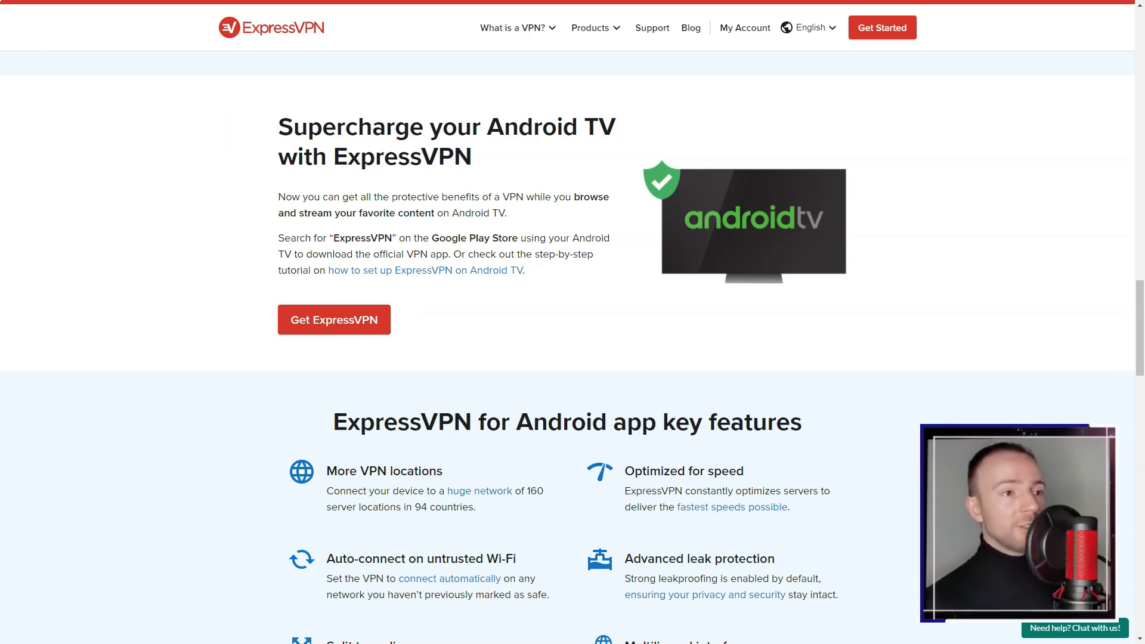
scroll(down, 3)
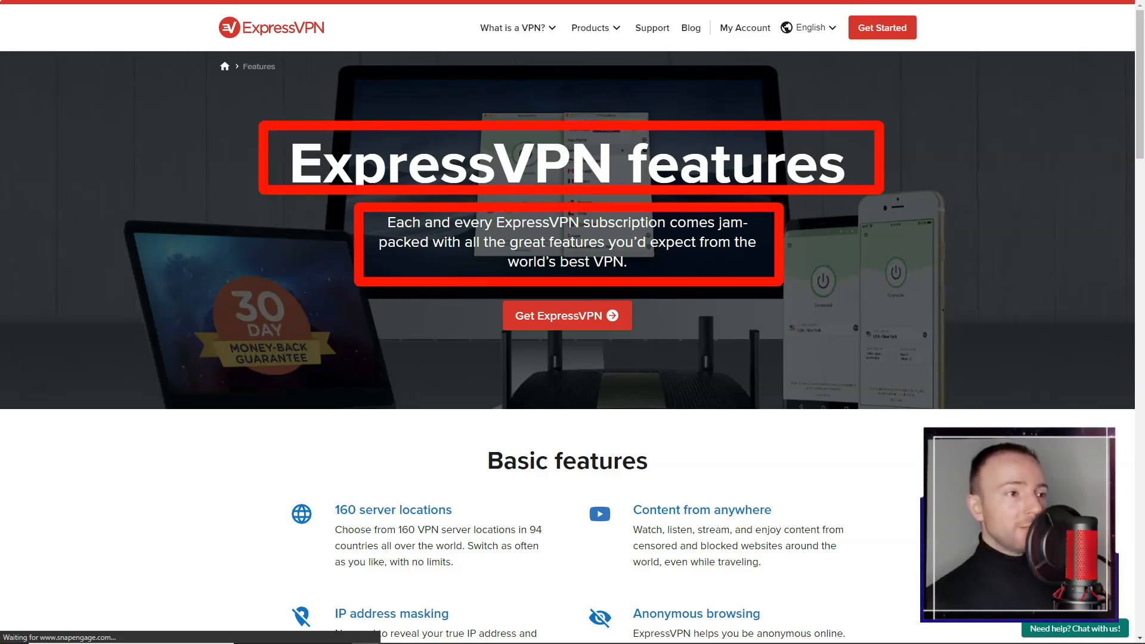
- Scroll the ExpressVPN explainer page down through basic and advanced features to the Educational features and 'And more' sections
scroll(down, 3)
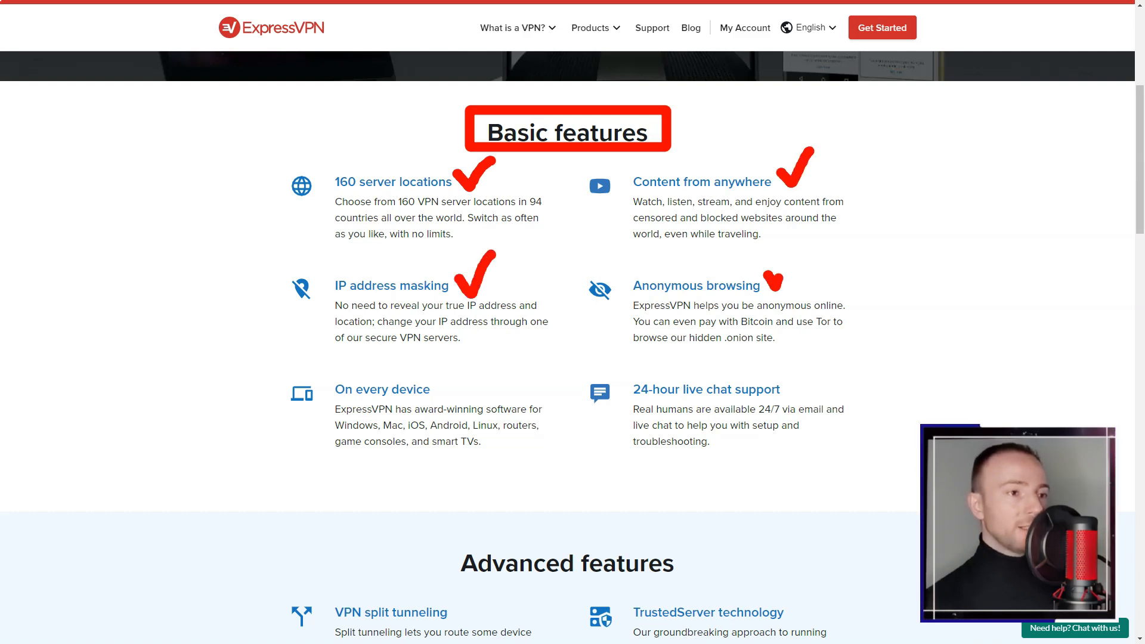
scroll(down, 3)
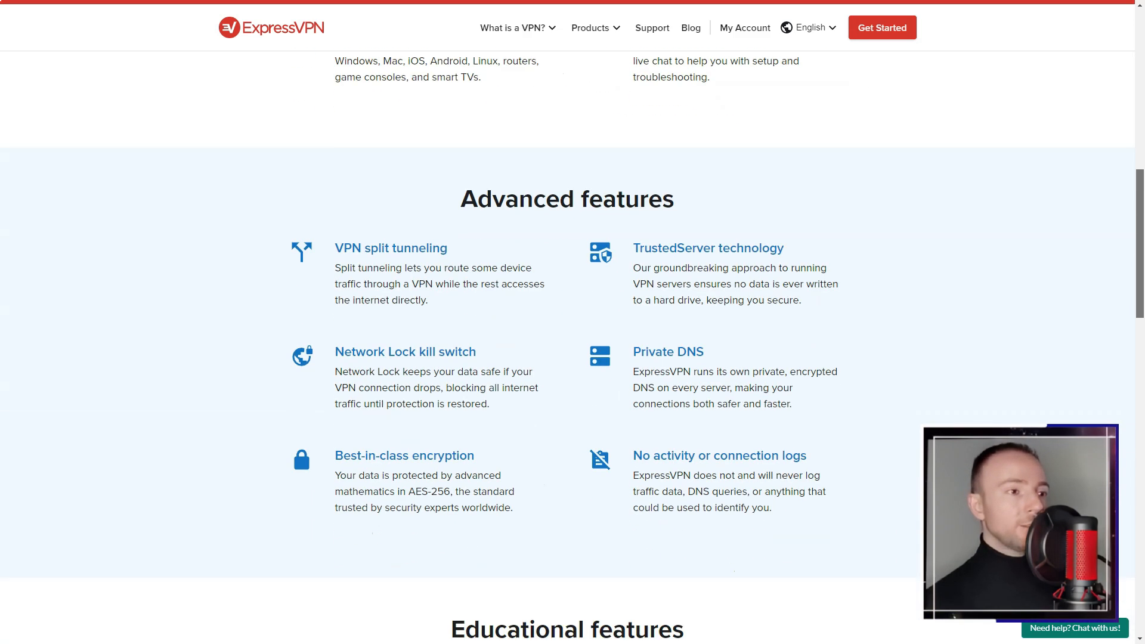
scroll(down, 3)
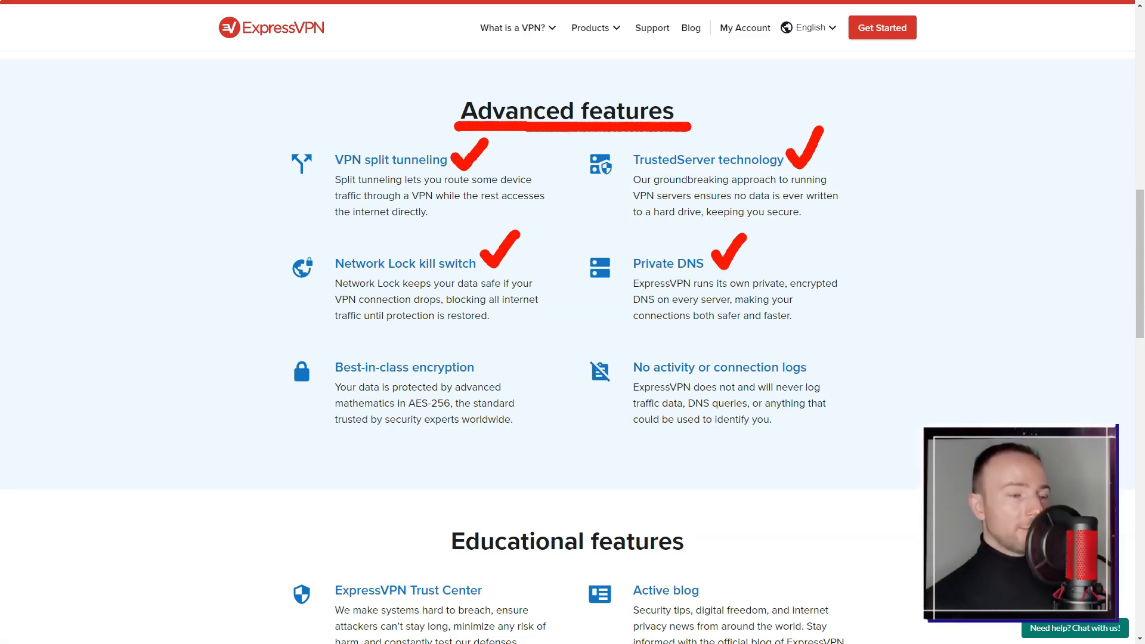
scroll(down, 3)
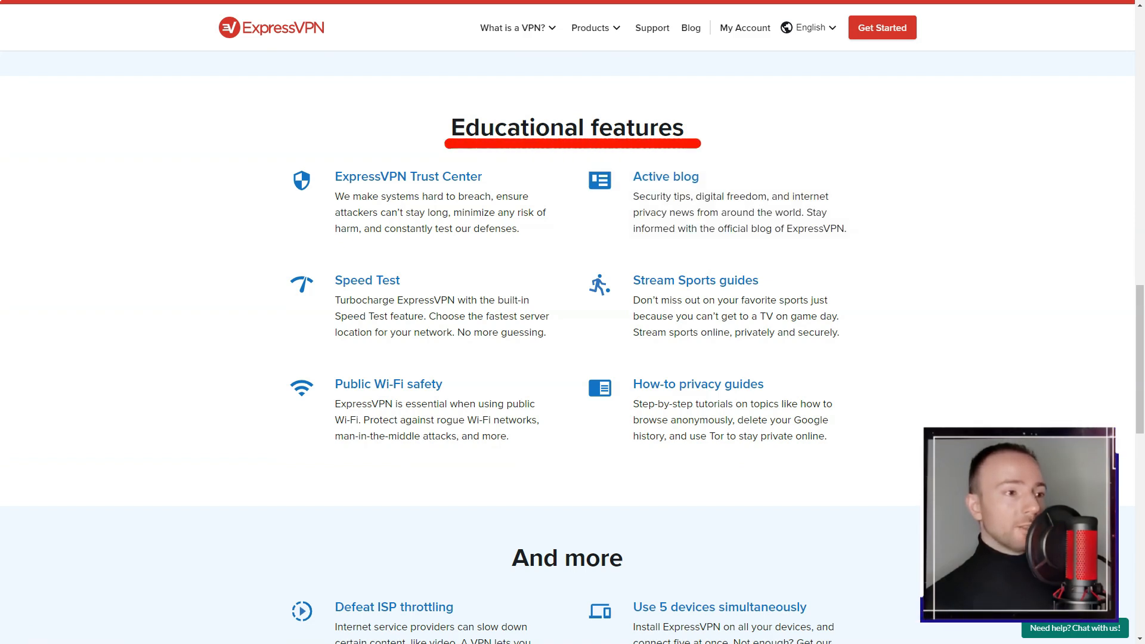
mouse_move(716, 204)
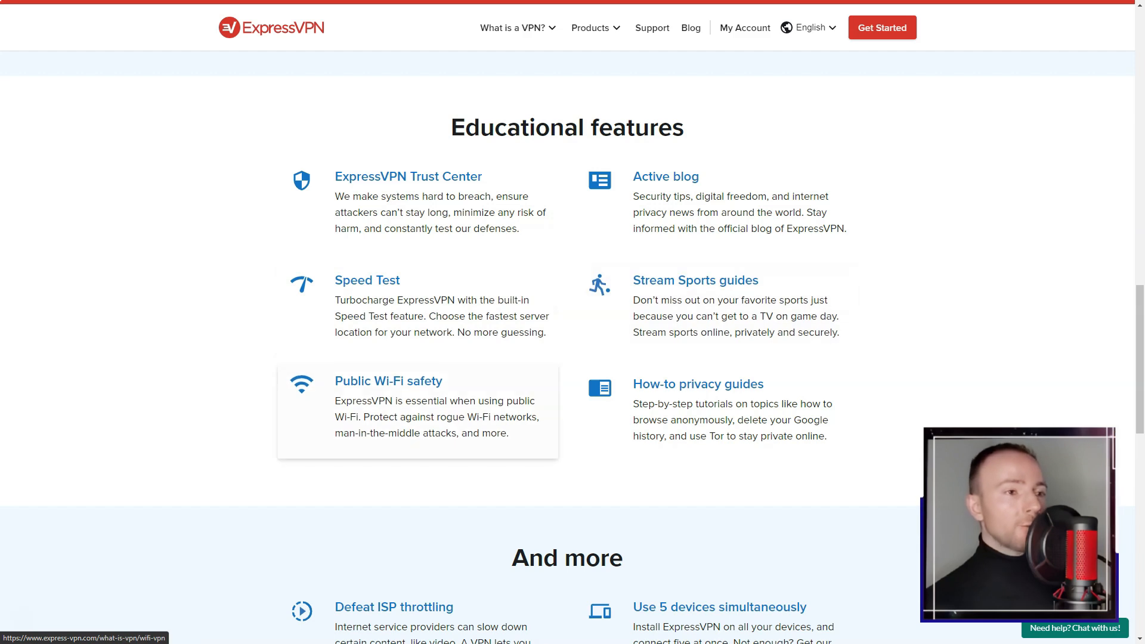
scroll(down, 3)
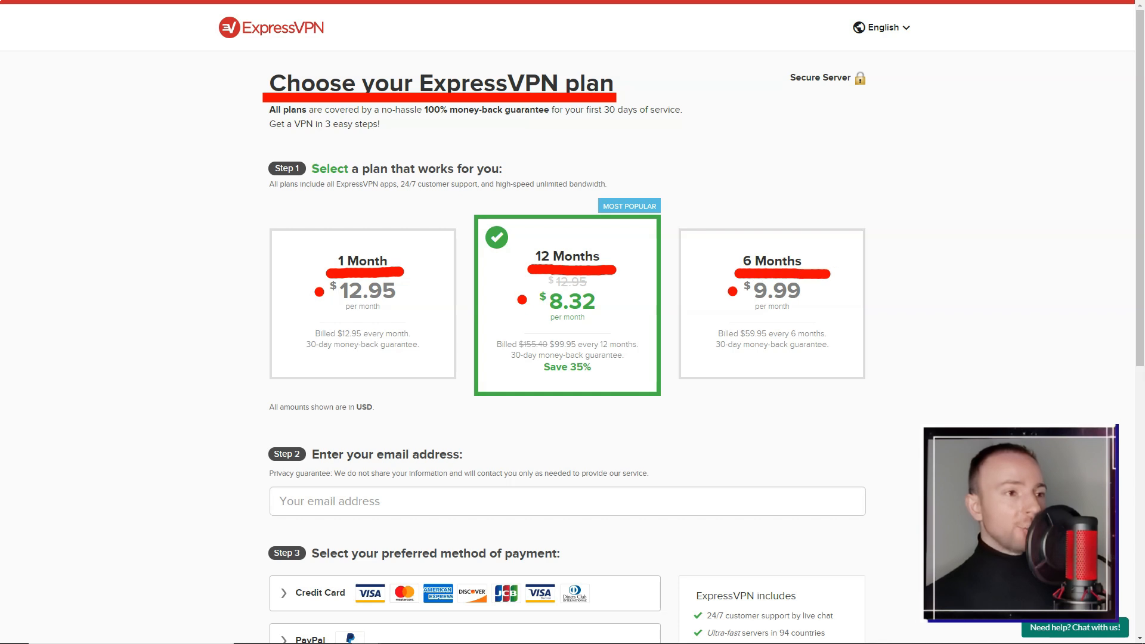
- Reveal the PayPal payment details with the $99.95 order total on the plan checkout, then head to the server locations page
scroll(down, 3)
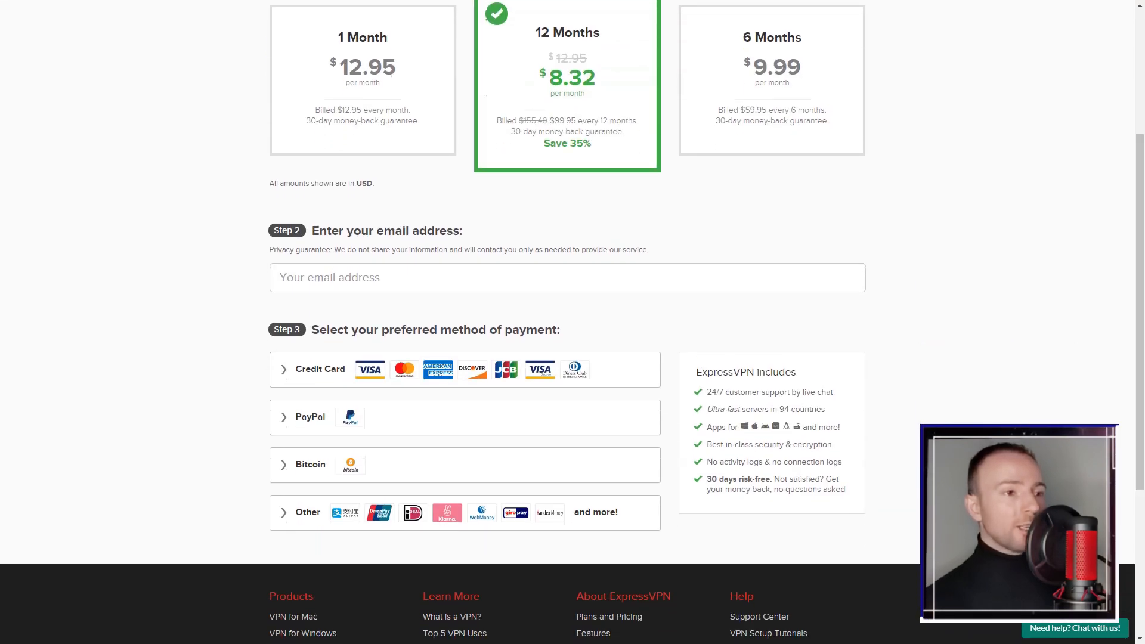
click(310, 416)
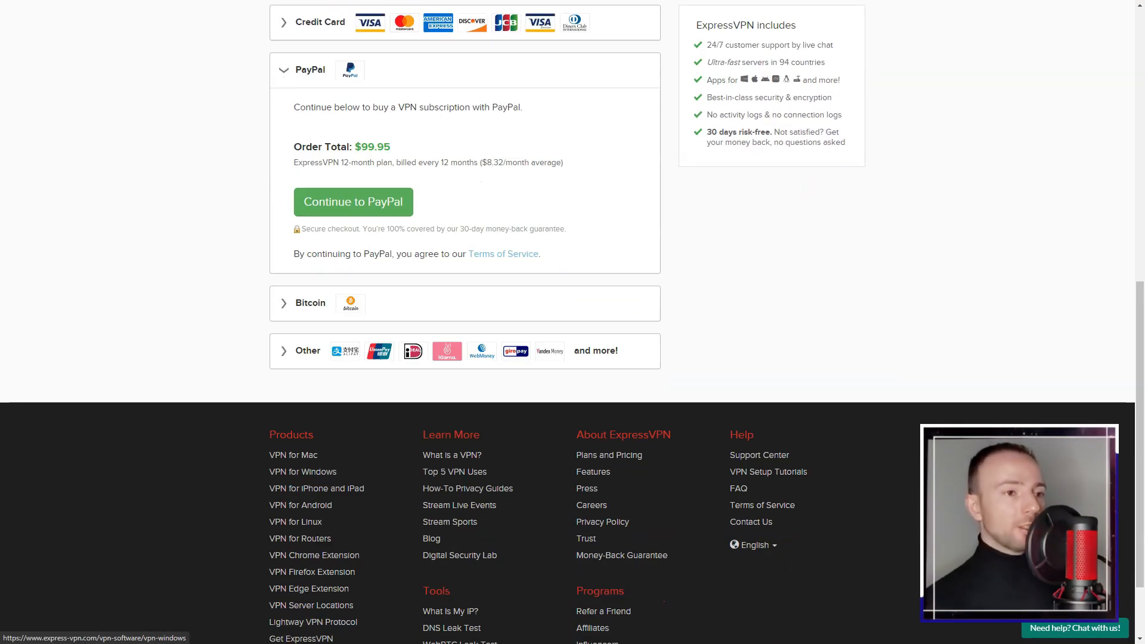
click(308, 350)
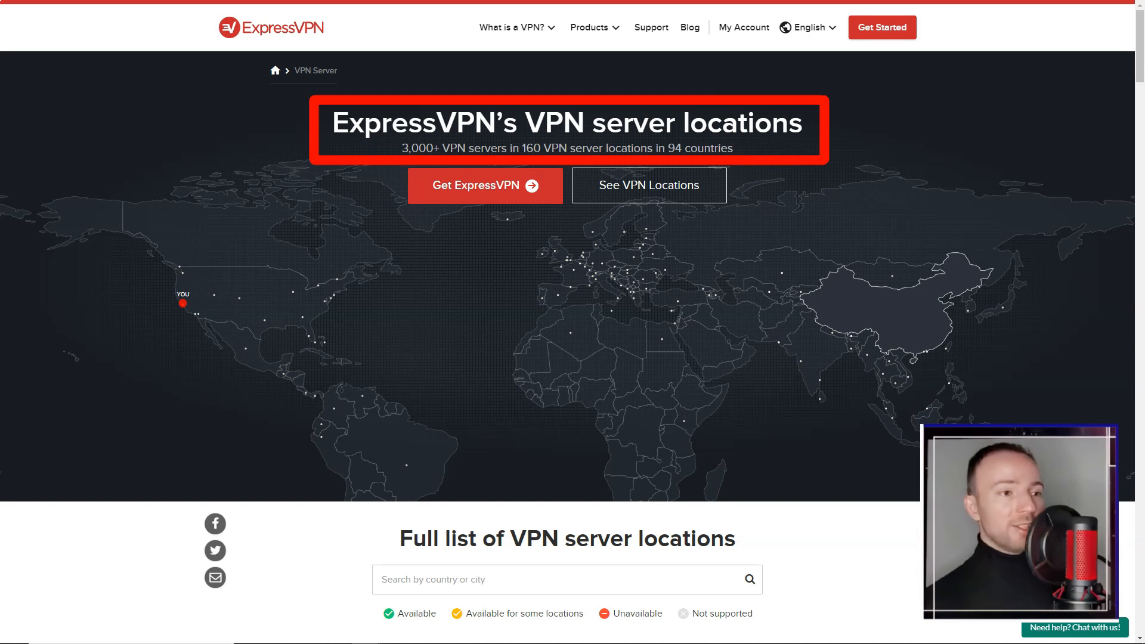
- Scroll the ExpressVPN server locations tables through Europe and Asia to Middle East & Africa and virtual locations
scroll(down, 3)
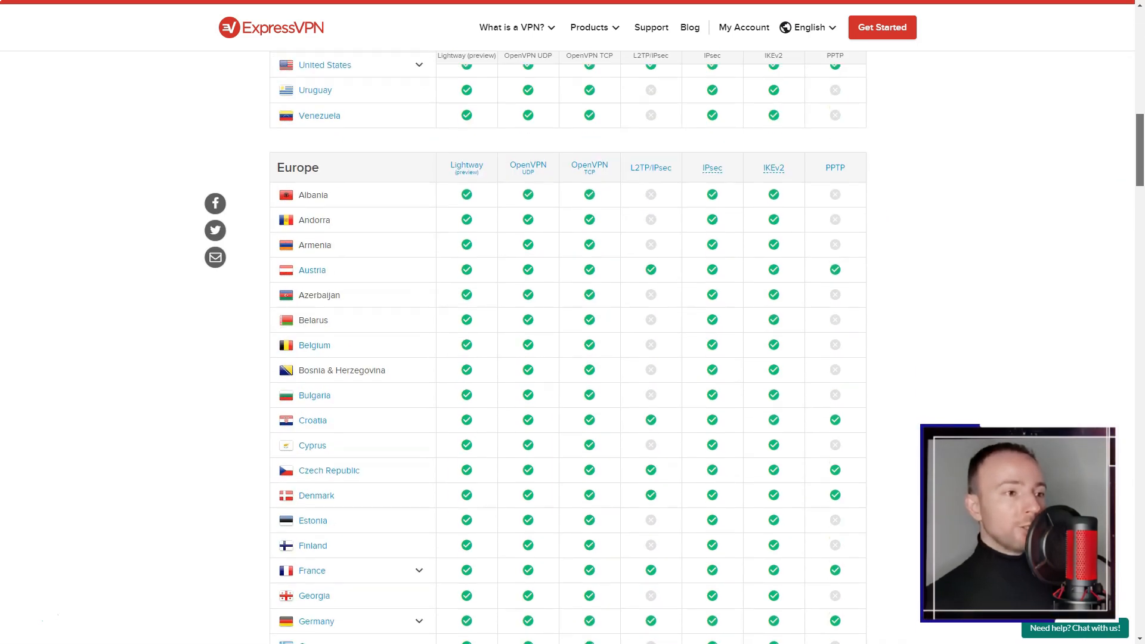
scroll(down, 3)
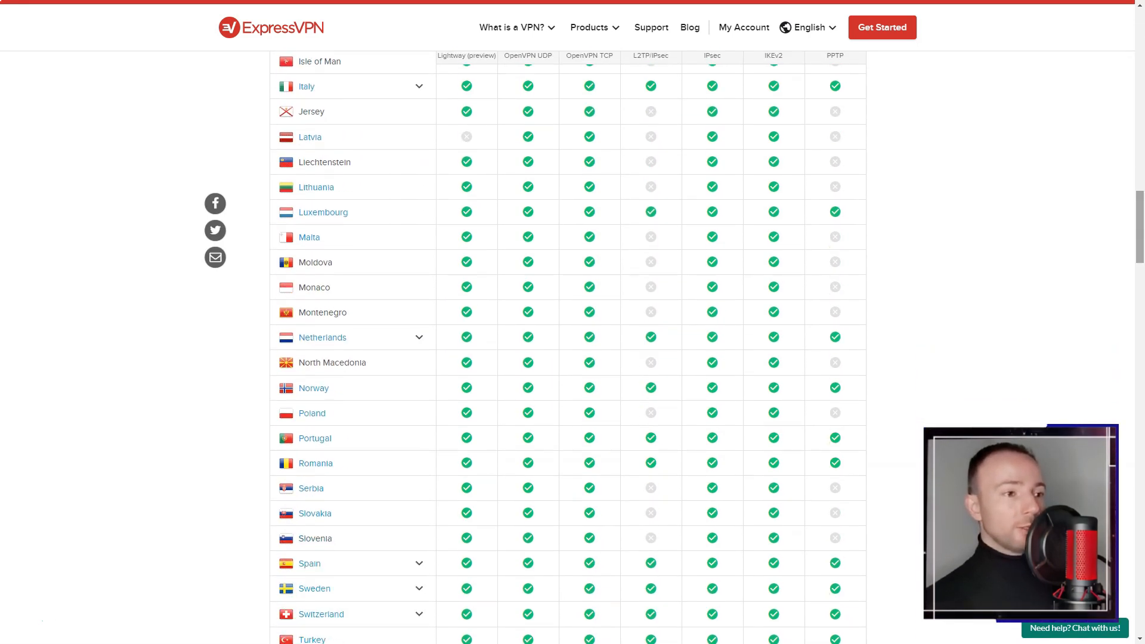
scroll(down, 3)
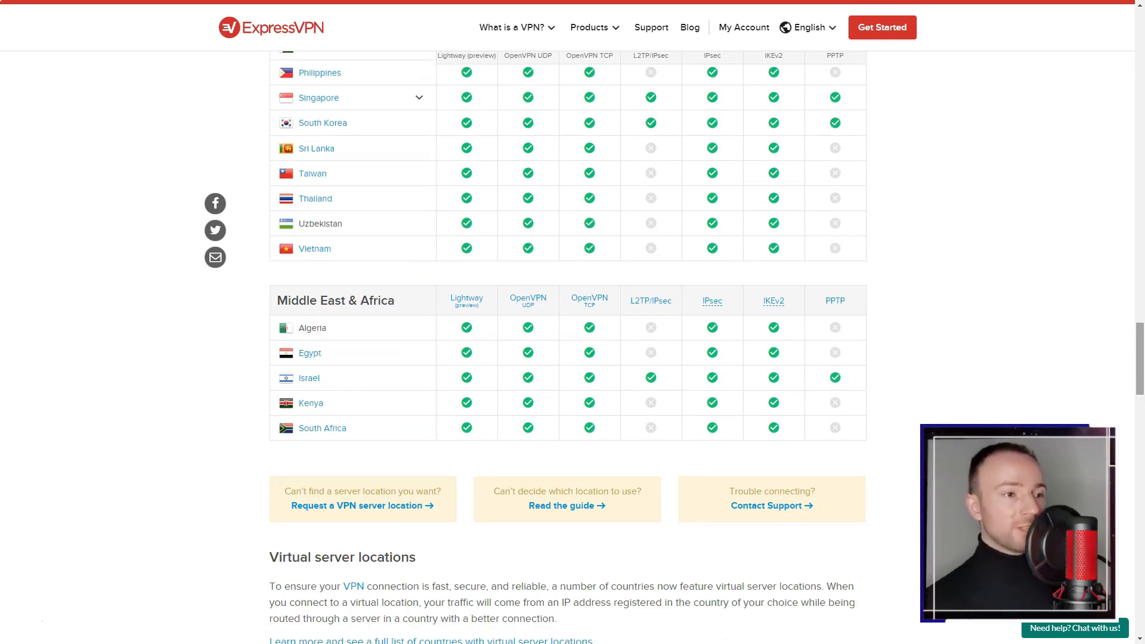
scroll(down, 3)
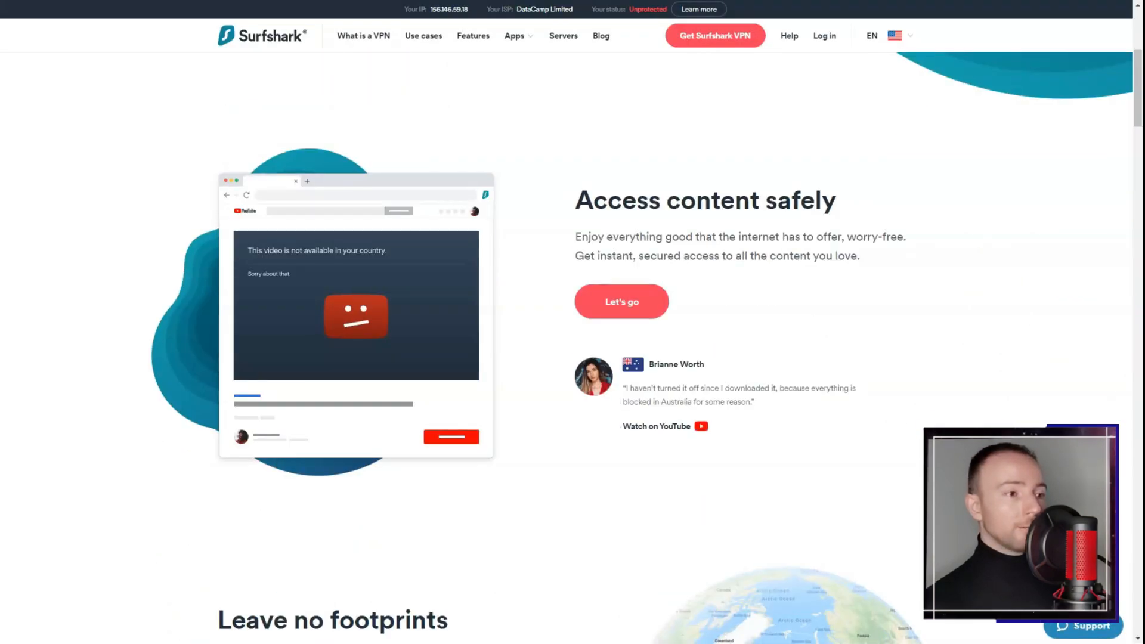
- Scroll the Surfshark homepage from Access content safely past online threats to the blog posts and Find Surfshark servers list
scroll(down, 3)
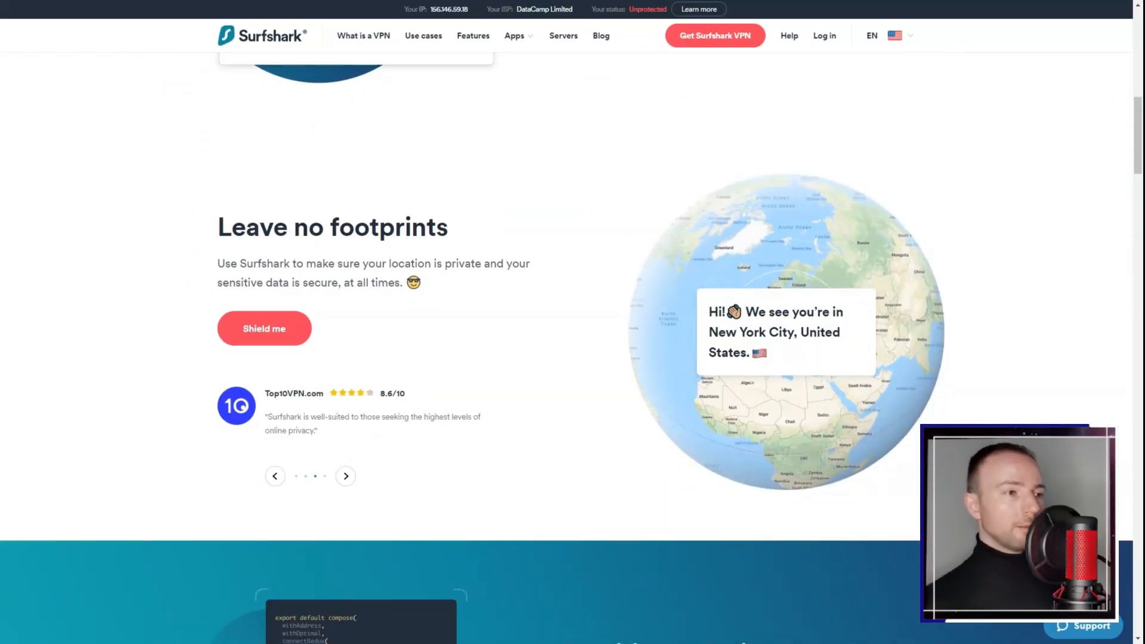
scroll(down, 3)
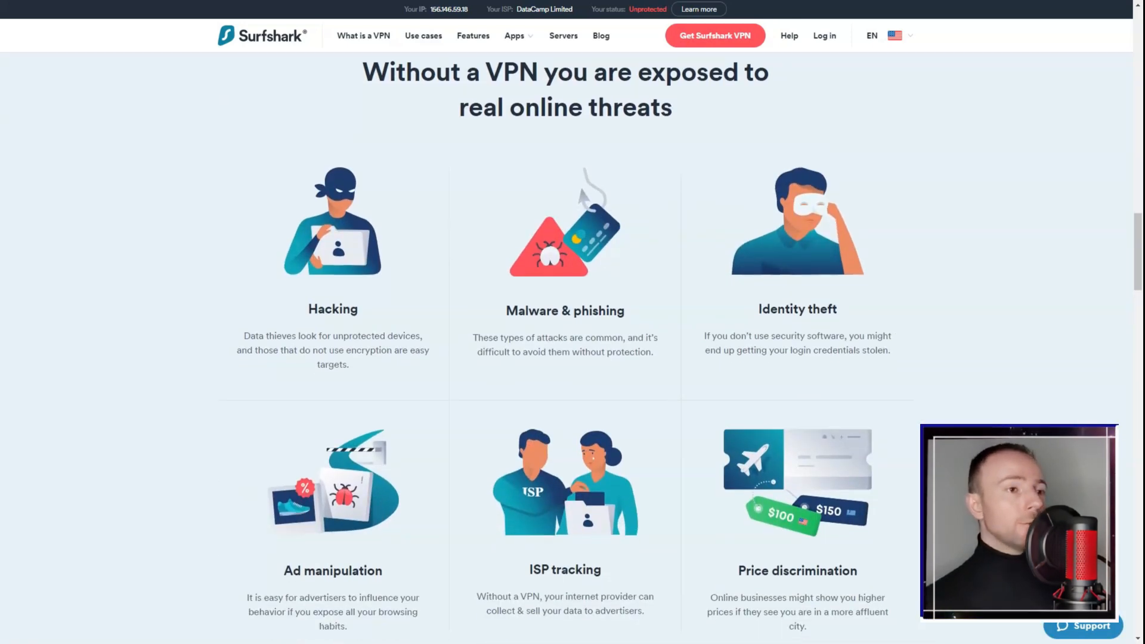
scroll(down, 3)
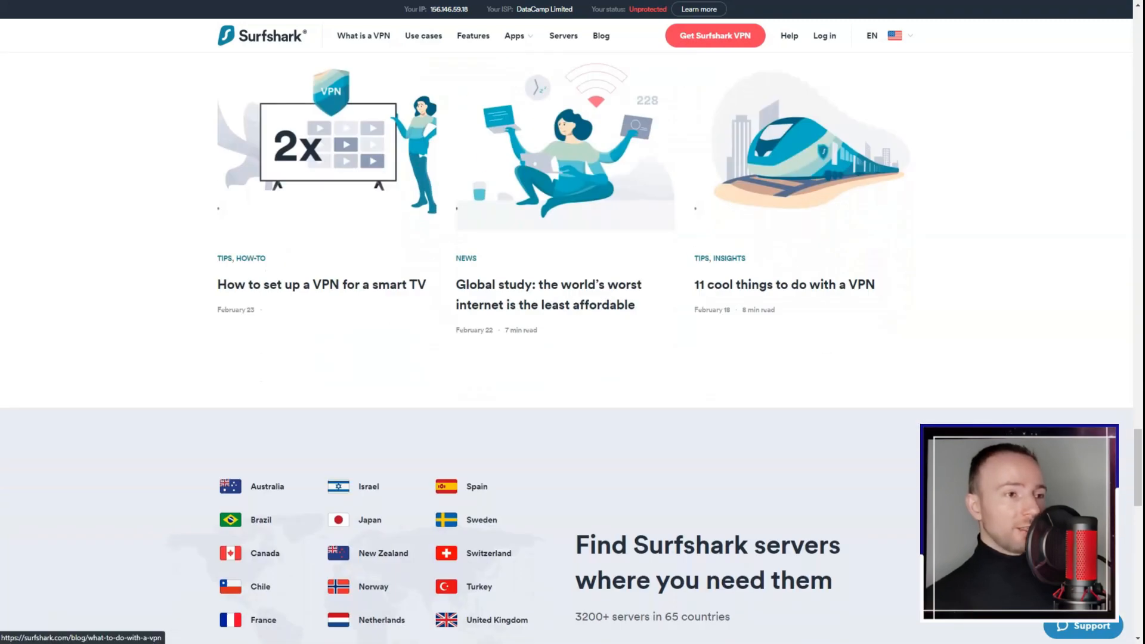
scroll(down, 3)
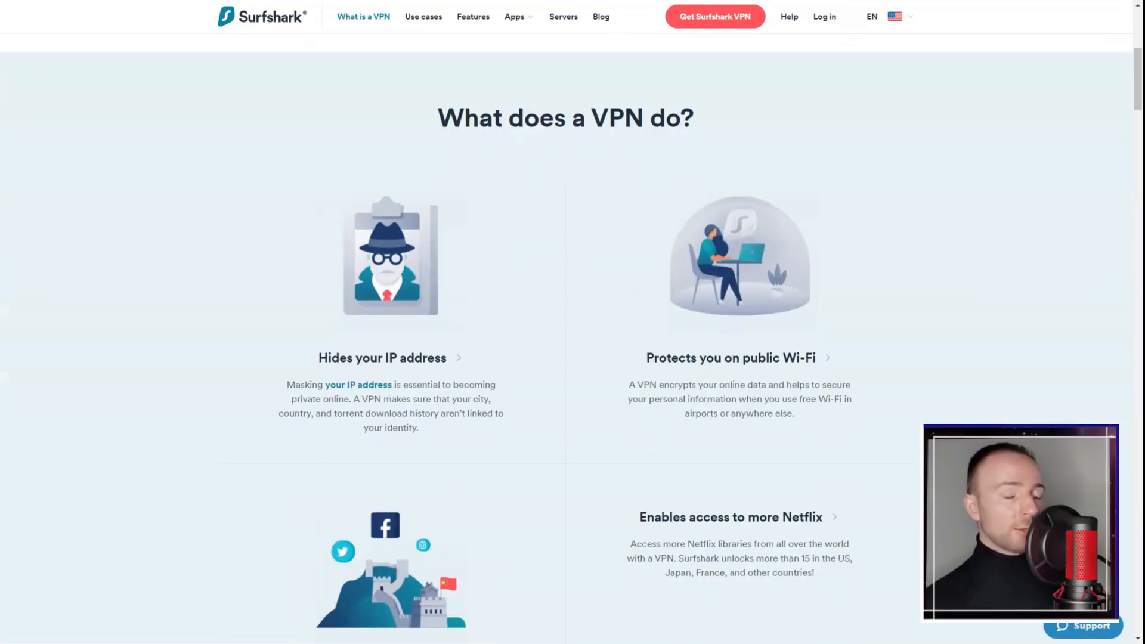
- Scroll Surfshark's 'What is a VPN' page through VPN protocols, setup steps, VPN alternatives and the VPN web browser section
scroll(down, 3)
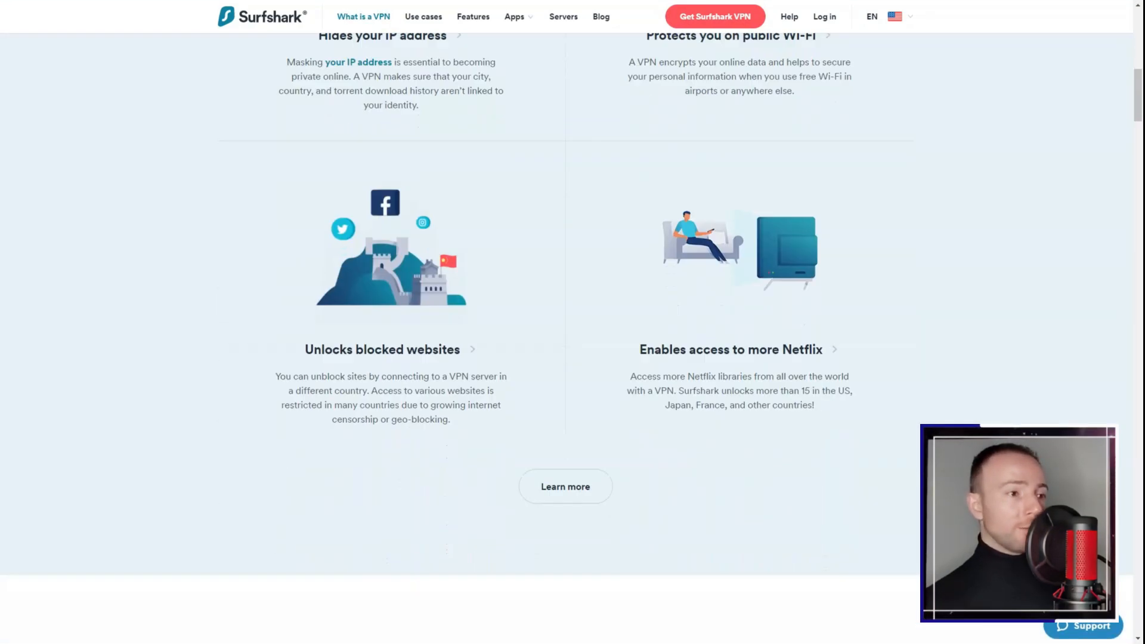
scroll(down, 3)
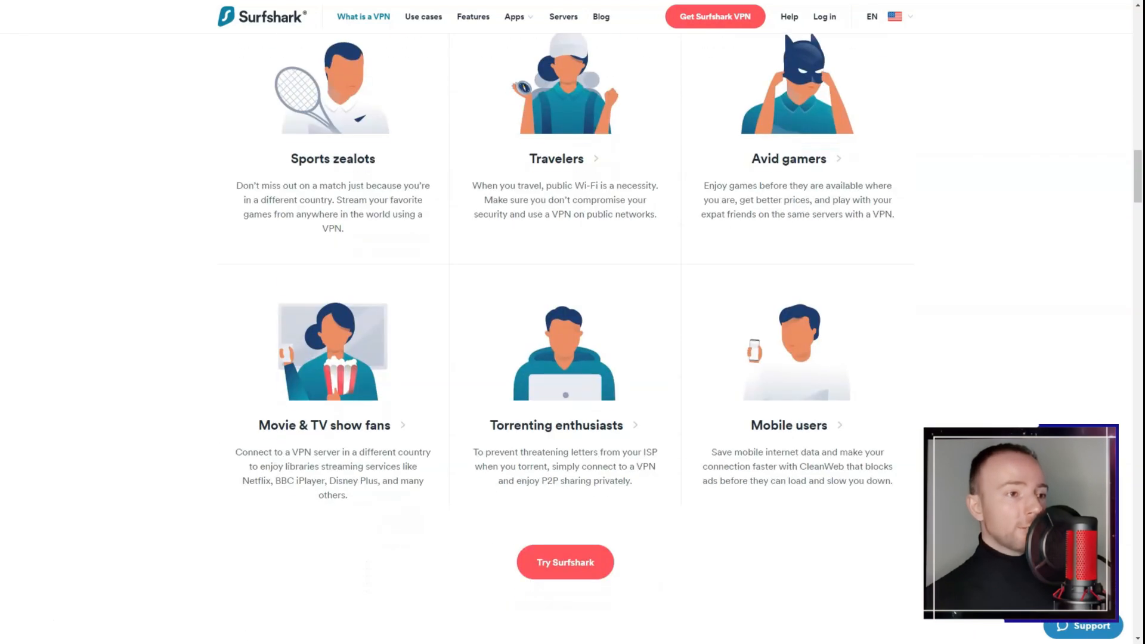
scroll(down, 3)
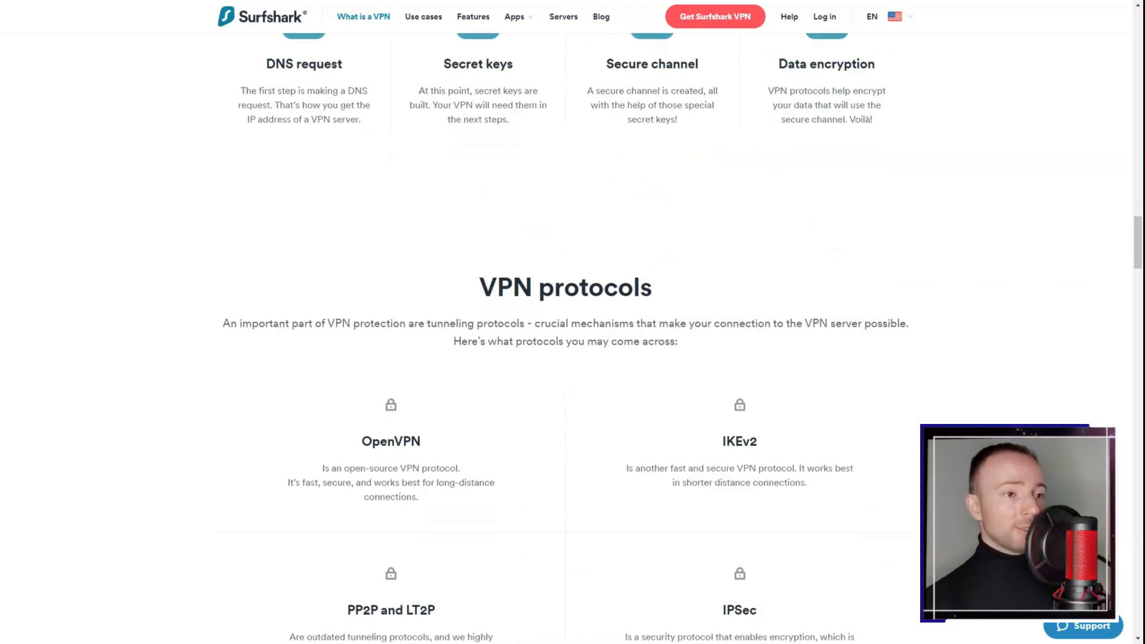
scroll(down, 3)
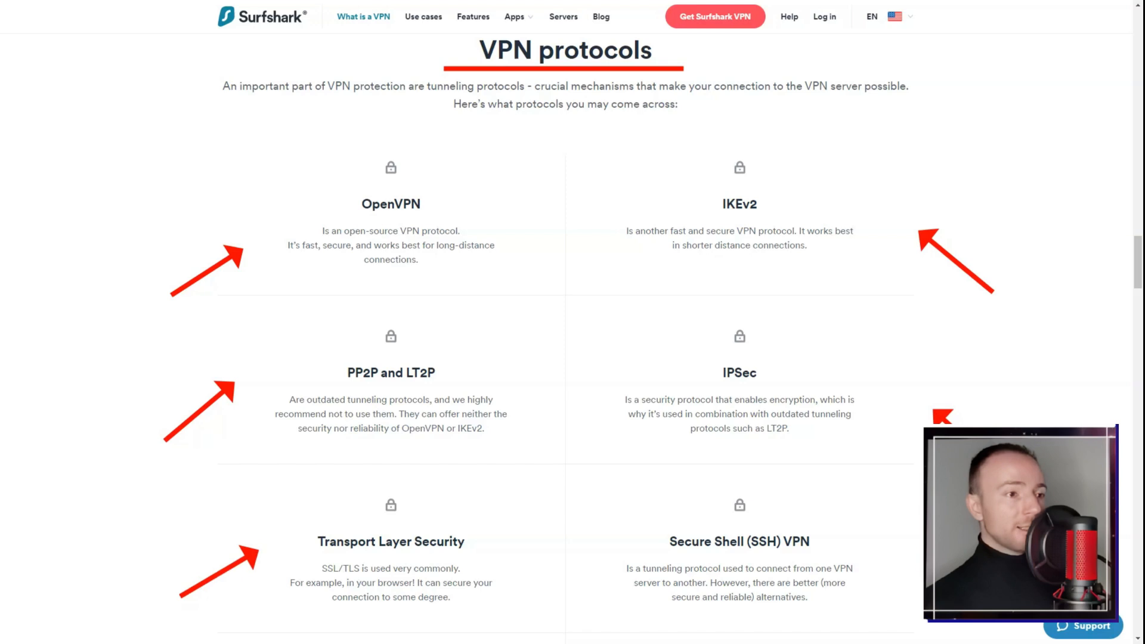
scroll(down, 3)
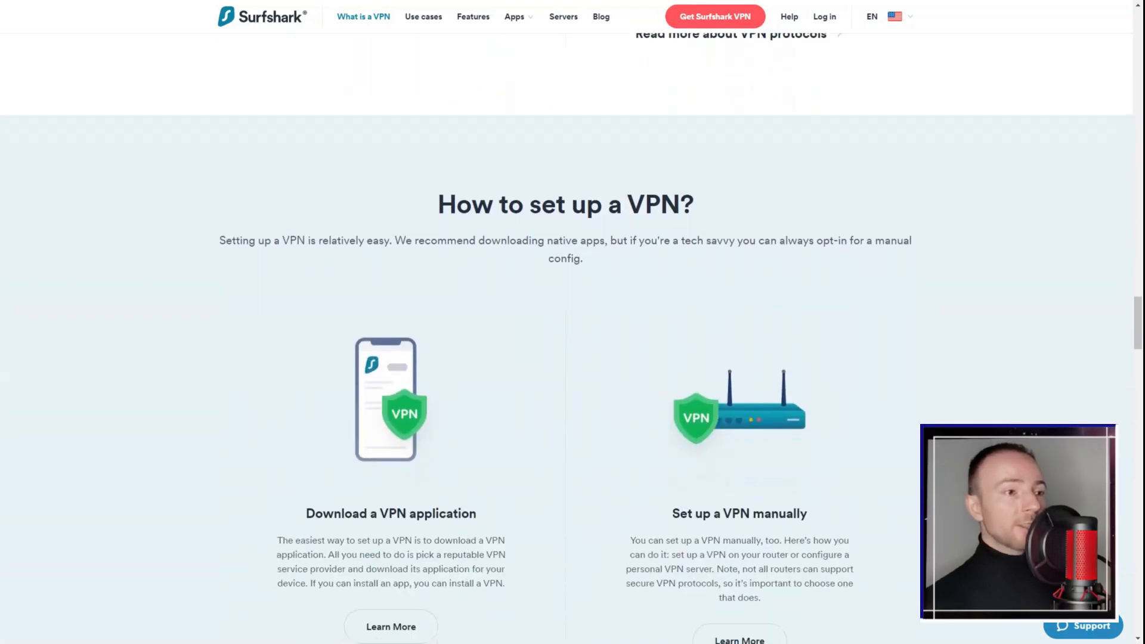
scroll(down, 3)
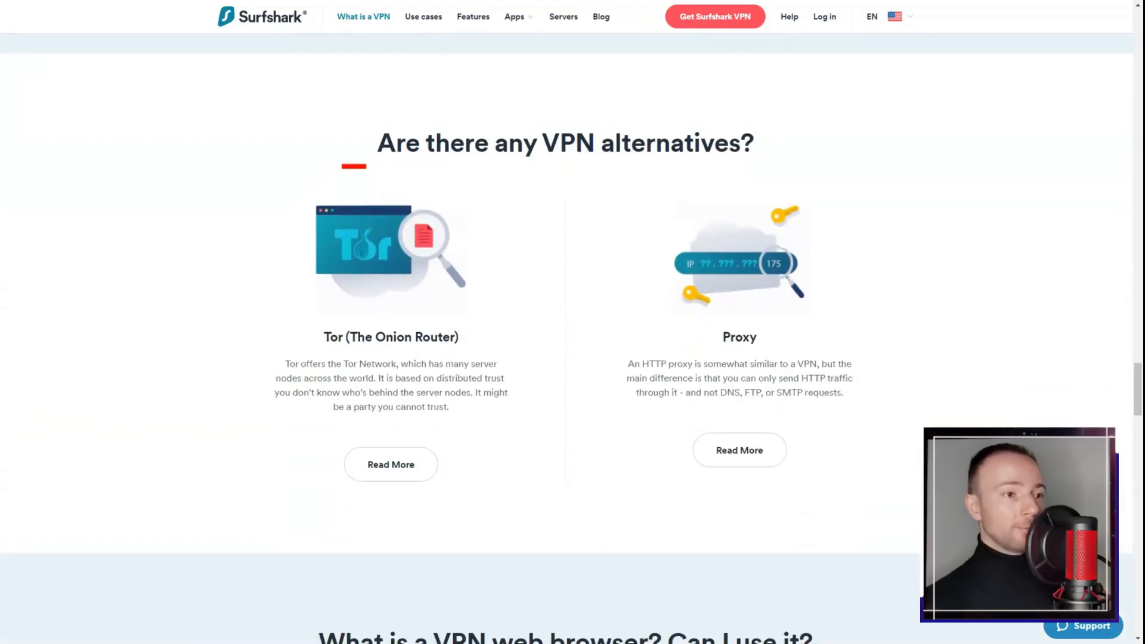
scroll(down, 3)
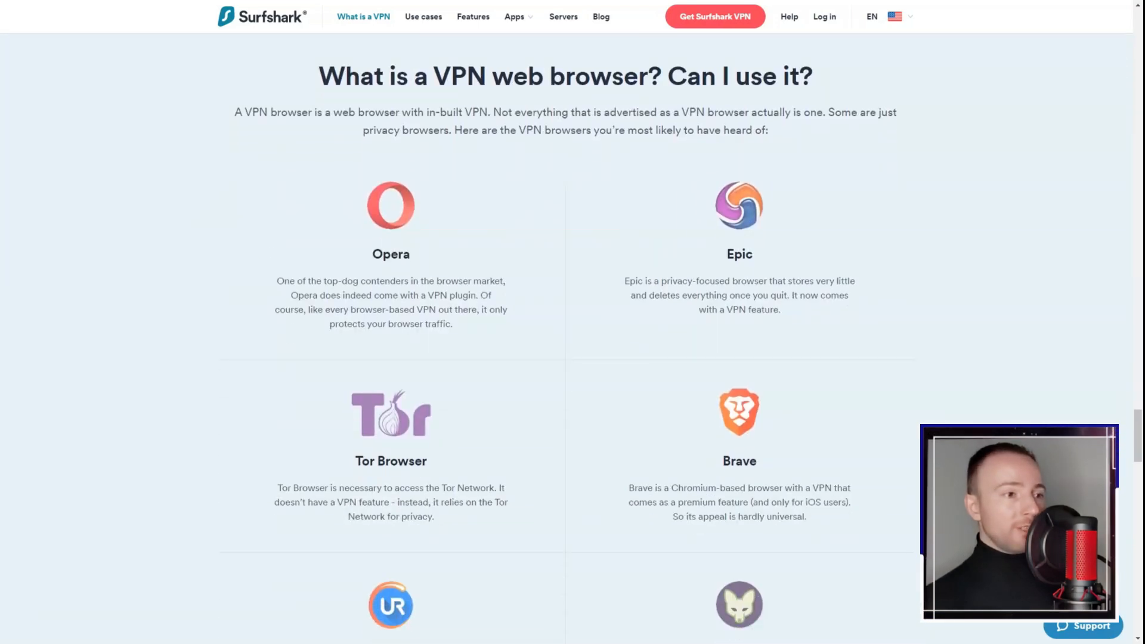
scroll(down, 3)
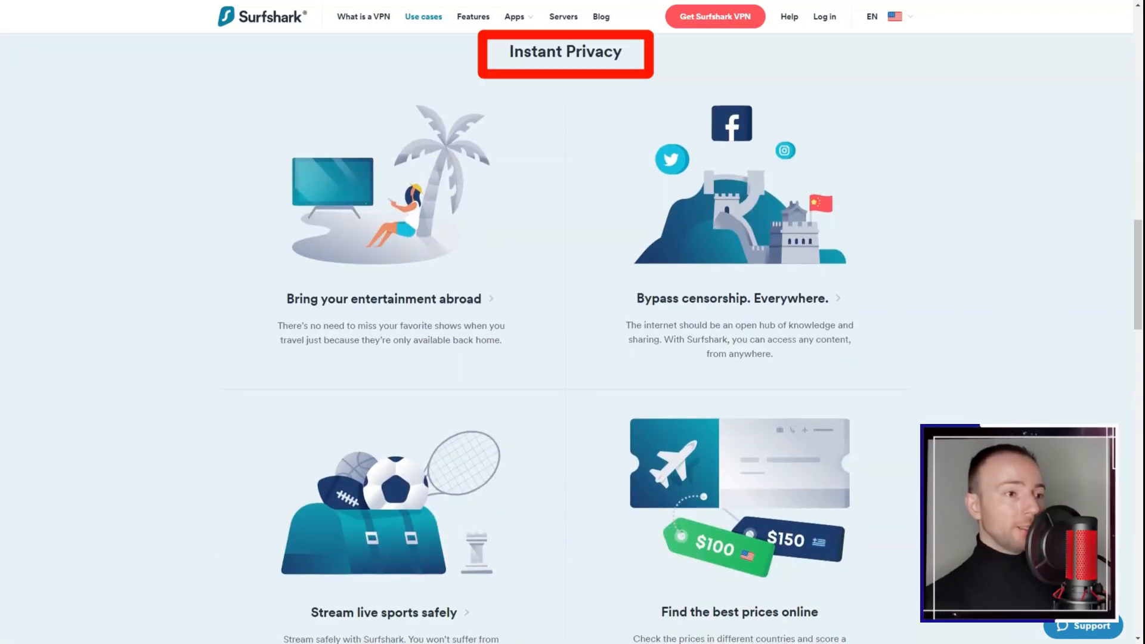
- Scroll the Surfshark Use cases page down to pricing and move to the Features page
scroll(down, 3)
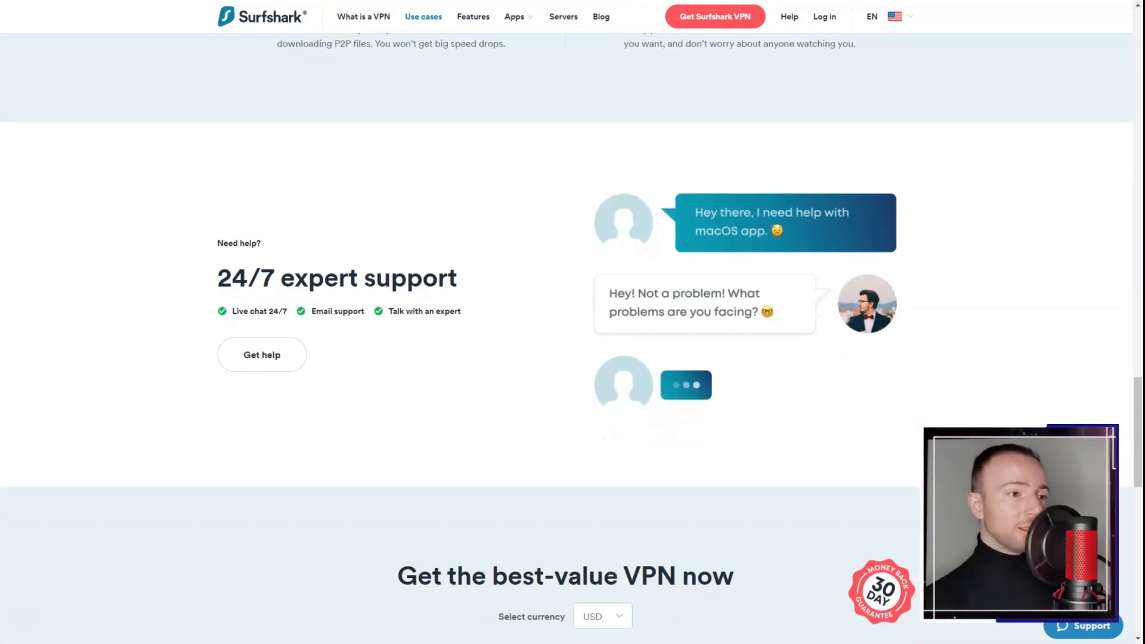
scroll(down, 3)
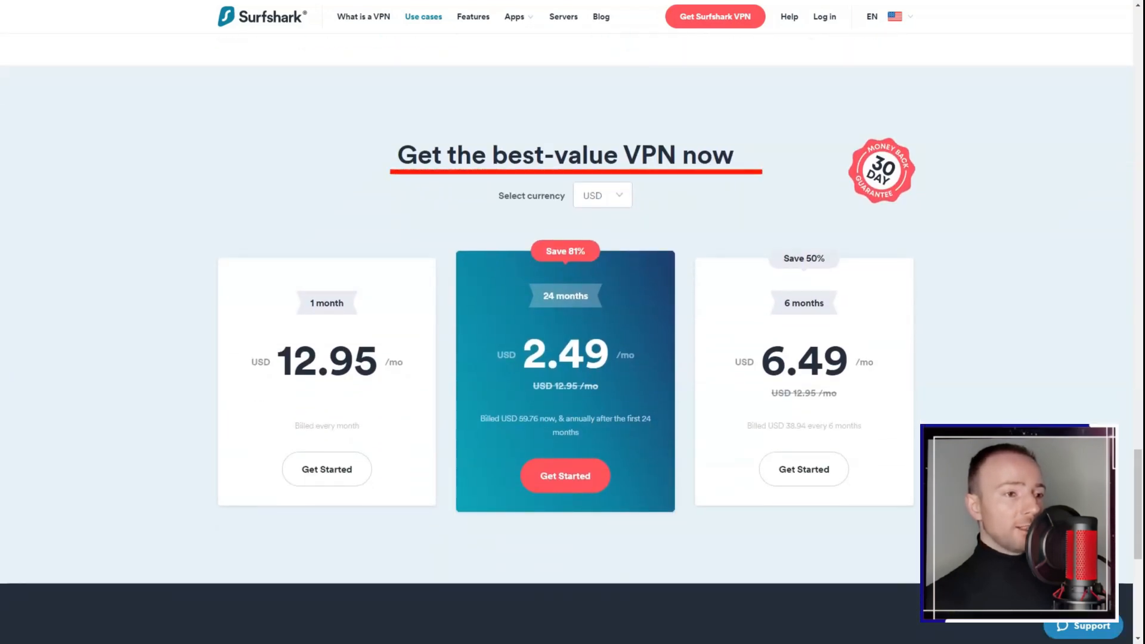
click(472, 16)
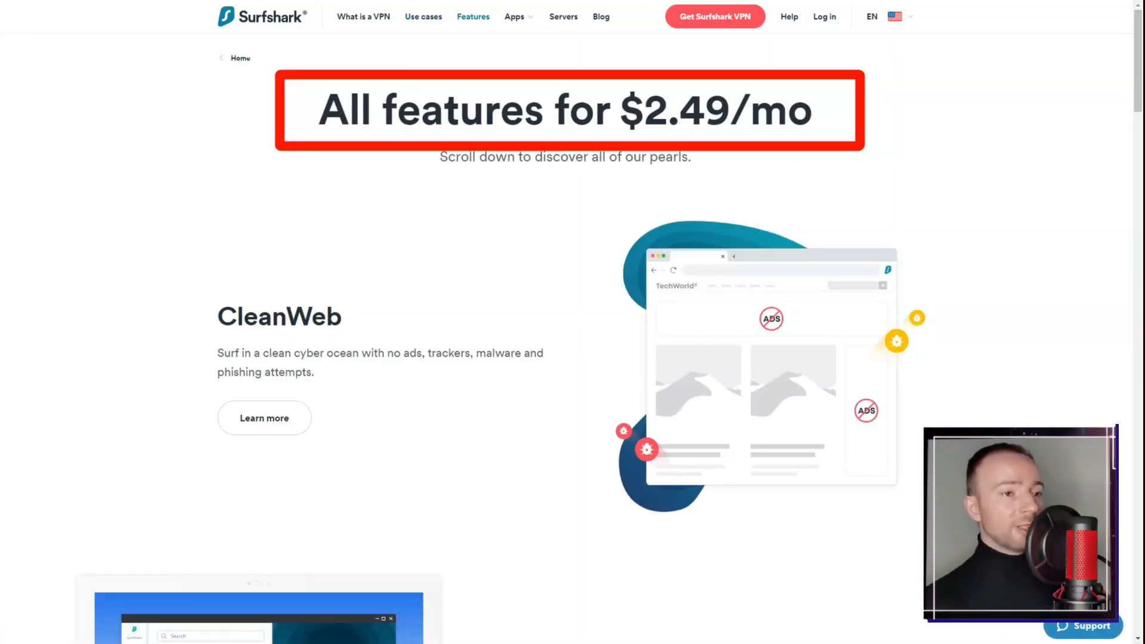
- Read down the Surfshark Features page to the security features
scroll(down, 3)
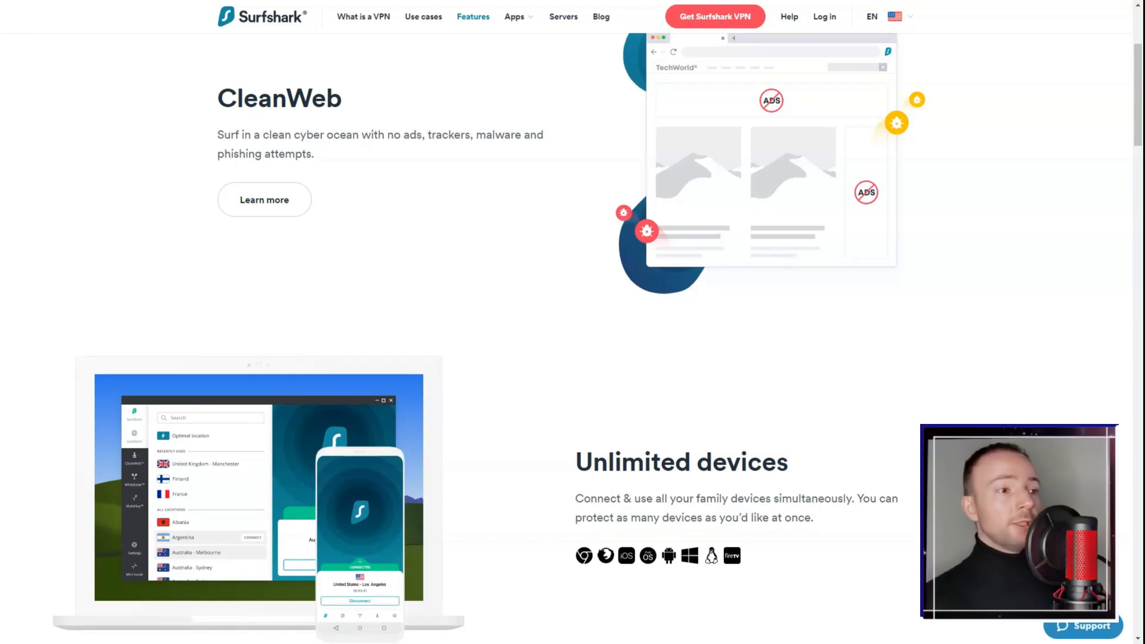
scroll(down, 3)
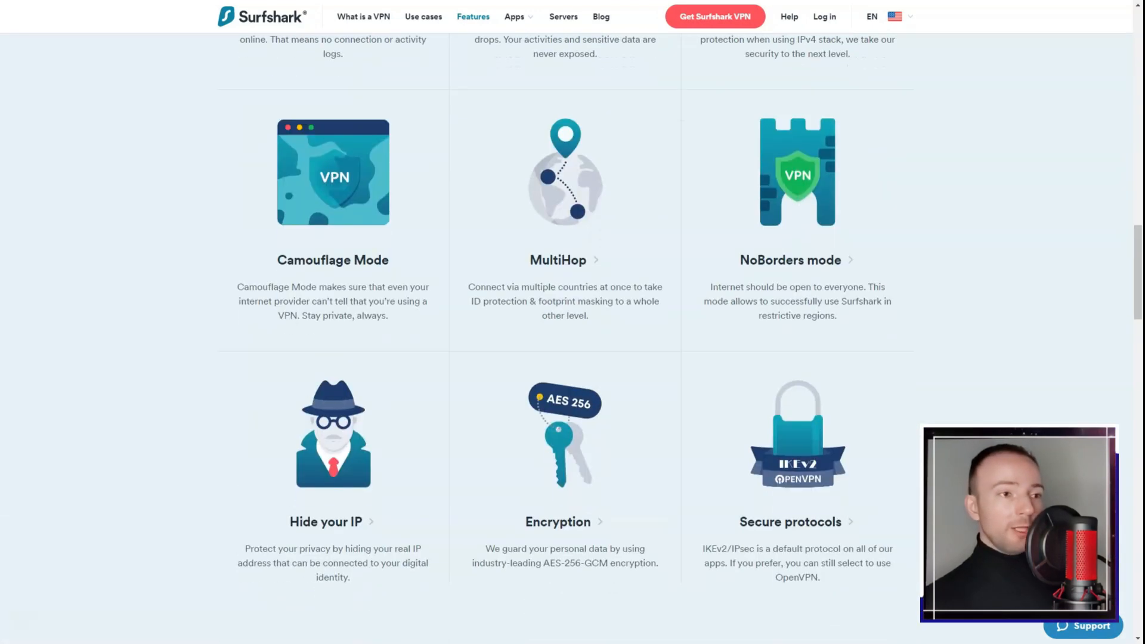
scroll(down, 3)
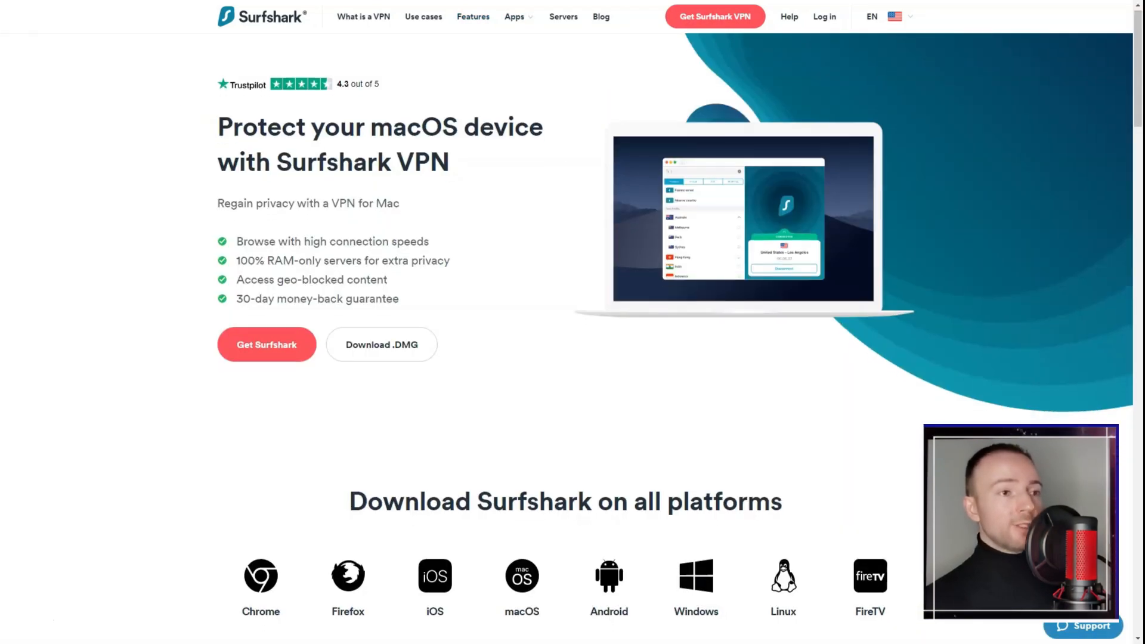
- Read the Surfshark Mac VPN page down to its FAQ and move to the Windows VPN page
scroll(down, 3)
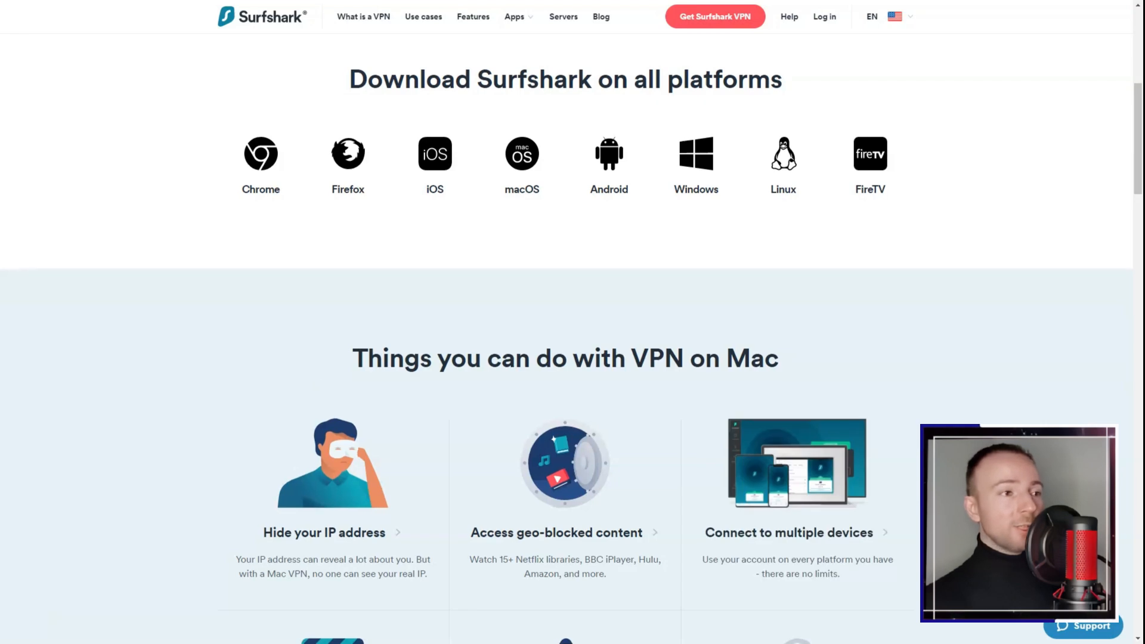
scroll(down, 3)
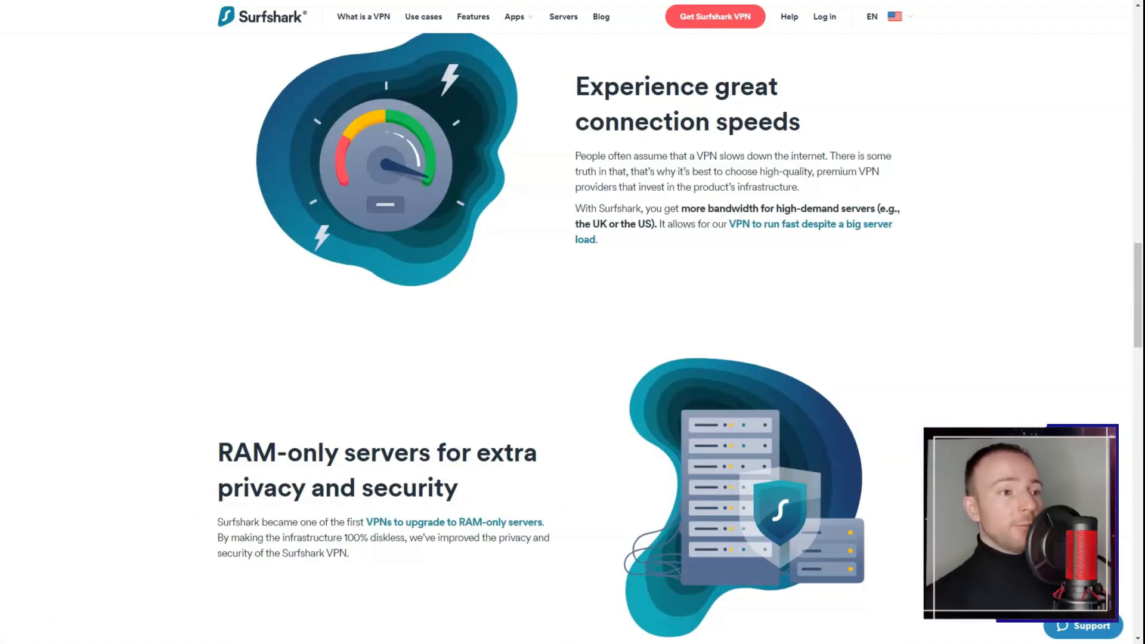
scroll(down, 3)
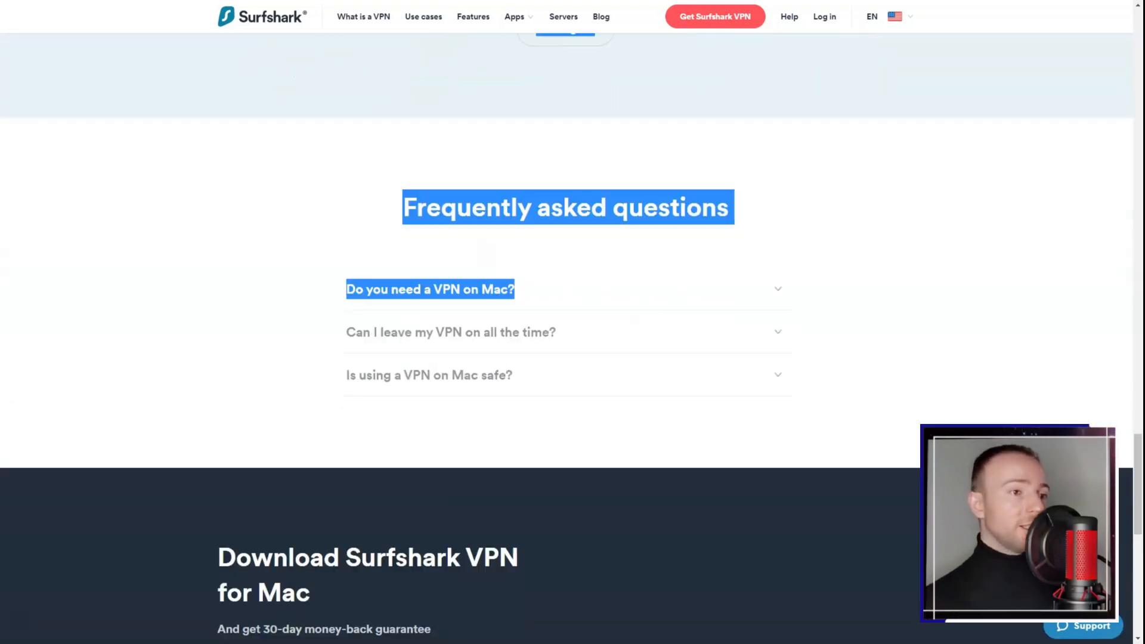
click(514, 15)
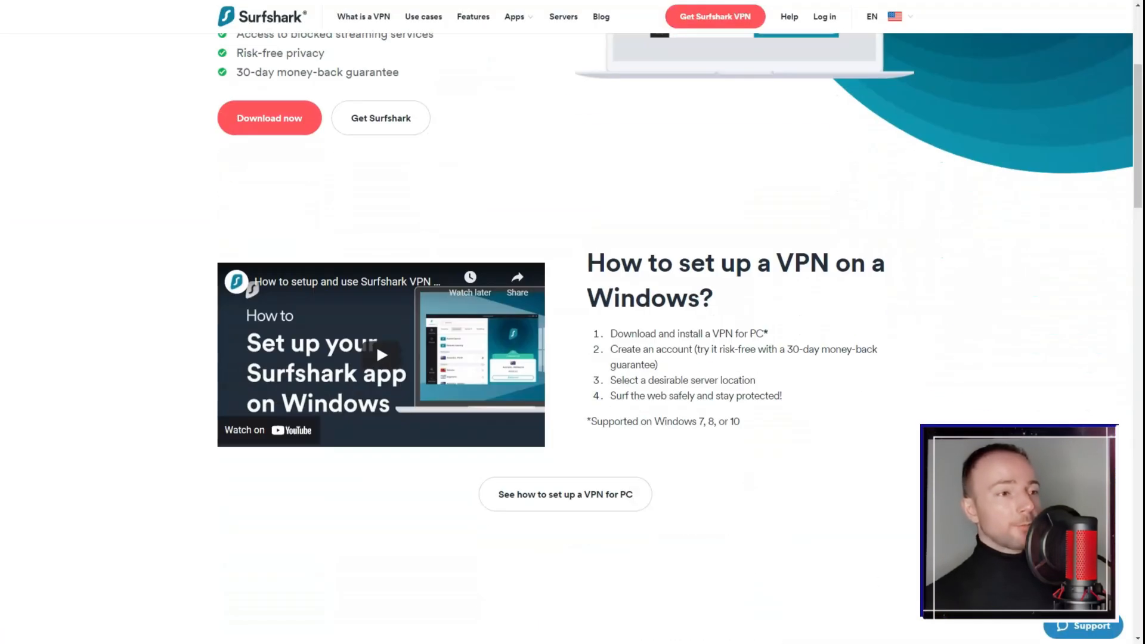
- Browse the Windows VPN page and the Linux page down to 'How to use a VPN on Linux'
scroll(down, 3)
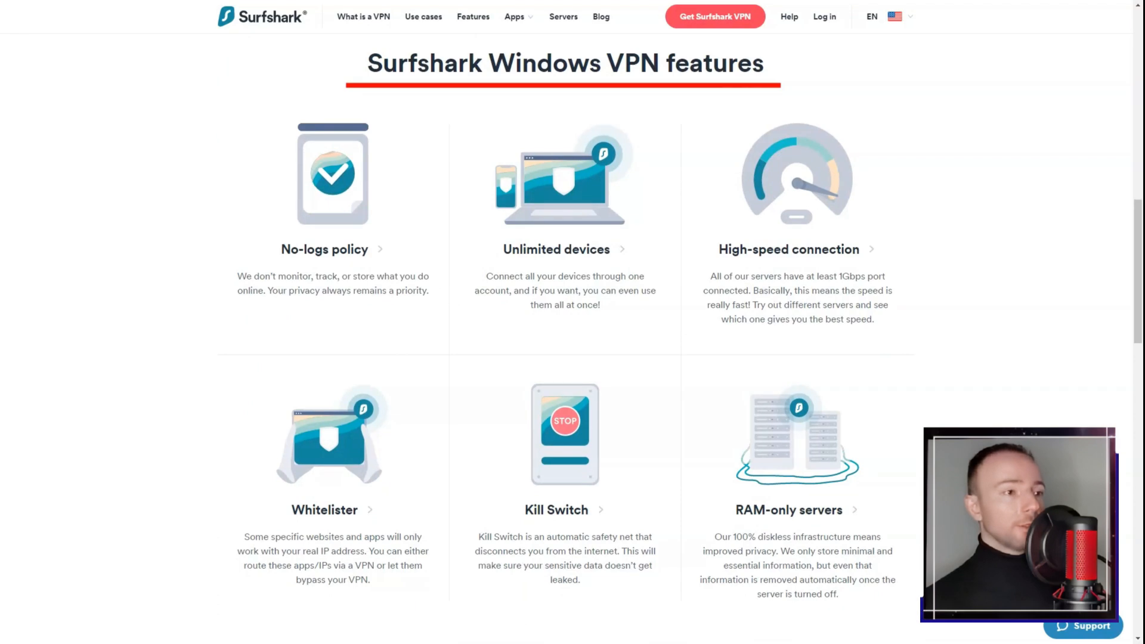
scroll(down, 3)
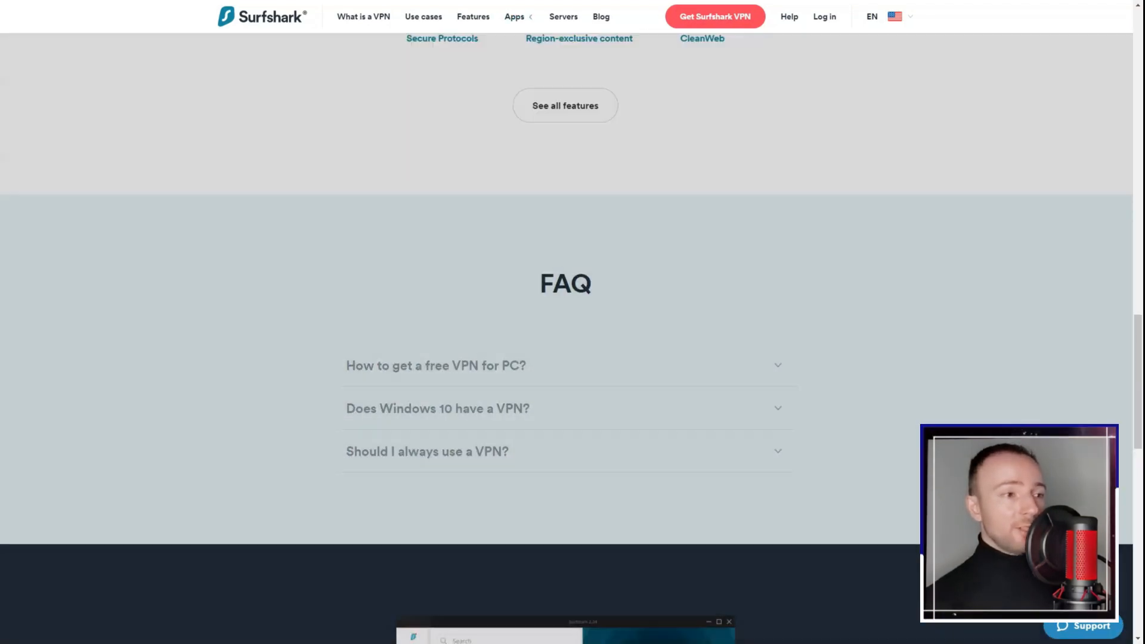
scroll(up, 3)
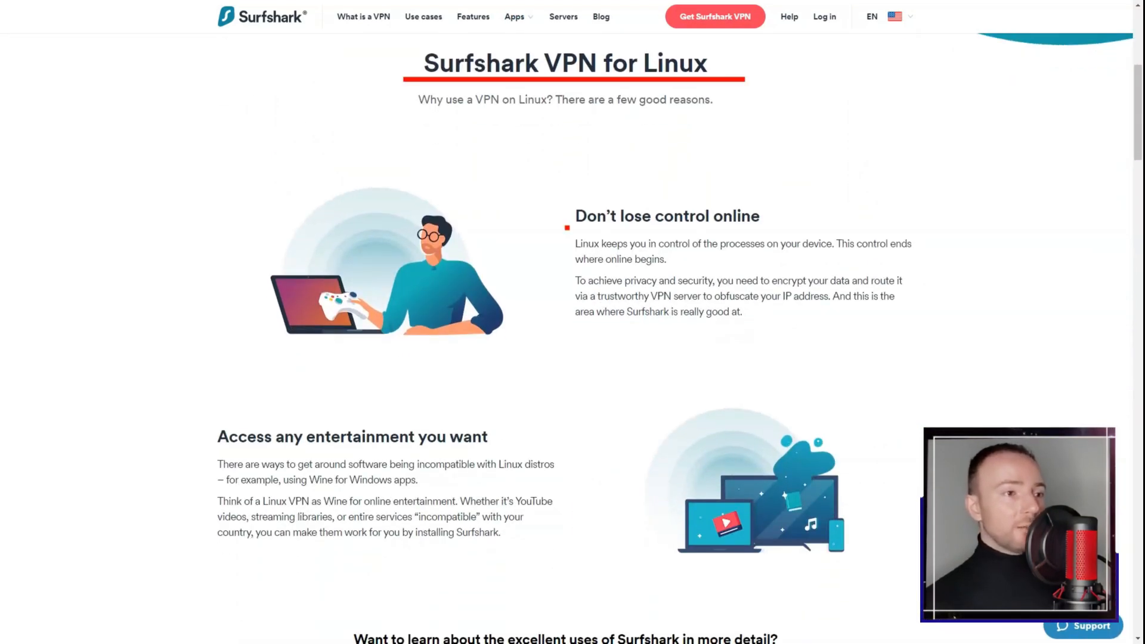
scroll(down, 3)
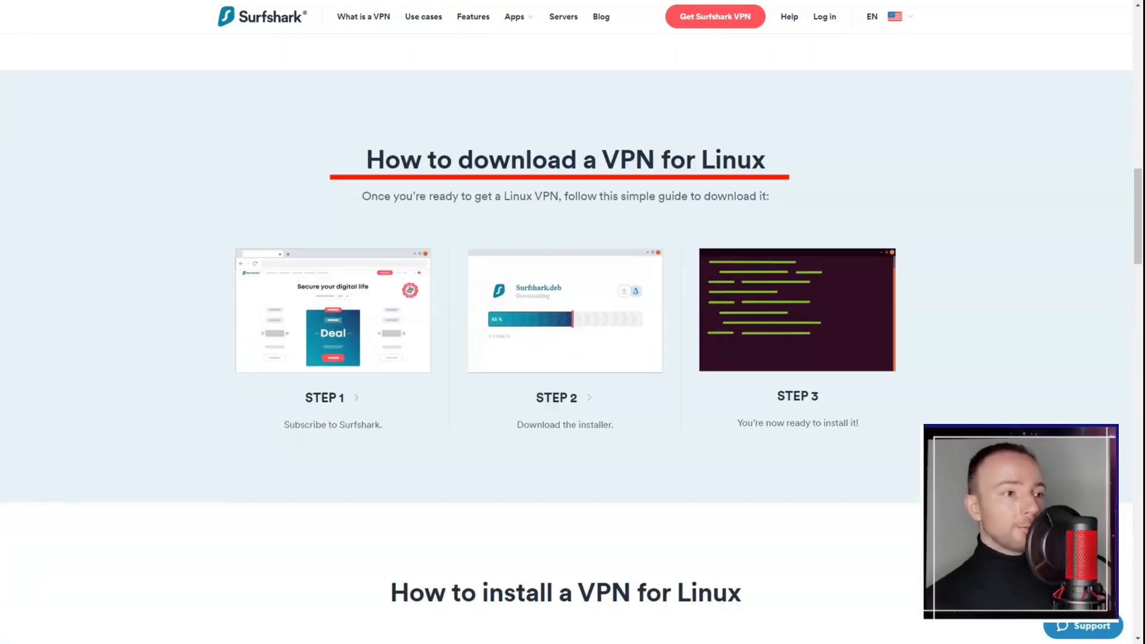
scroll(down, 3)
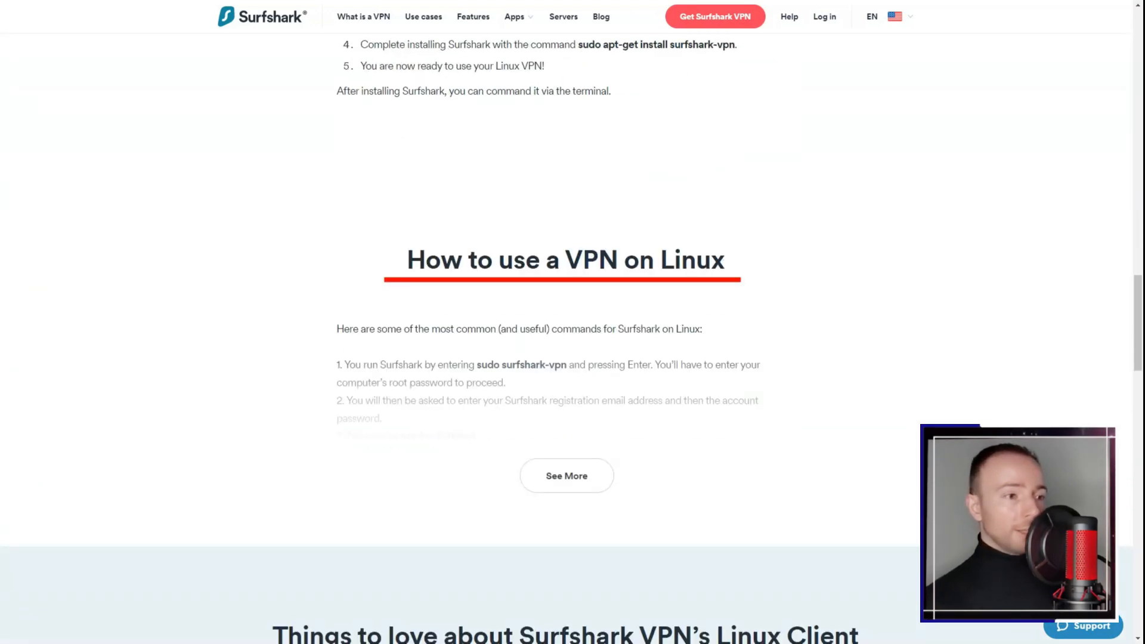
scroll(down, 3)
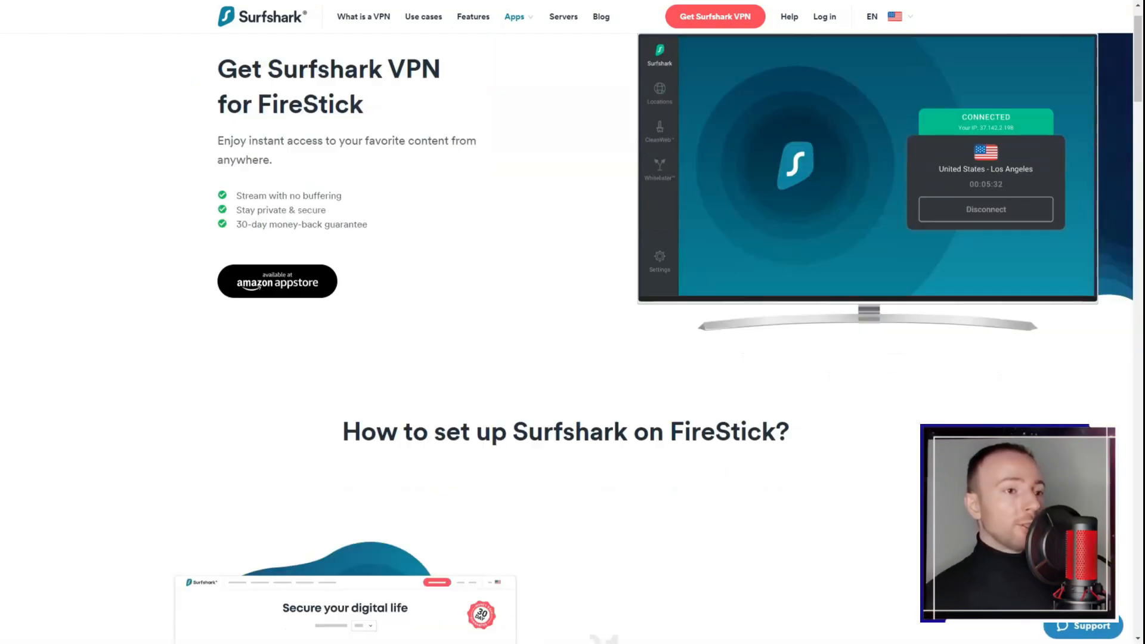
- Scroll through Surfshark's FireStick and Apple TV VPN pages
scroll(down, 3)
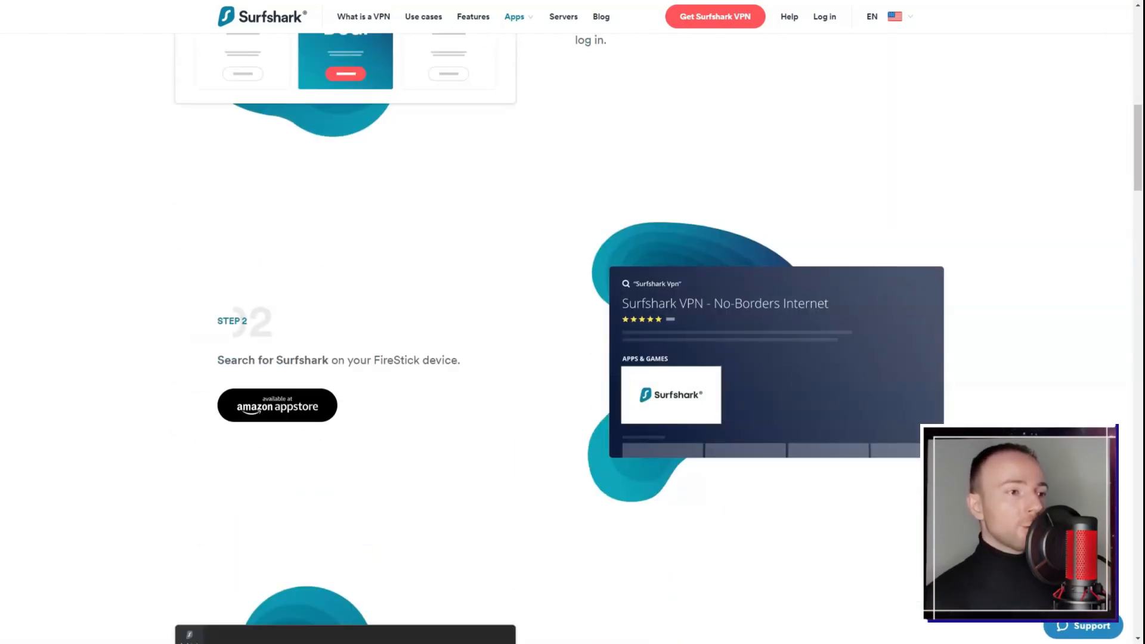
scroll(down, 3)
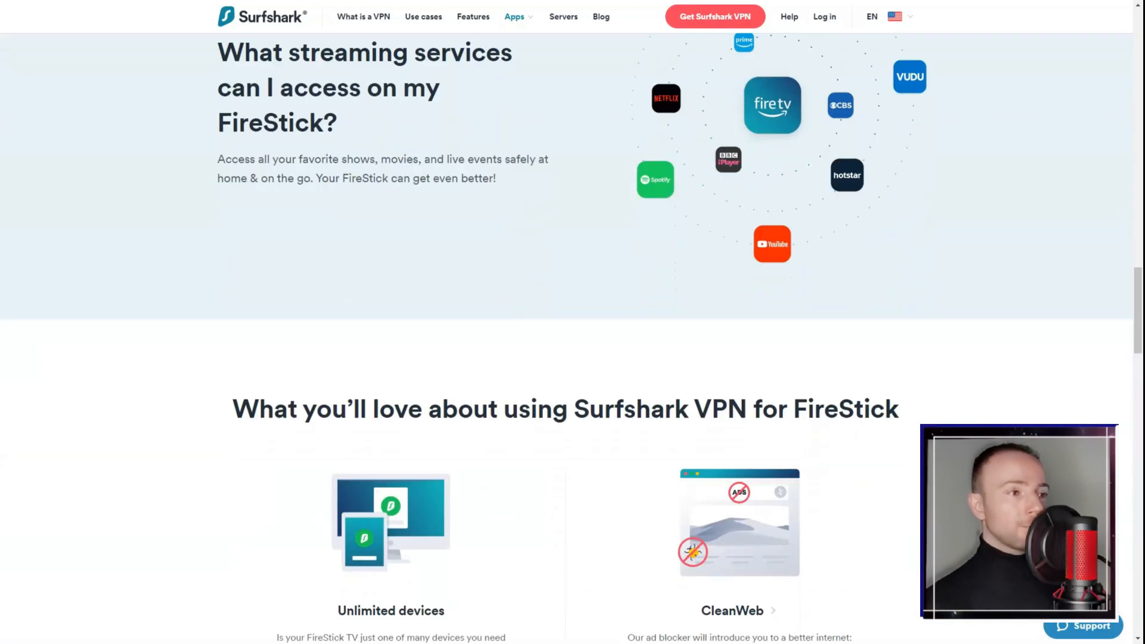
scroll(down, 3)
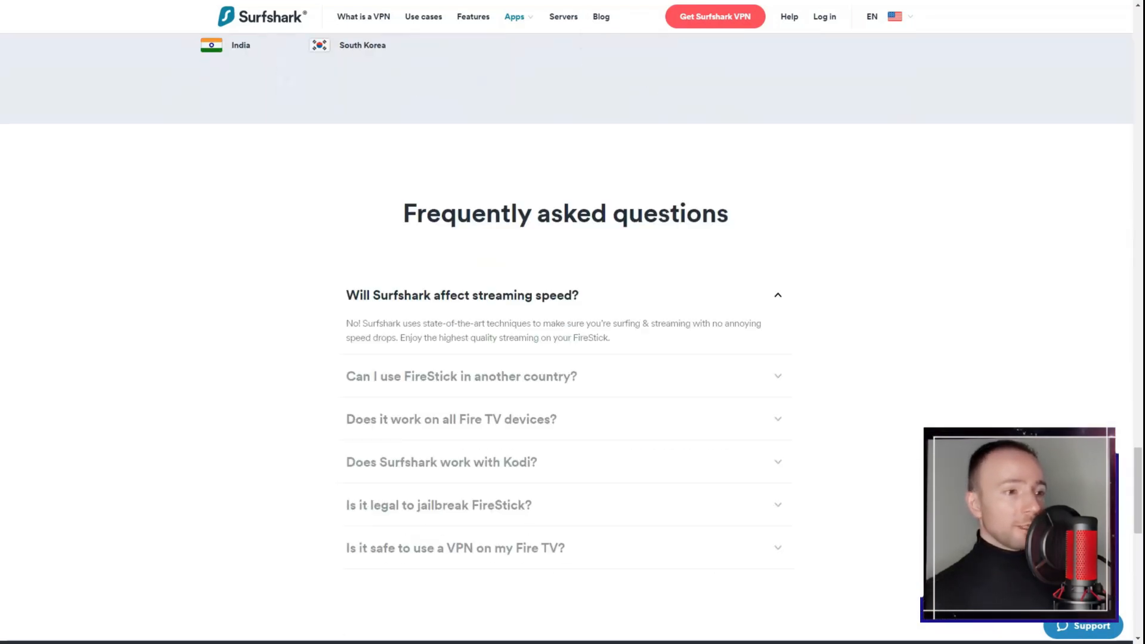
scroll(up, 3)
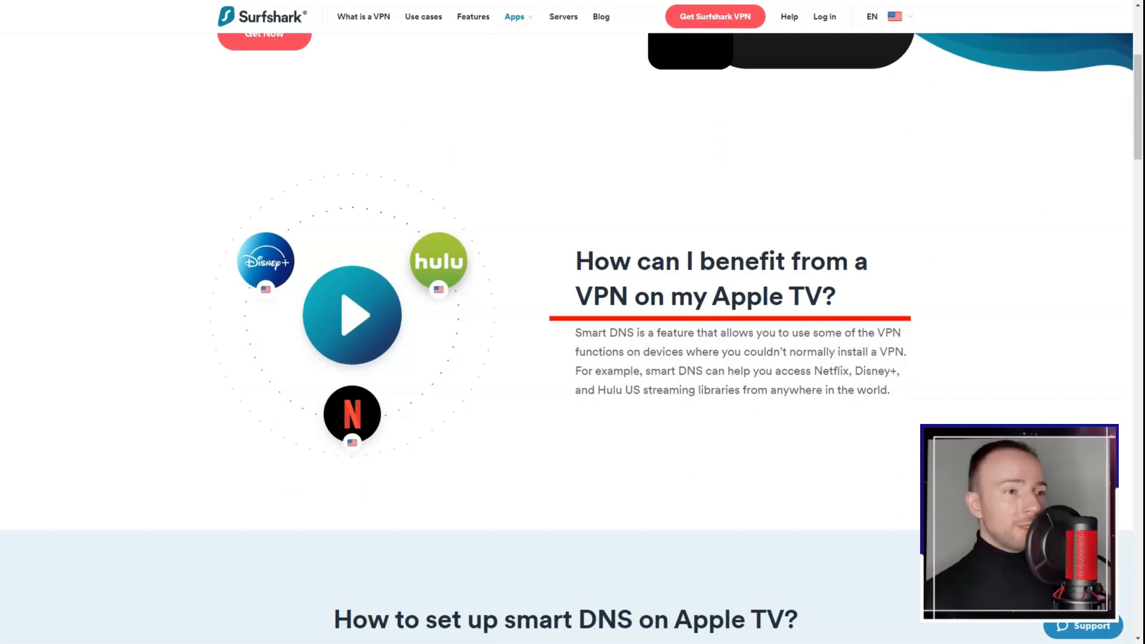
scroll(down, 3)
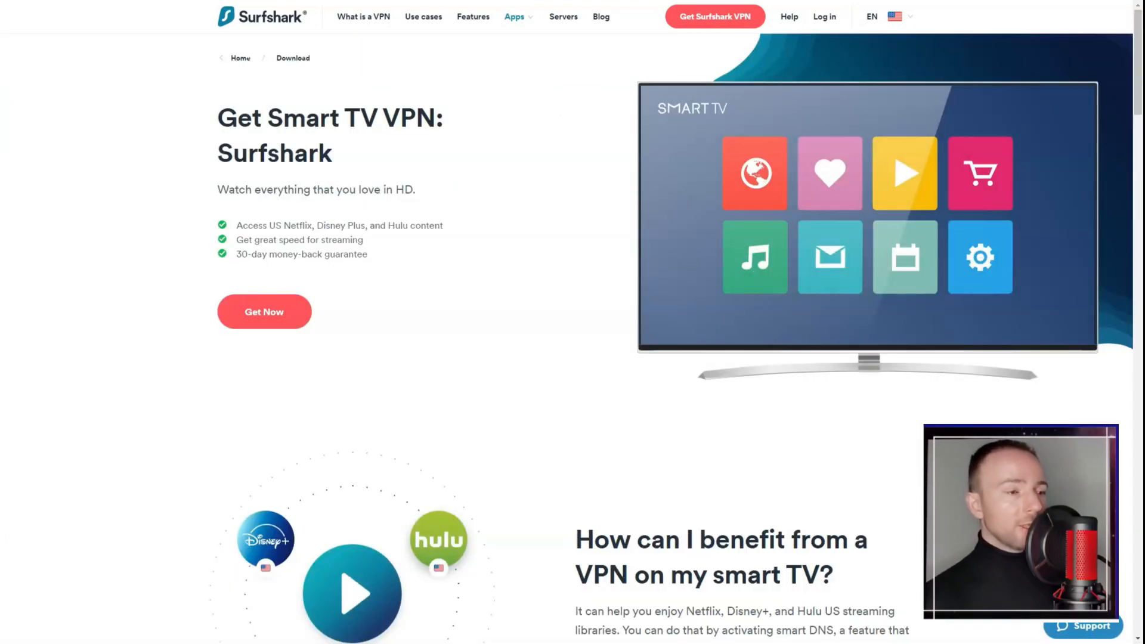
scroll(down, 3)
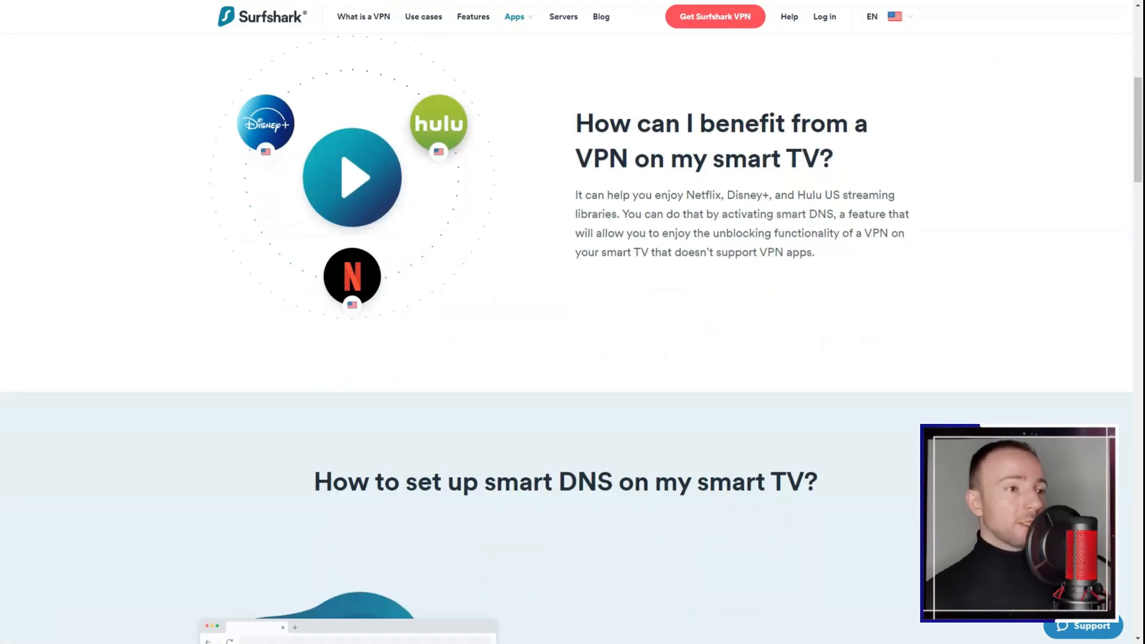
- Scroll the smart TV and iOS VPN pages and move to the Android VPN page
scroll(down, 3)
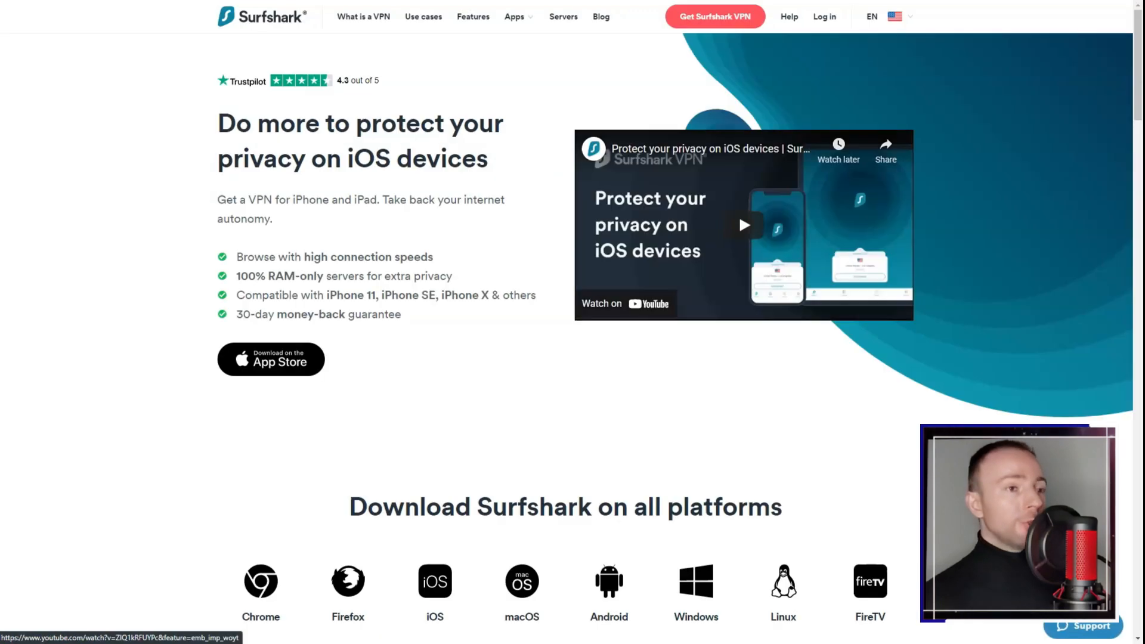
scroll(down, 3)
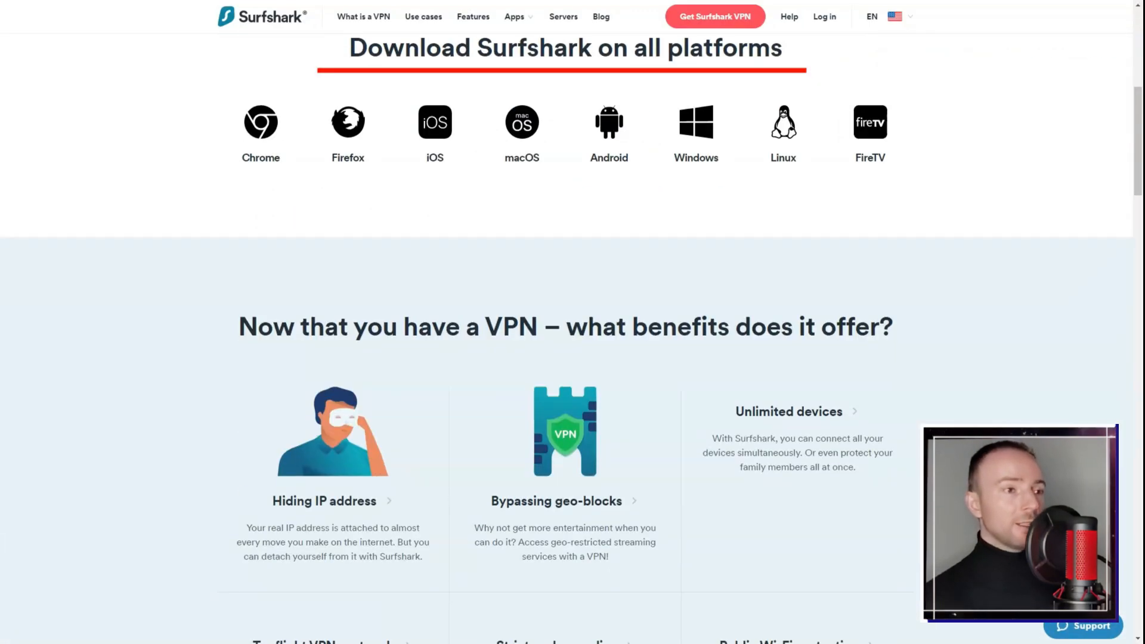
scroll(down, 3)
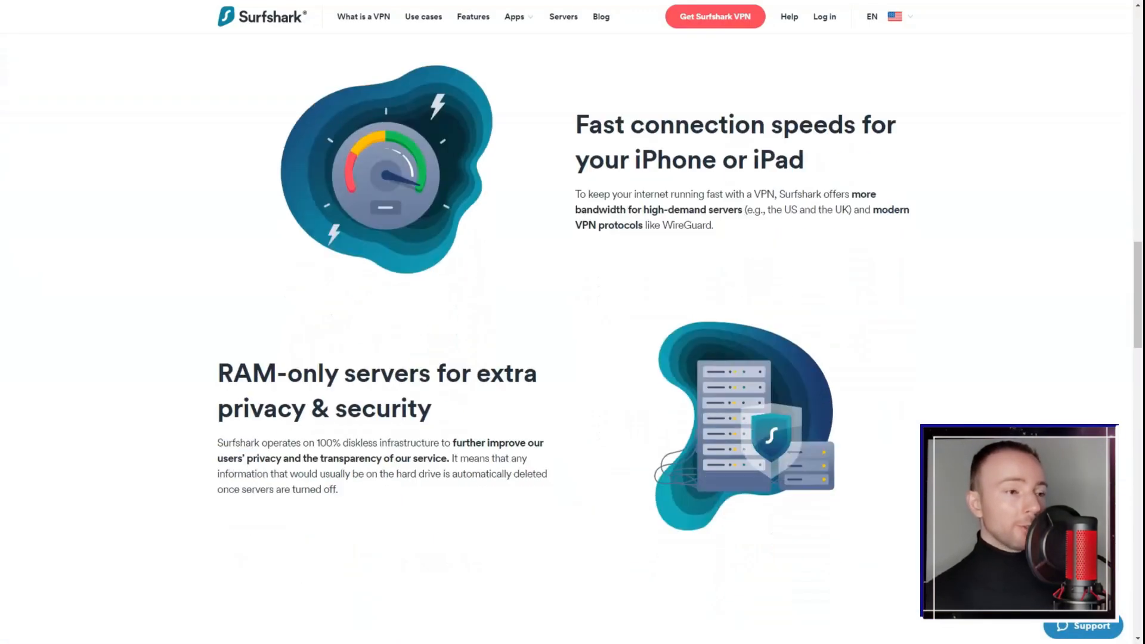
scroll(down, 3)
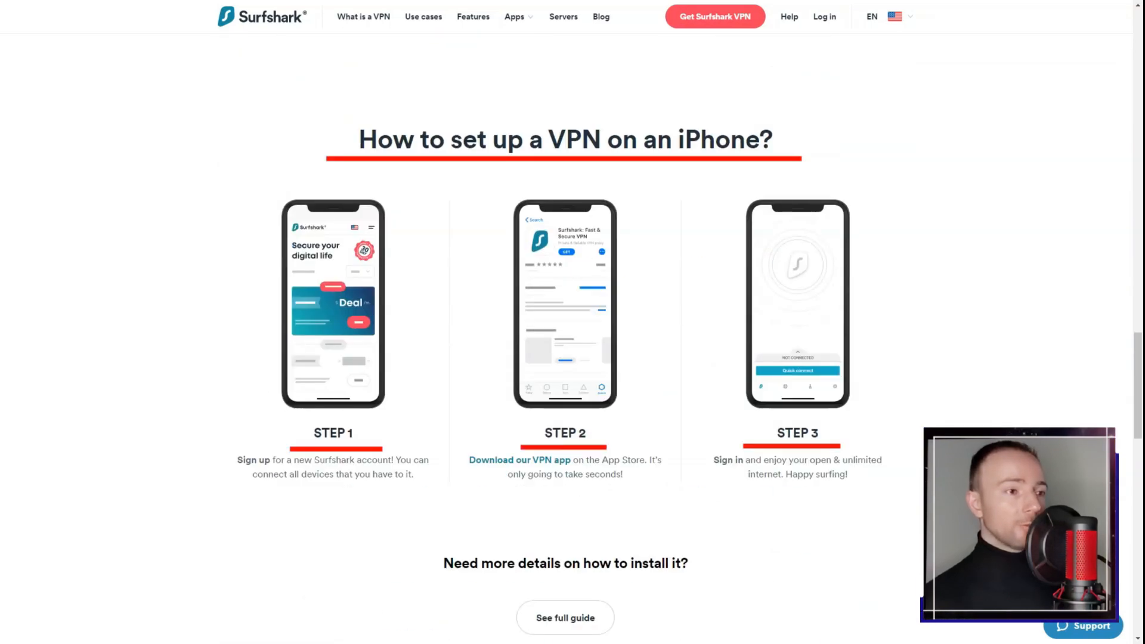
click(516, 15)
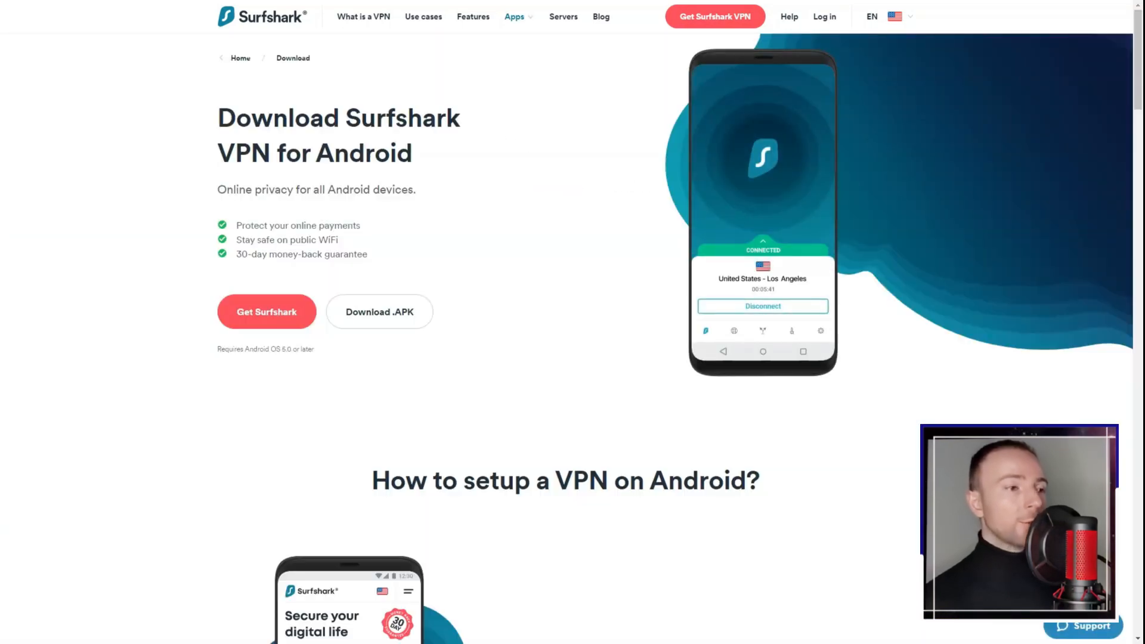
- Read down the Surfshark Android VPN page before heading to the Xbox VPN page
scroll(down, 3)
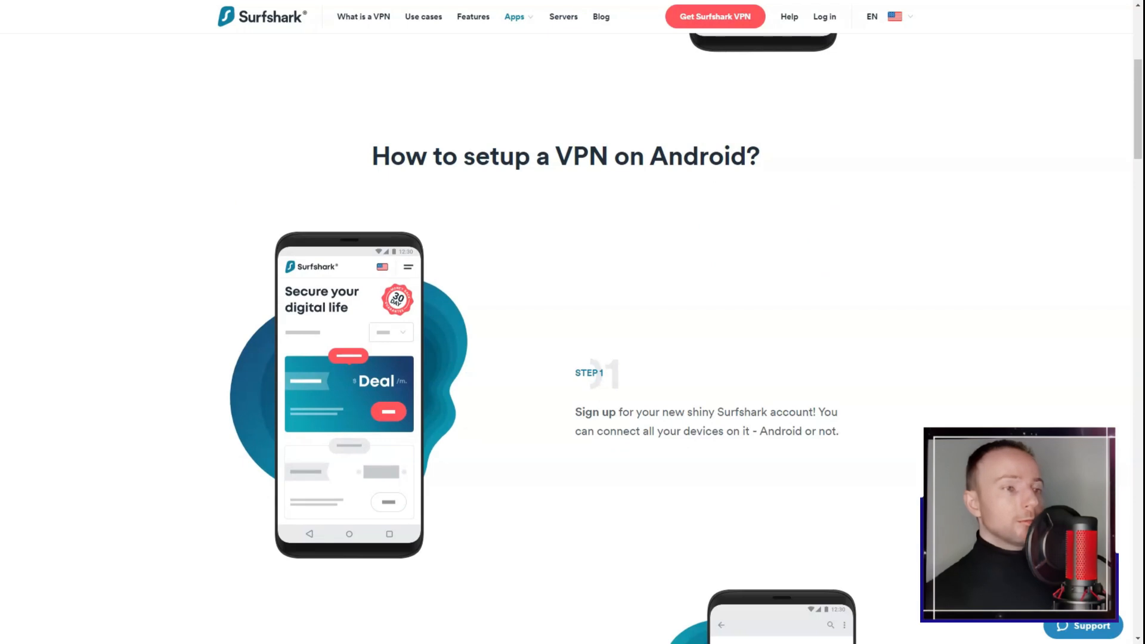
scroll(down, 3)
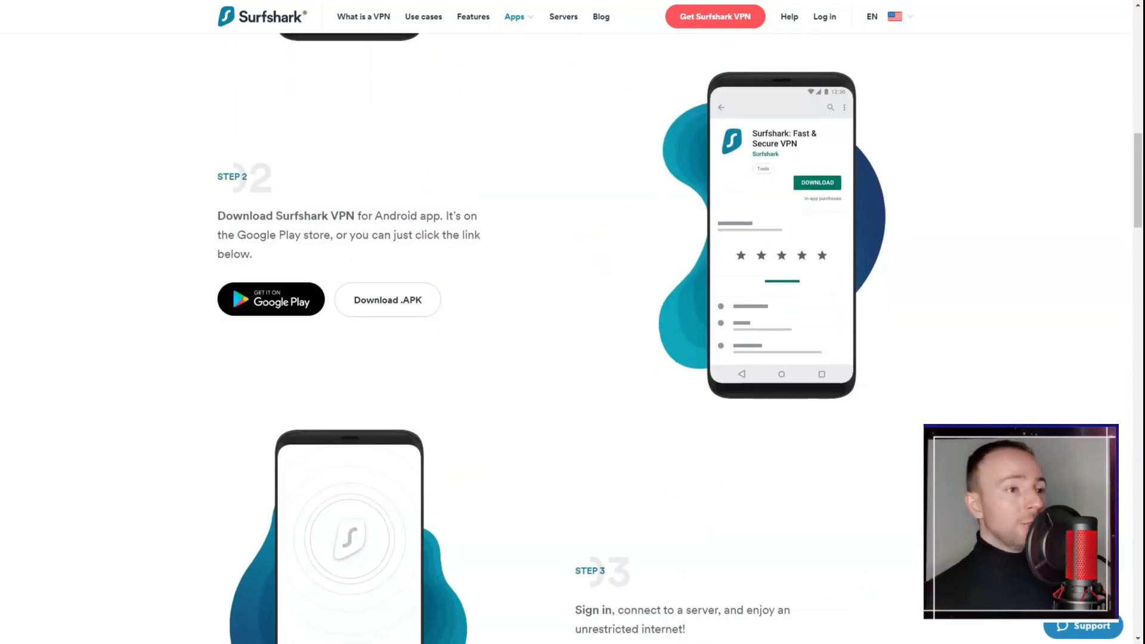
scroll(down, 3)
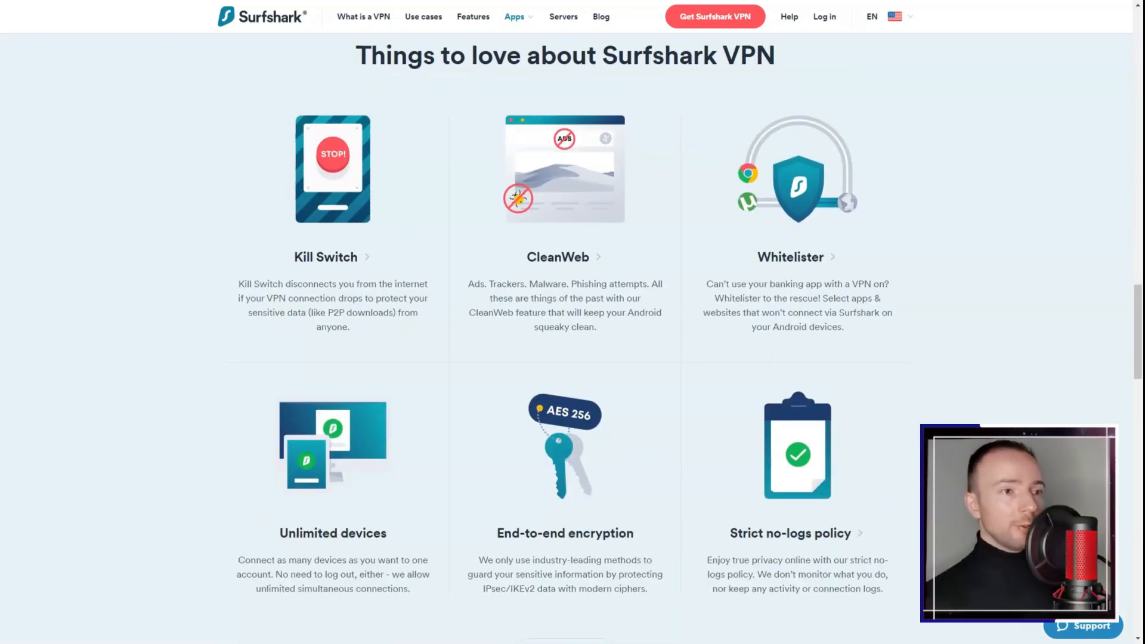
scroll(down, 3)
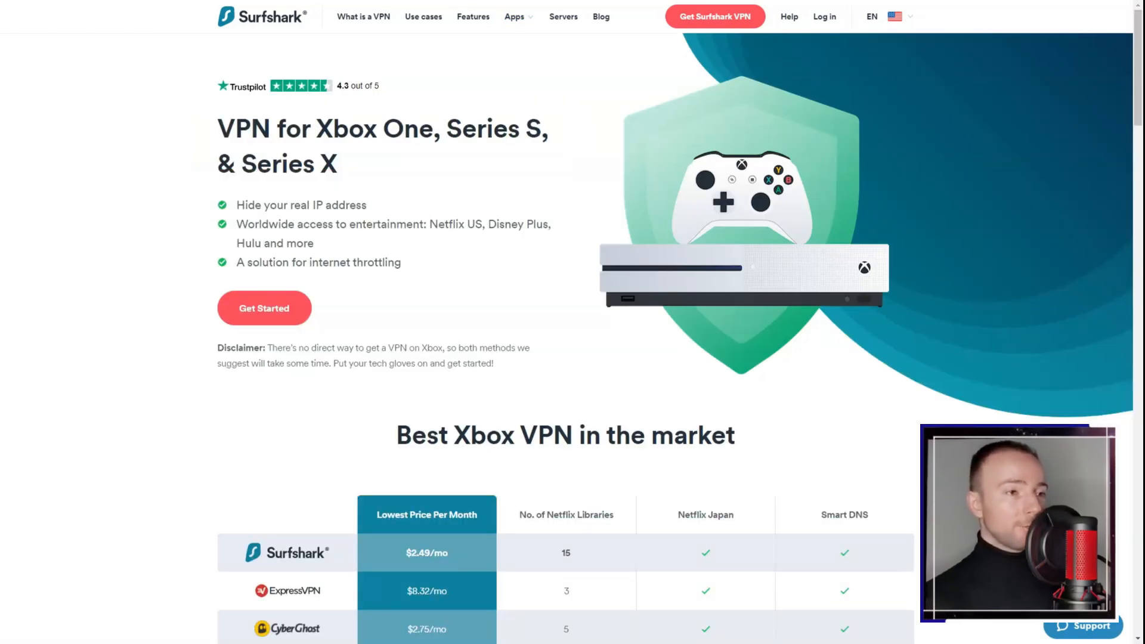
- Read through Surfshark's Xbox VPN page
scroll(down, 3)
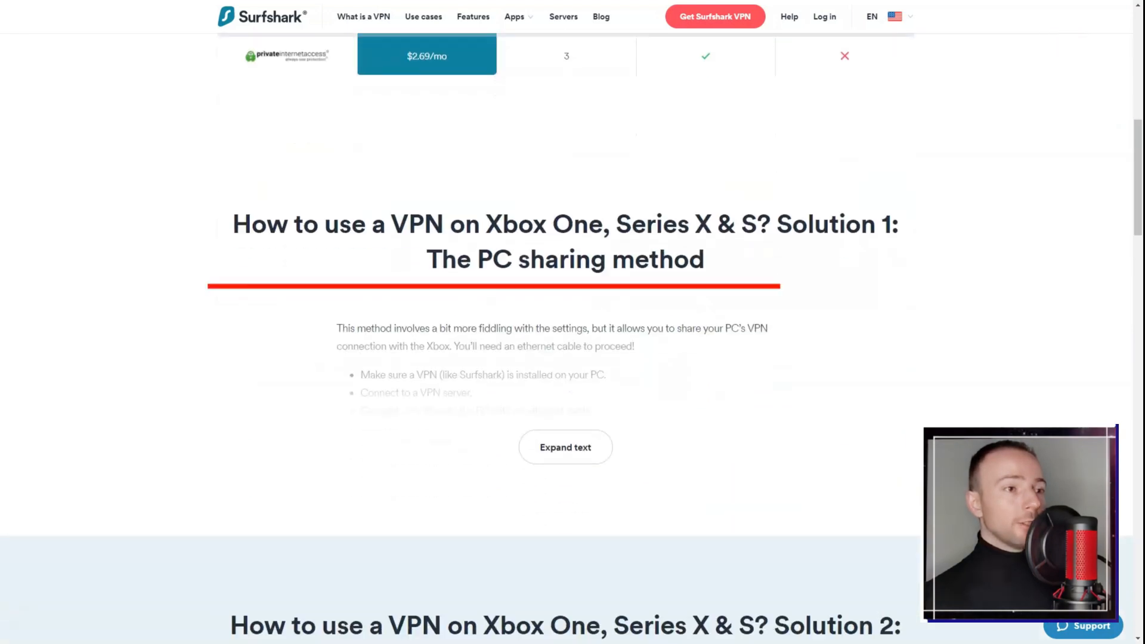
scroll(down, 3)
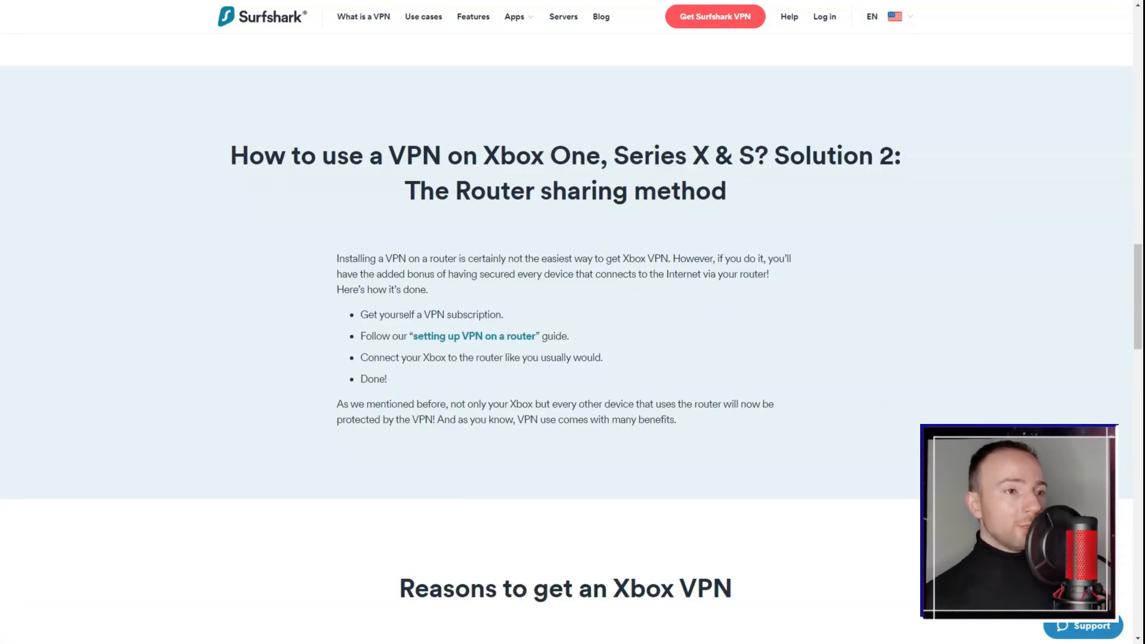
scroll(down, 3)
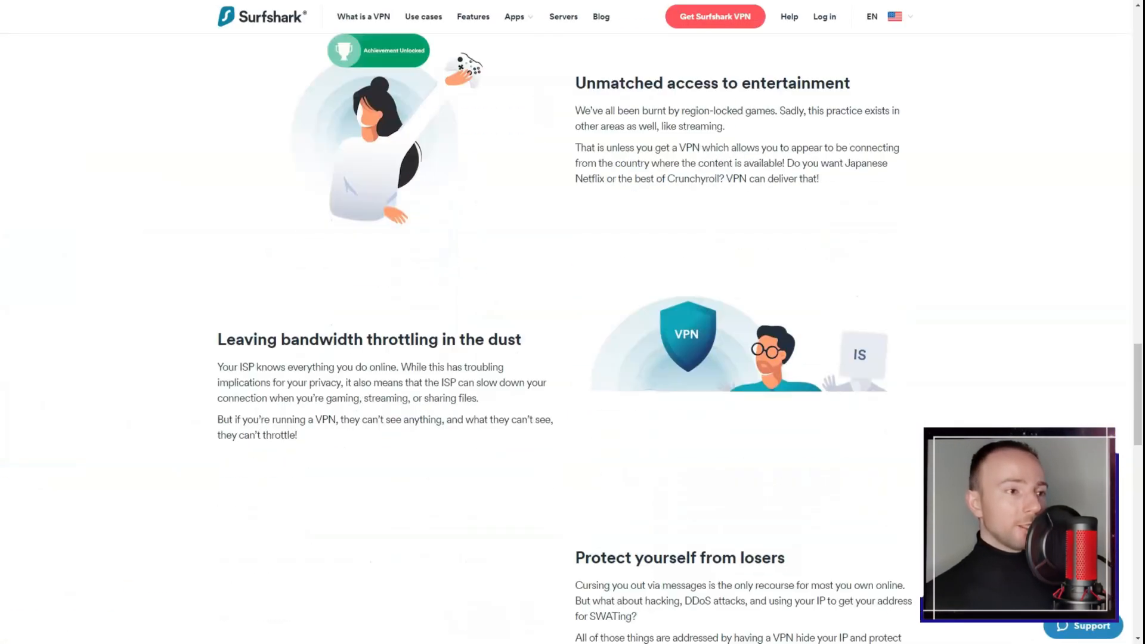
scroll(down, 3)
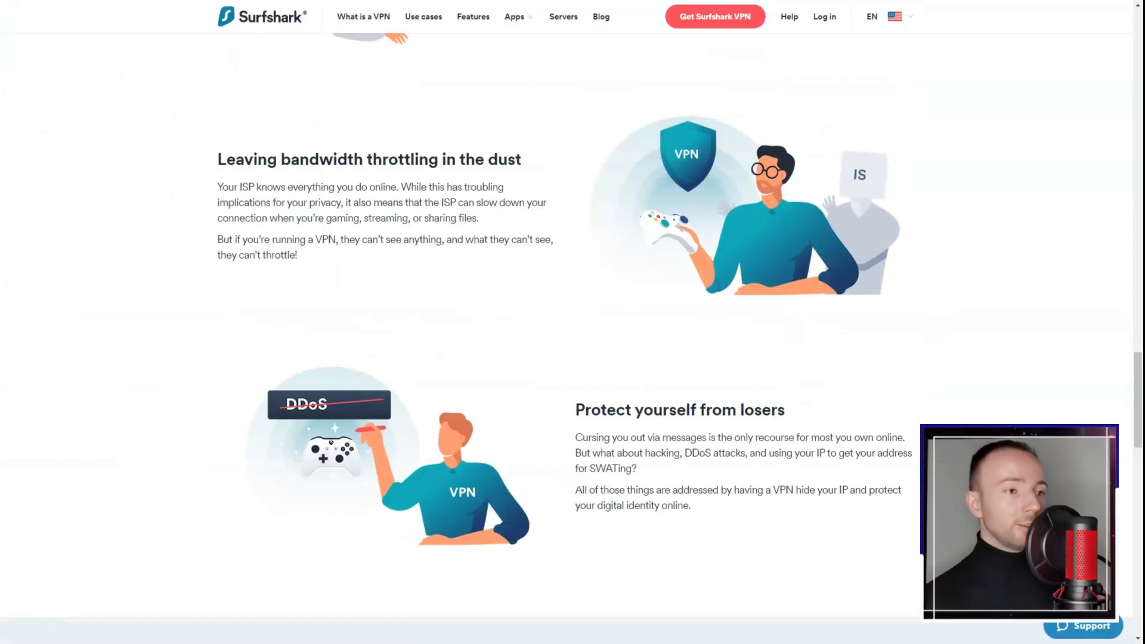
scroll(up, 3)
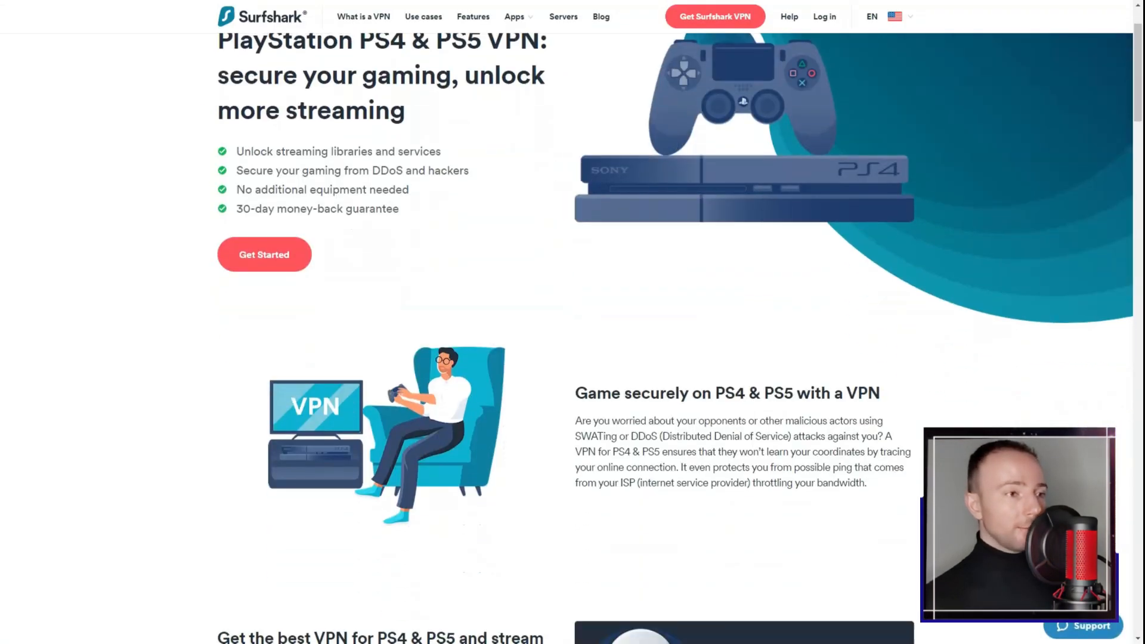
- Scroll through the PS4 & PS5 VPN guide before moving to the Chrome extension page
scroll(down, 3)
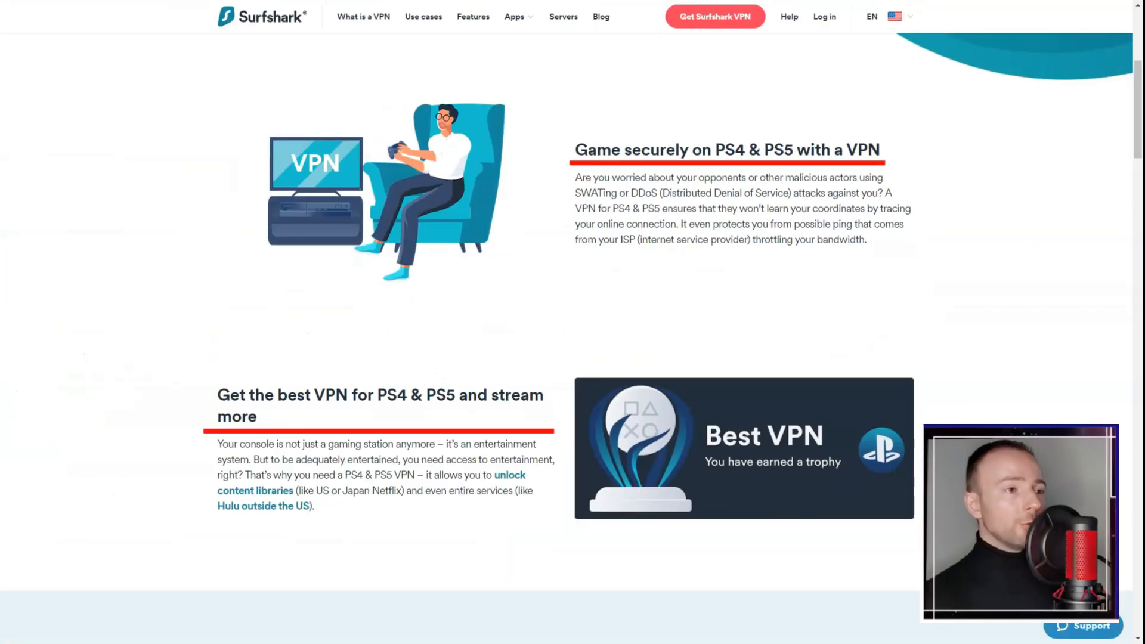
scroll(down, 3)
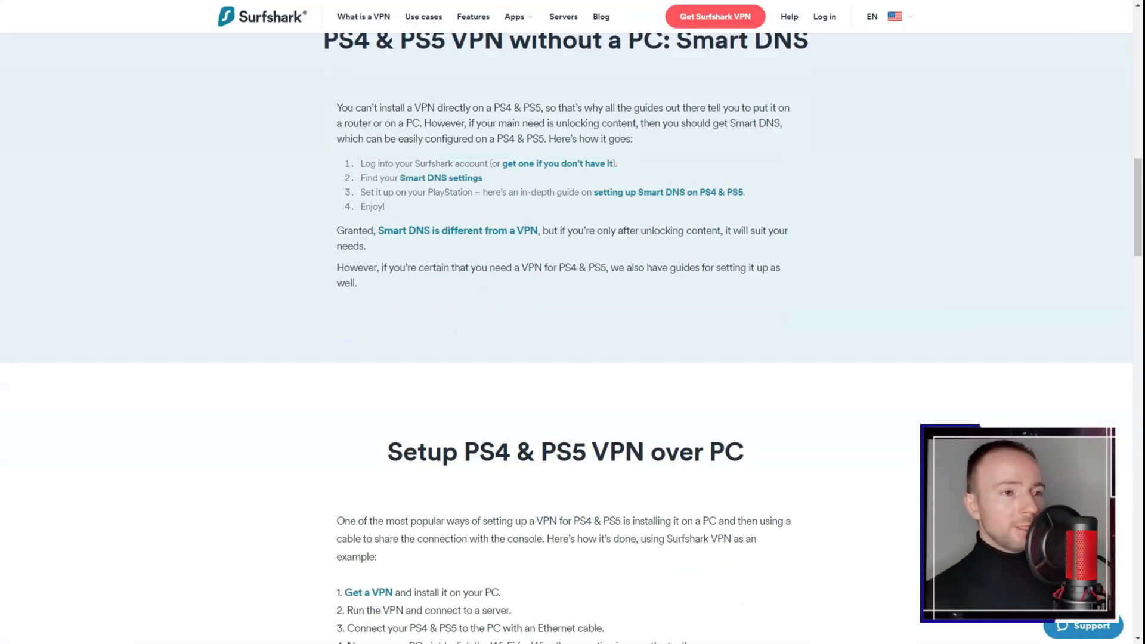
scroll(down, 3)
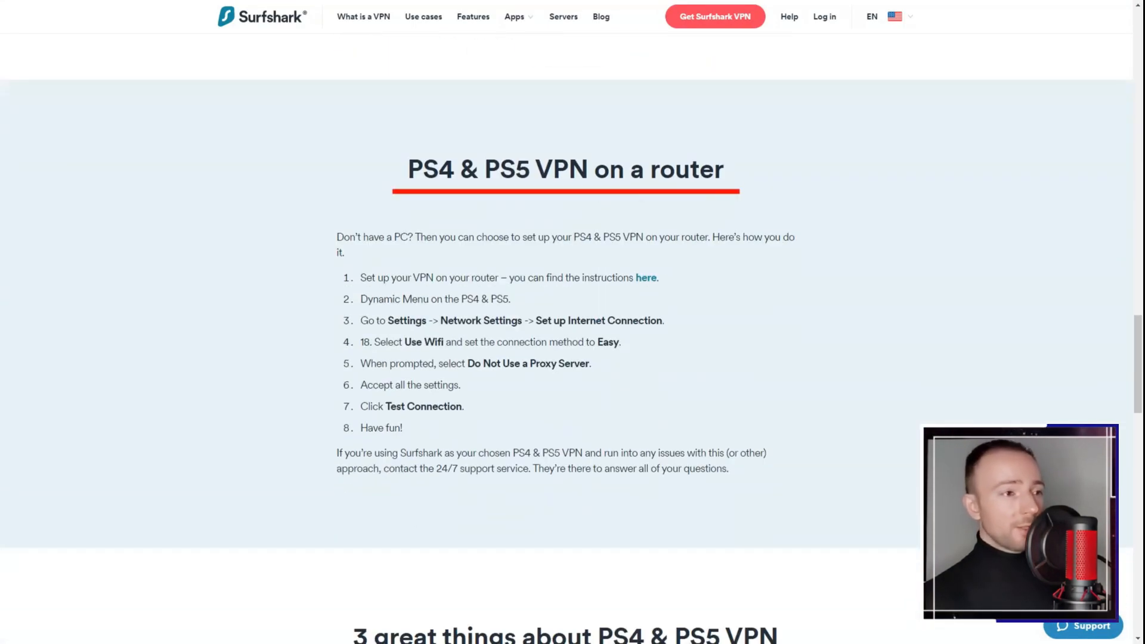
scroll(down, 3)
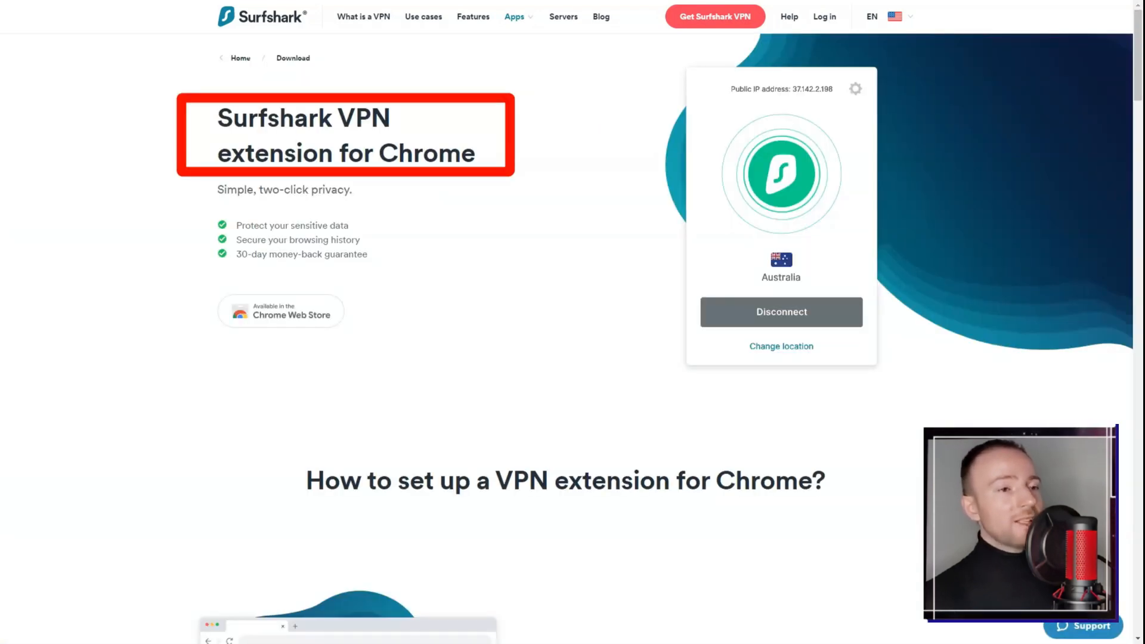
- Scroll through Surfshark's Chrome and Firefox extension pages, ending on the Free DNS Changer - Trust DNS page
scroll(down, 3)
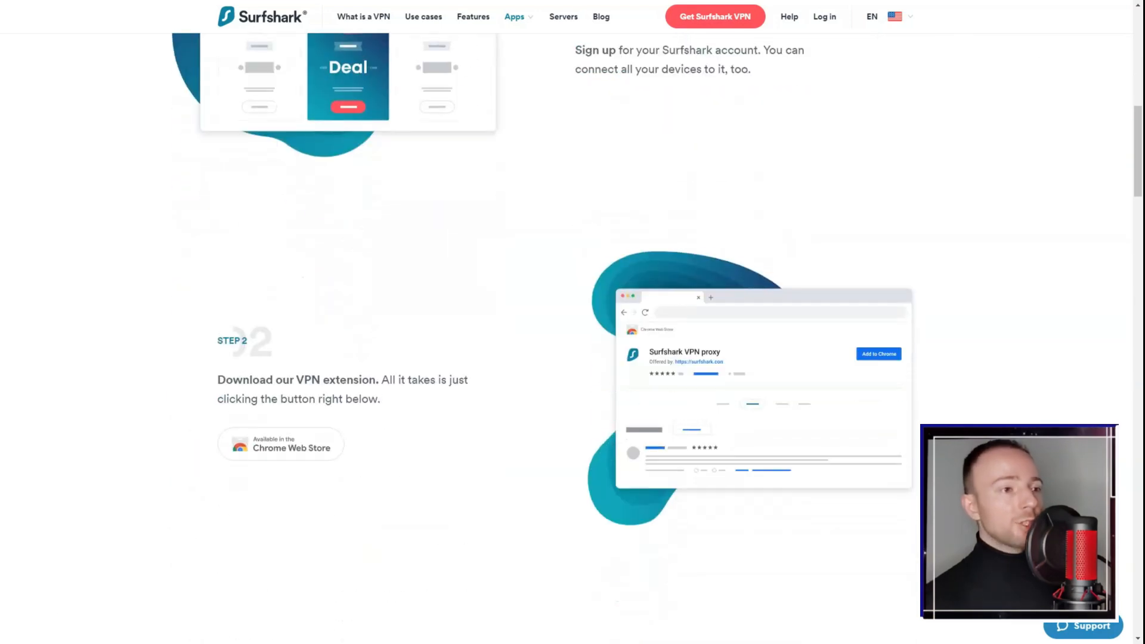
scroll(down, 3)
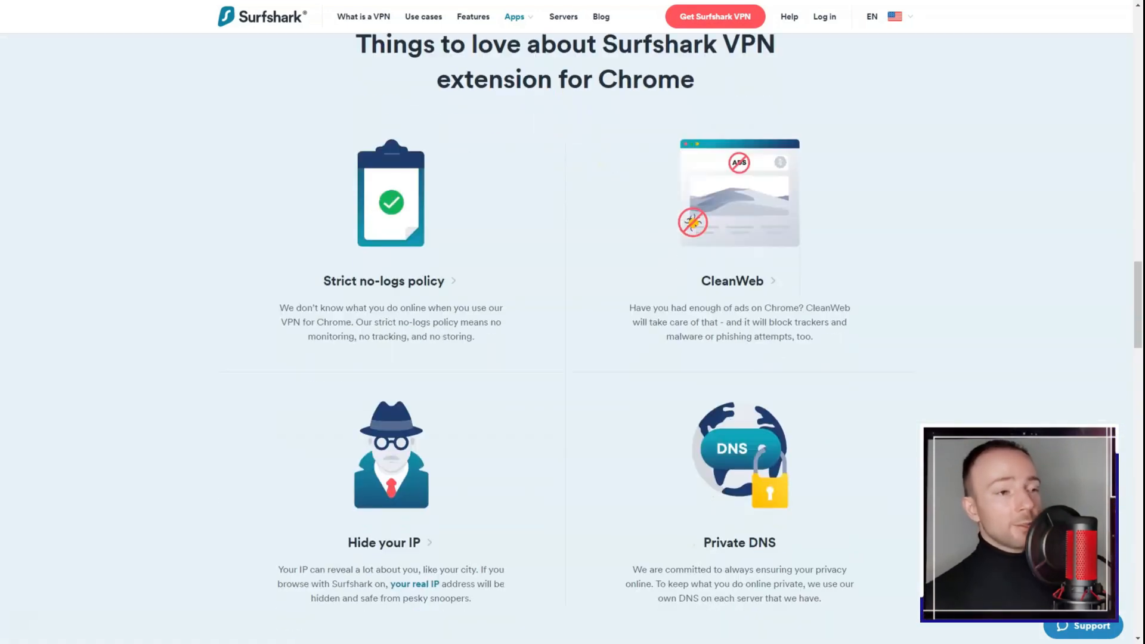
scroll(down, 3)
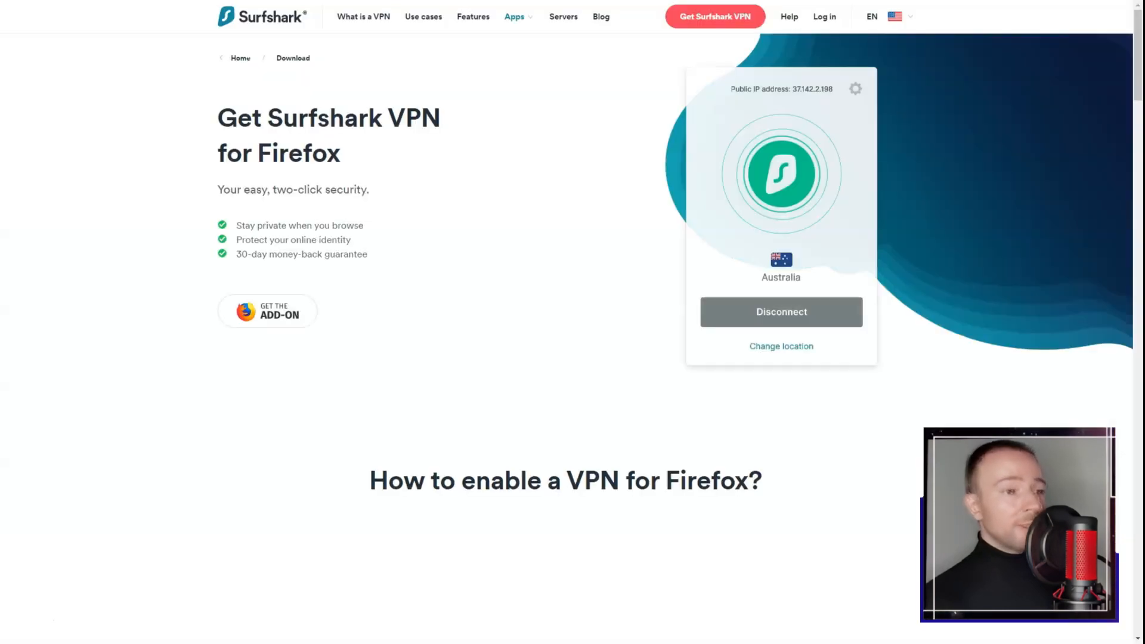
scroll(down, 3)
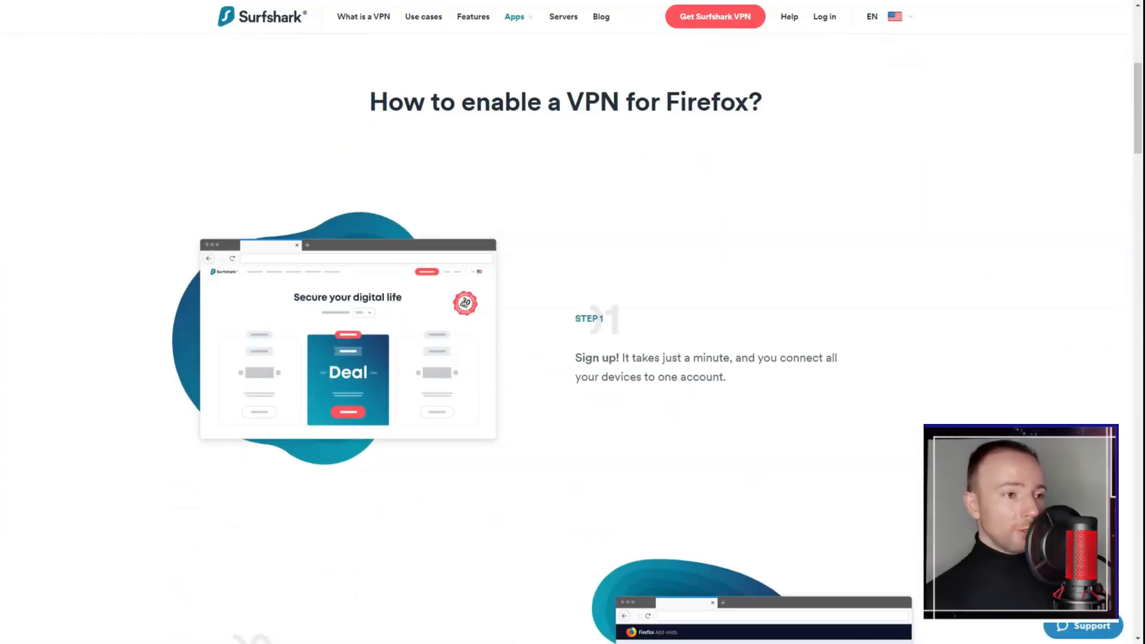
scroll(down, 3)
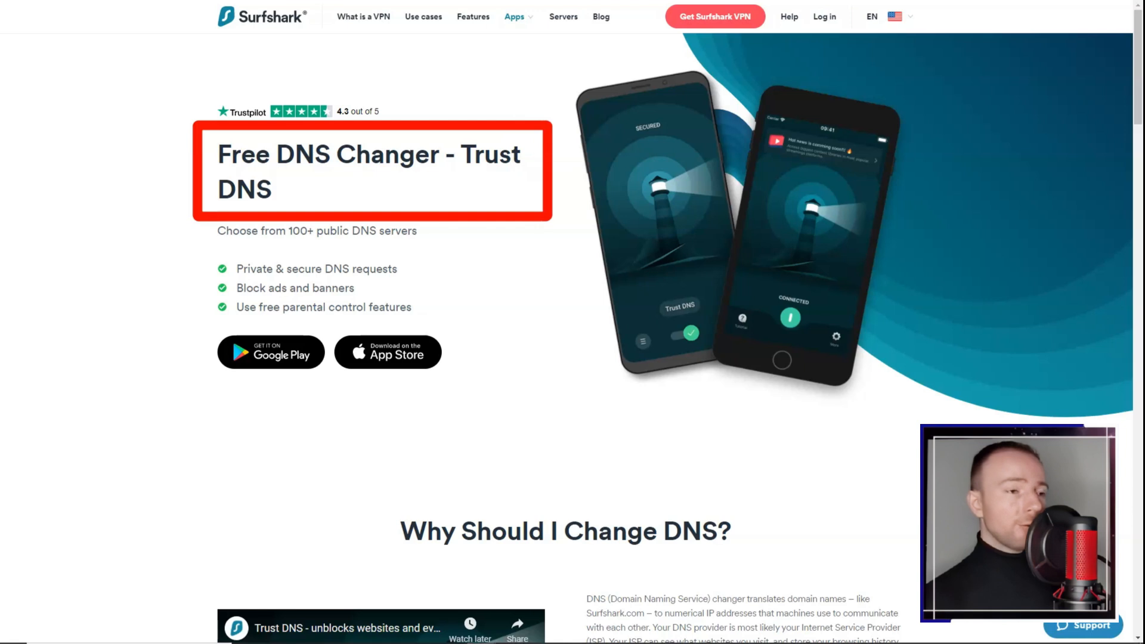
scroll(down, 3)
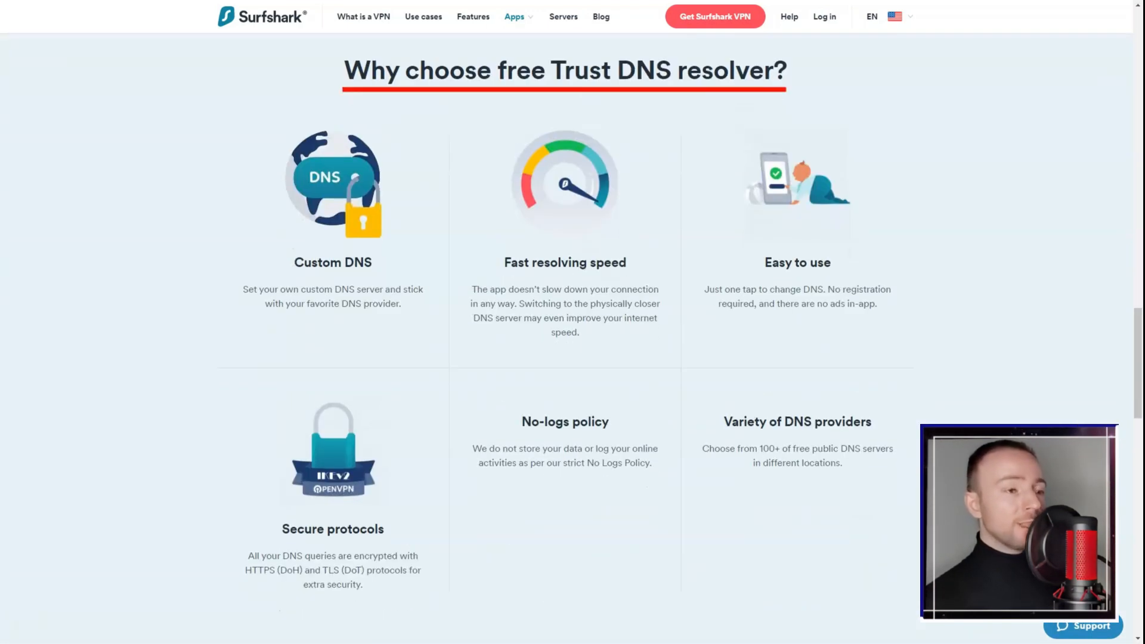
click(563, 16)
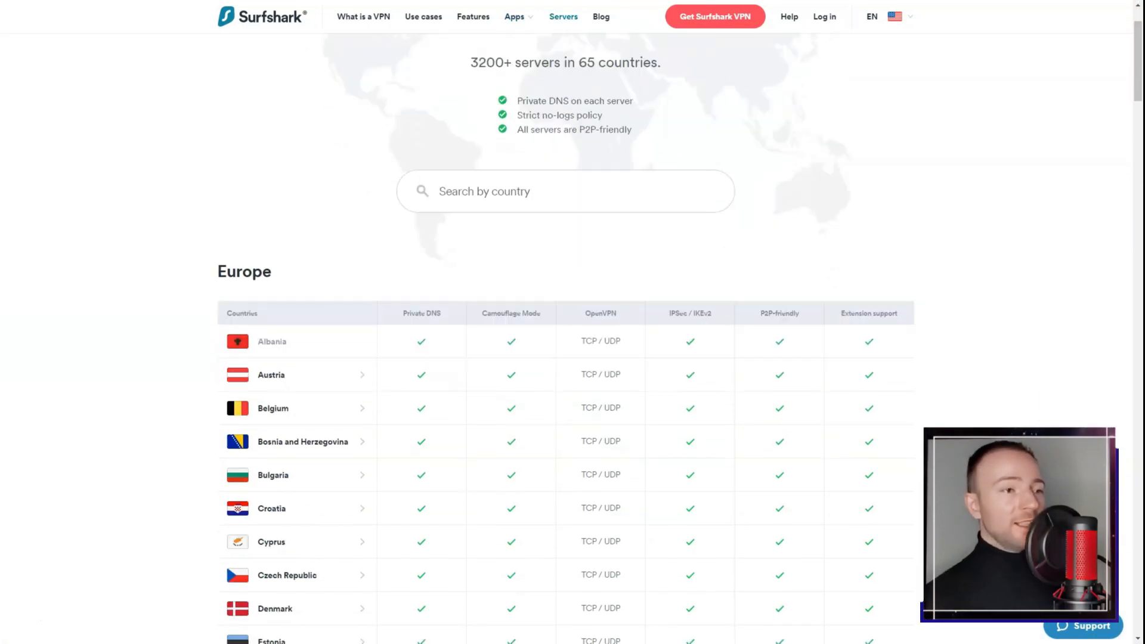
scroll(down, 3)
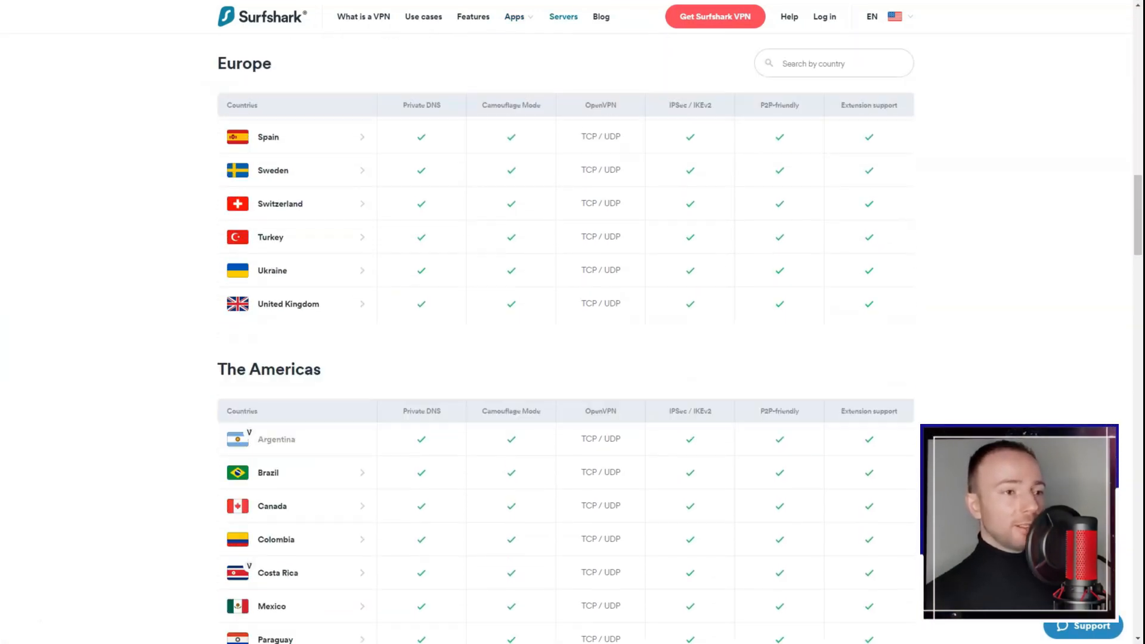
scroll(down, 3)
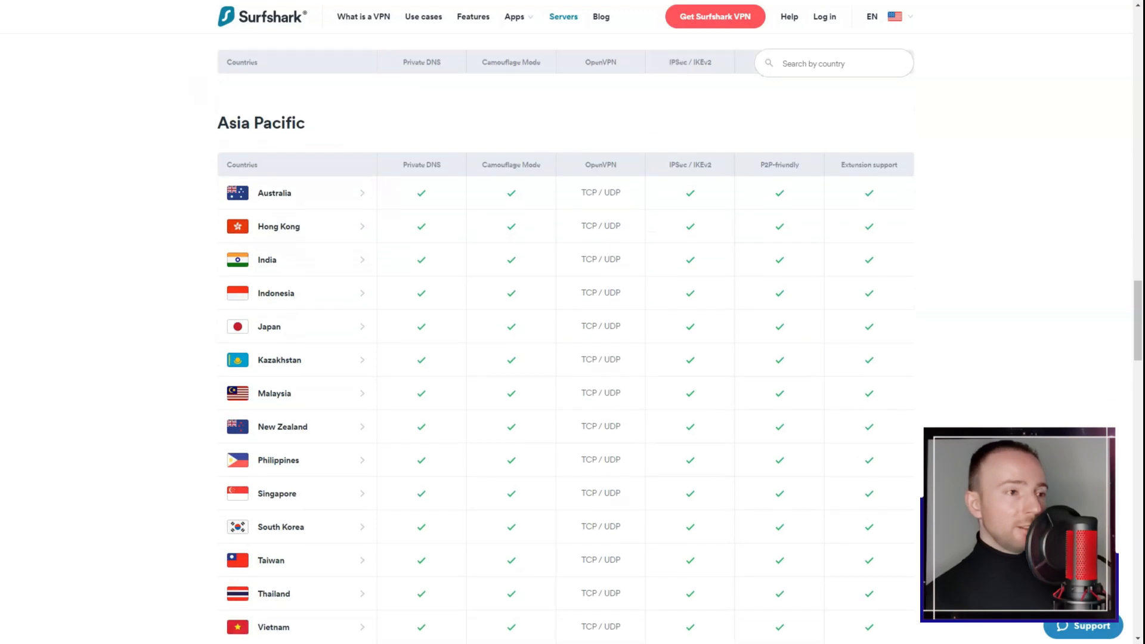
scroll(down, 3)
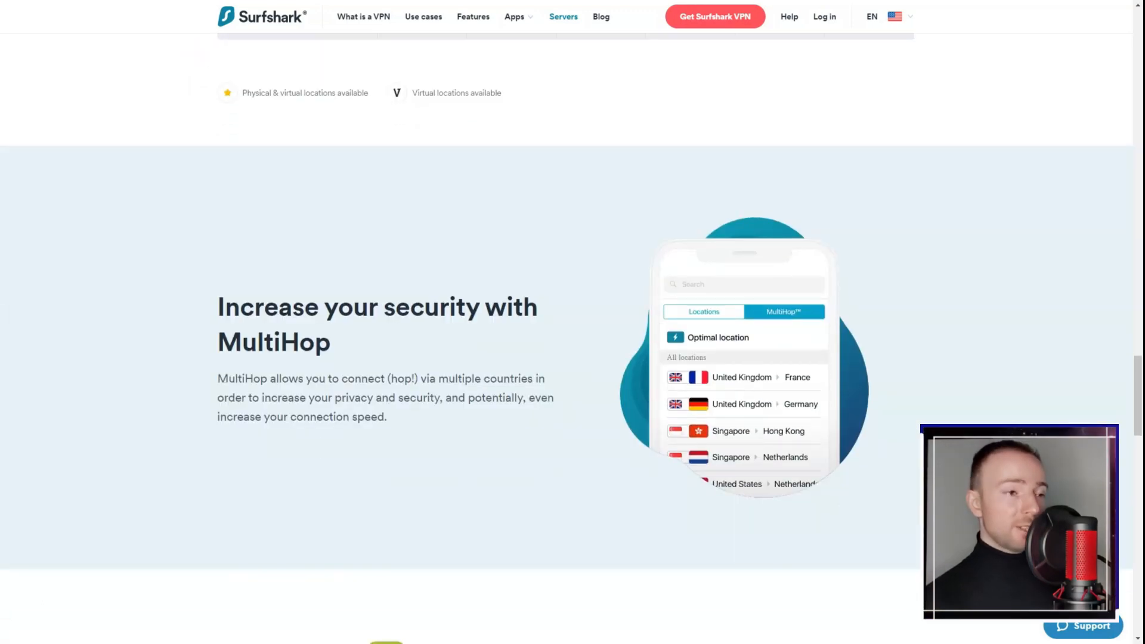
scroll(down, 3)
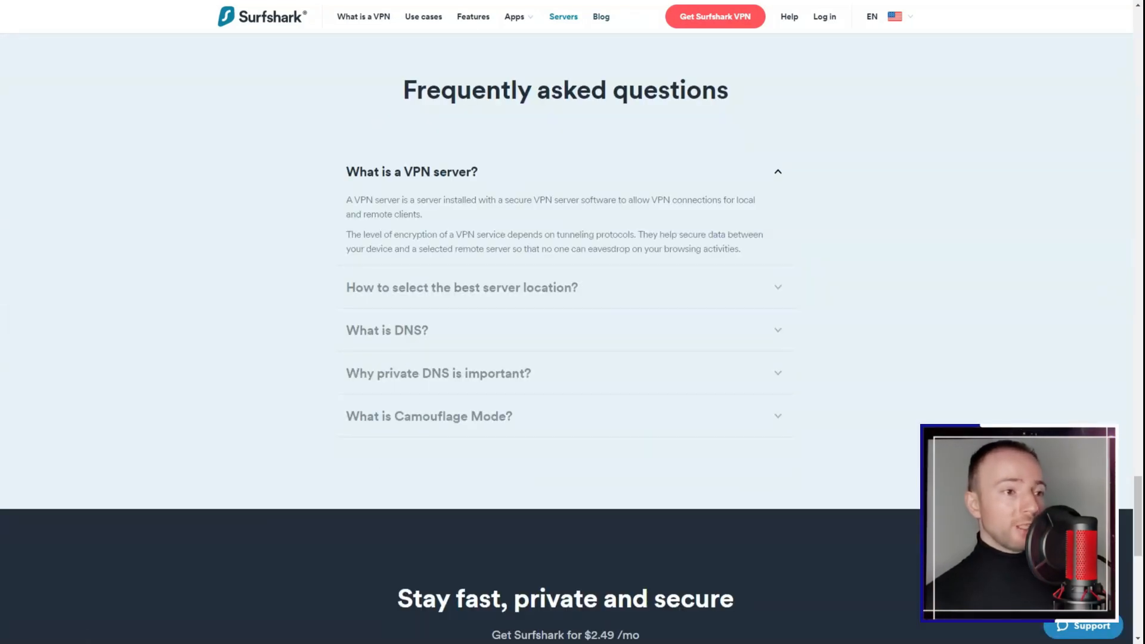
- Browse the Surfshark blog's recent and popular articles
click(600, 16)
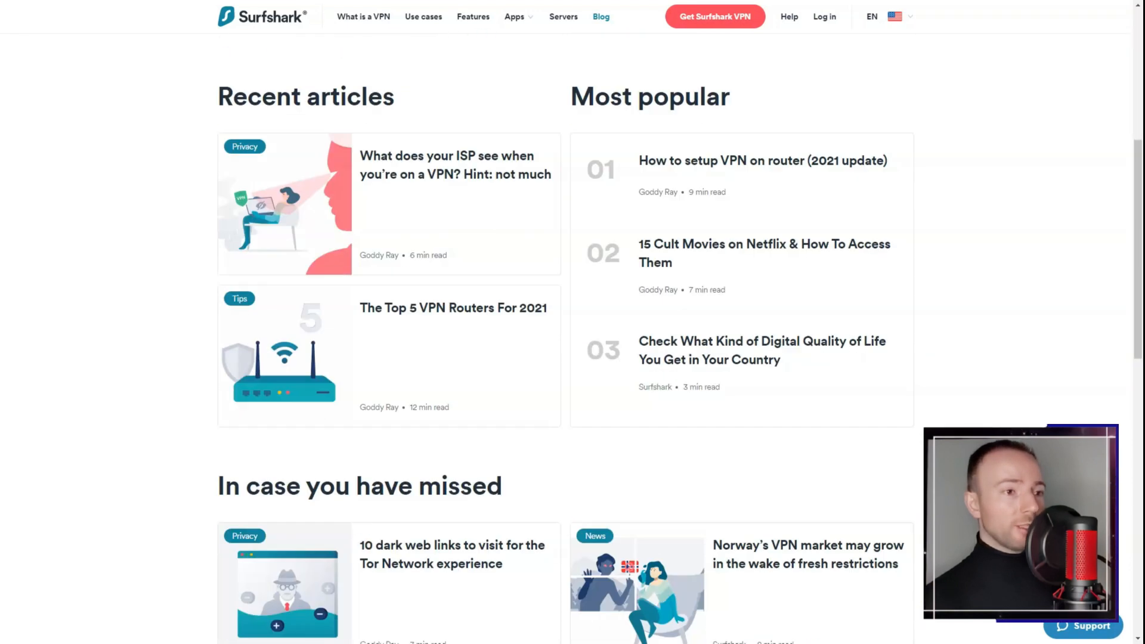
scroll(down, 3)
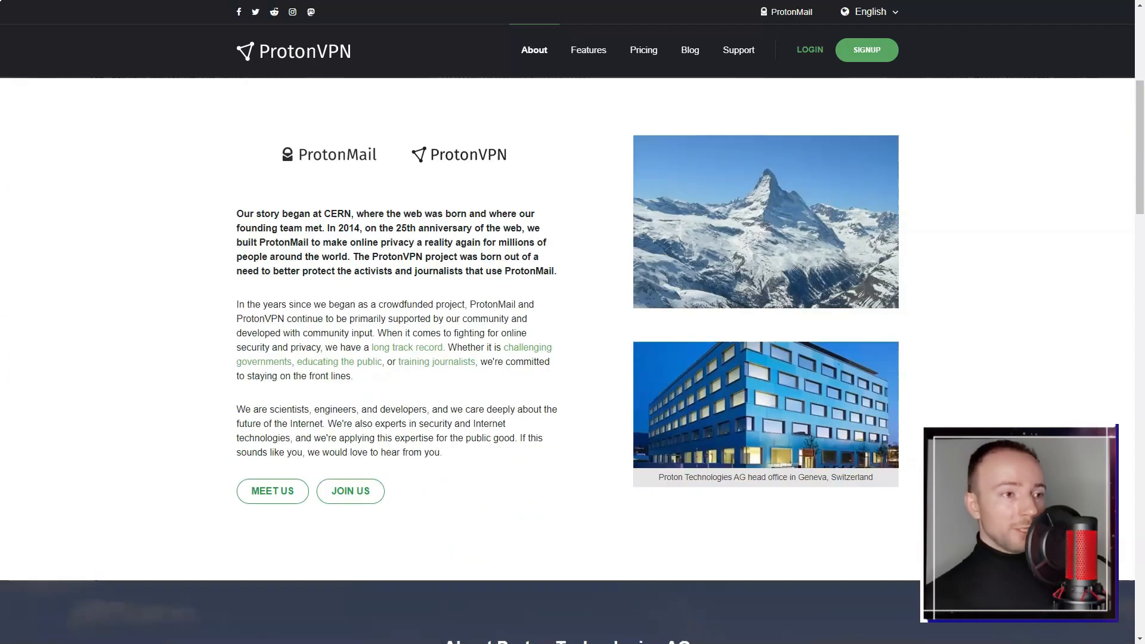
- Read ProtonVPN's About page through its story, values and TED talk, then go to Features
scroll(down, 3)
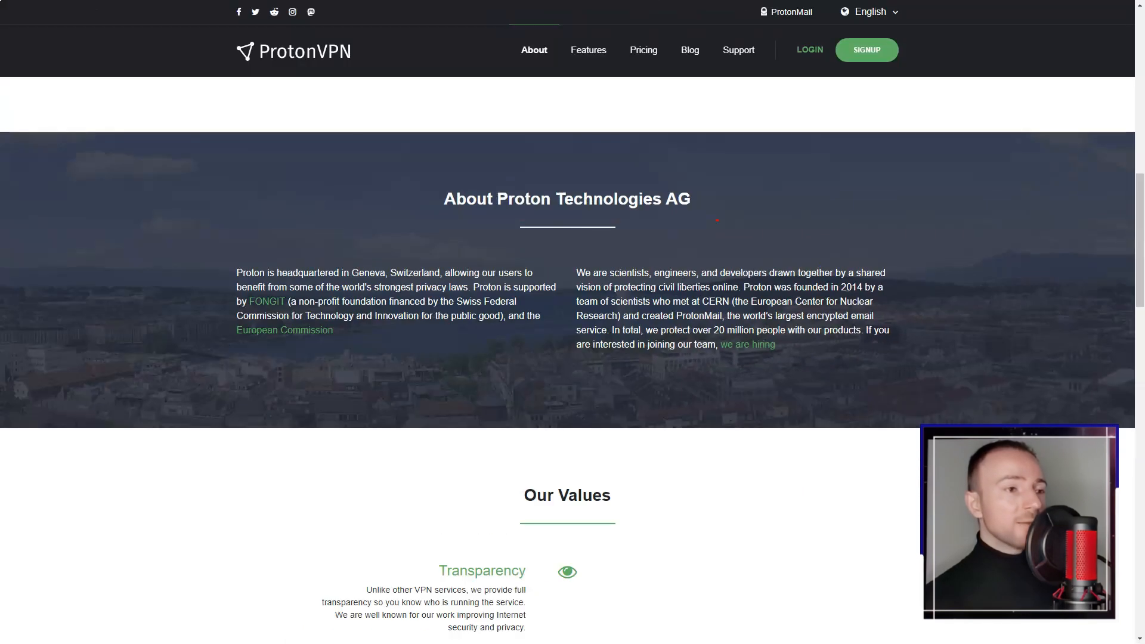
scroll(down, 3)
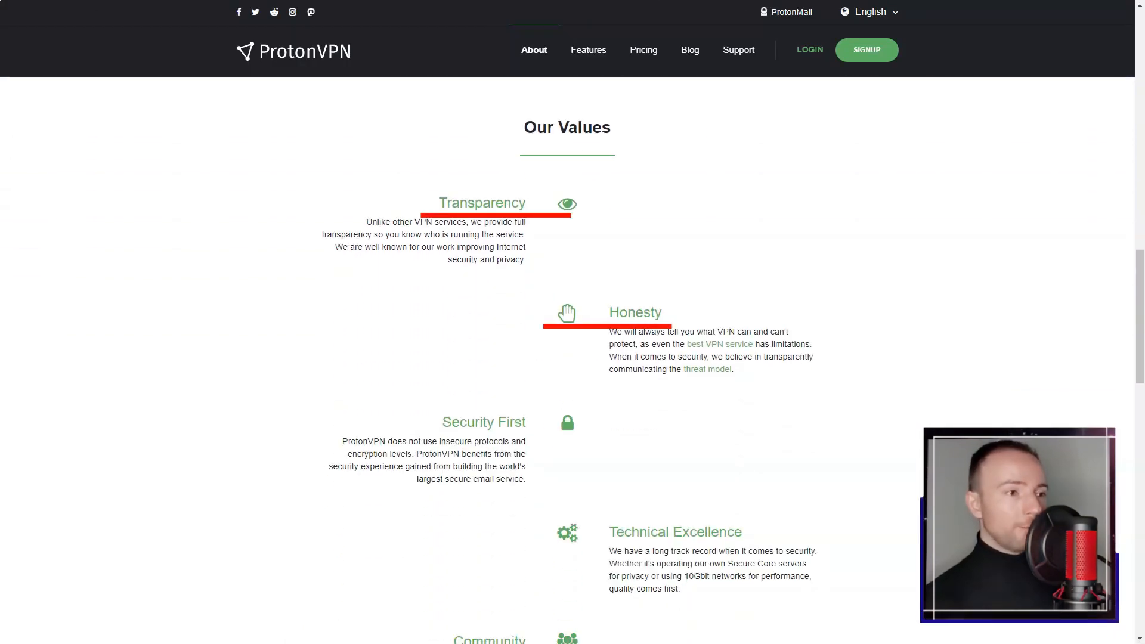
scroll(down, 3)
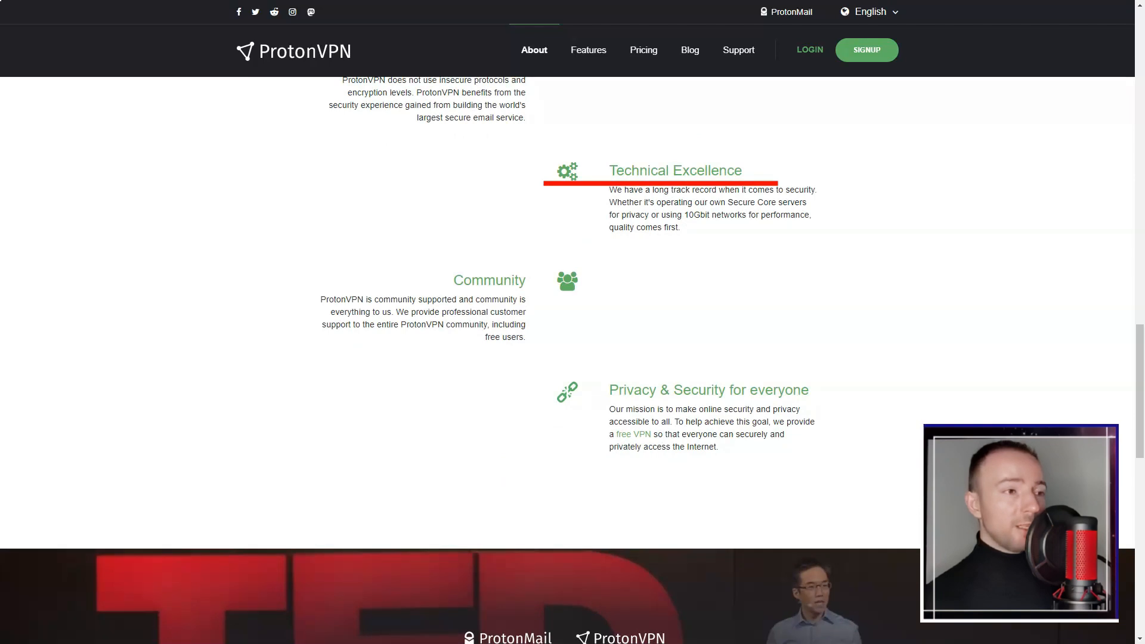
scroll(down, 3)
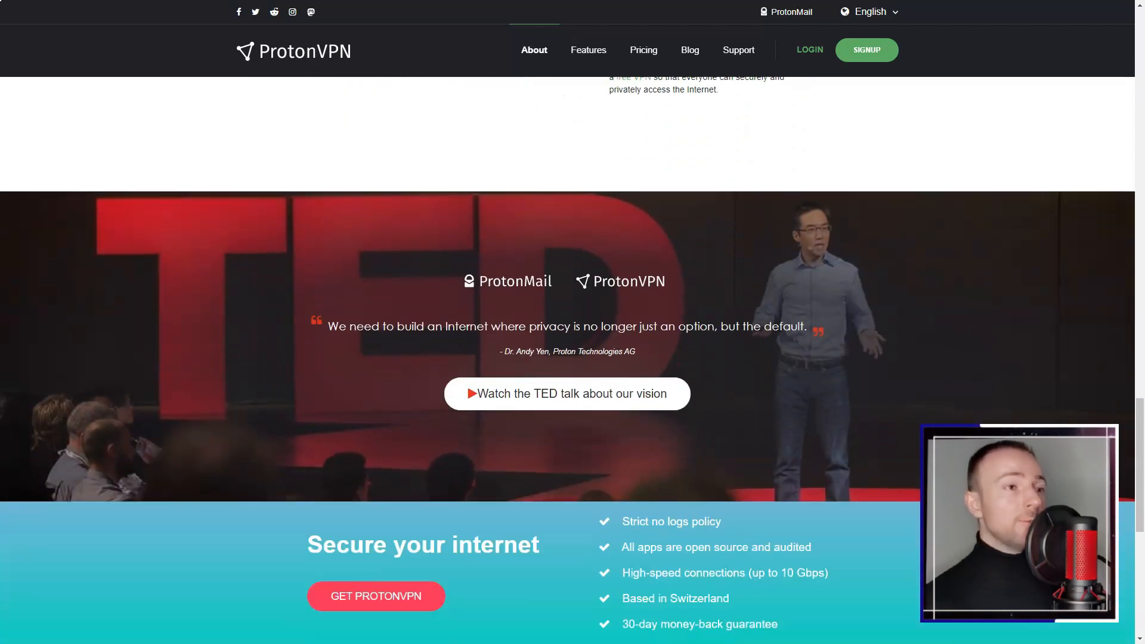
click(588, 50)
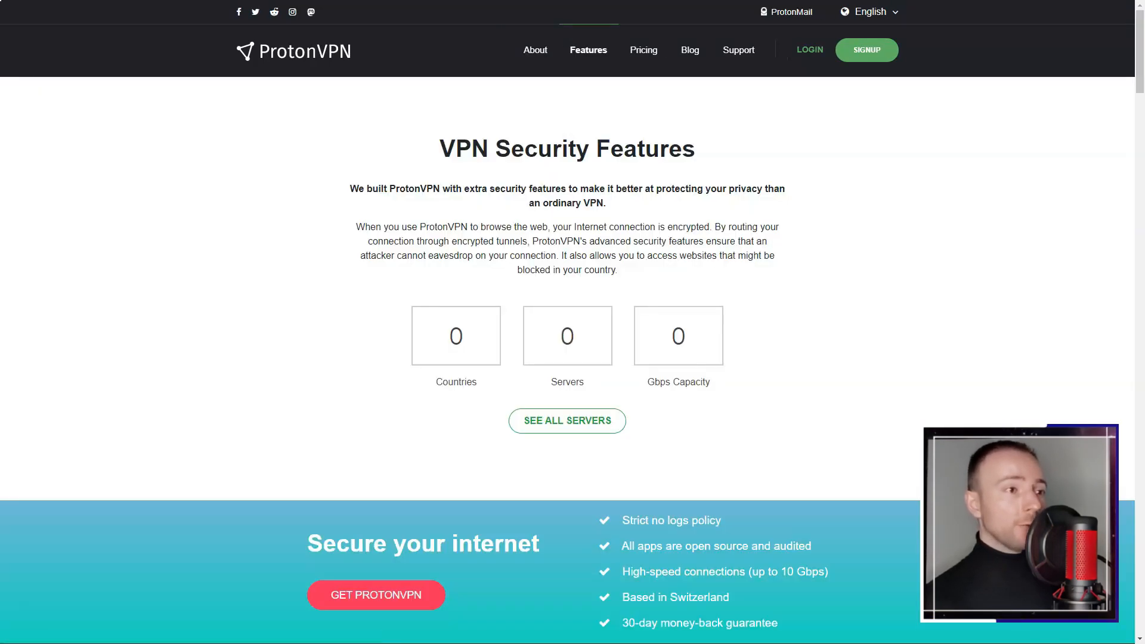
- Read the ProtonVPN Features page through its audits, no-logs and Tor sections
scroll(down, 3)
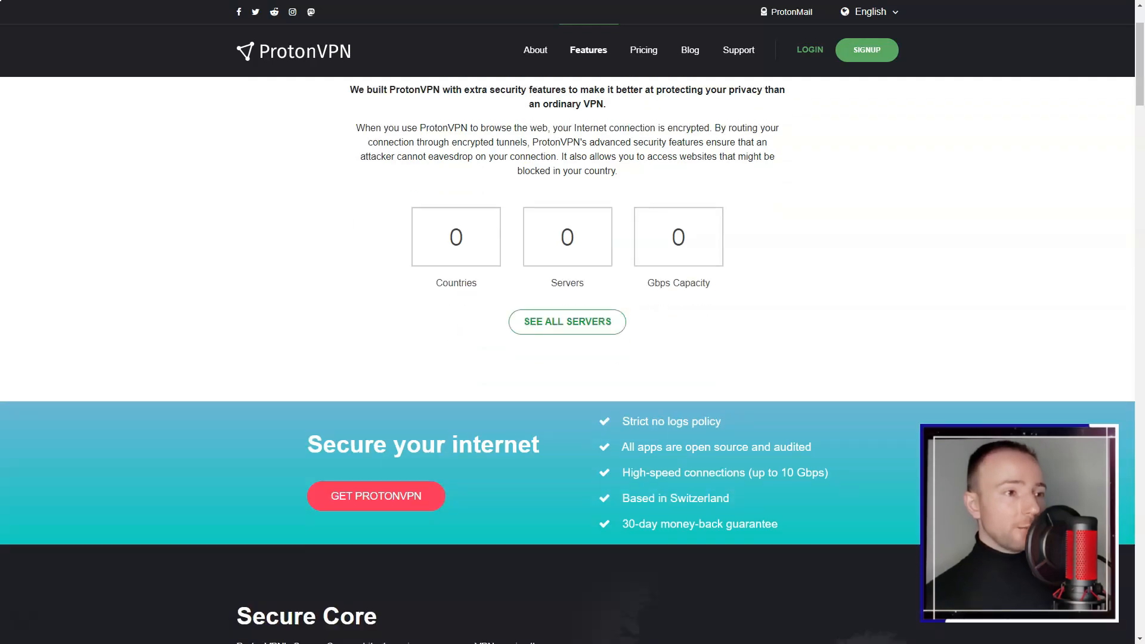
scroll(down, 3)
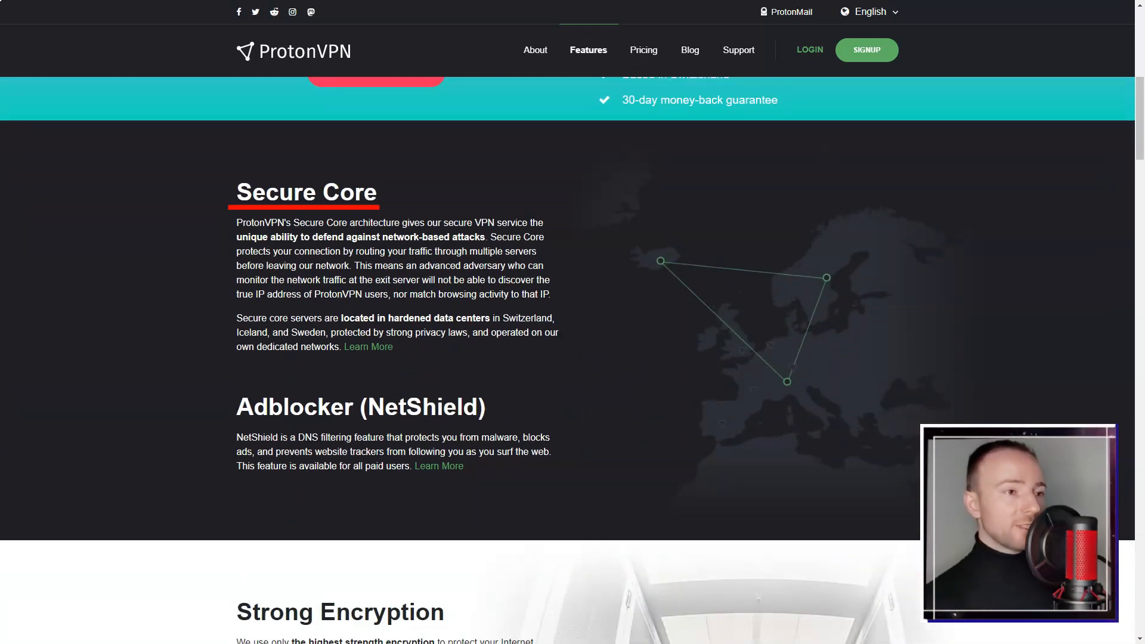
scroll(down, 3)
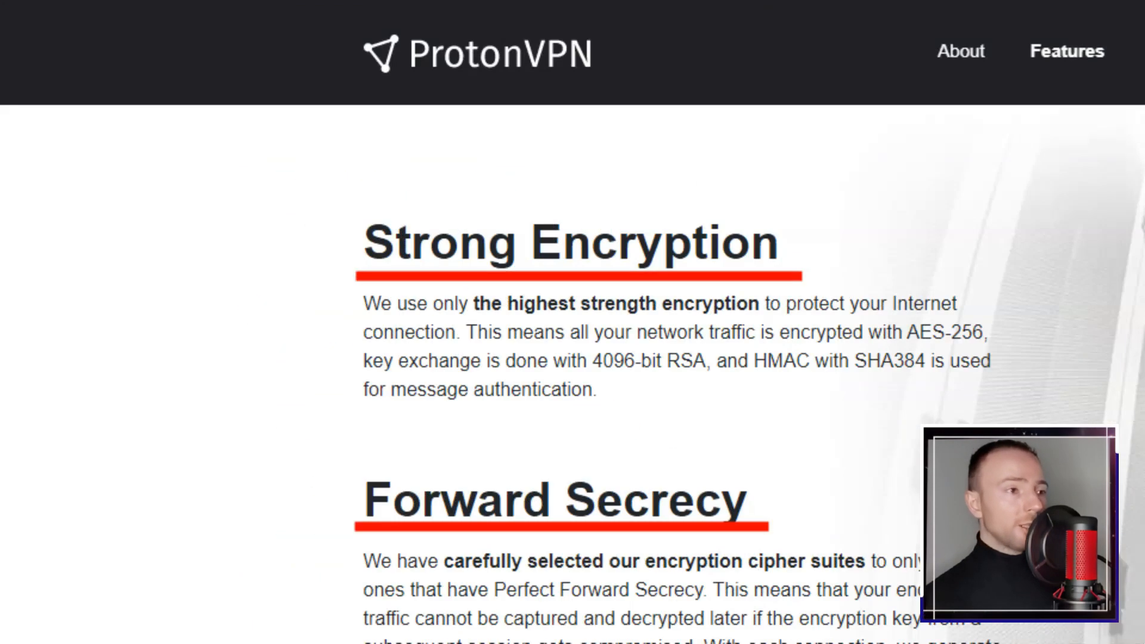
scroll(down, 3)
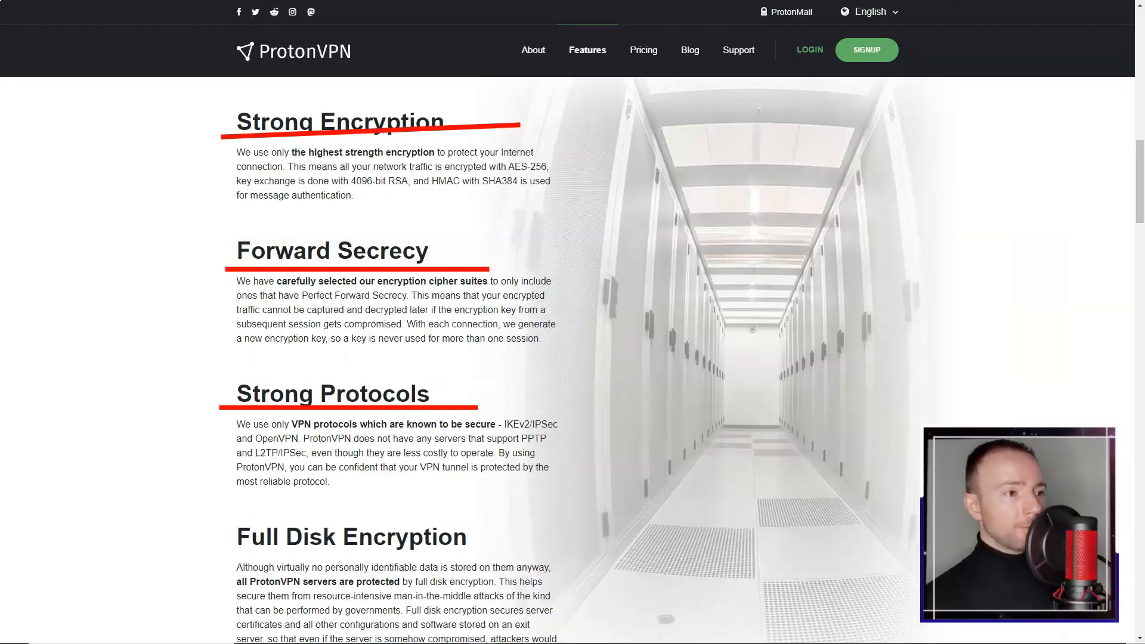
scroll(down, 3)
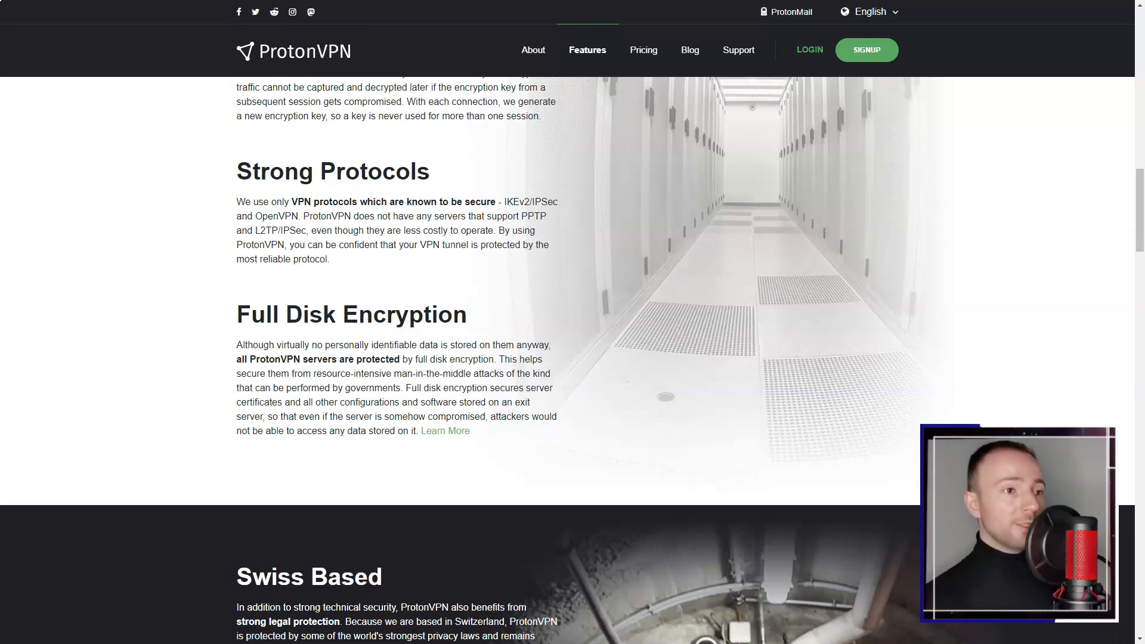
scroll(down, 3)
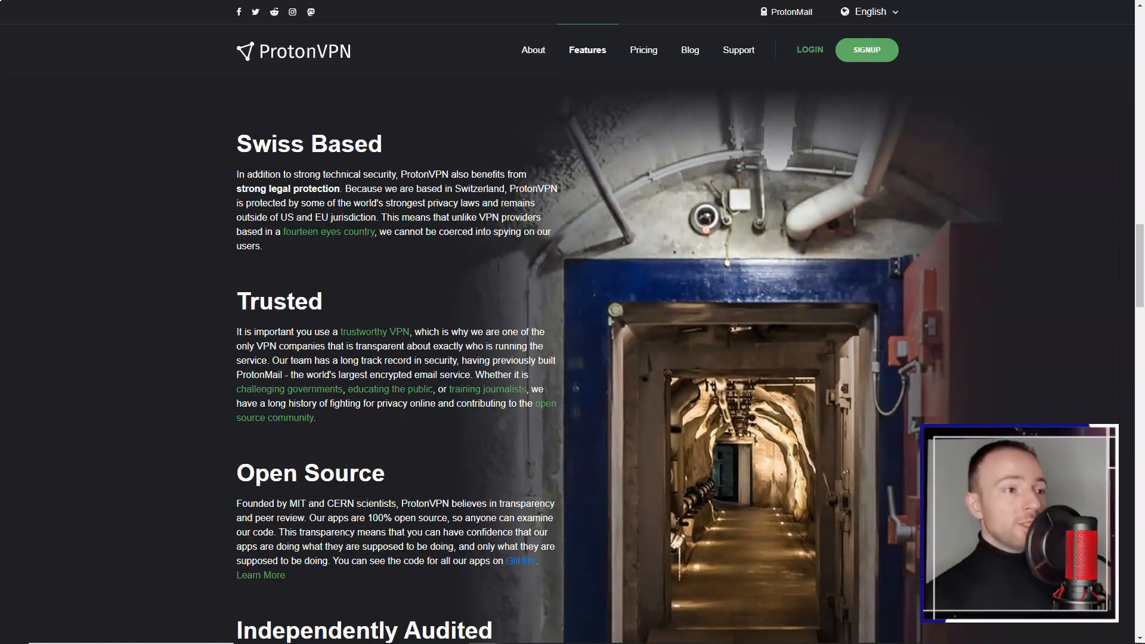
scroll(down, 3)
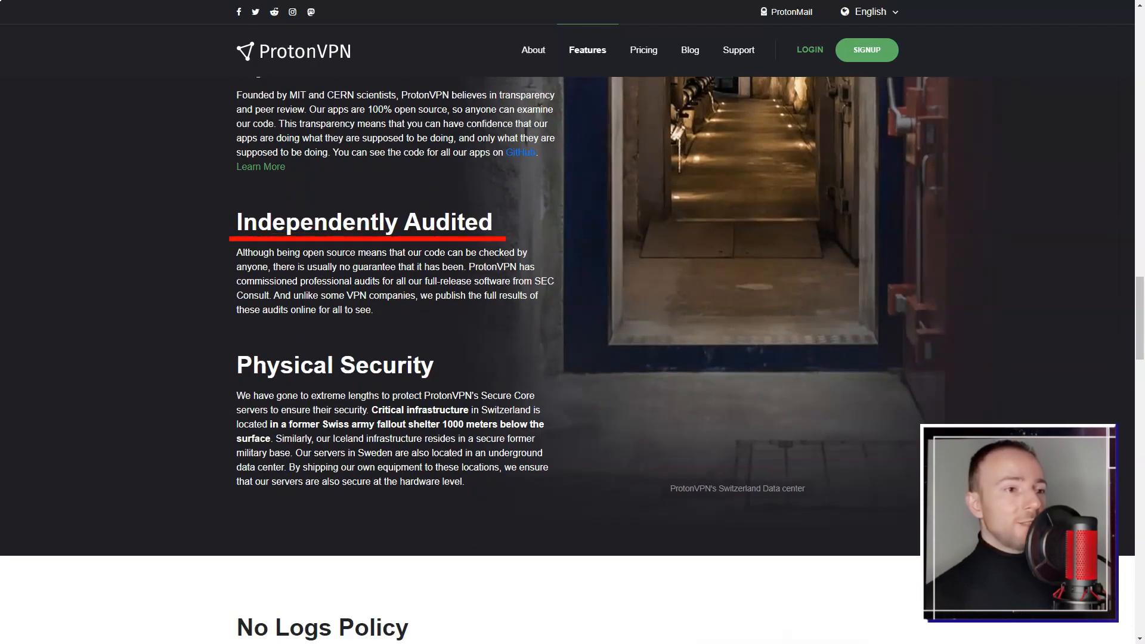
- Continue through the speed and Additional Features sections down to the free VPN page
scroll(down, 3)
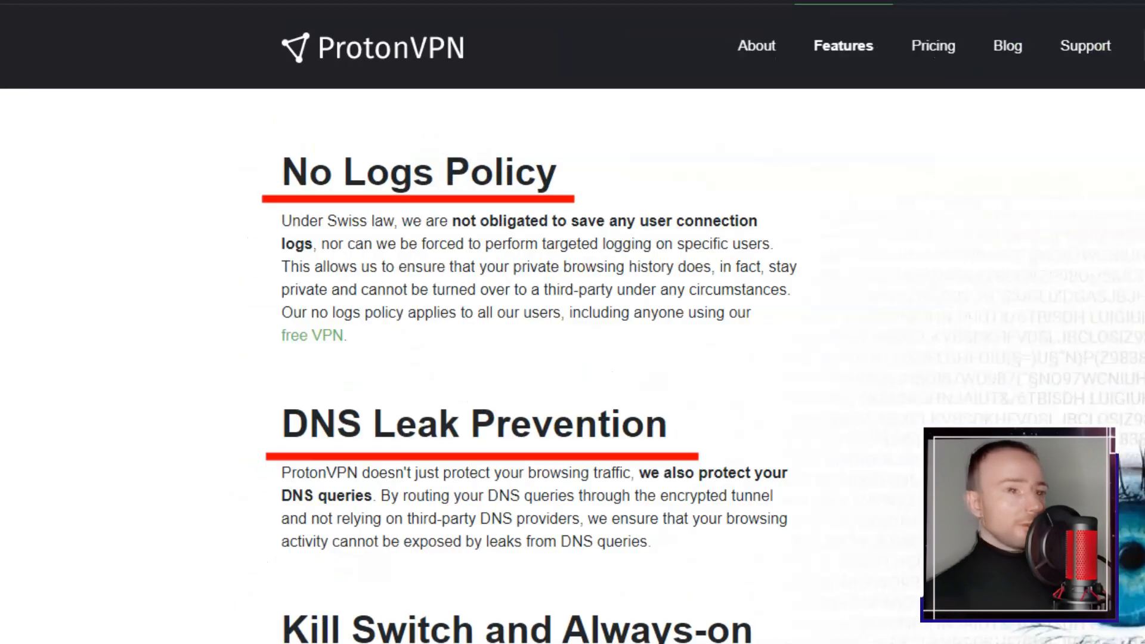
scroll(down, 3)
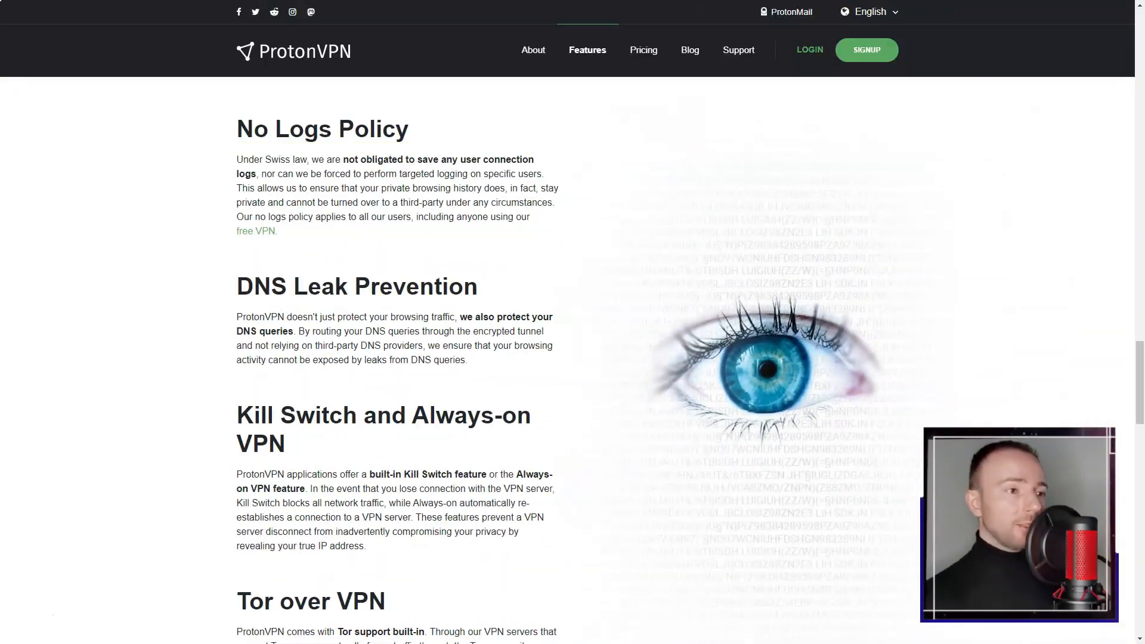
scroll(down, 3)
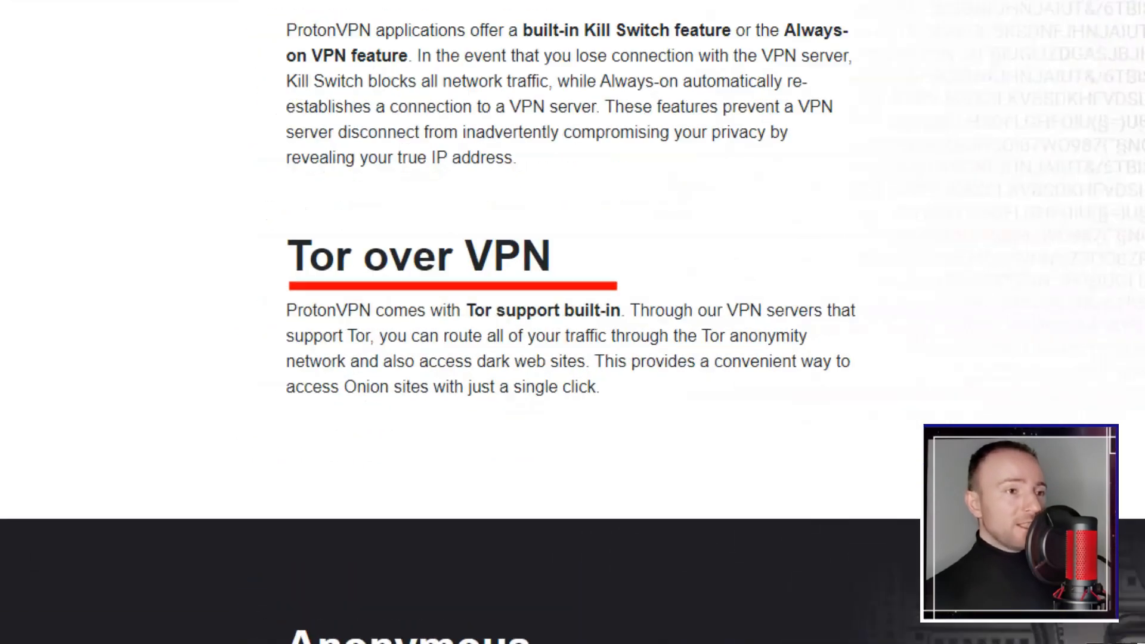
scroll(down, 3)
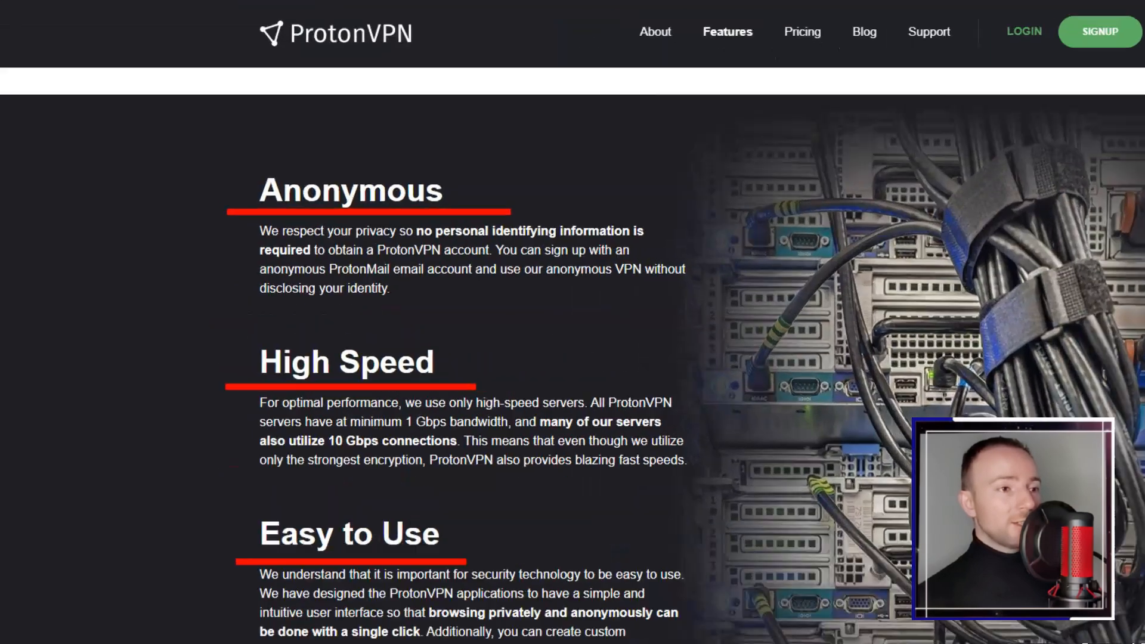
scroll(down, 3)
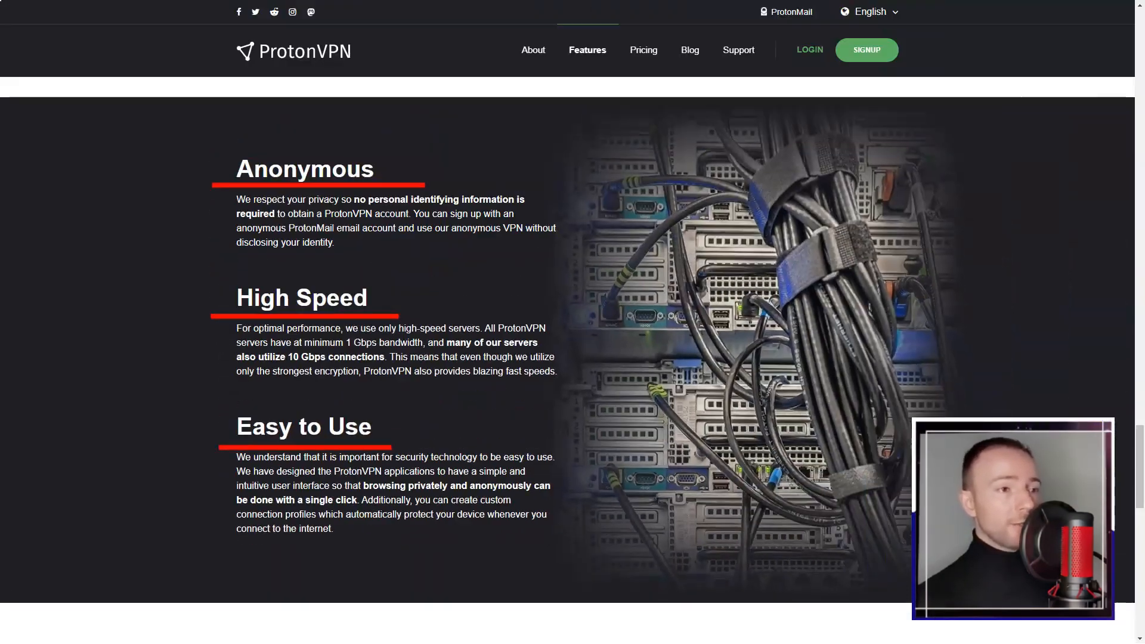
scroll(down, 3)
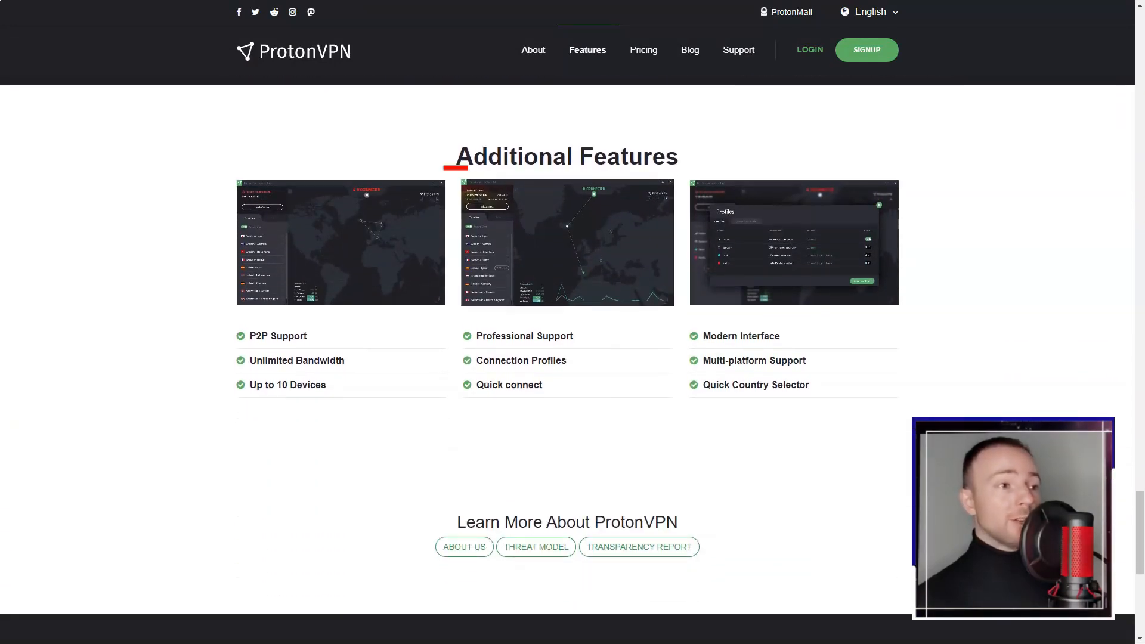
scroll(down, 3)
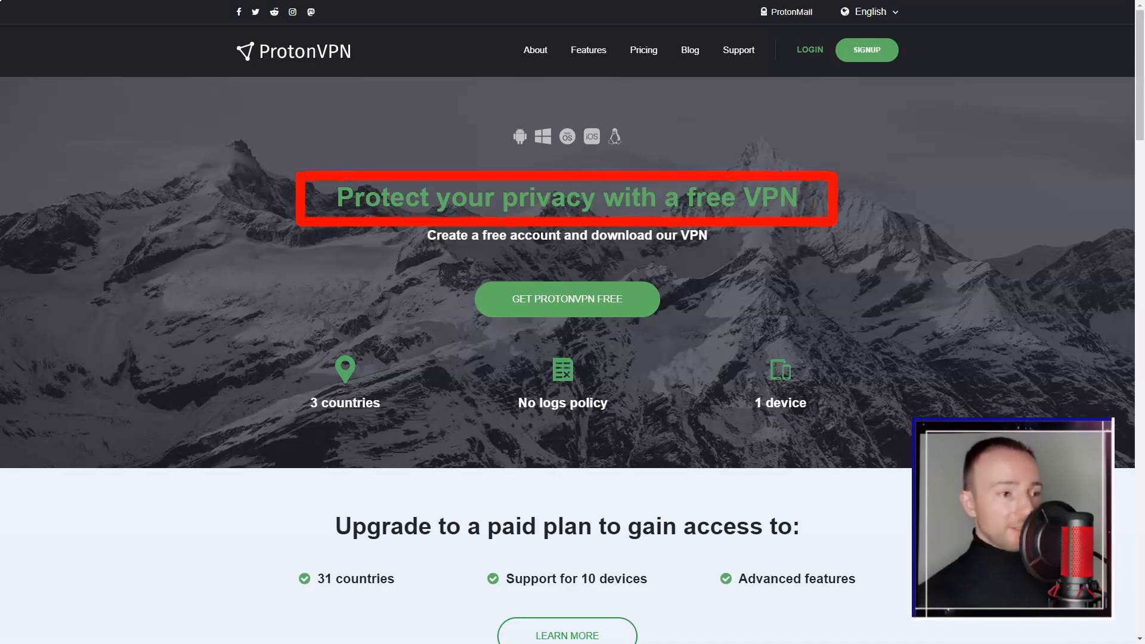
- Read through ProtonVPN's Free VPN page and go to VPN Servers from the footer
scroll(down, 3)
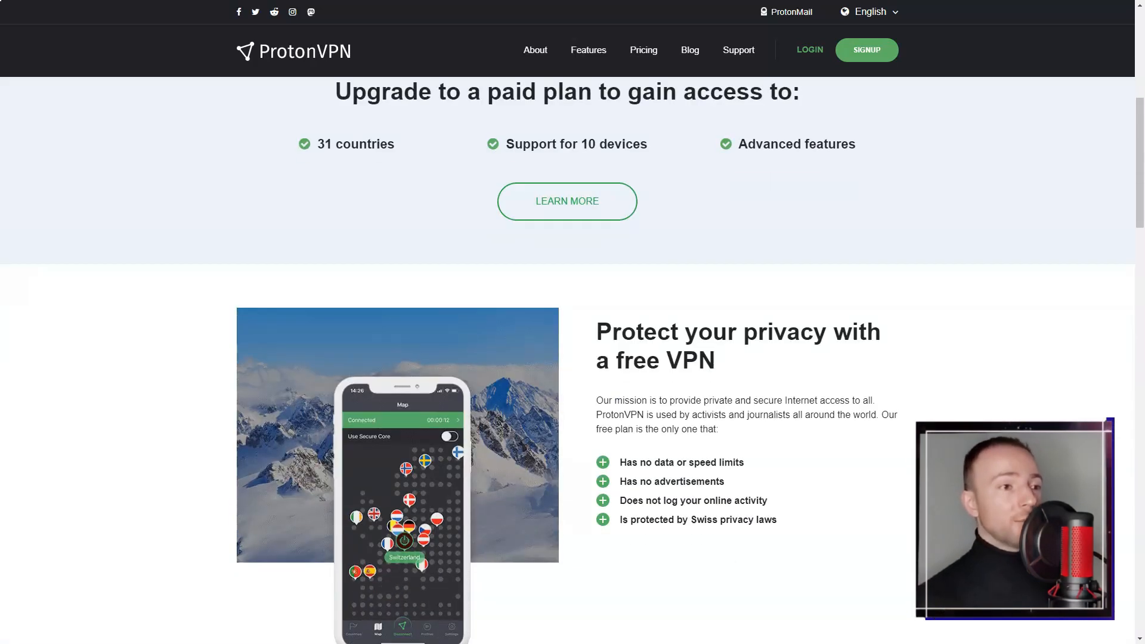
scroll(down, 3)
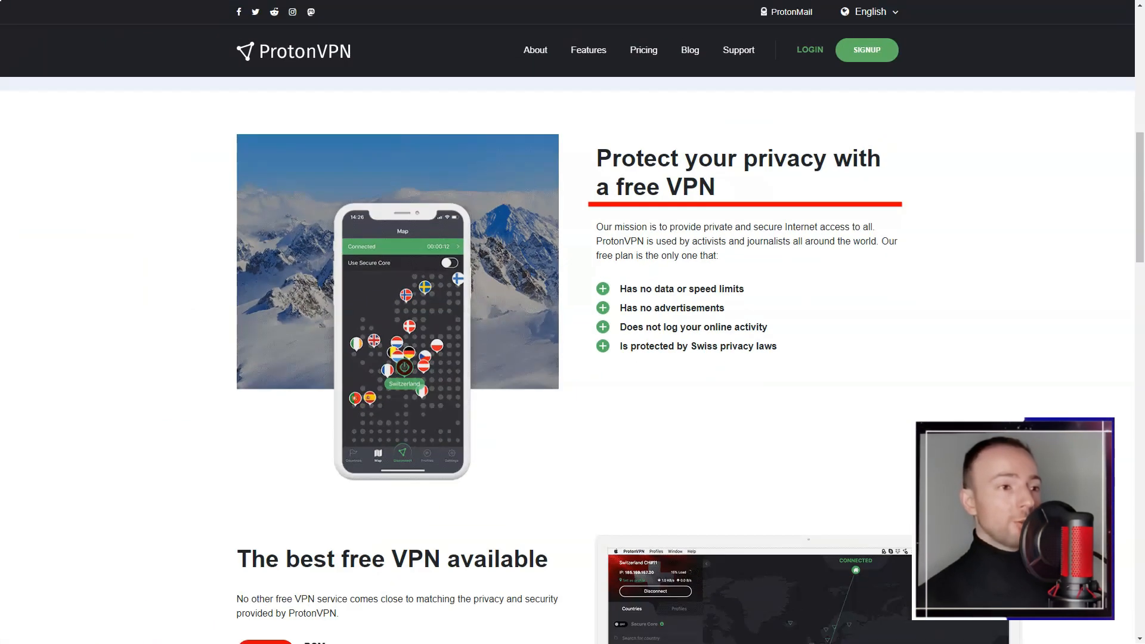
scroll(down, 3)
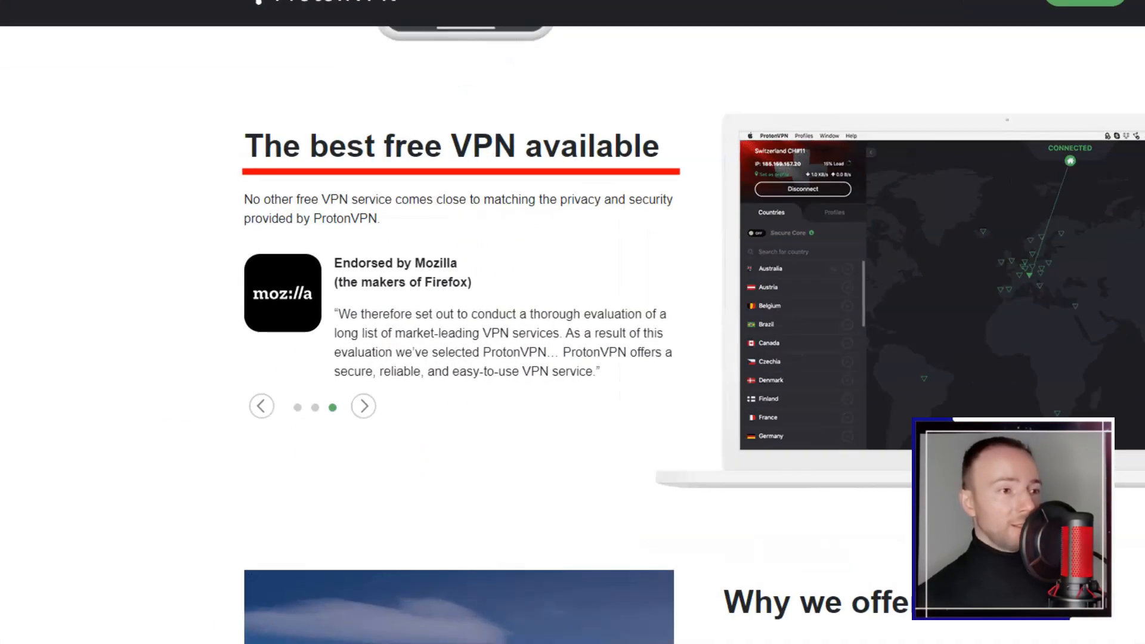
scroll(down, 3)
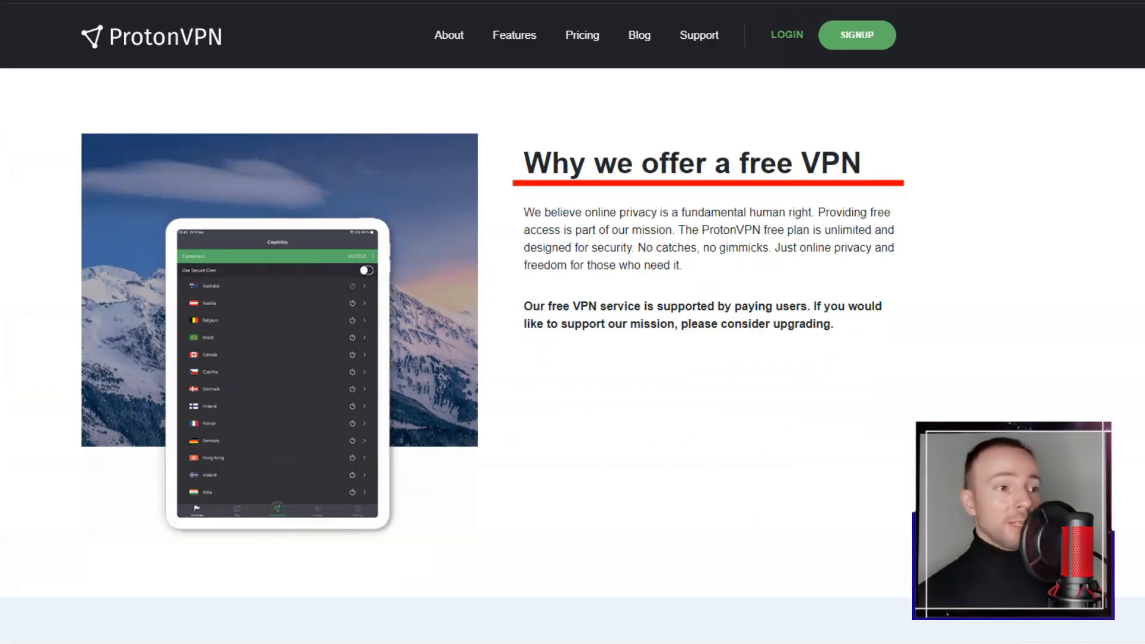
scroll(down, 3)
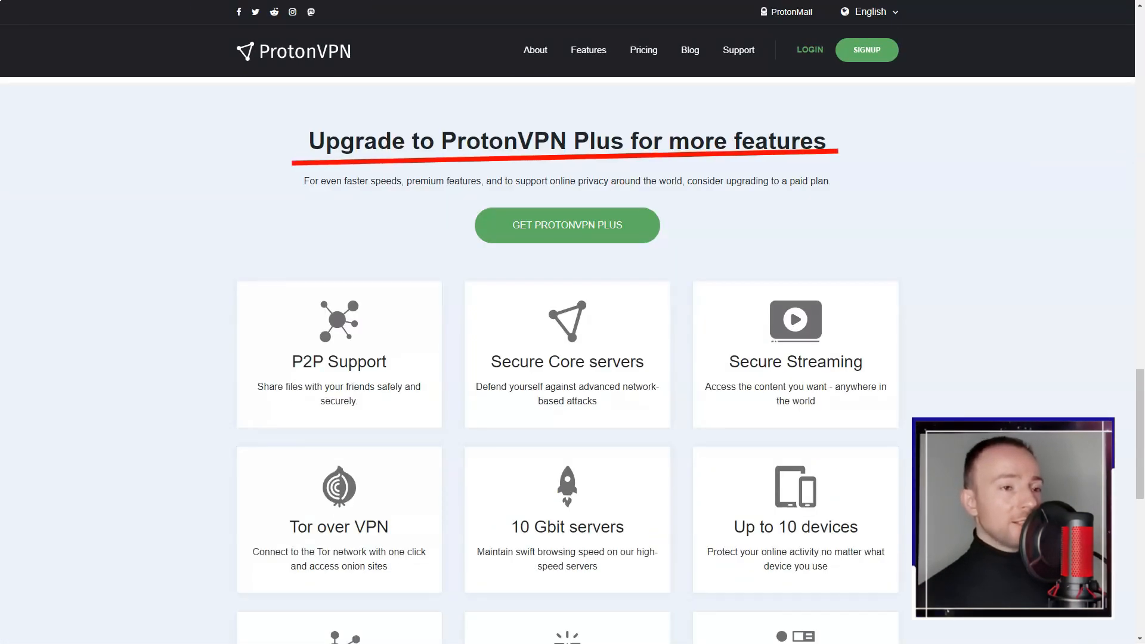
scroll(down, 3)
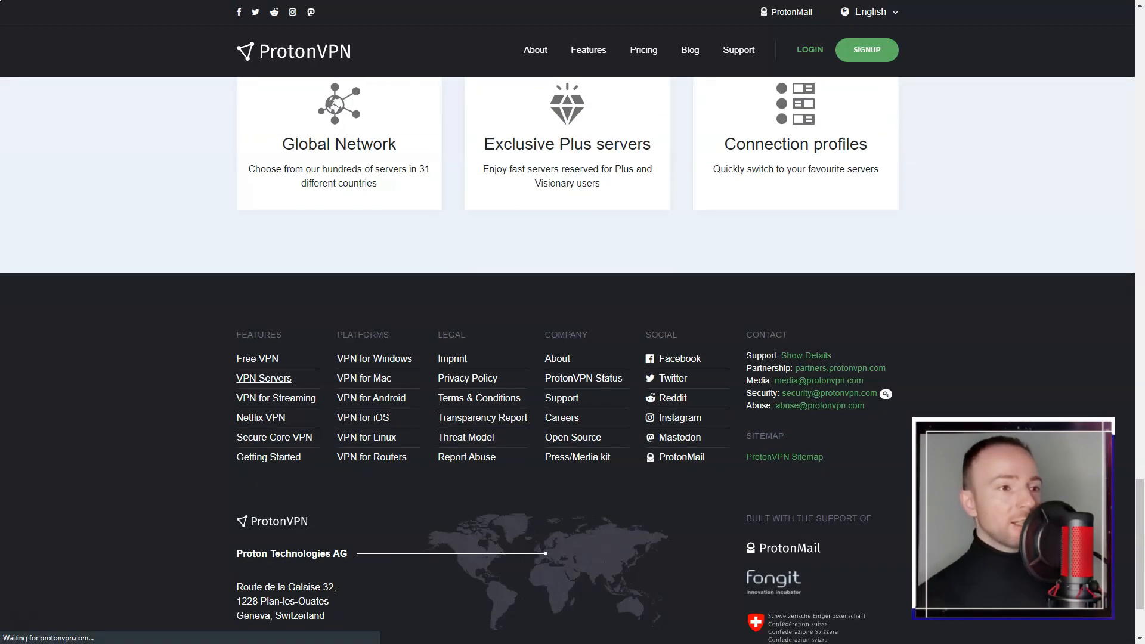
click(263, 378)
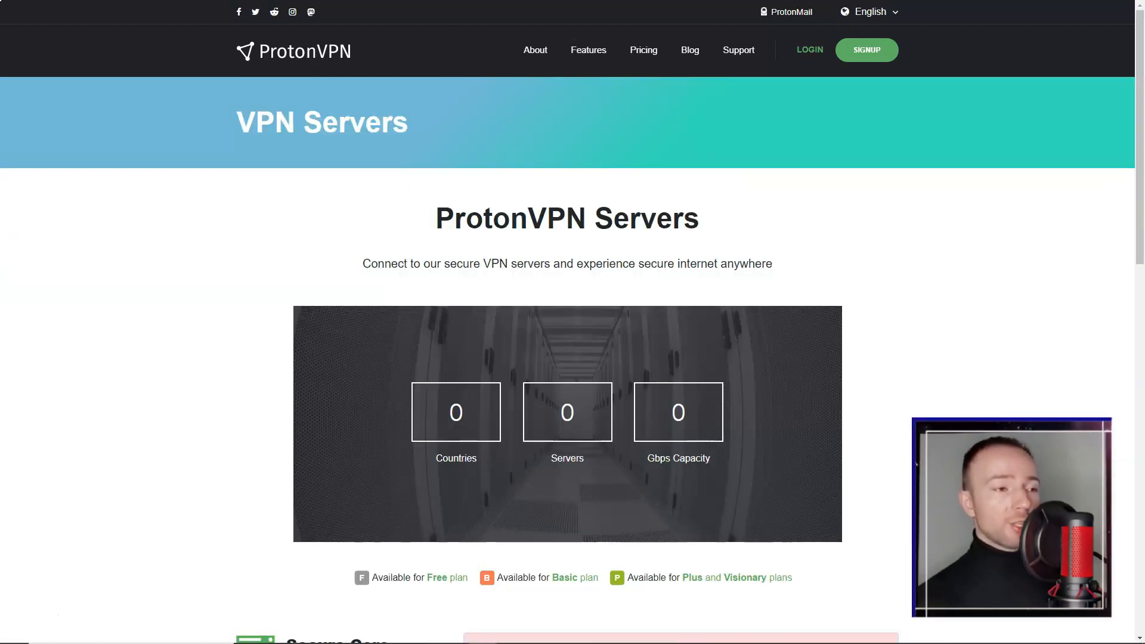
- Look over the VPN Servers page and read the streaming support guide for new users
scroll(down, 3)
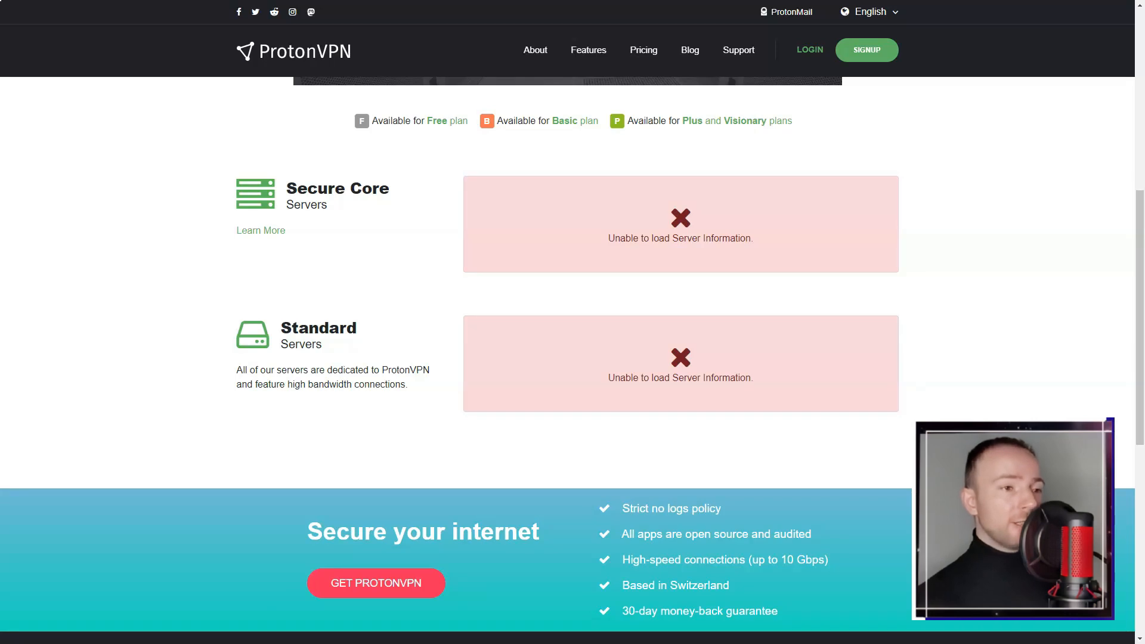
click(737, 50)
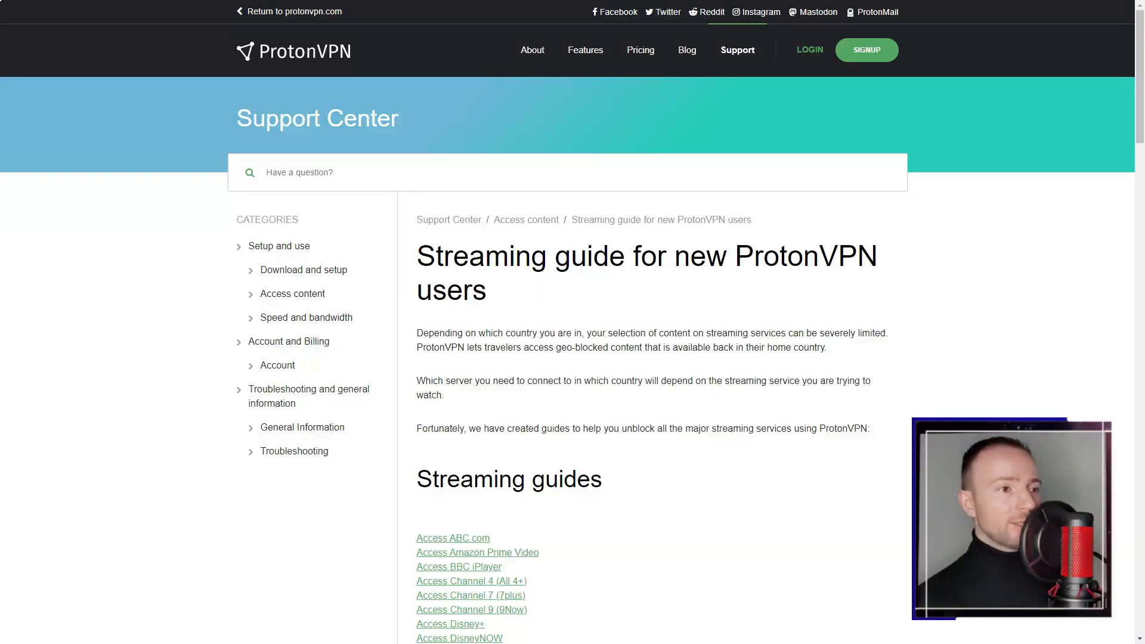
scroll(down, 3)
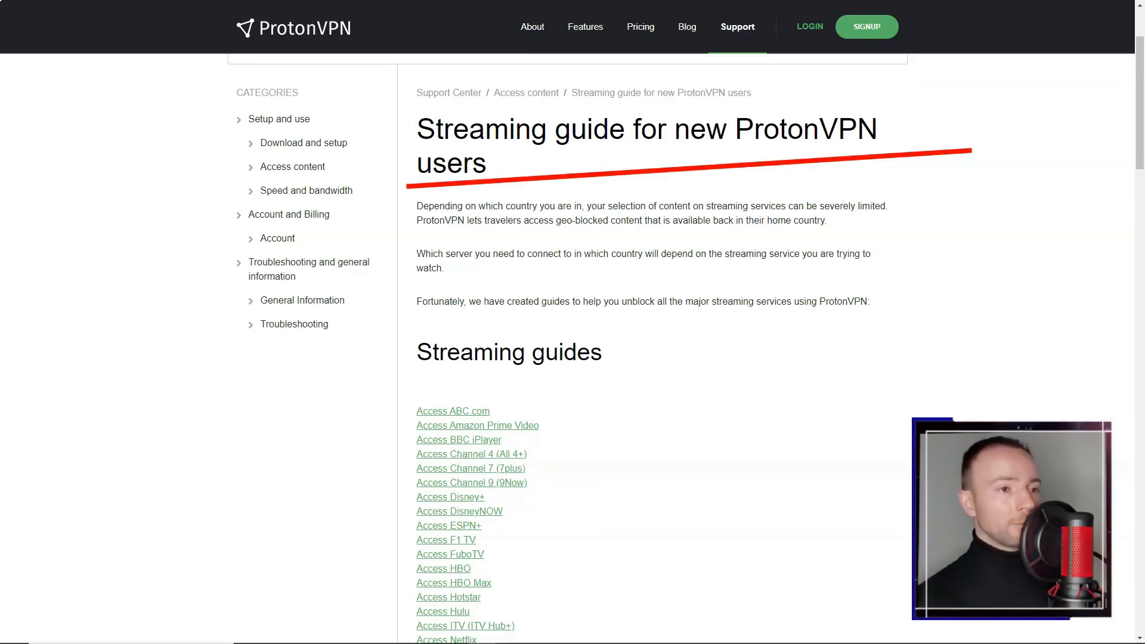
scroll(down, 3)
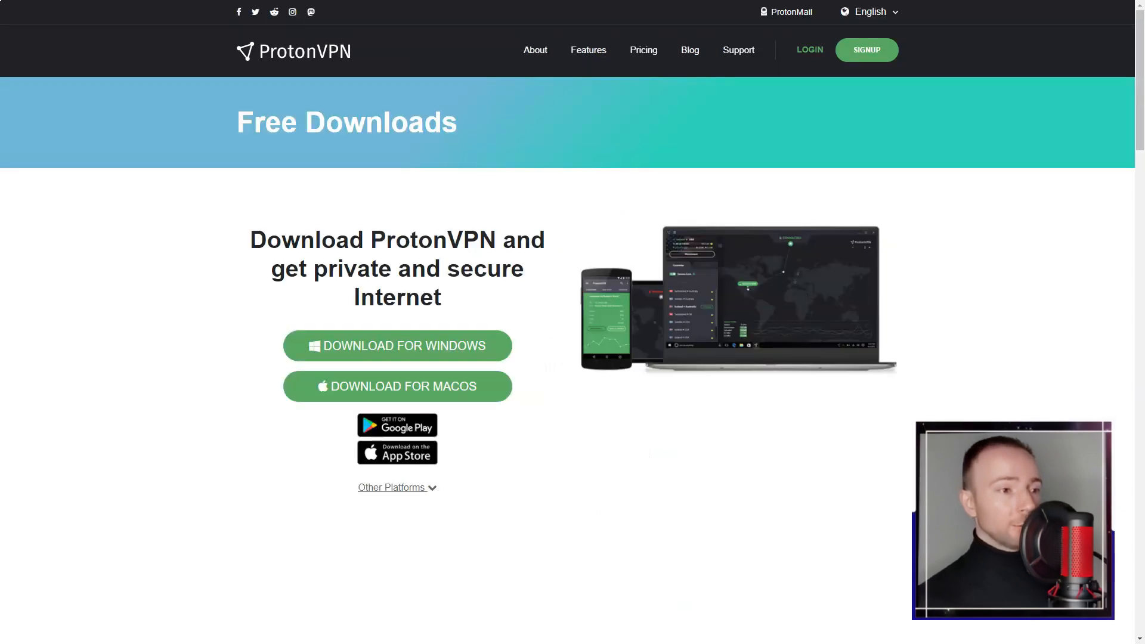
- Review ProtonVPN's desktop and mobile download options, then go to Pricing
scroll(down, 3)
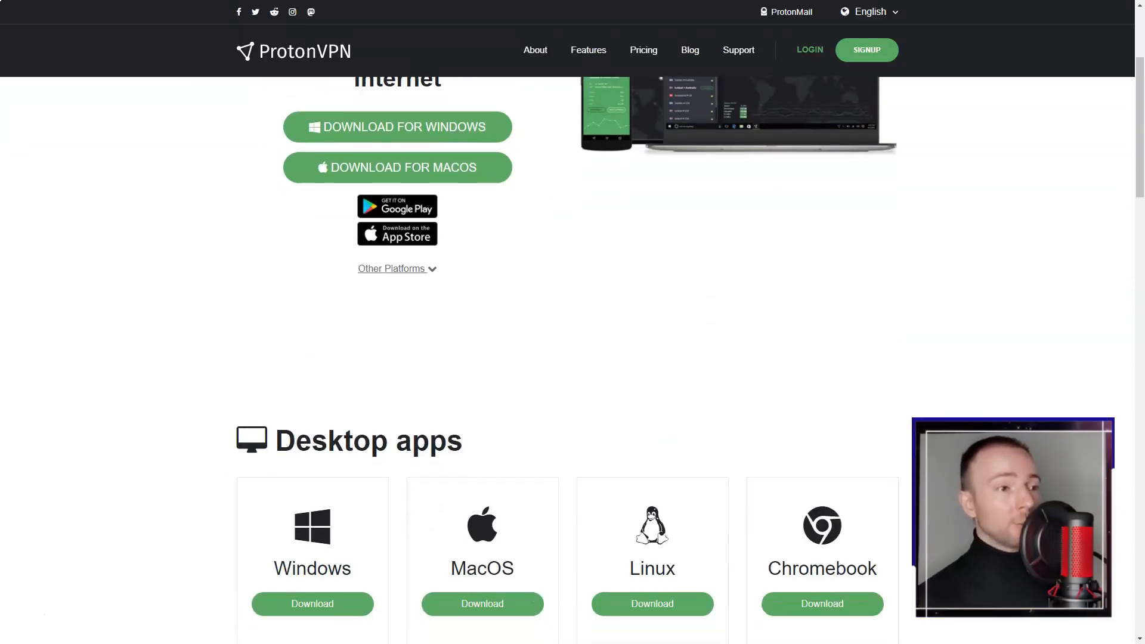
scroll(down, 3)
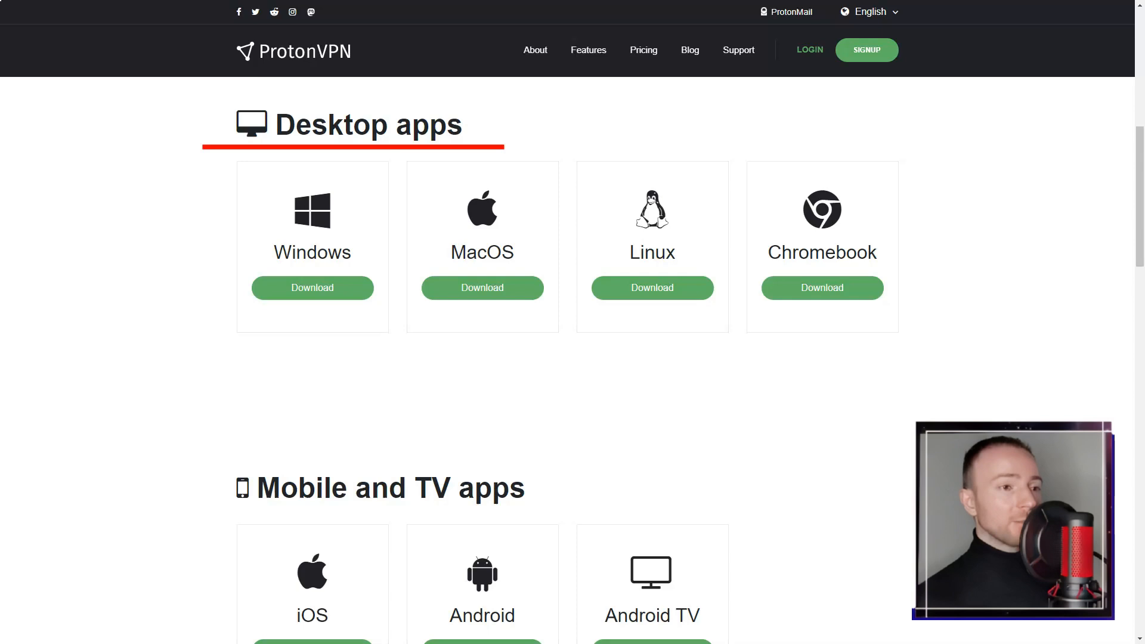
scroll(down, 3)
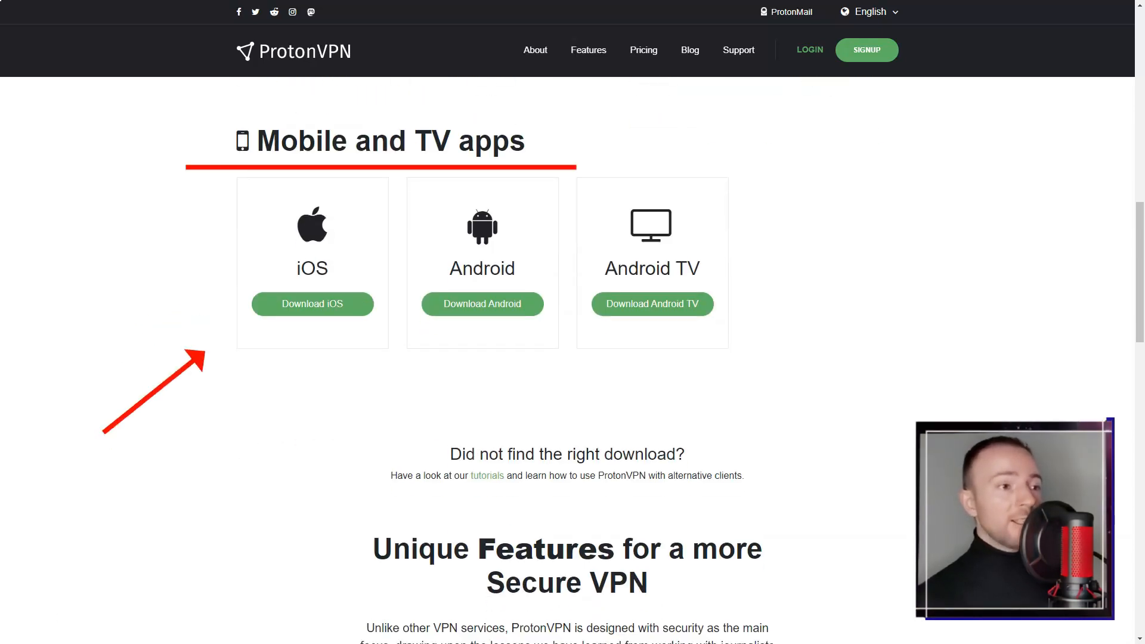
scroll(down, 3)
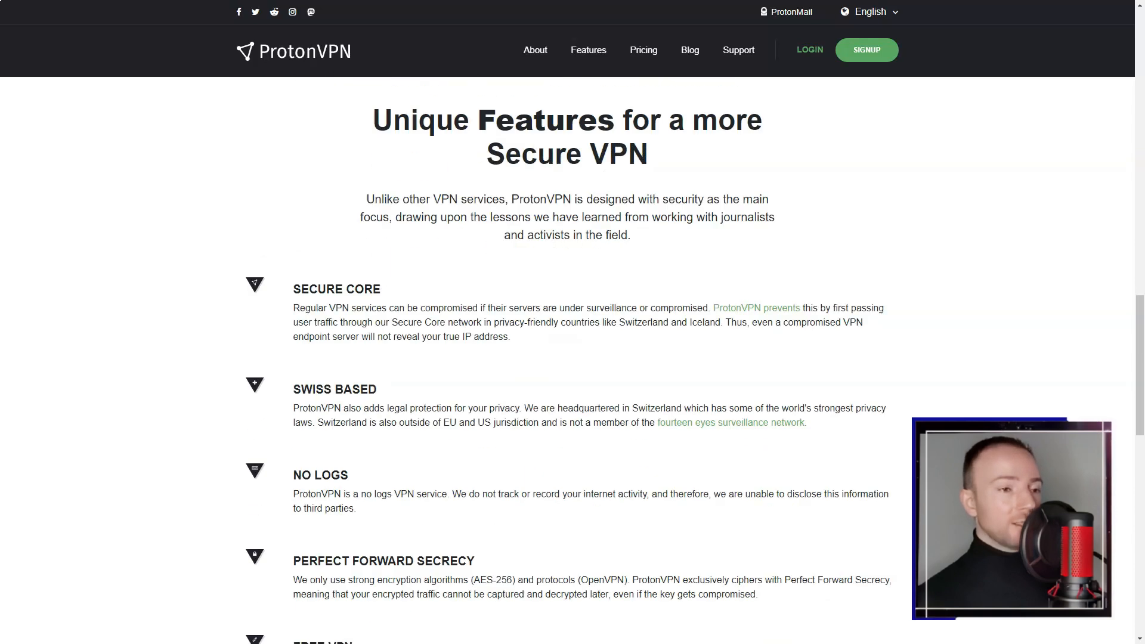
scroll(down, 3)
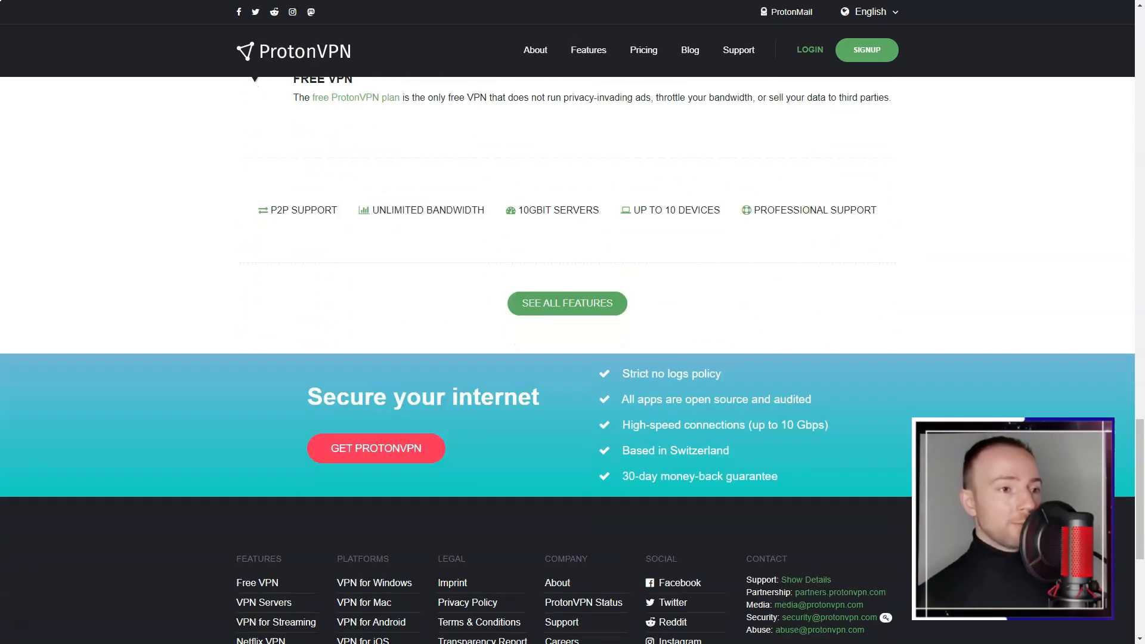
click(641, 50)
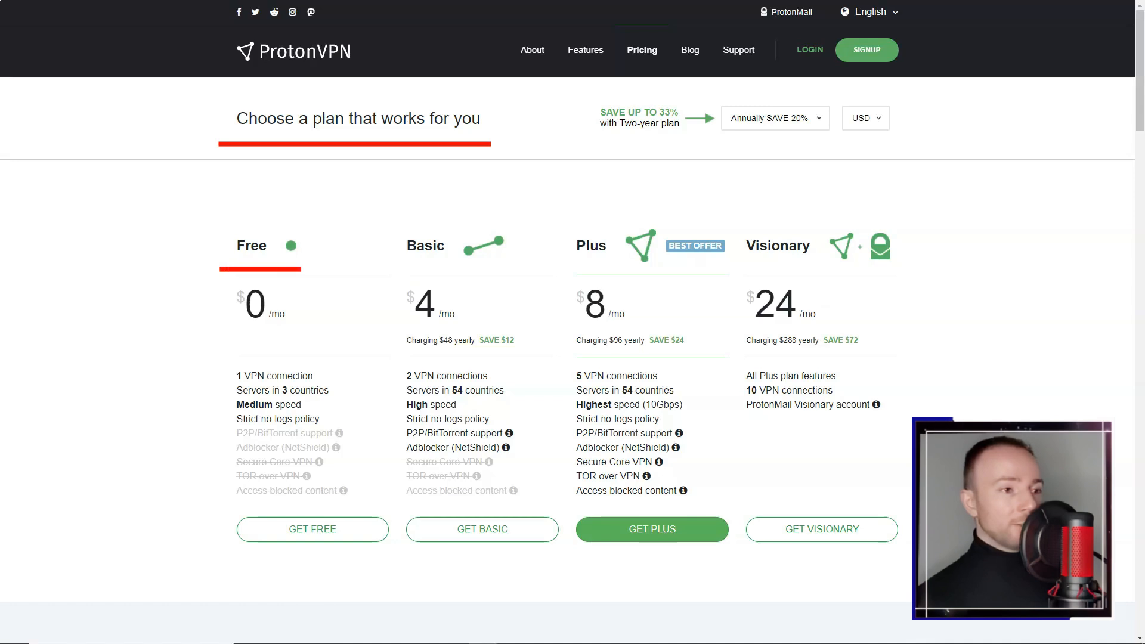
- Read the pricing plans, security and plan-specific features, then go to the account dashboard
scroll(down, 3)
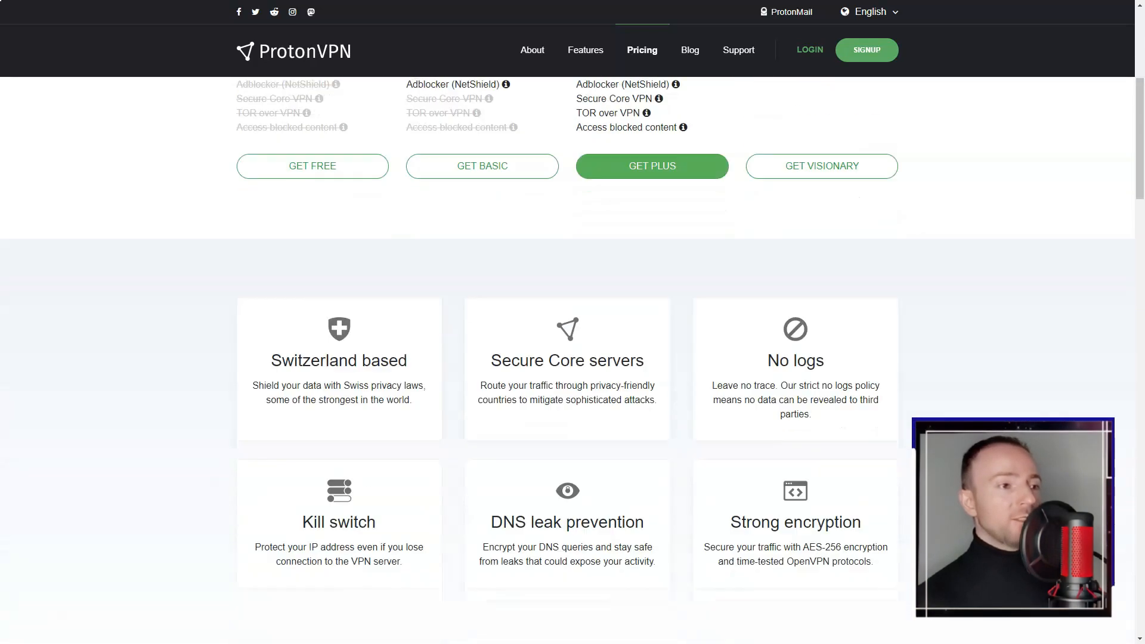
scroll(down, 3)
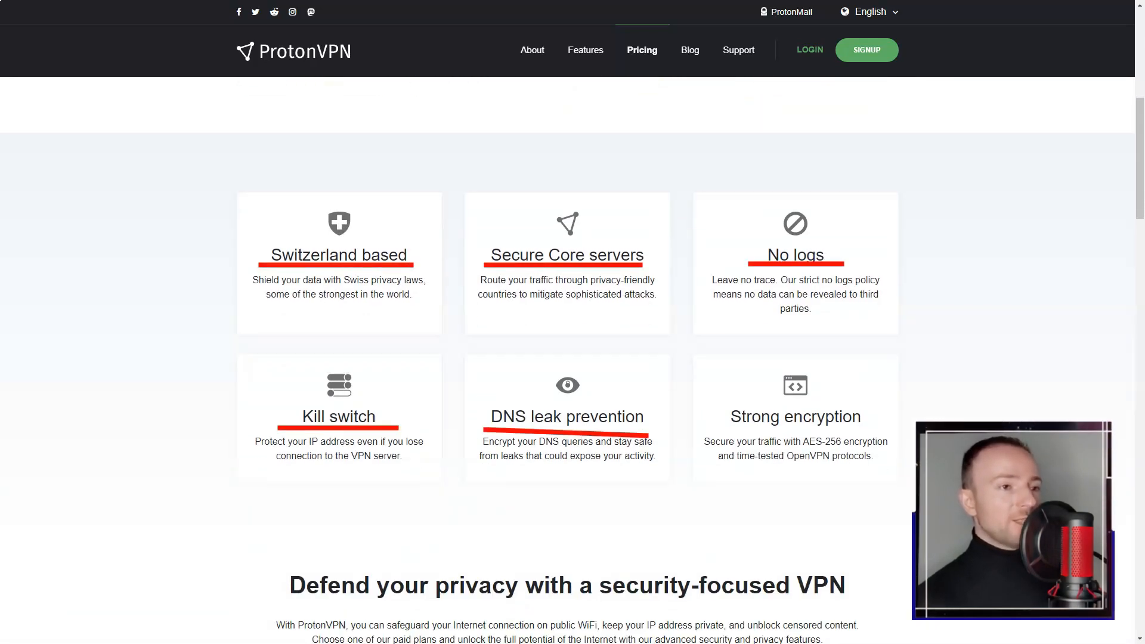
scroll(down, 3)
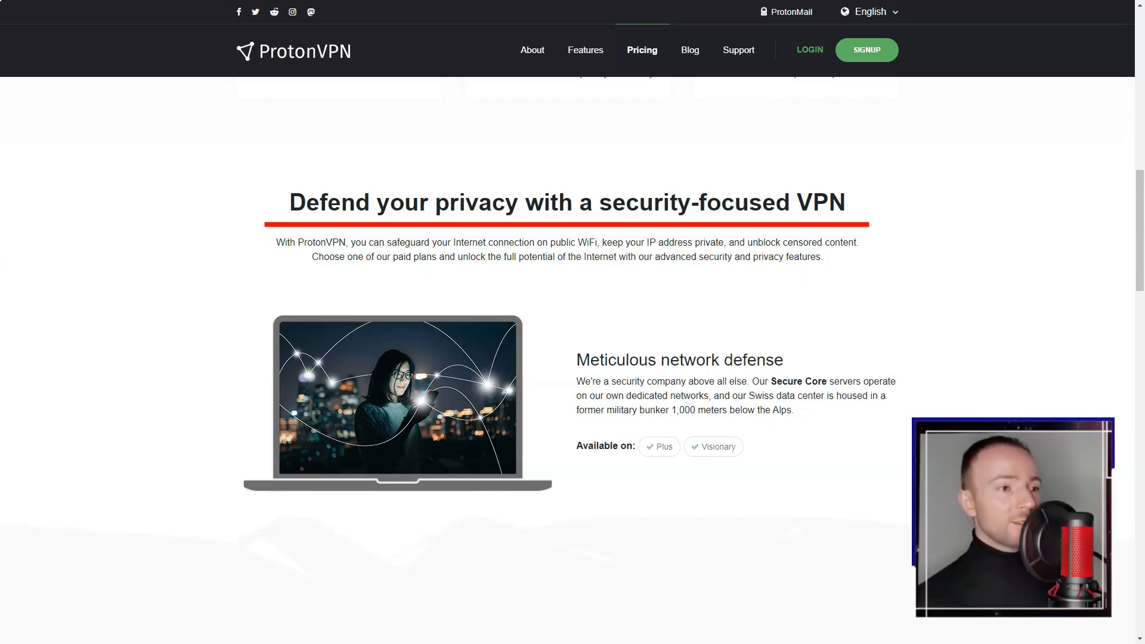
scroll(down, 3)
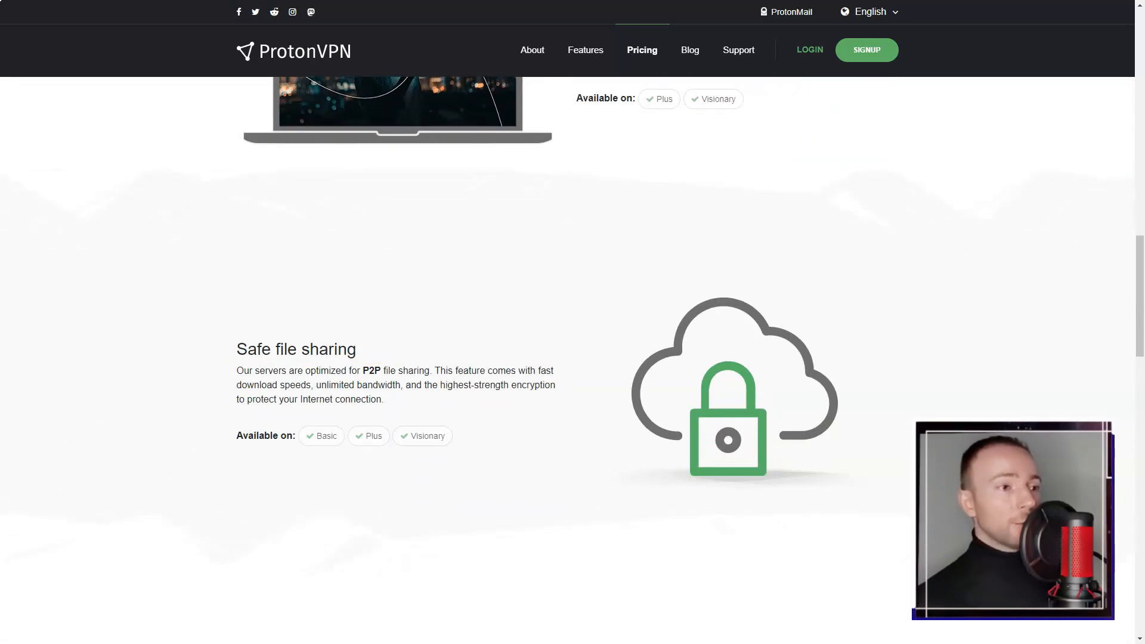
scroll(down, 3)
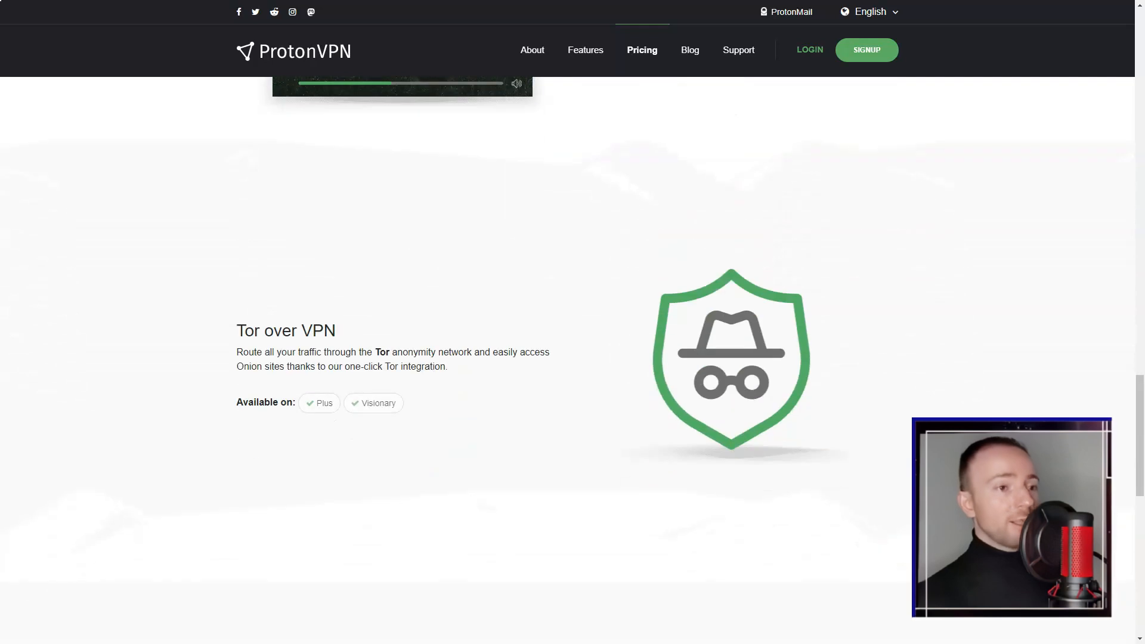
scroll(down, 3)
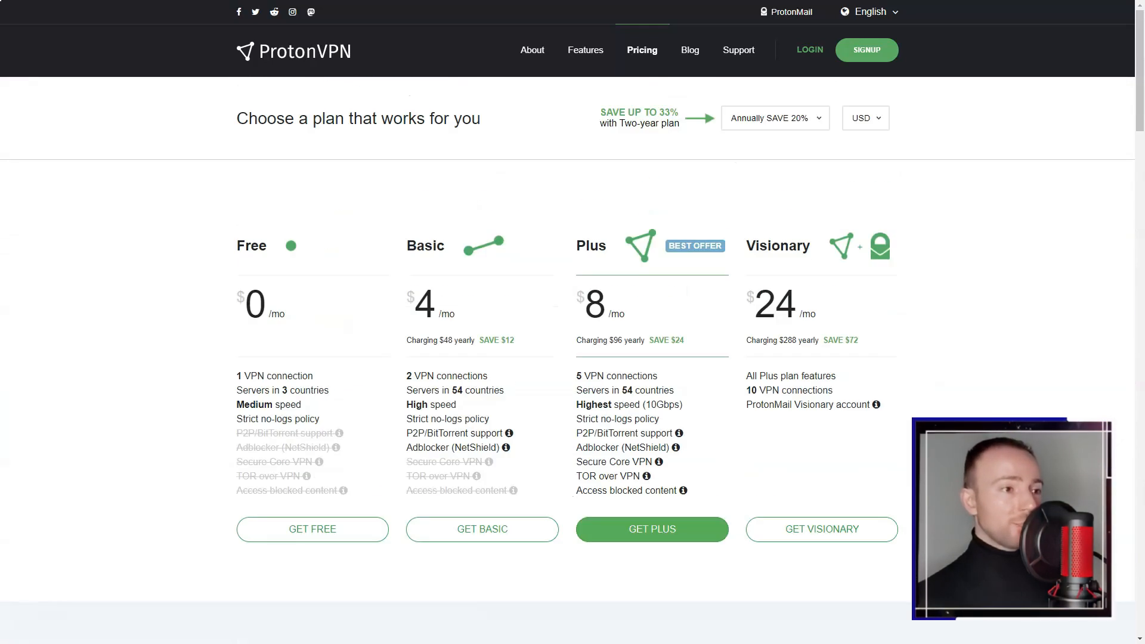
click(688, 50)
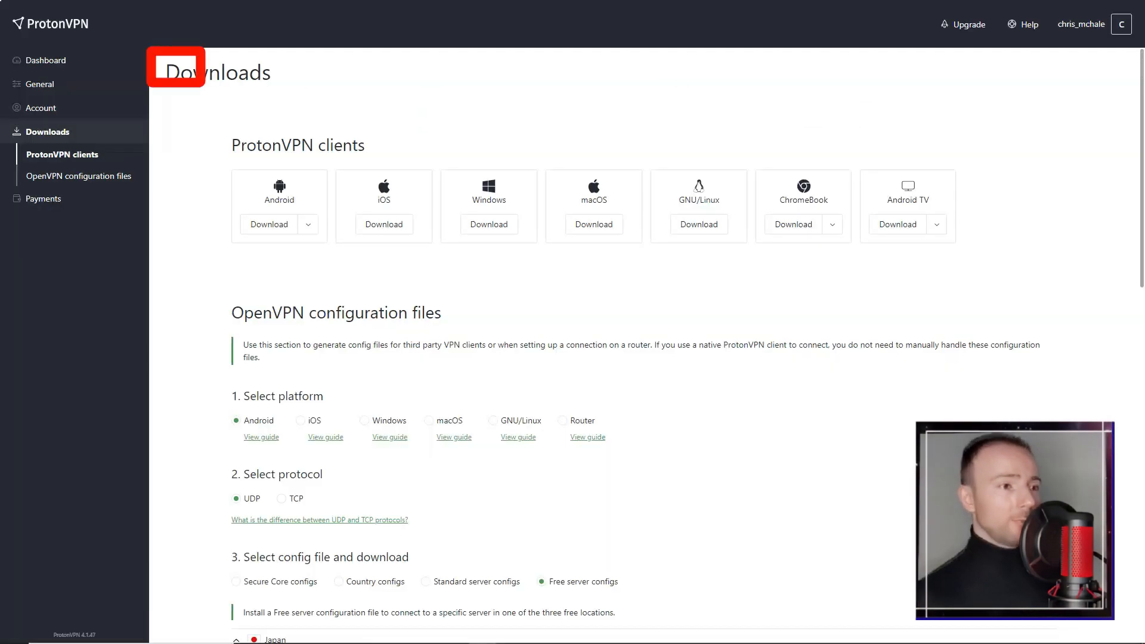
- Switch the ProtonVPN dashboard theme to Dark mode and go to hidemyass.com
scroll(down, 3)
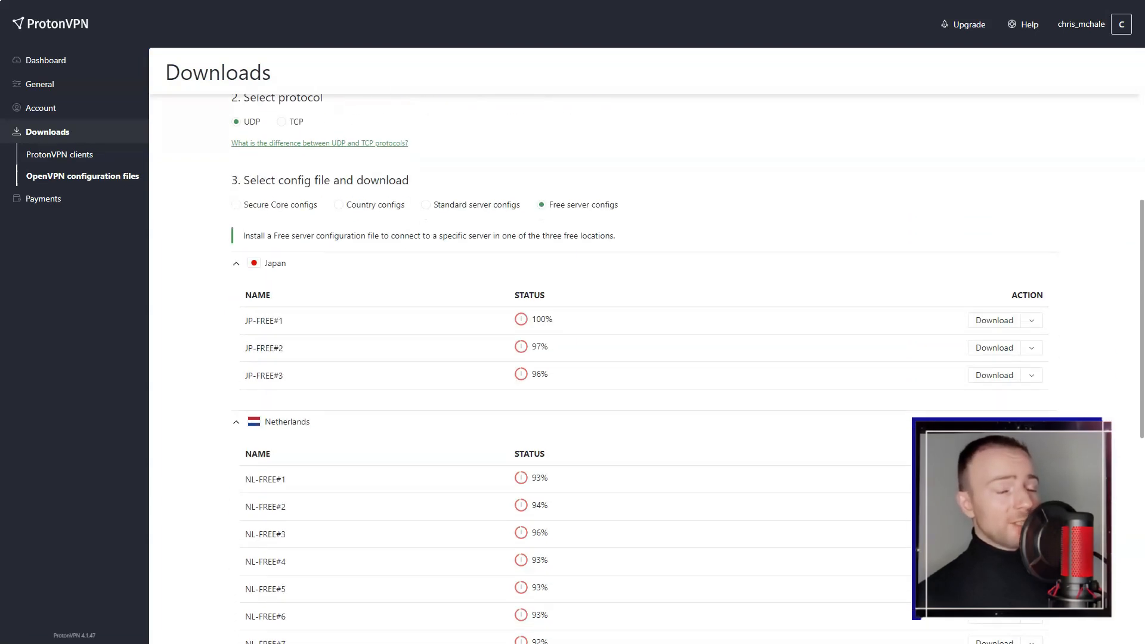
click(47, 59)
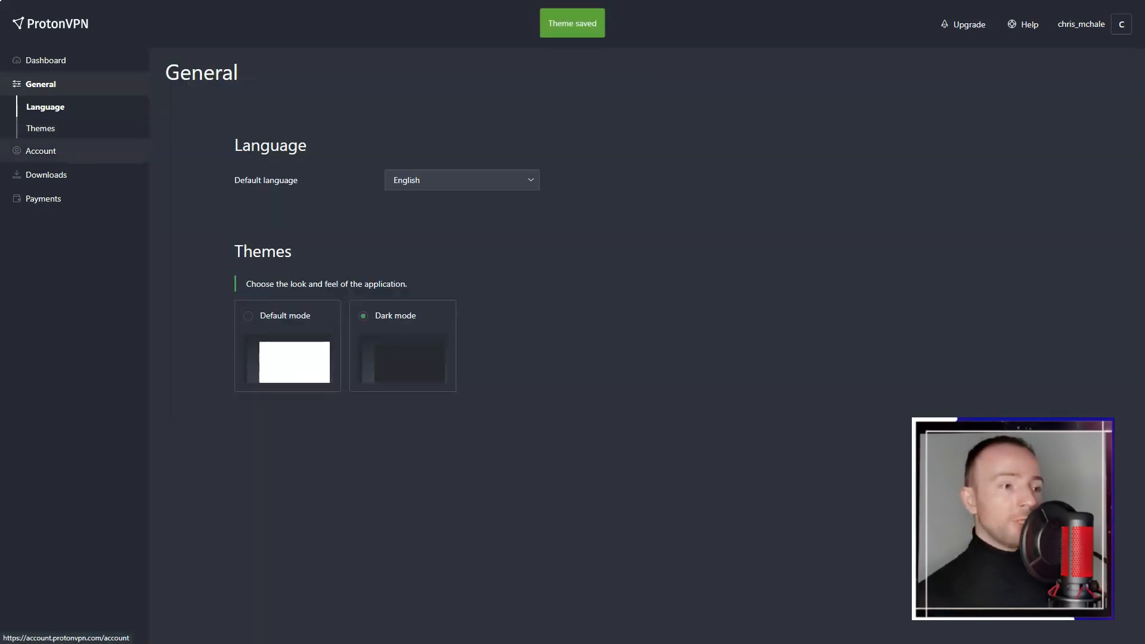
click(40, 151)
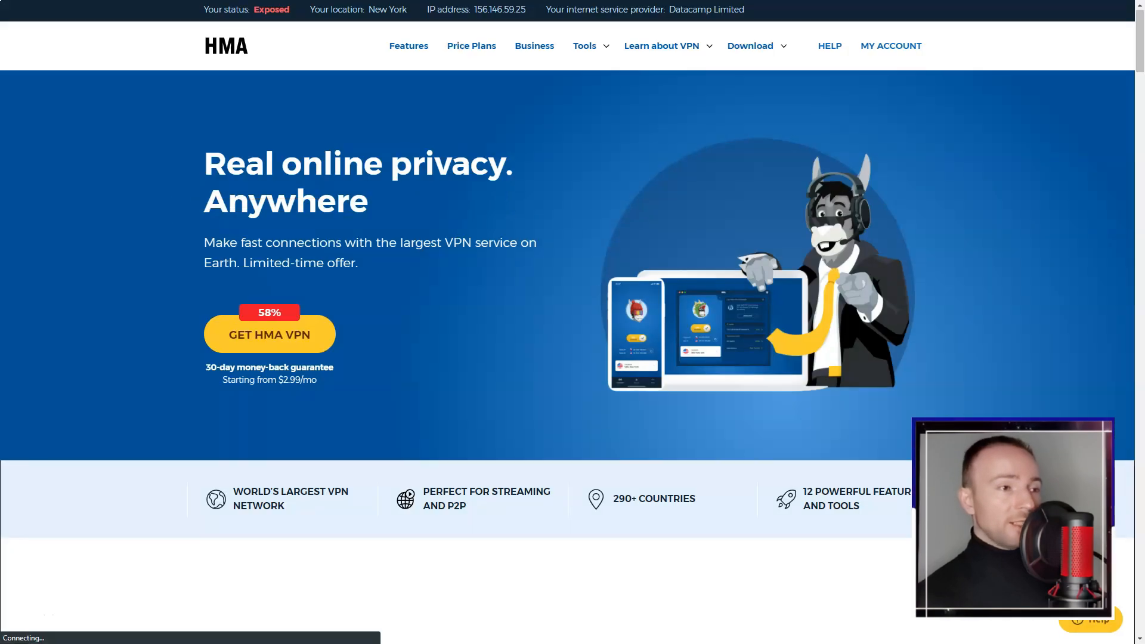
- Read the HMA homepage's privacy, streaming, network, devices and Features in HMA VPN sections
scroll(down, 3)
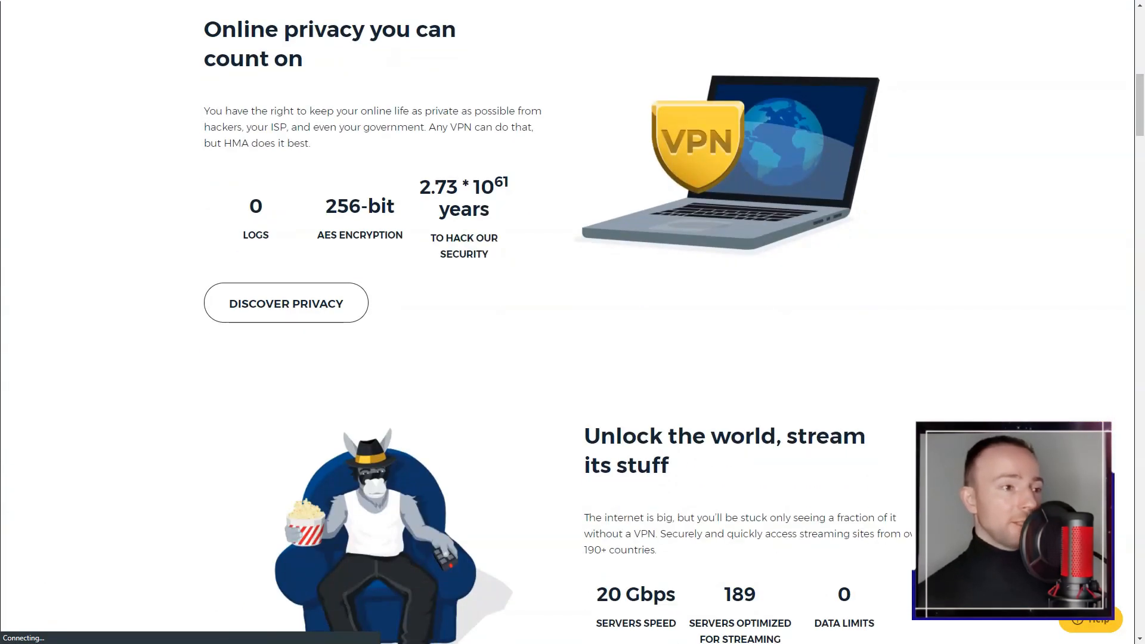
scroll(down, 3)
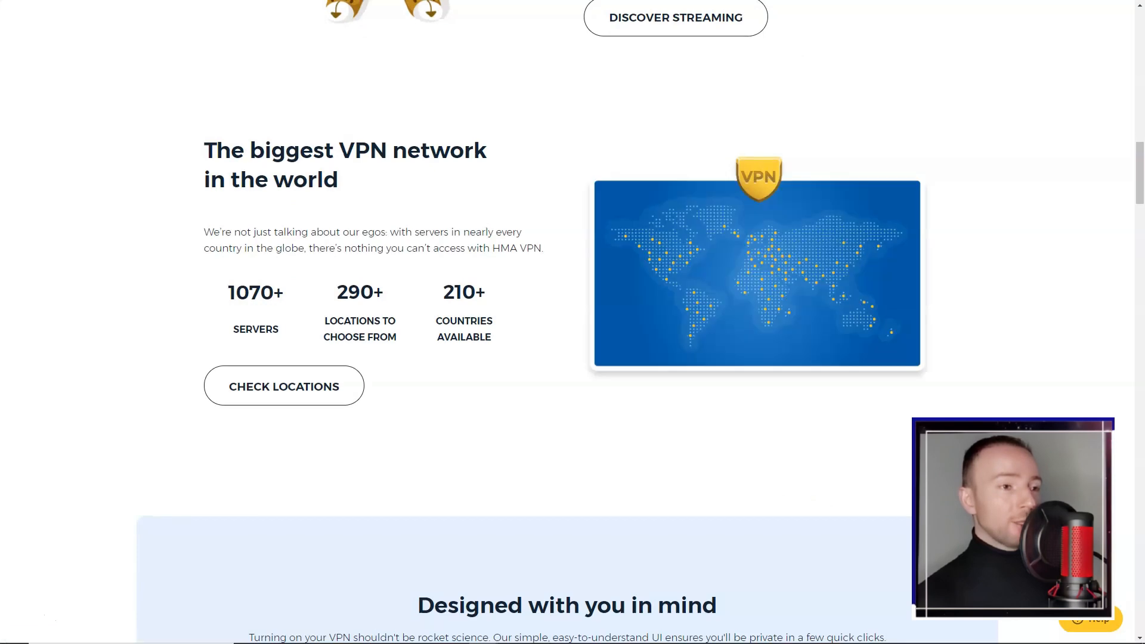
scroll(down, 3)
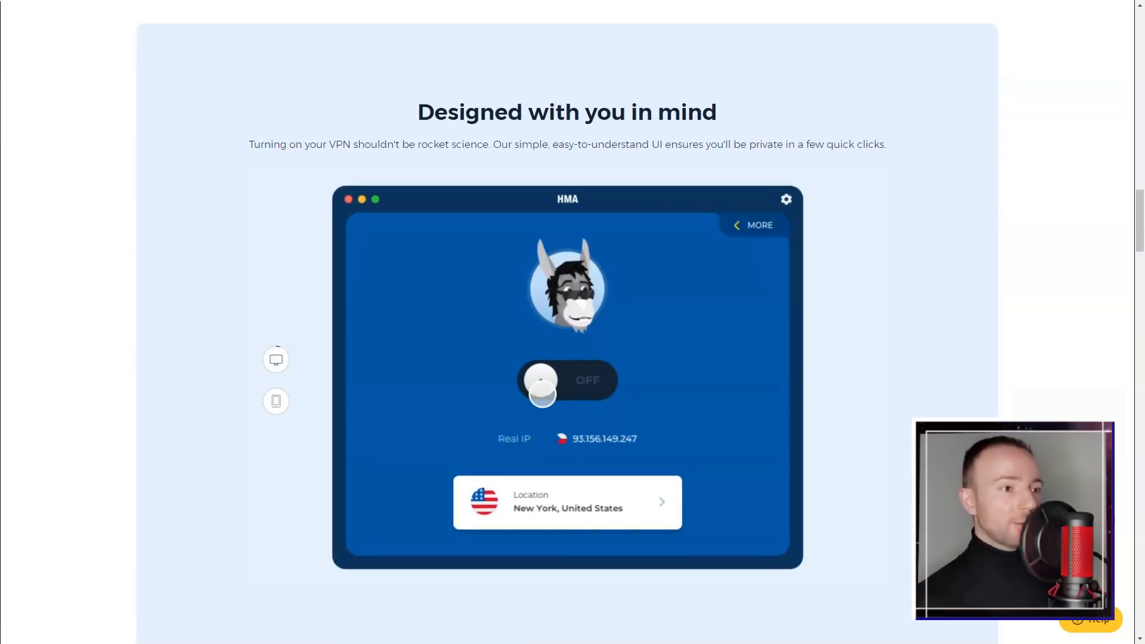
scroll(down, 3)
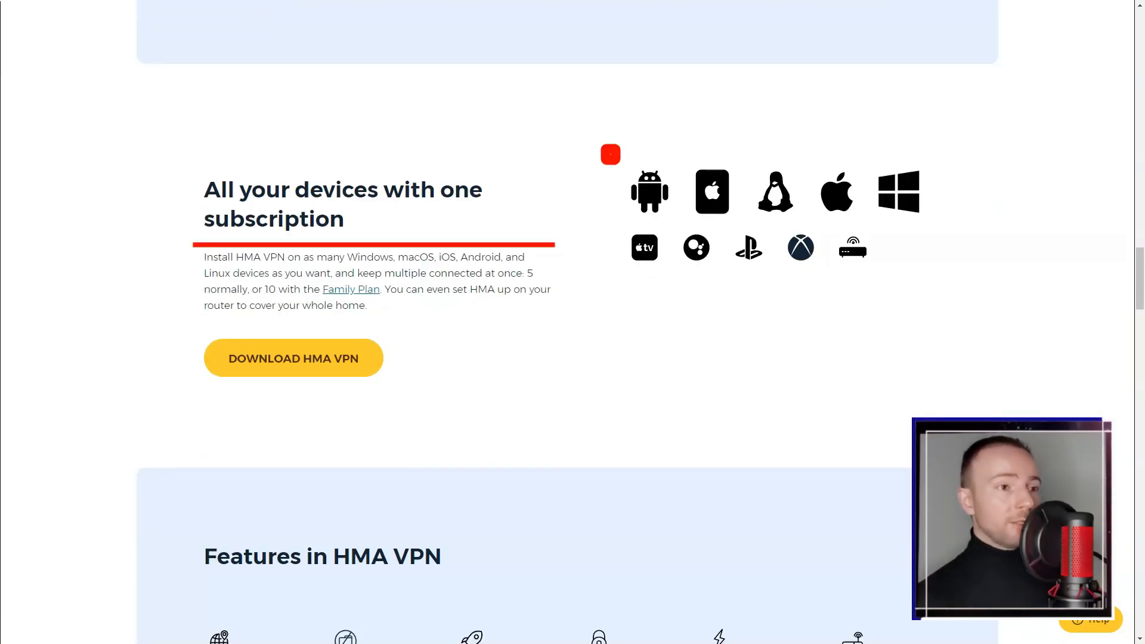
scroll(down, 3)
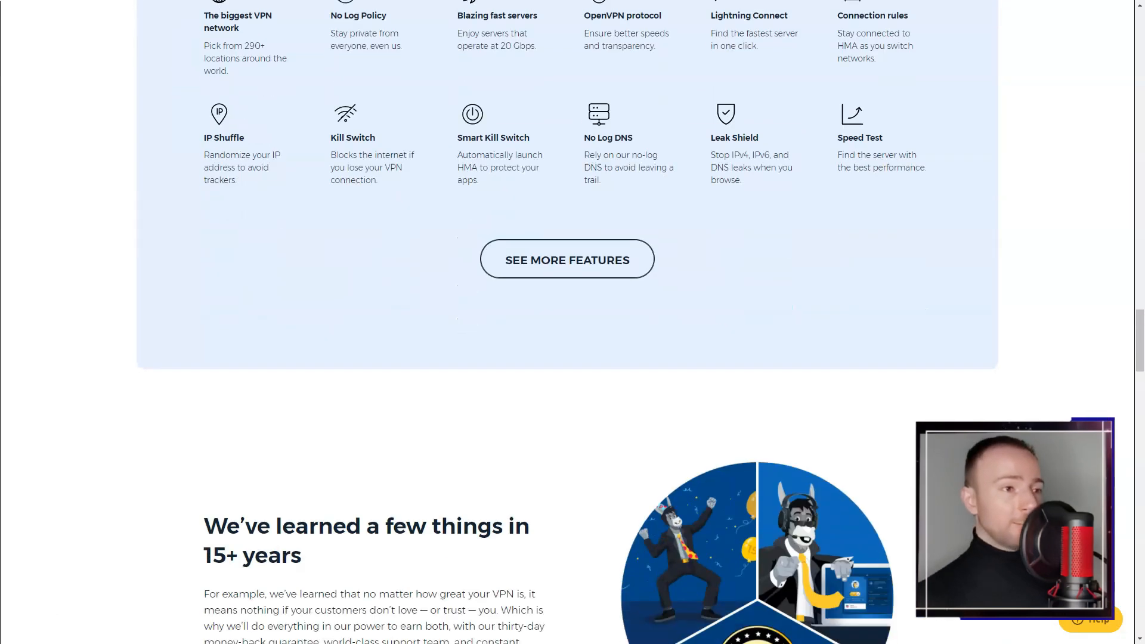
scroll(down, 3)
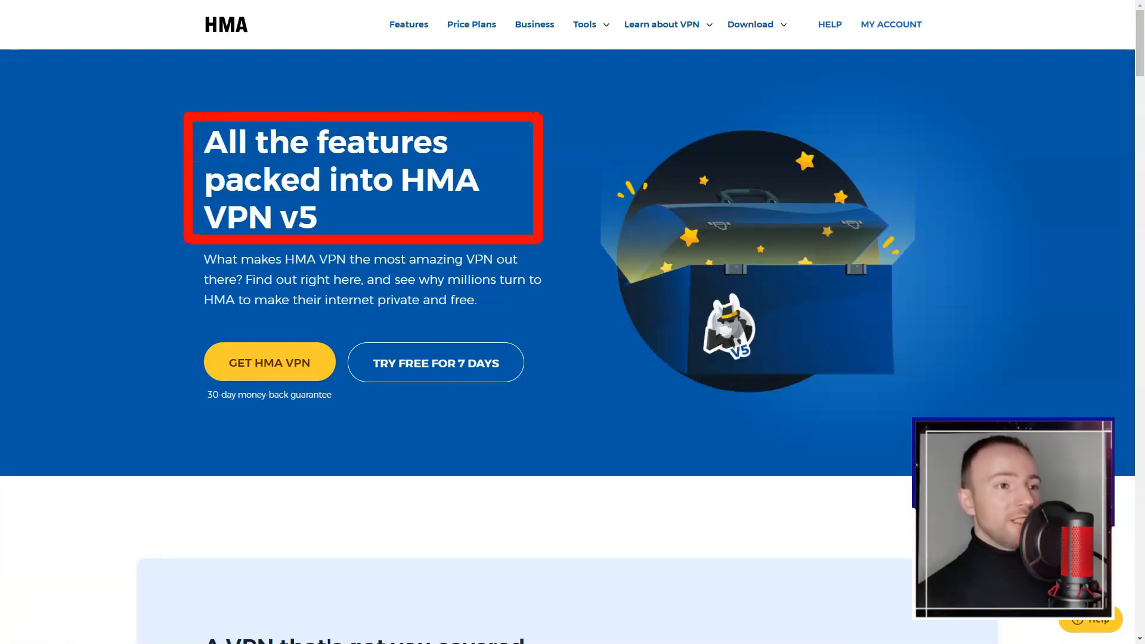
- Read the HMA VPN v5 features page's privacy, security, access, speed sections and plan prices
scroll(down, 3)
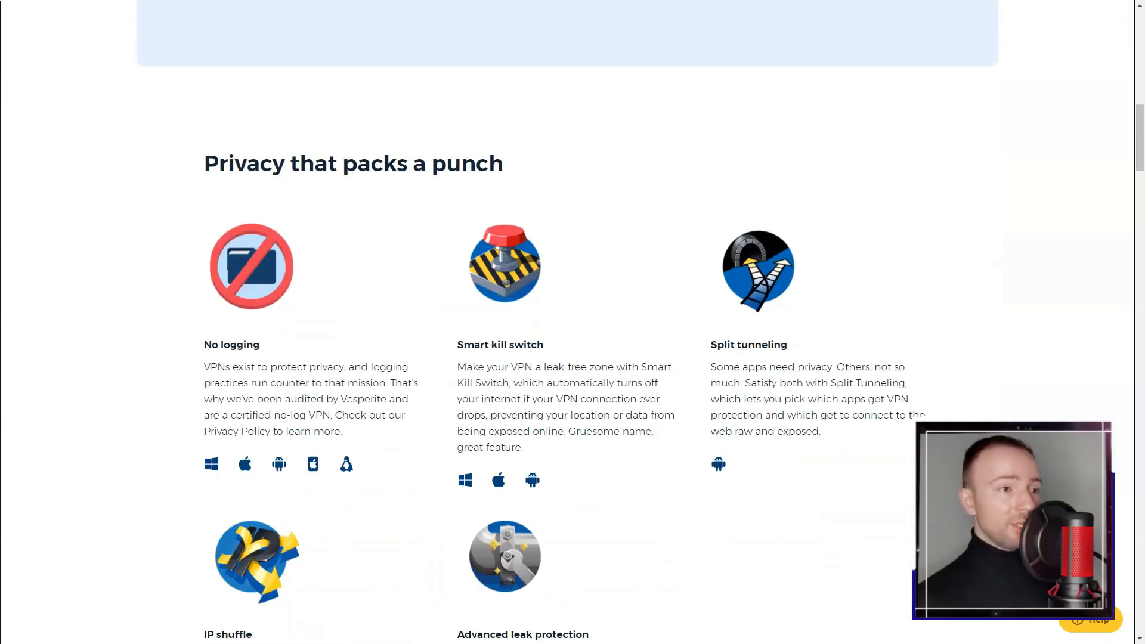
scroll(up, 3)
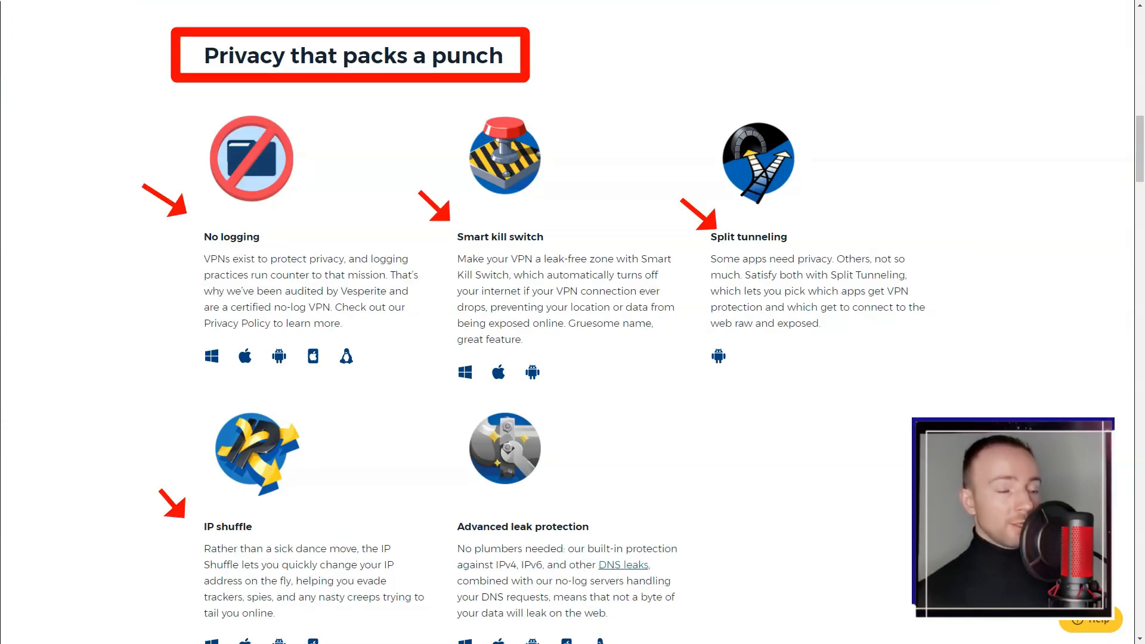
scroll(down, 3)
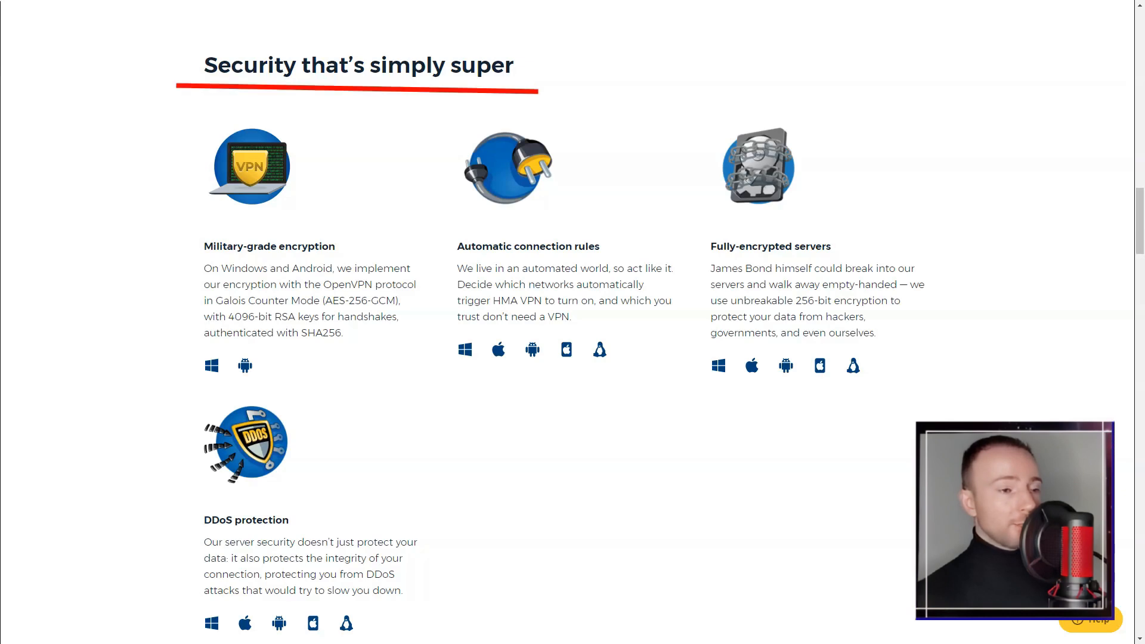
scroll(down, 3)
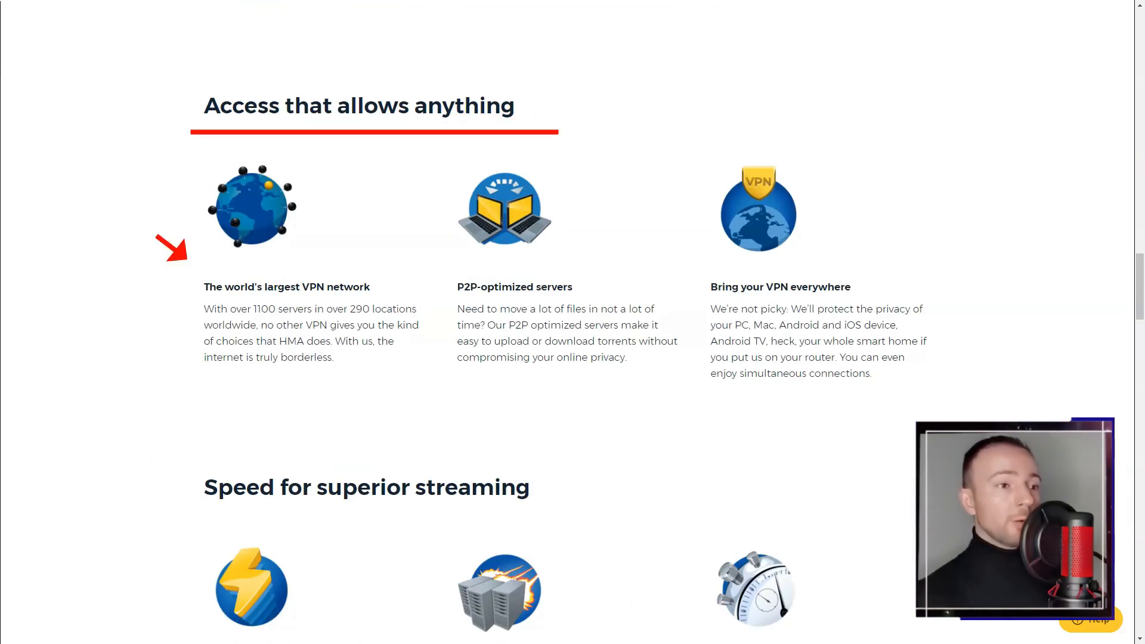
scroll(down, 3)
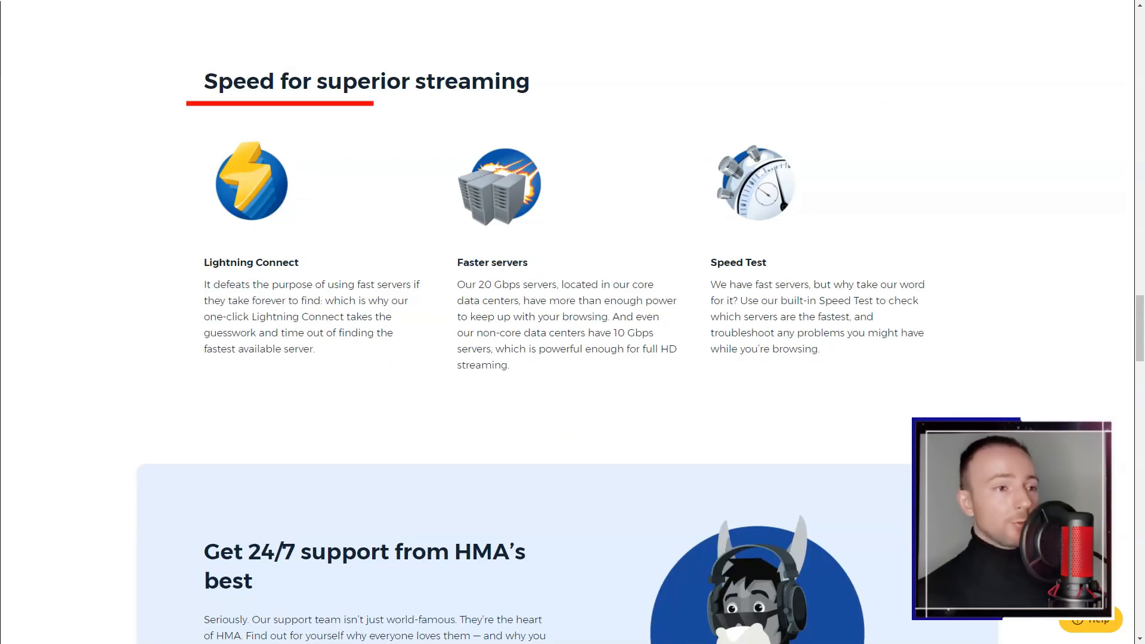
scroll(down, 3)
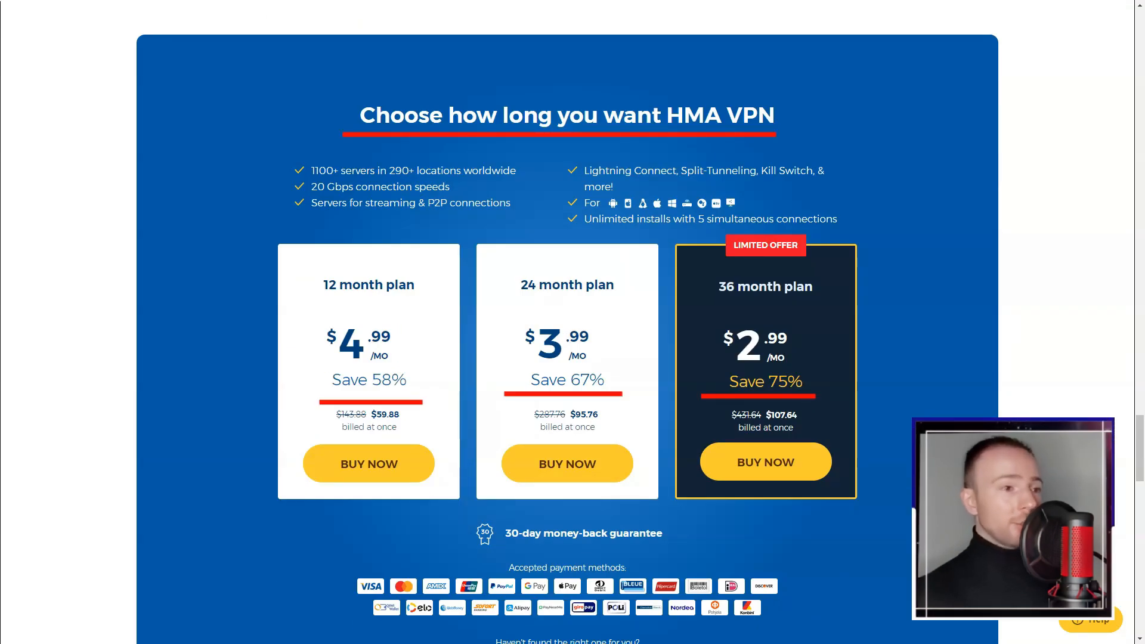
scroll(down, 3)
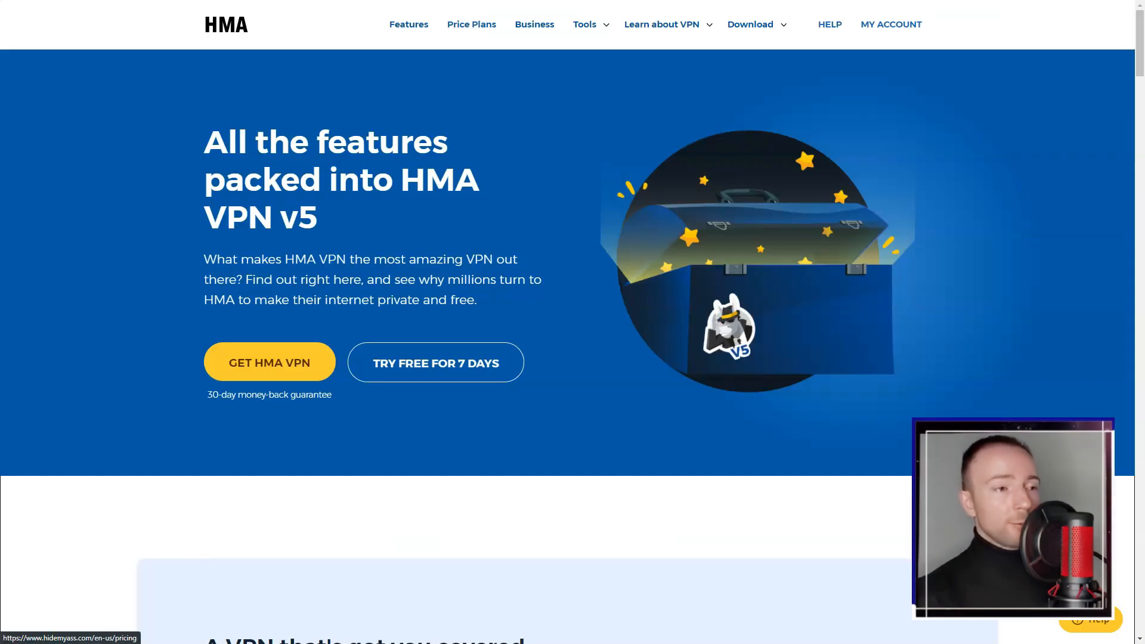
scroll(down, 3)
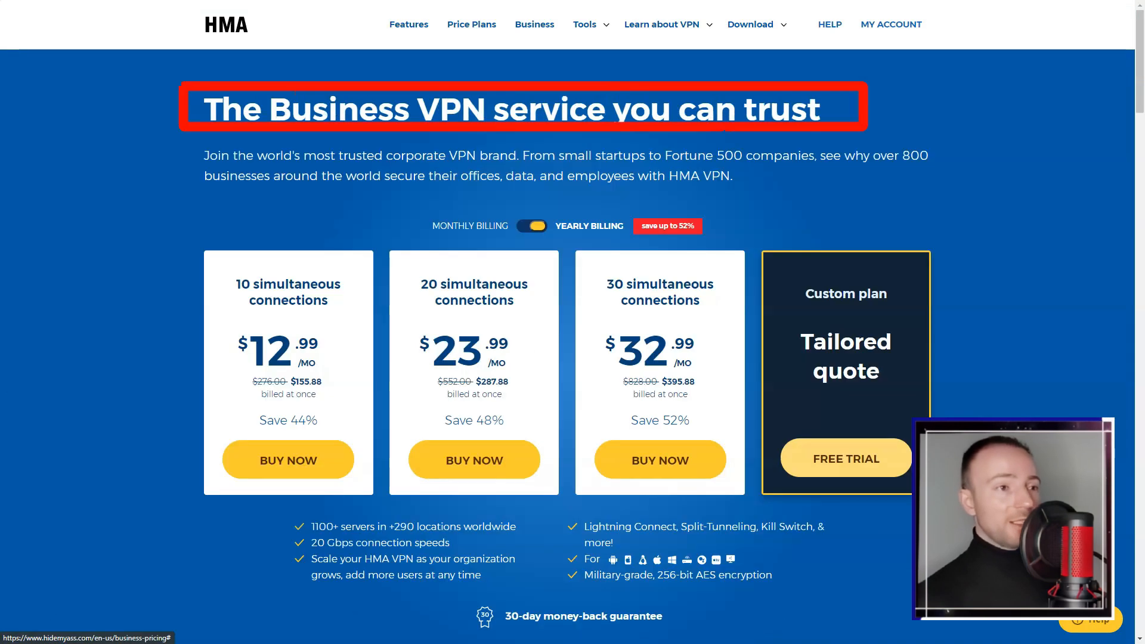
- Look over HMA Business VPN pricing and the web proxy page's free proxy comparison and free tools
scroll(down, 3)
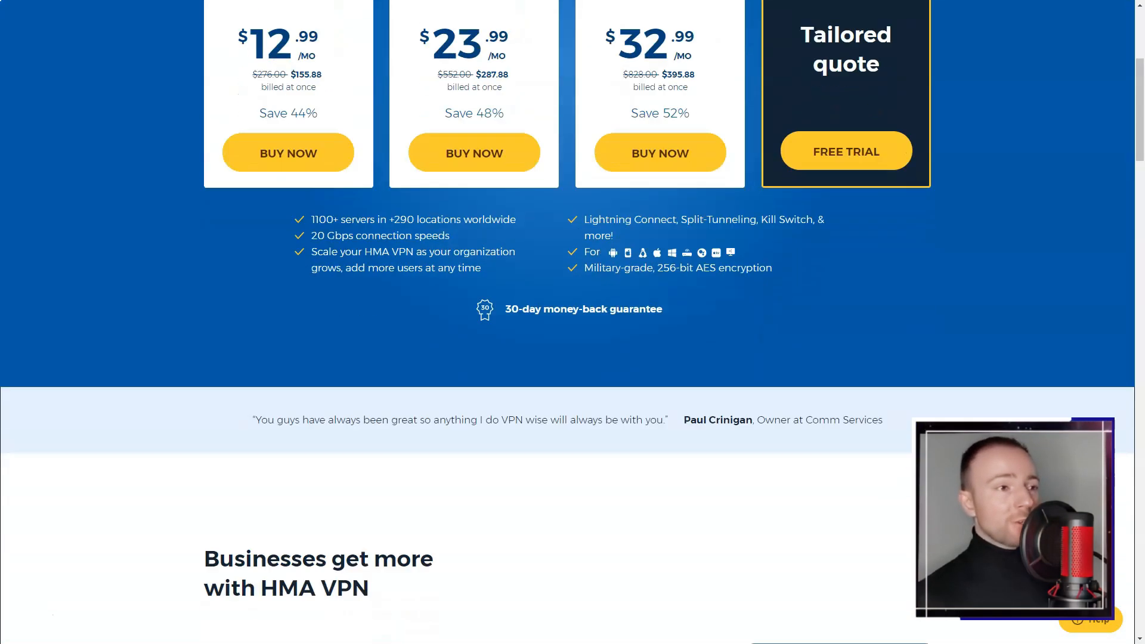
scroll(down, 3)
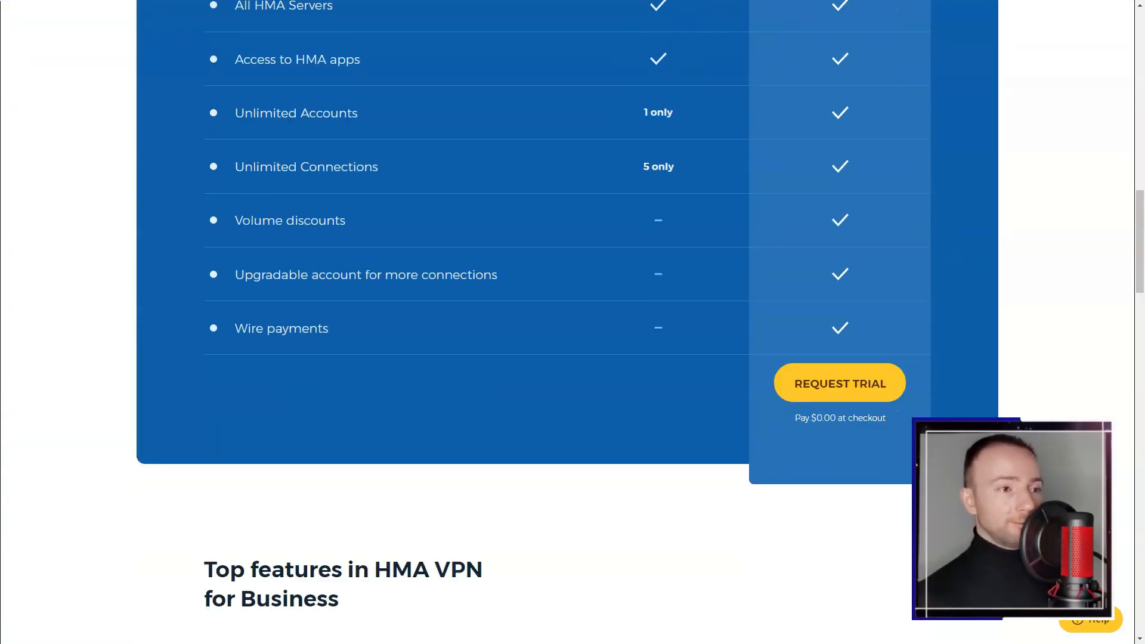
scroll(down, 3)
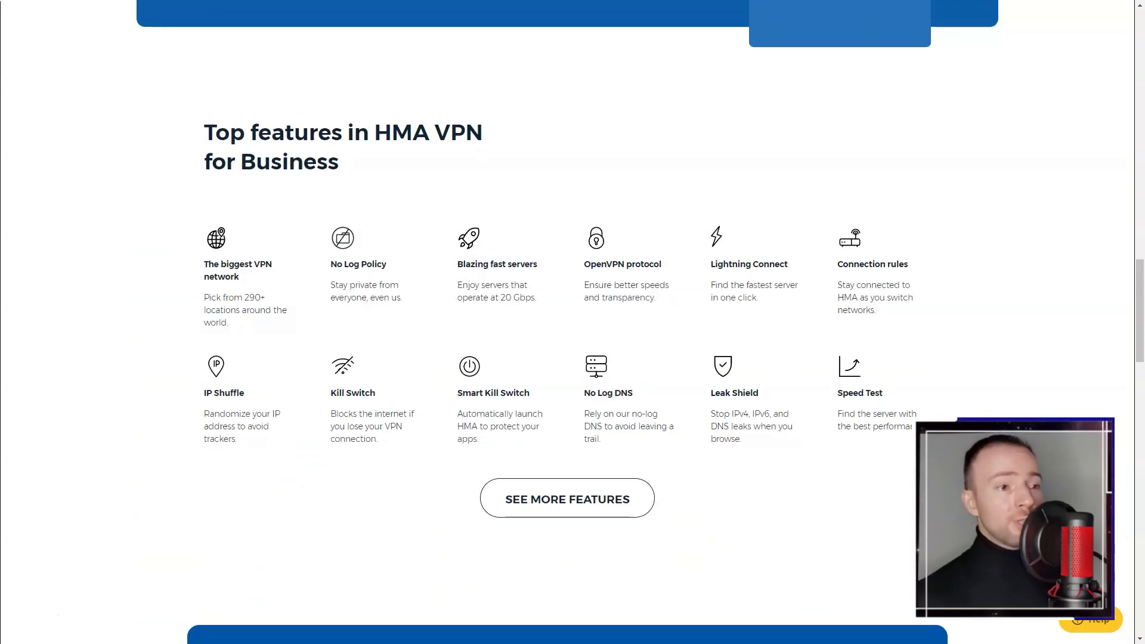
scroll(up, 3)
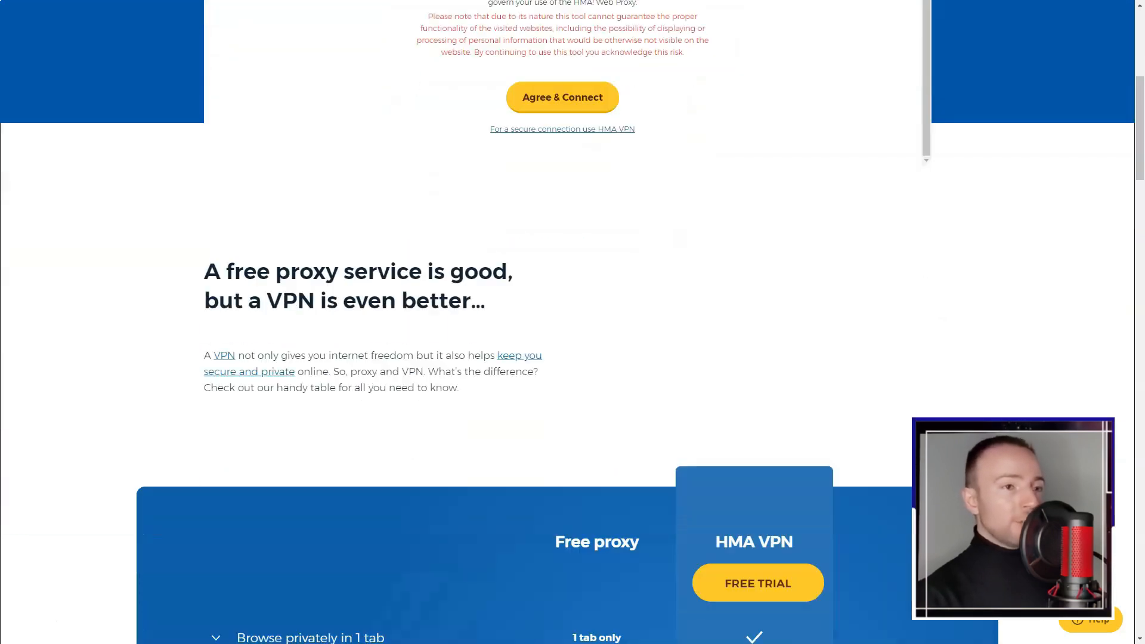
scroll(down, 3)
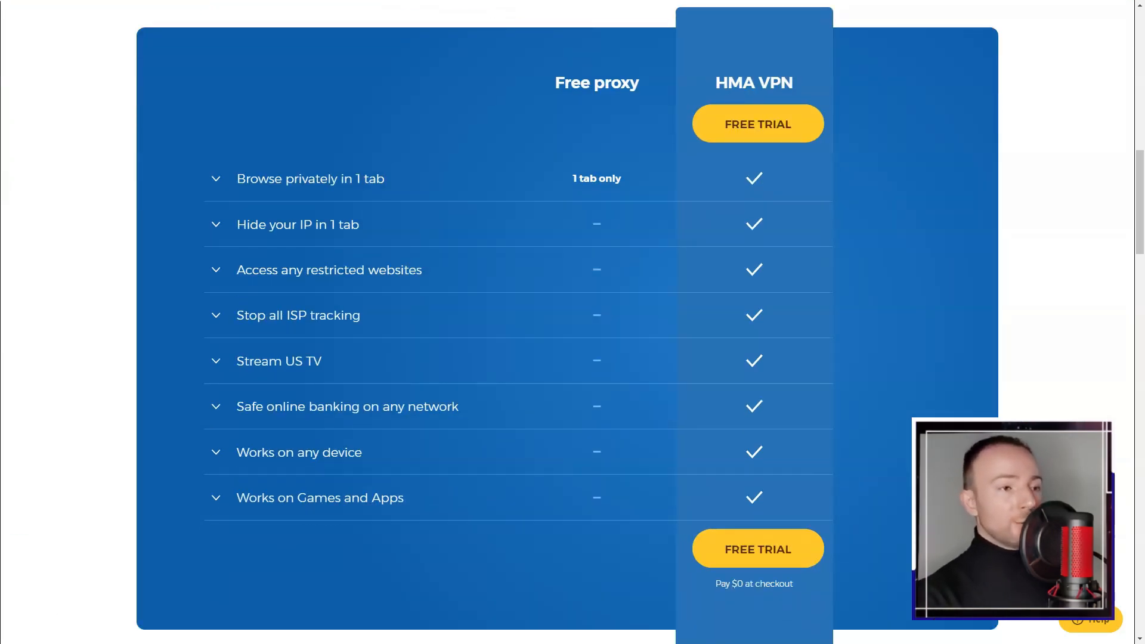
scroll(down, 3)
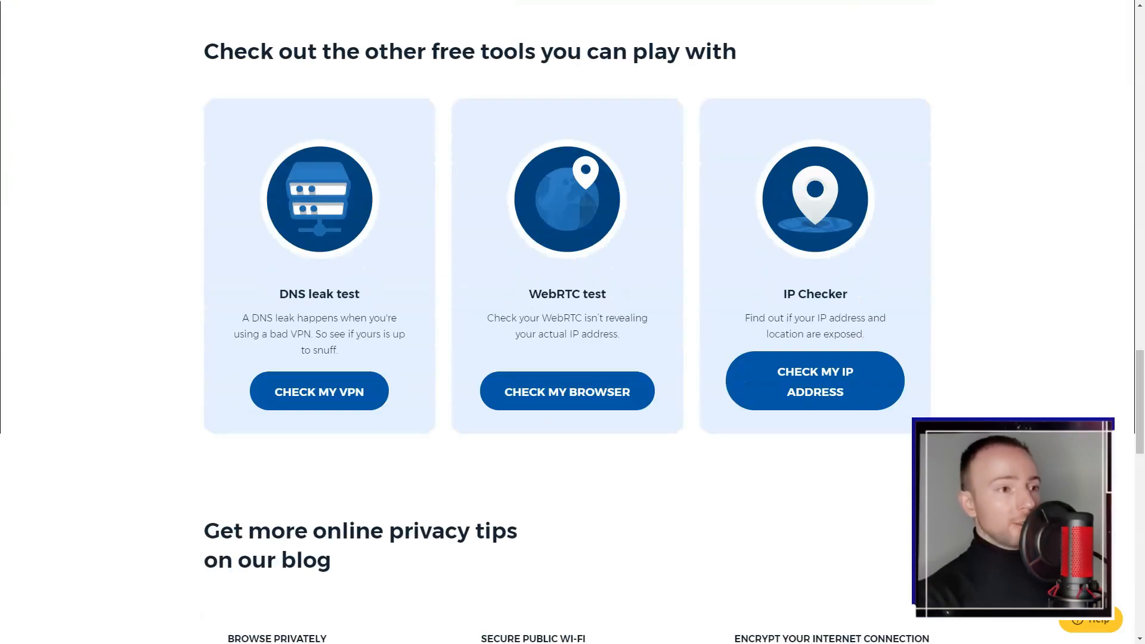
scroll(down, 3)
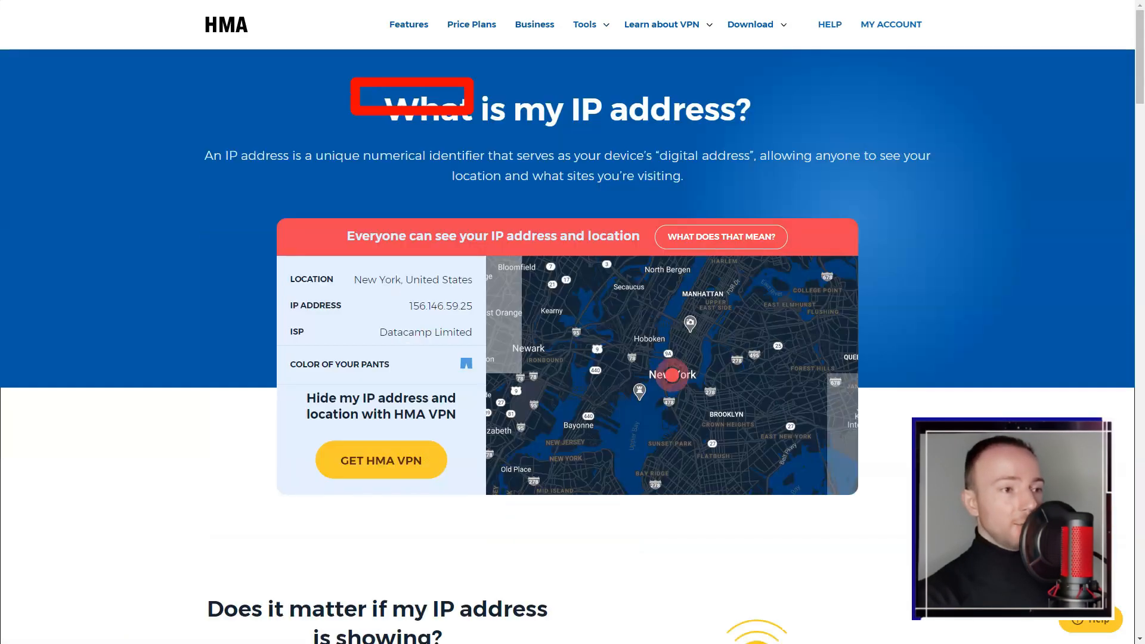
- Read through HMA's WebRTC leak test page
scroll(down, 3)
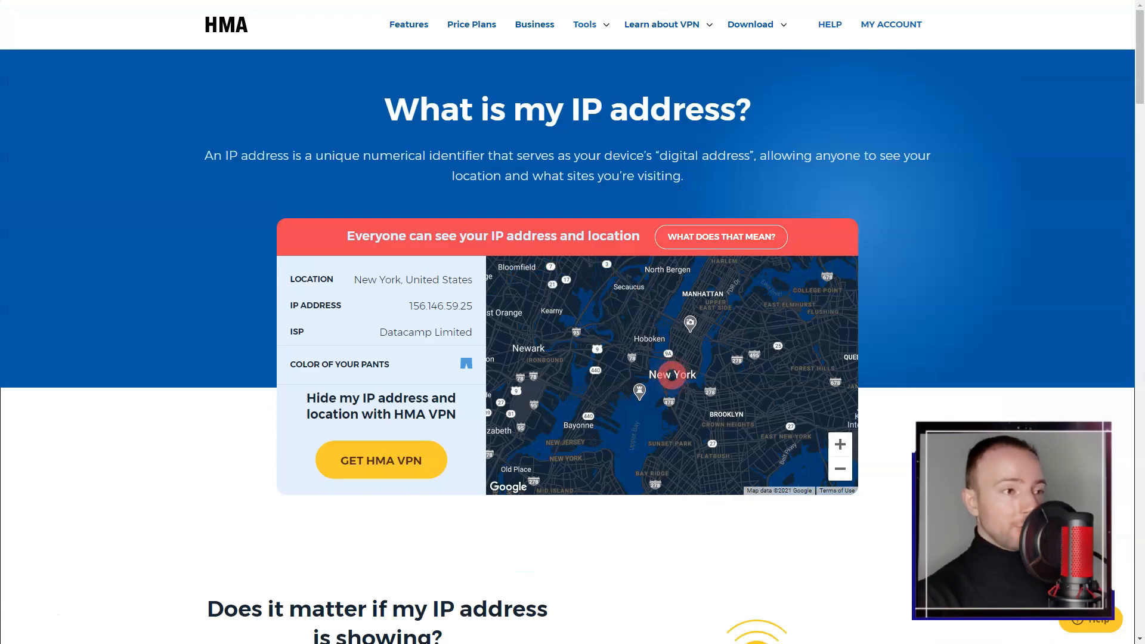
scroll(down, 3)
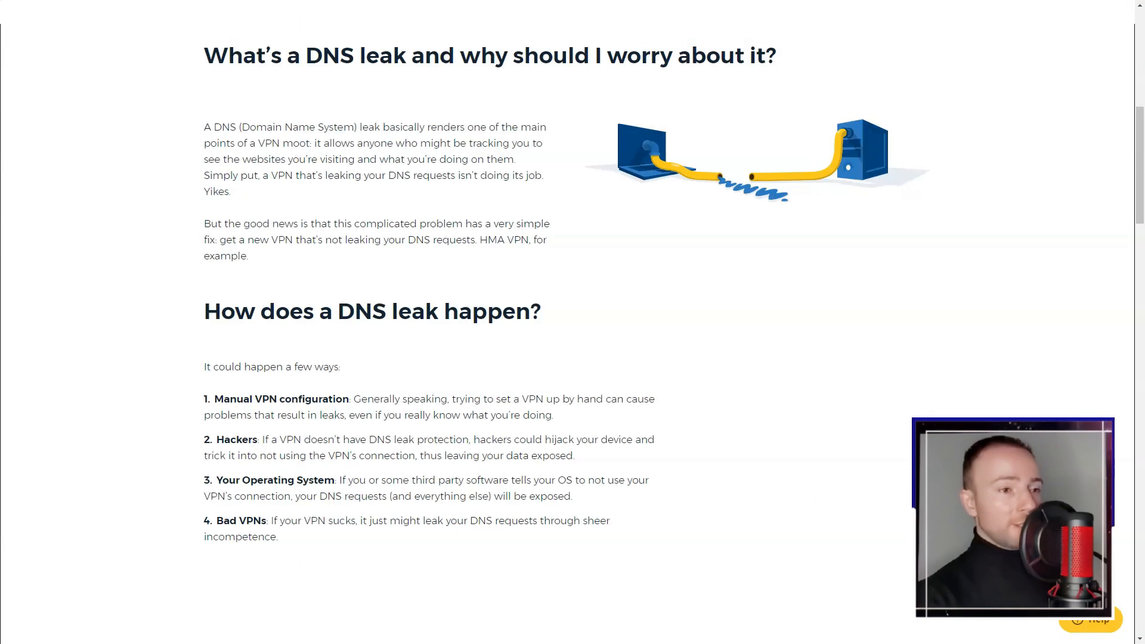
scroll(down, 3)
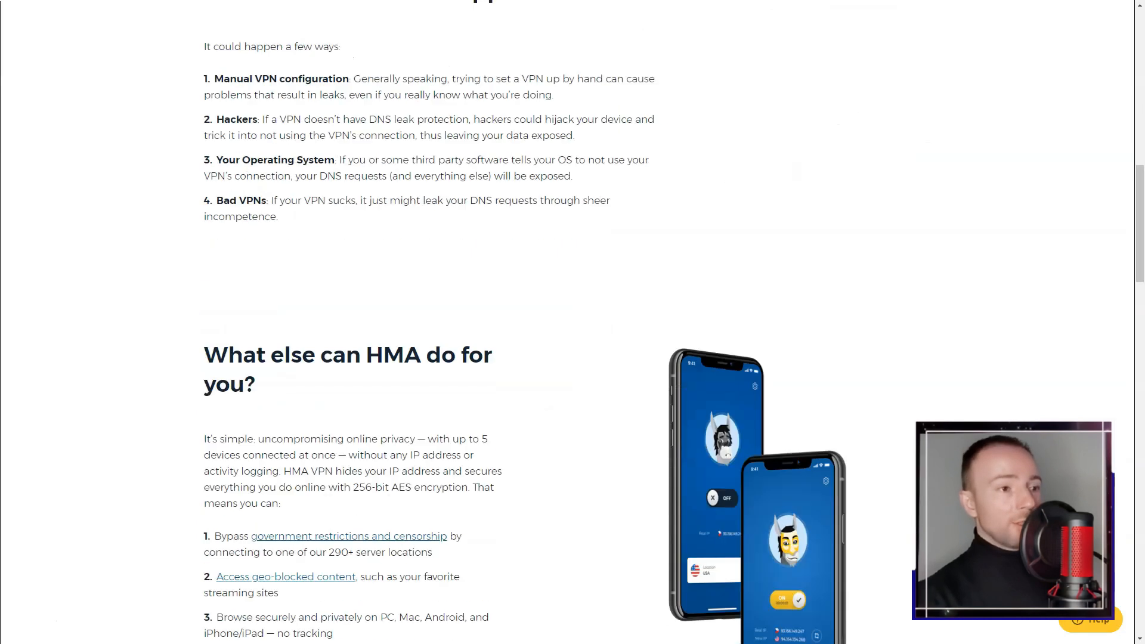
scroll(up, 3)
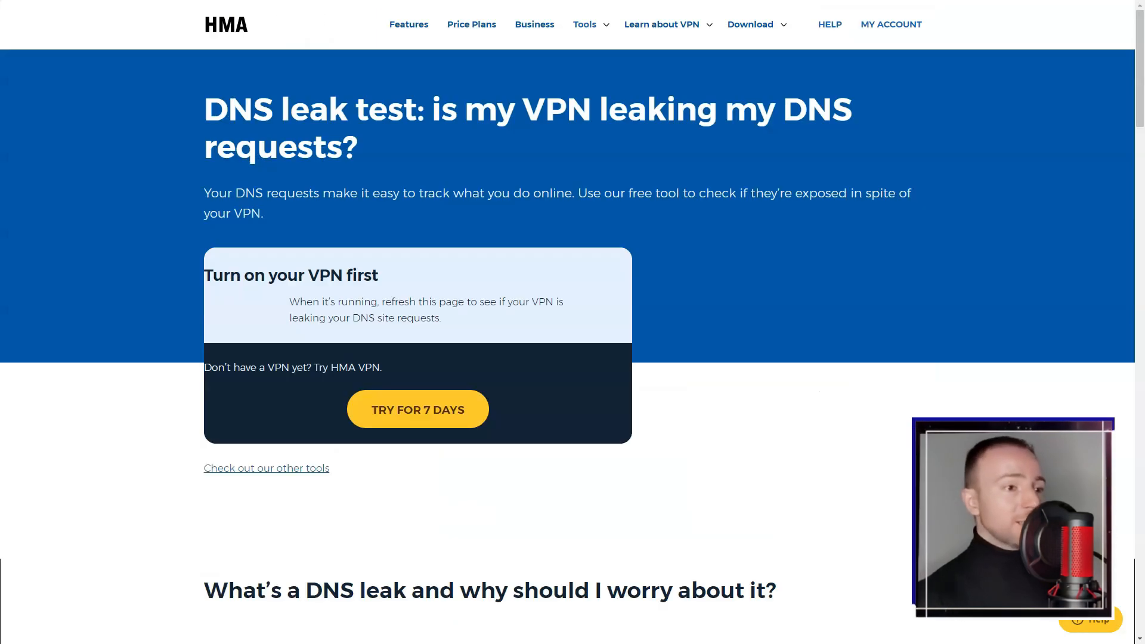
scroll(down, 3)
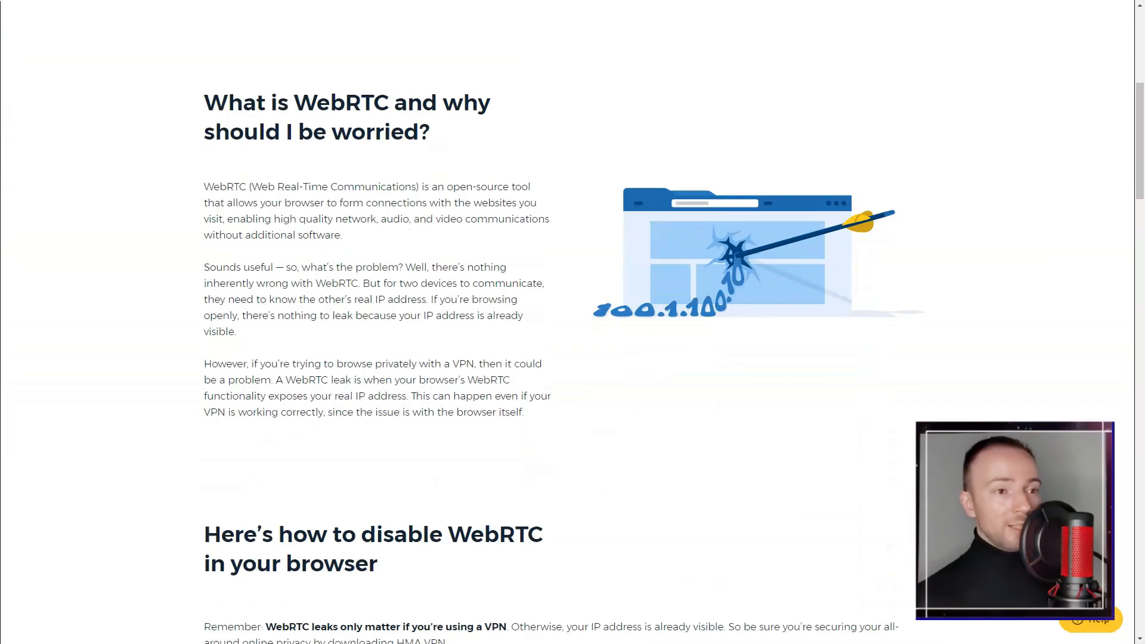
scroll(down, 3)
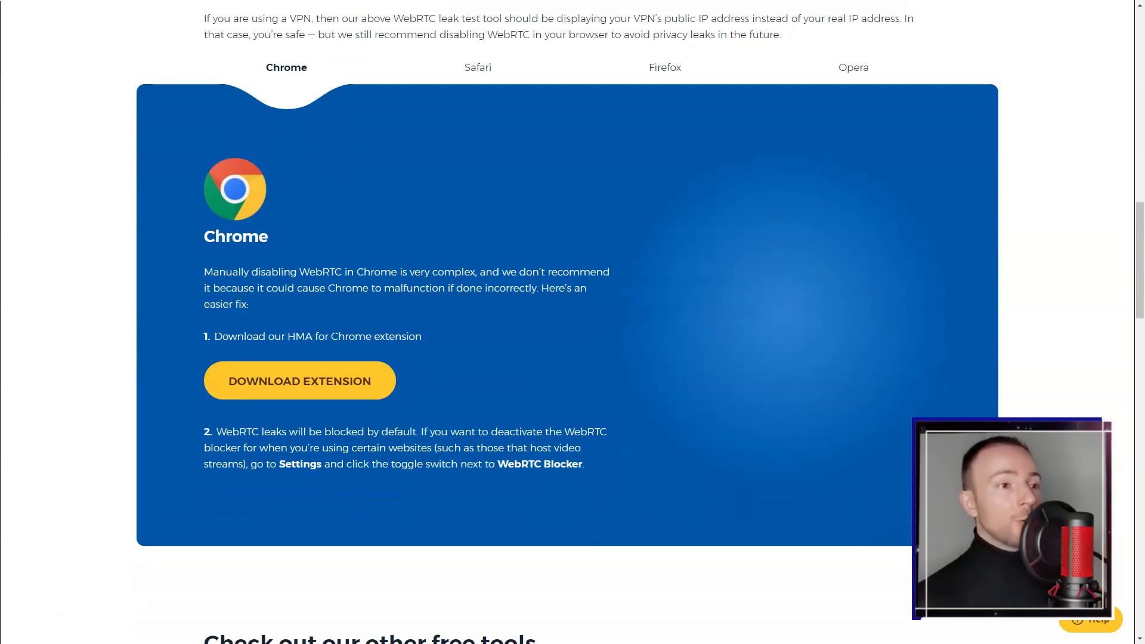
scroll(down, 3)
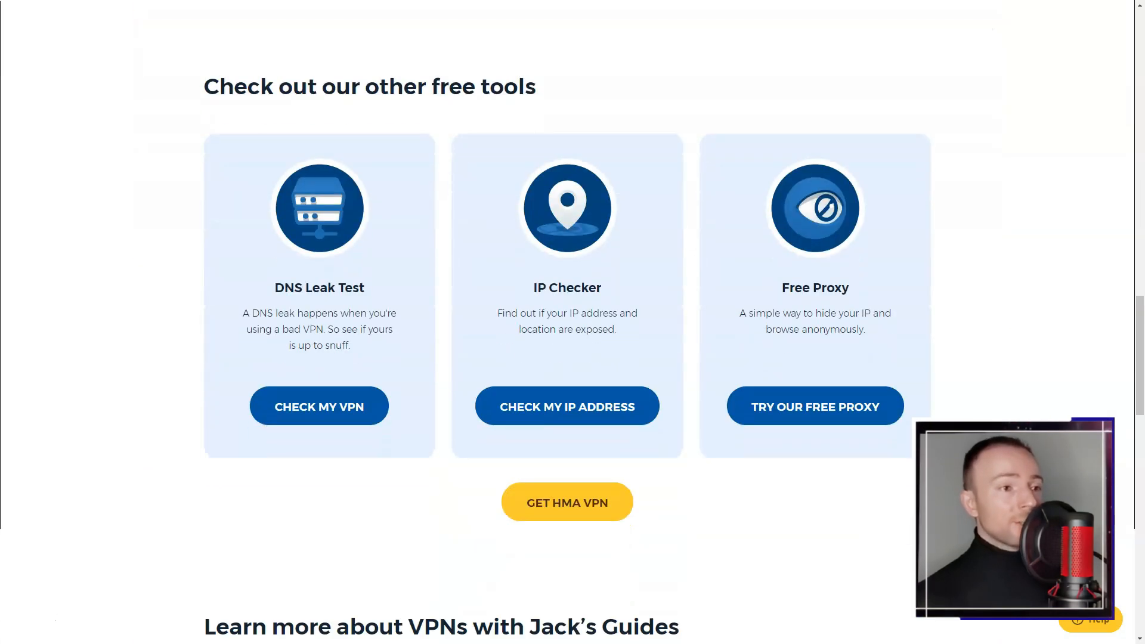
- Read the What is a VPN guide down to the Why choose HMA VPN section
click(659, 24)
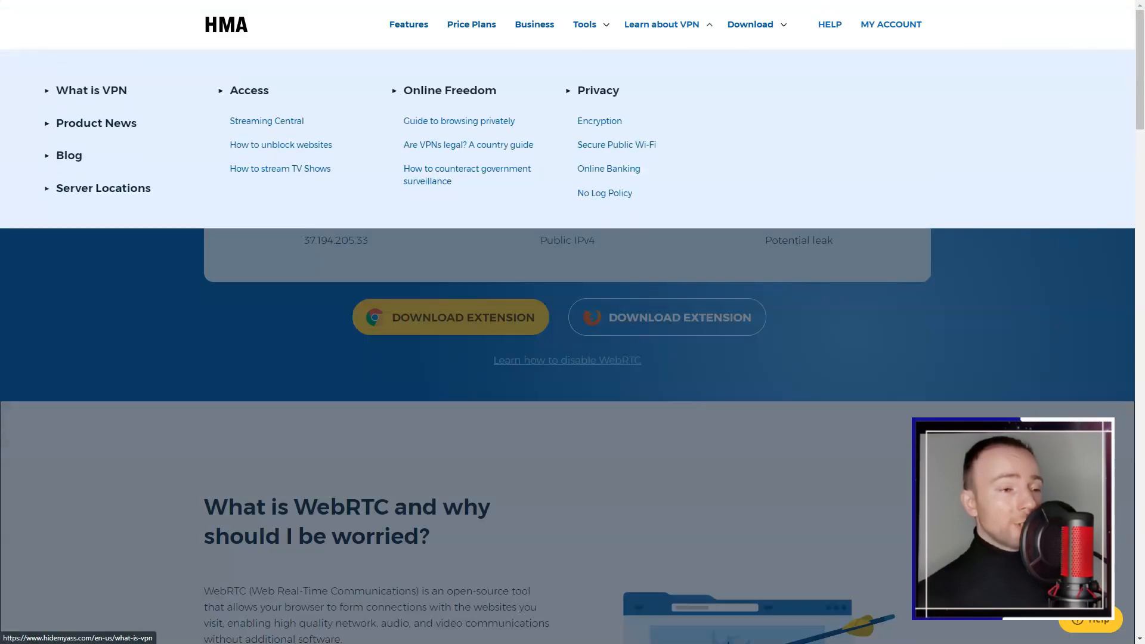
scroll(down, 3)
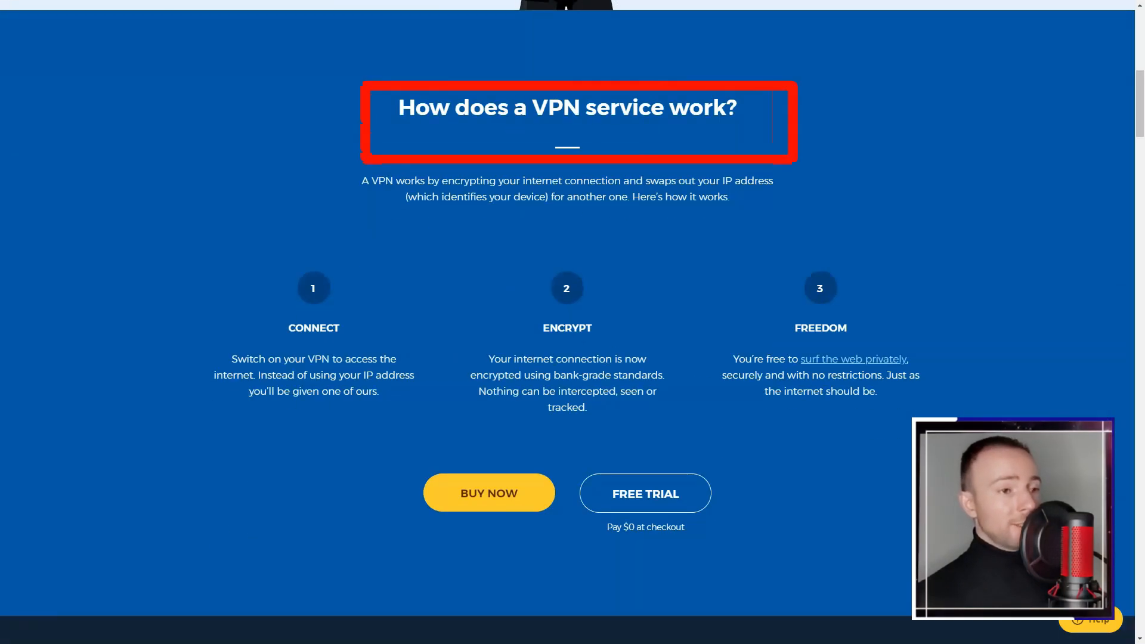
scroll(down, 3)
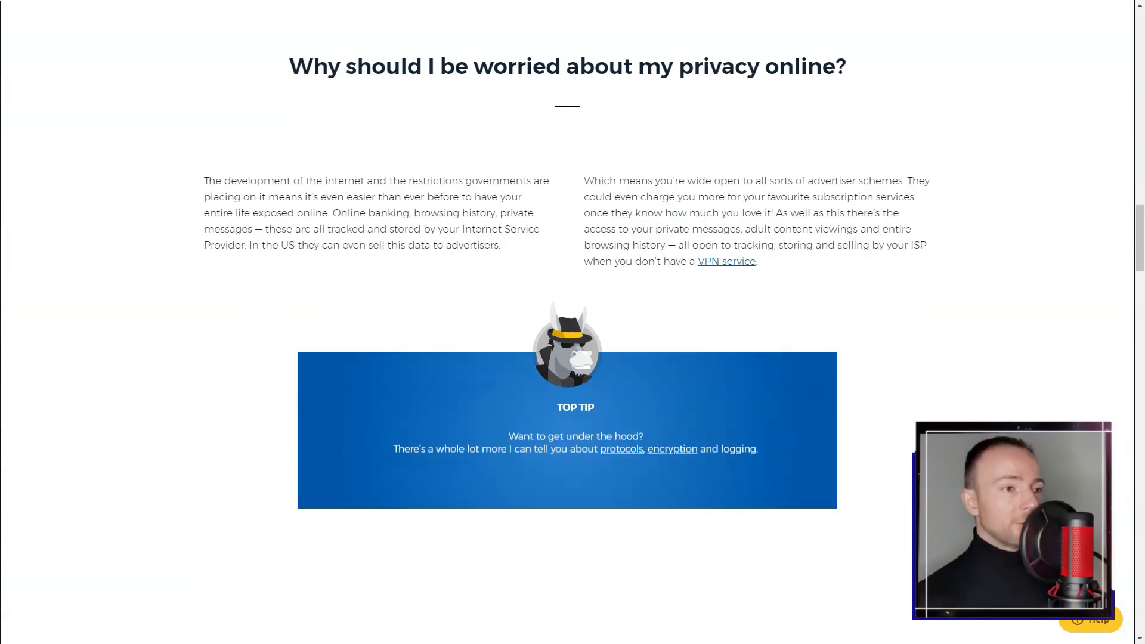
scroll(down, 3)
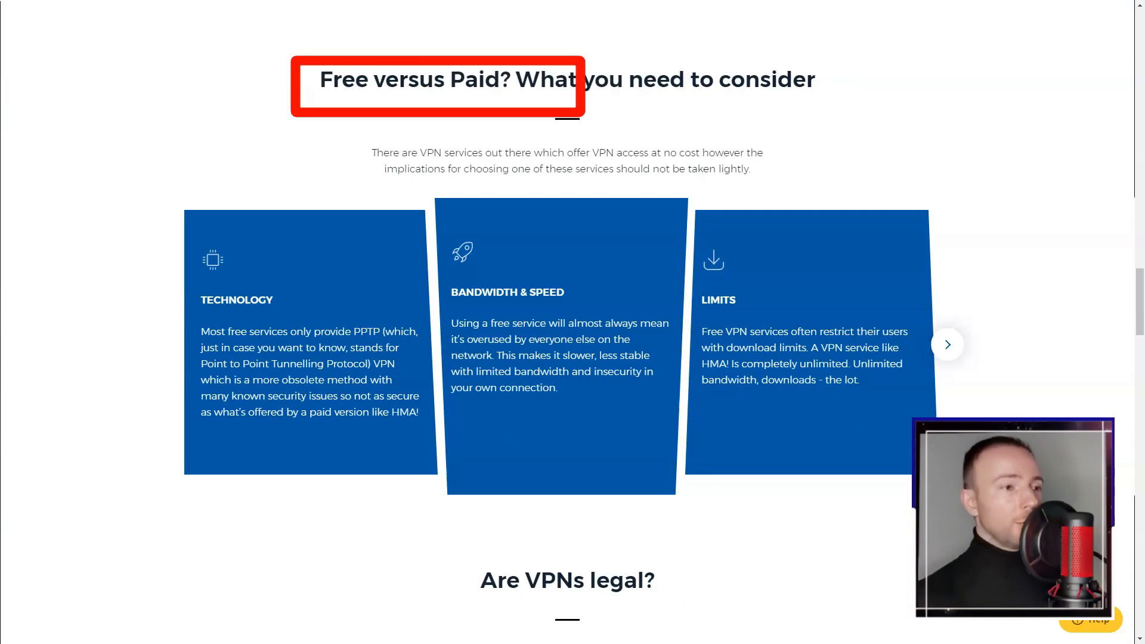
scroll(down, 3)
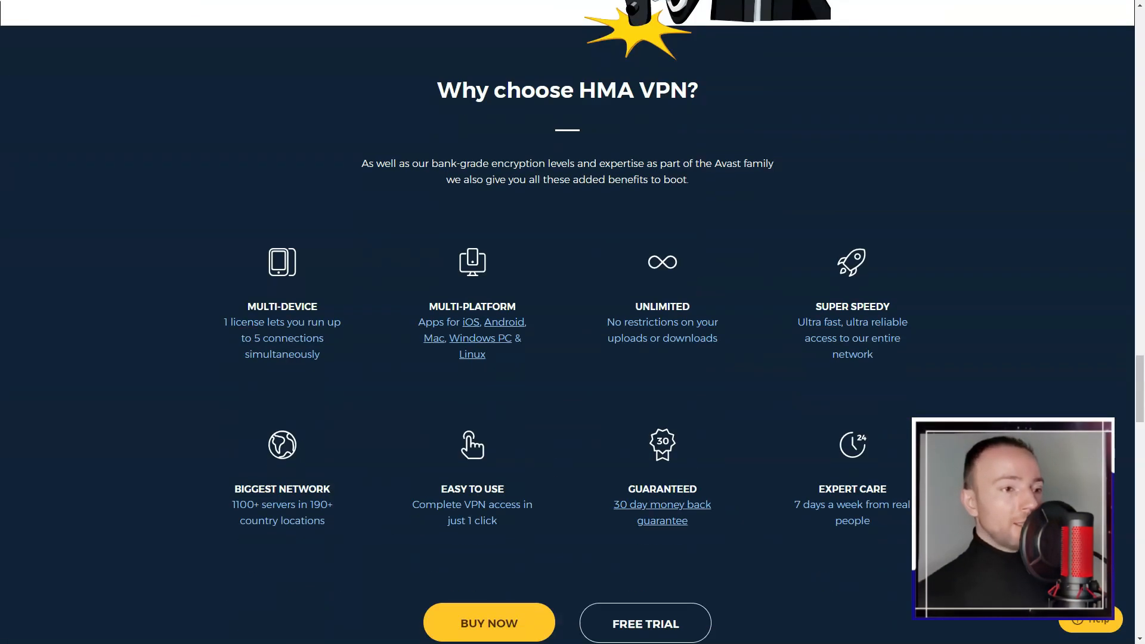
- Browse the HMA Windows VPN download page from top to bottom
click(660, 24)
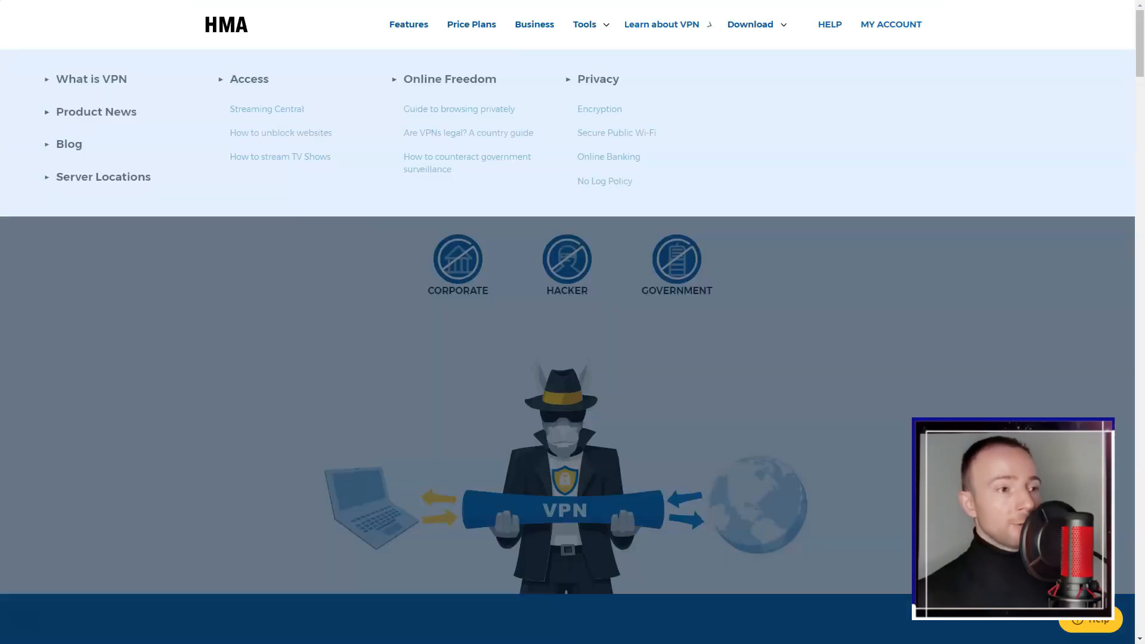
scroll(down, 3)
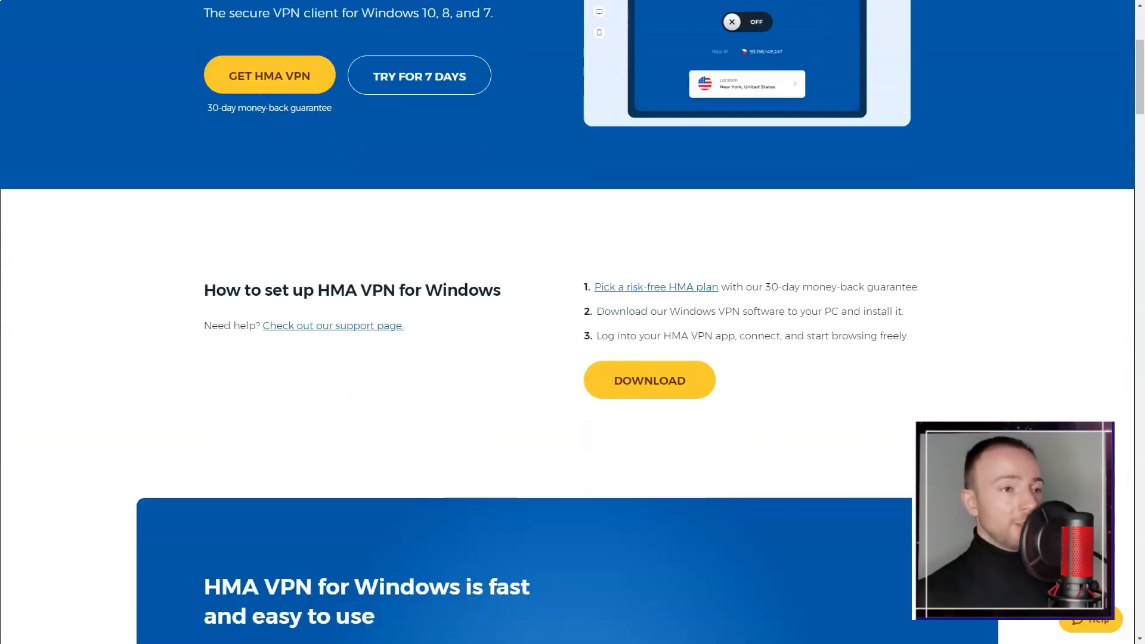
scroll(down, 3)
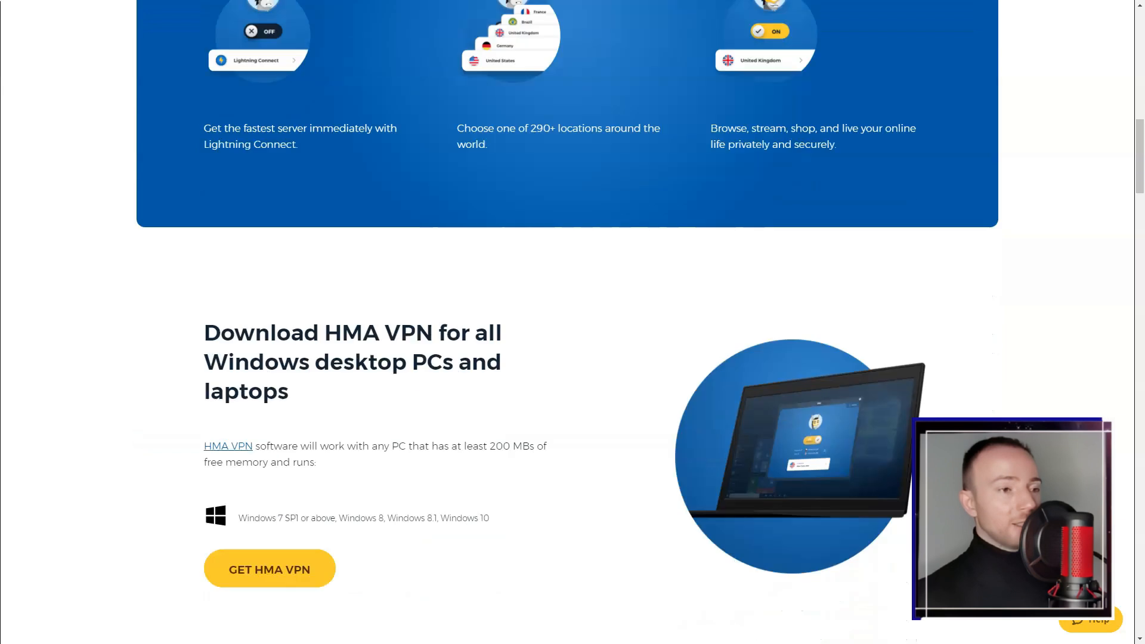
scroll(down, 3)
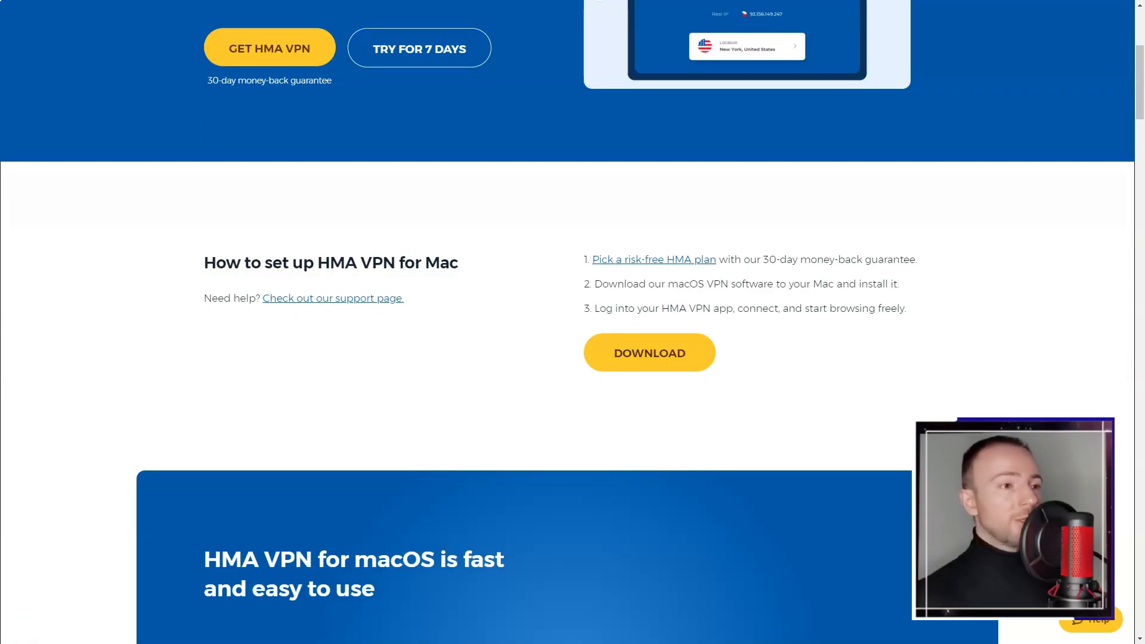
scroll(down, 3)
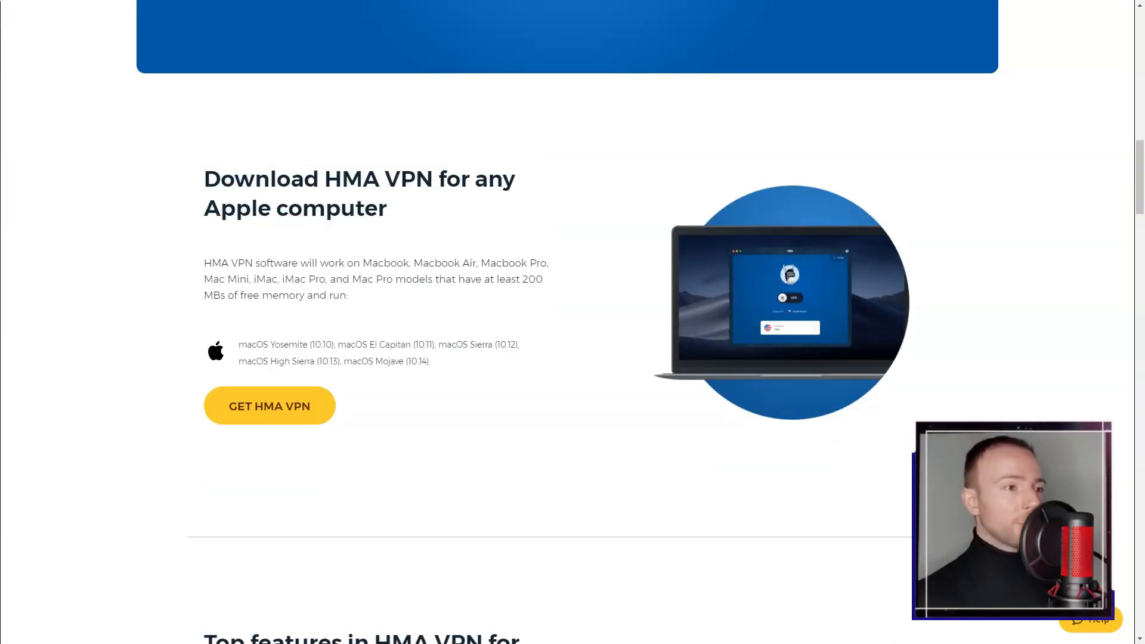
scroll(down, 3)
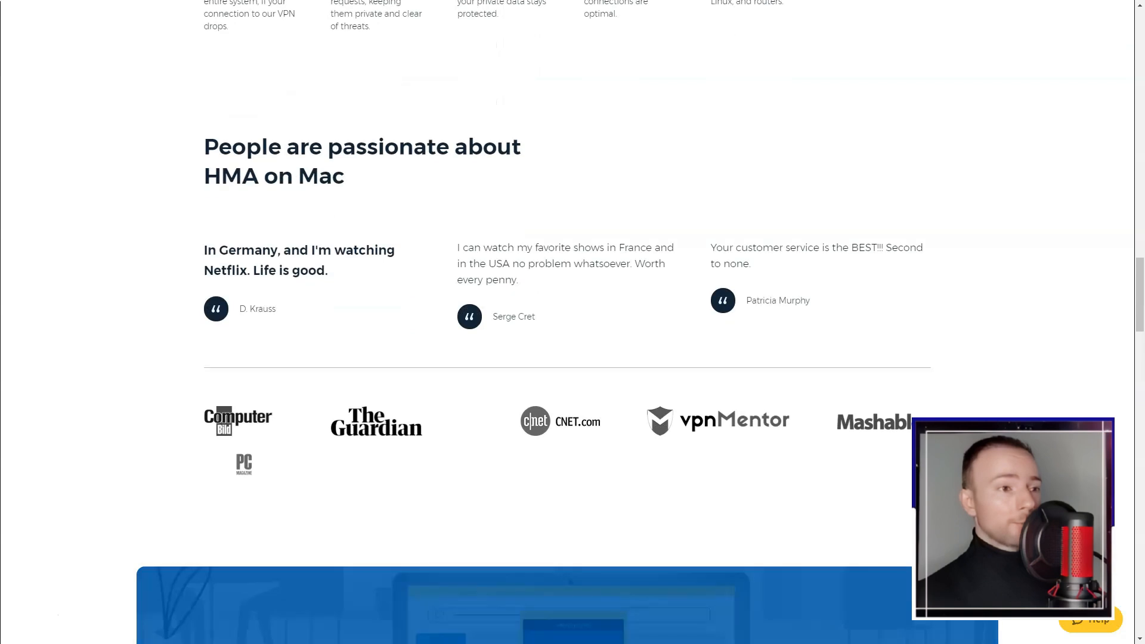
- Review the Mac, Android and iOS download pages, landing on the iPhone and iPad section
scroll(up, 3)
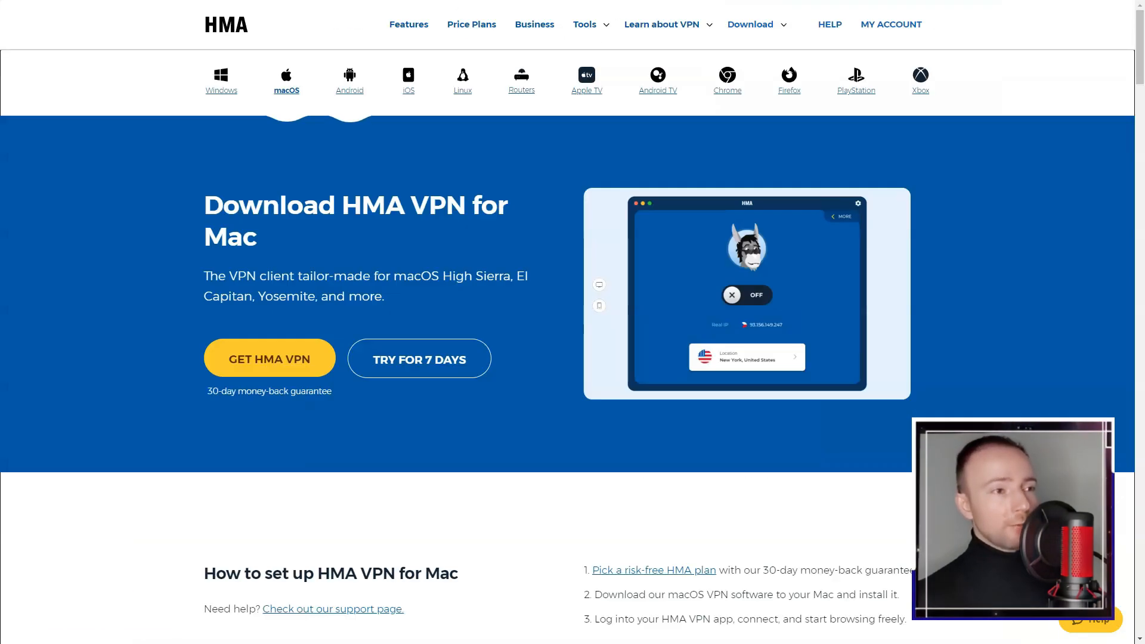
scroll(down, 3)
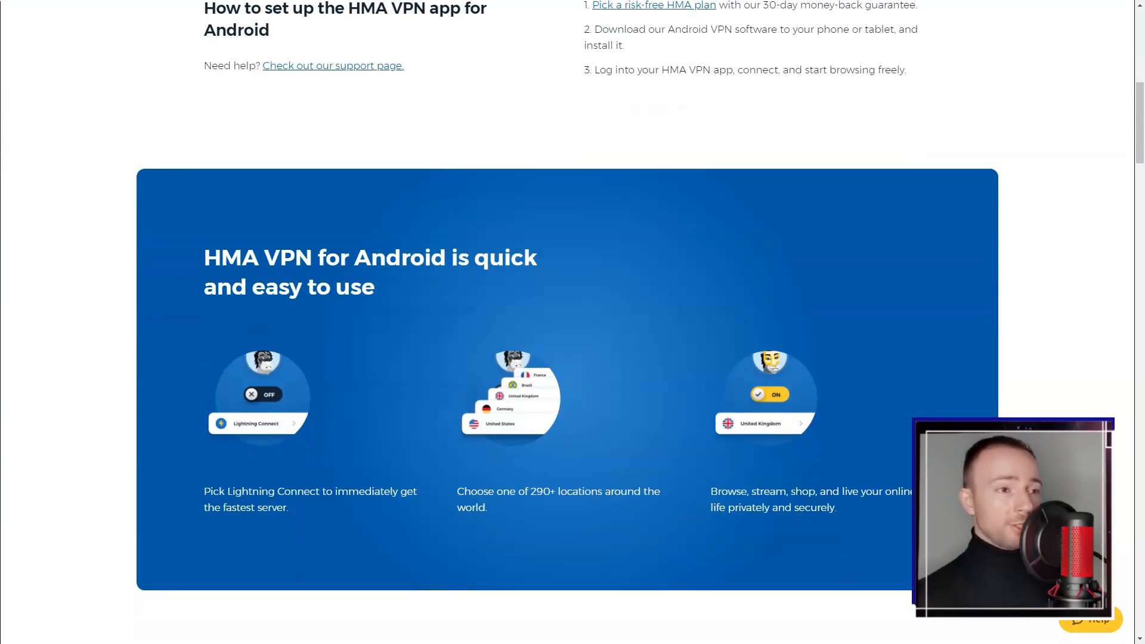
scroll(down, 3)
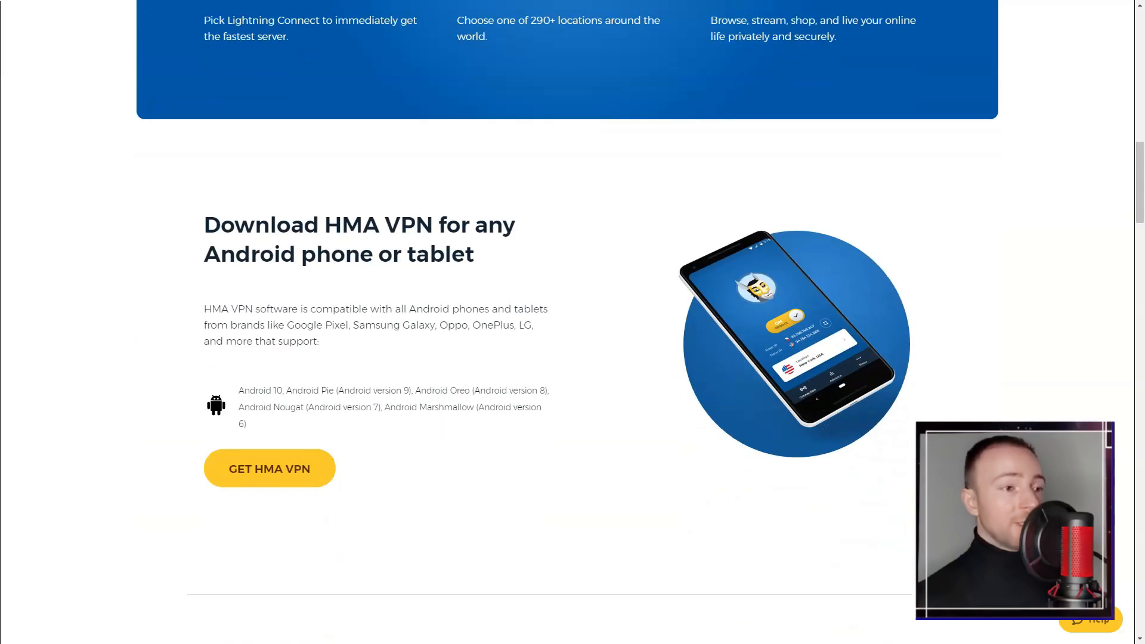
scroll(up, 3)
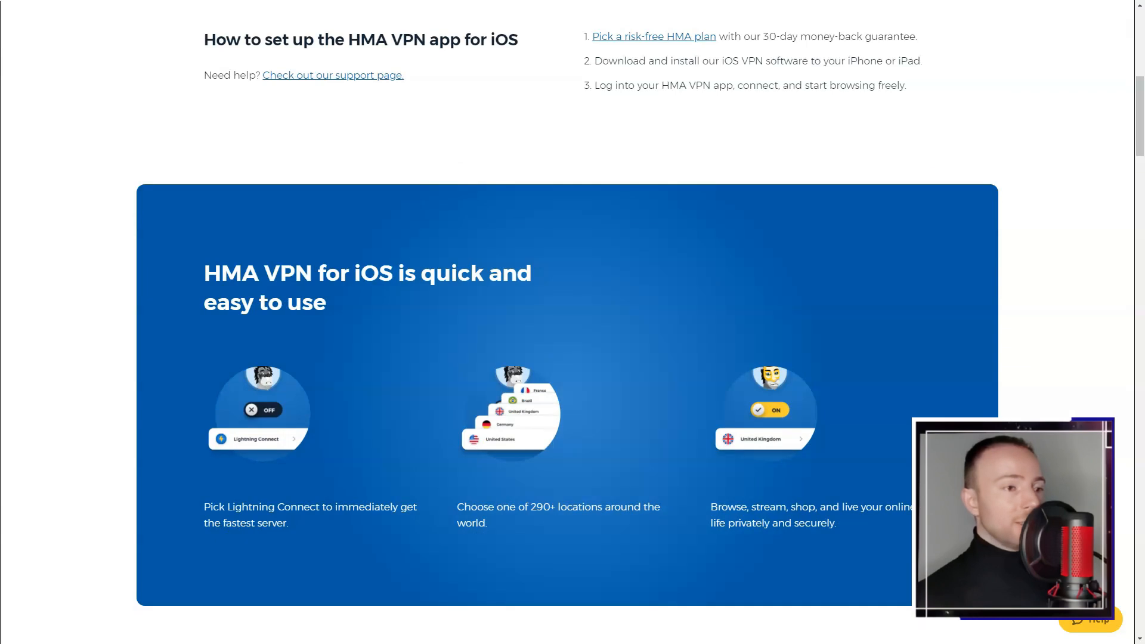
scroll(down, 3)
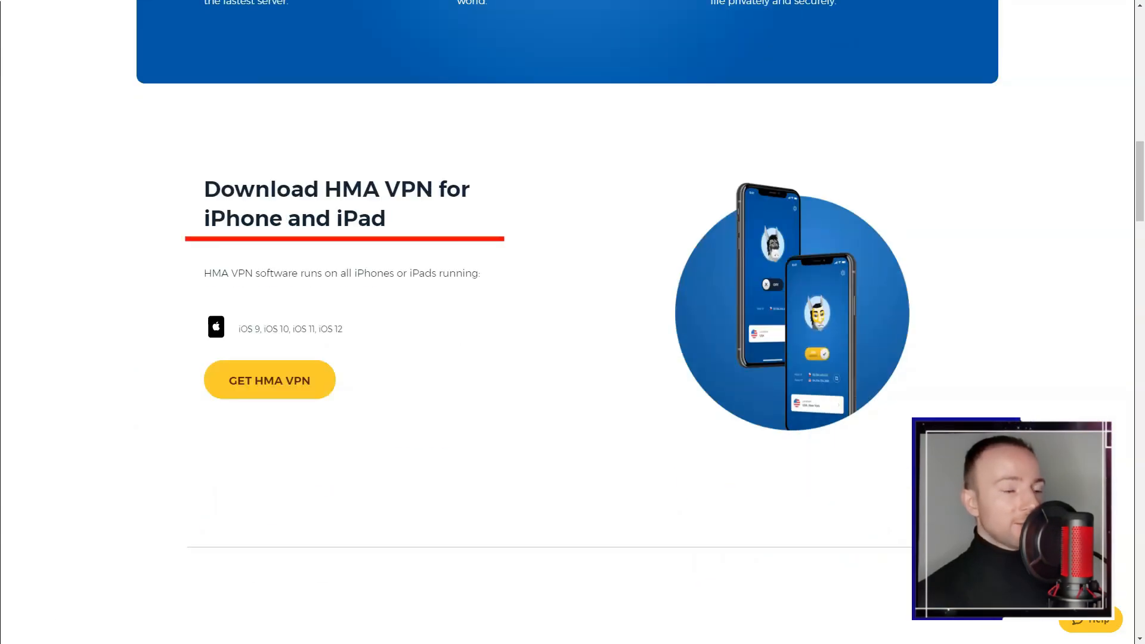
- Look through the Linux, router and Apple TV download pages
click(462, 41)
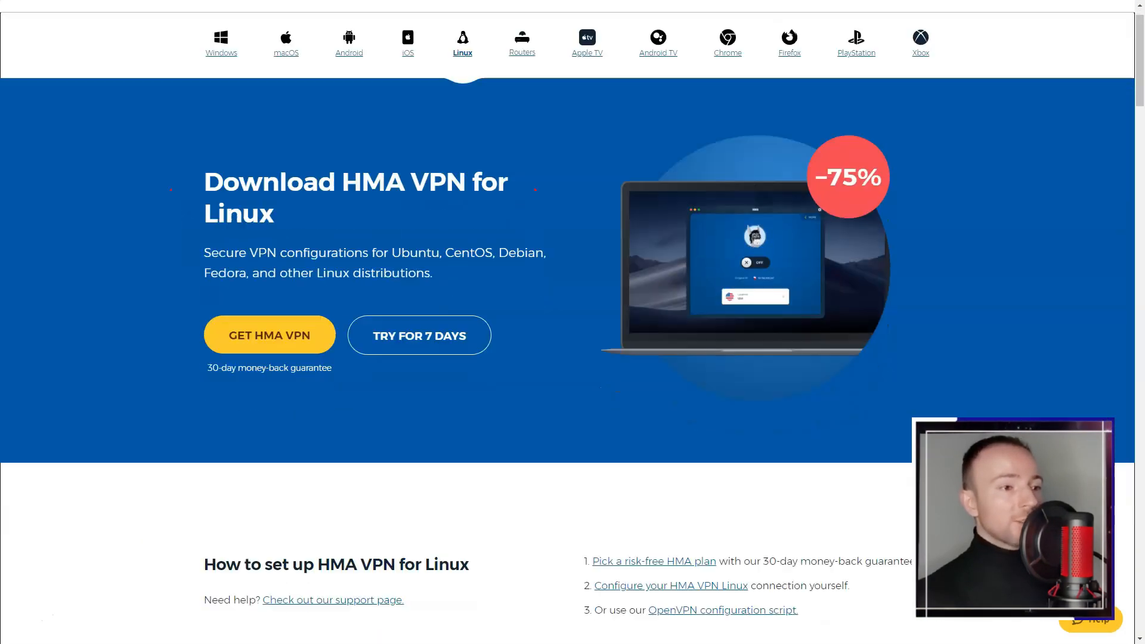
scroll(down, 3)
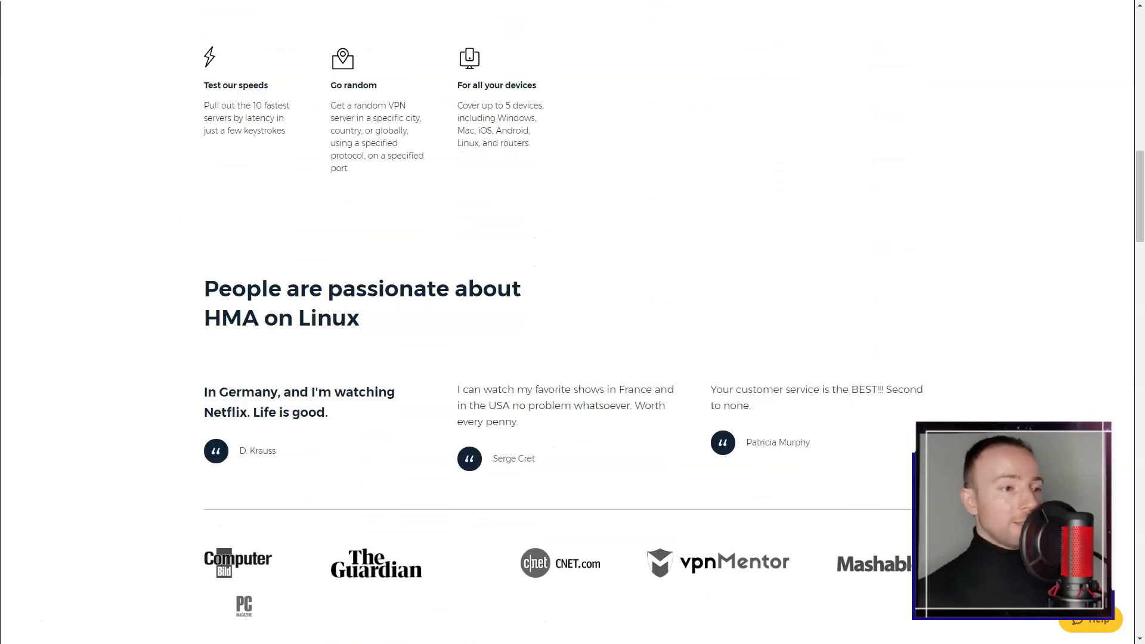
scroll(up, 3)
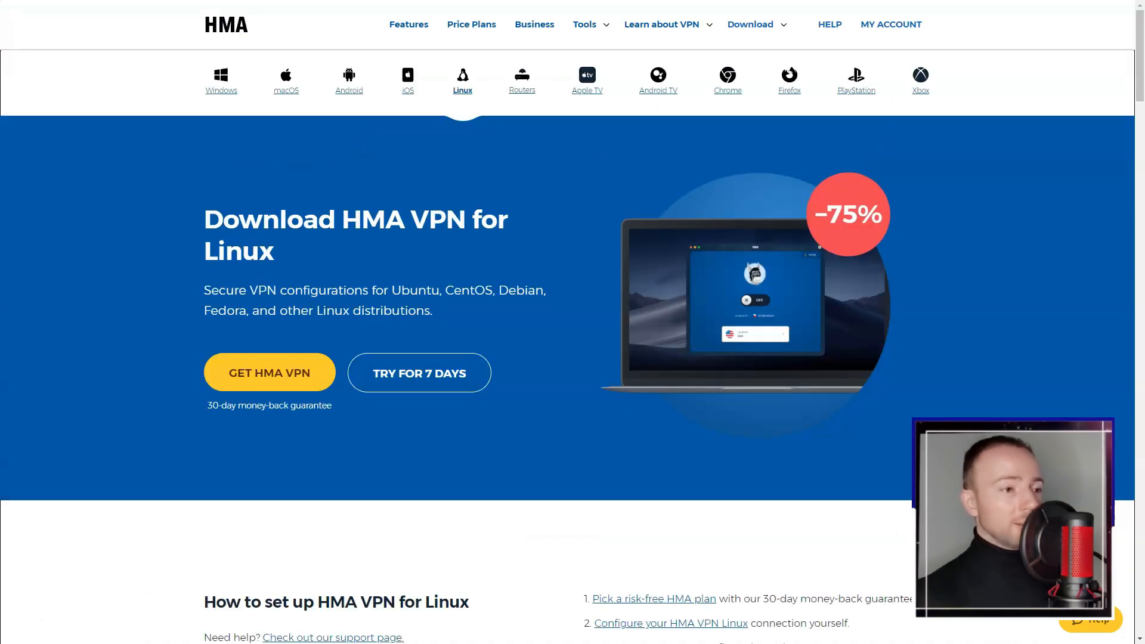
scroll(down, 3)
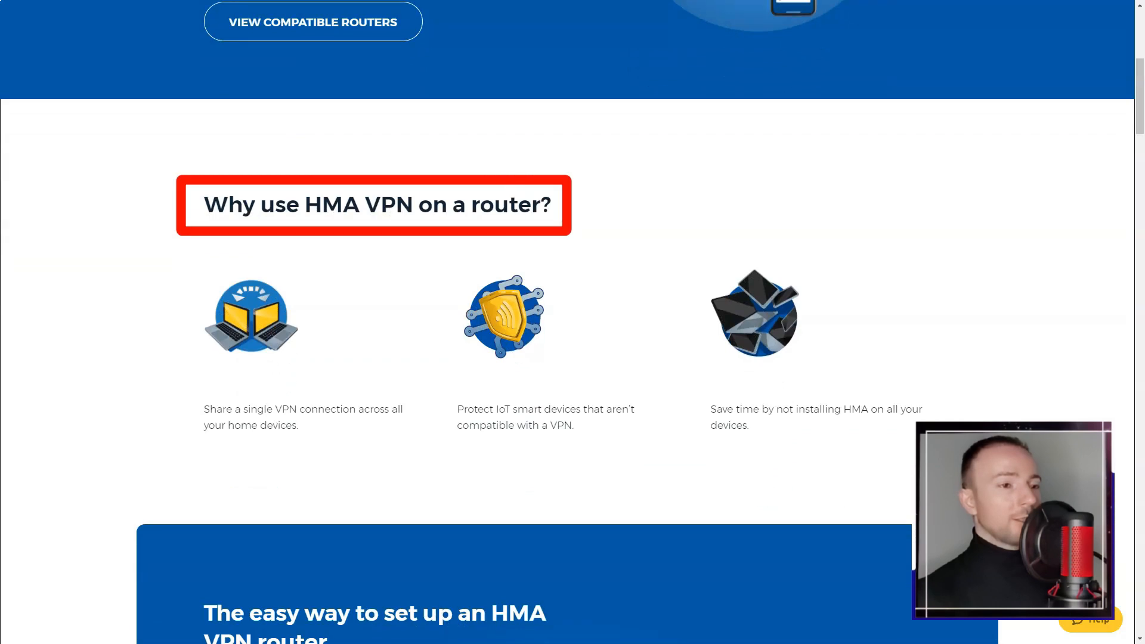
scroll(down, 3)
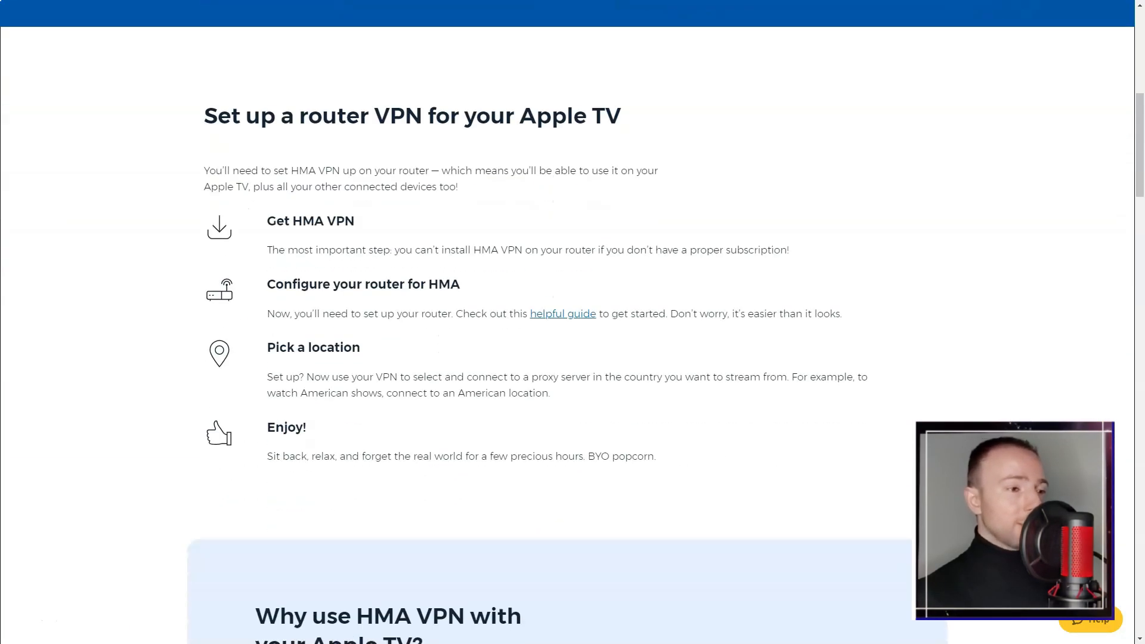
scroll(down, 3)
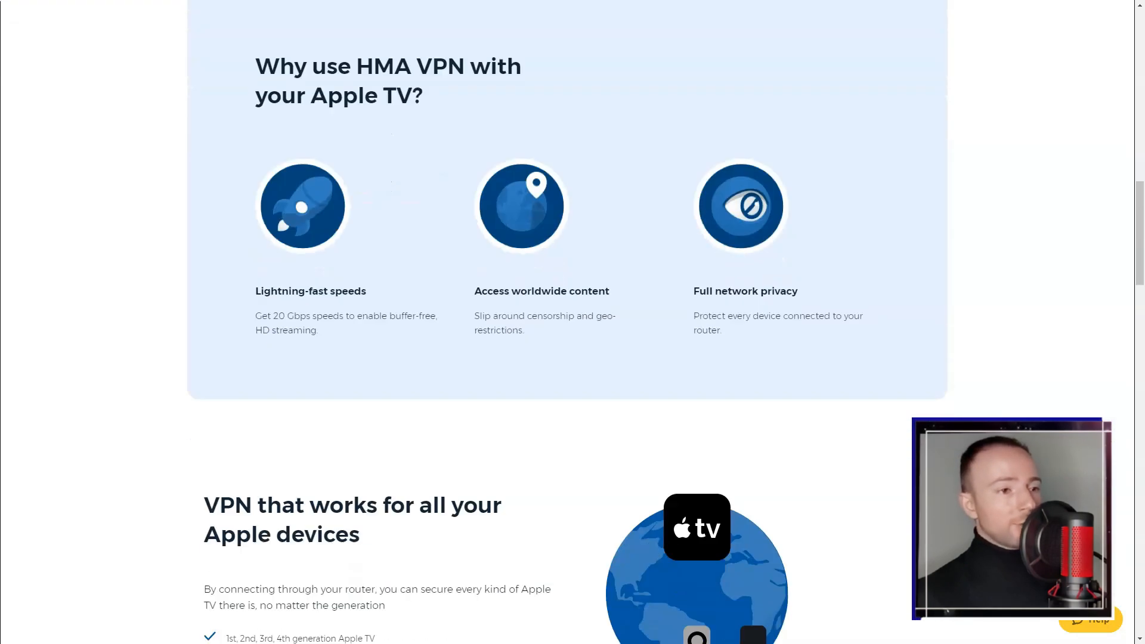
- Review the Android TV VPN download page
click(656, 80)
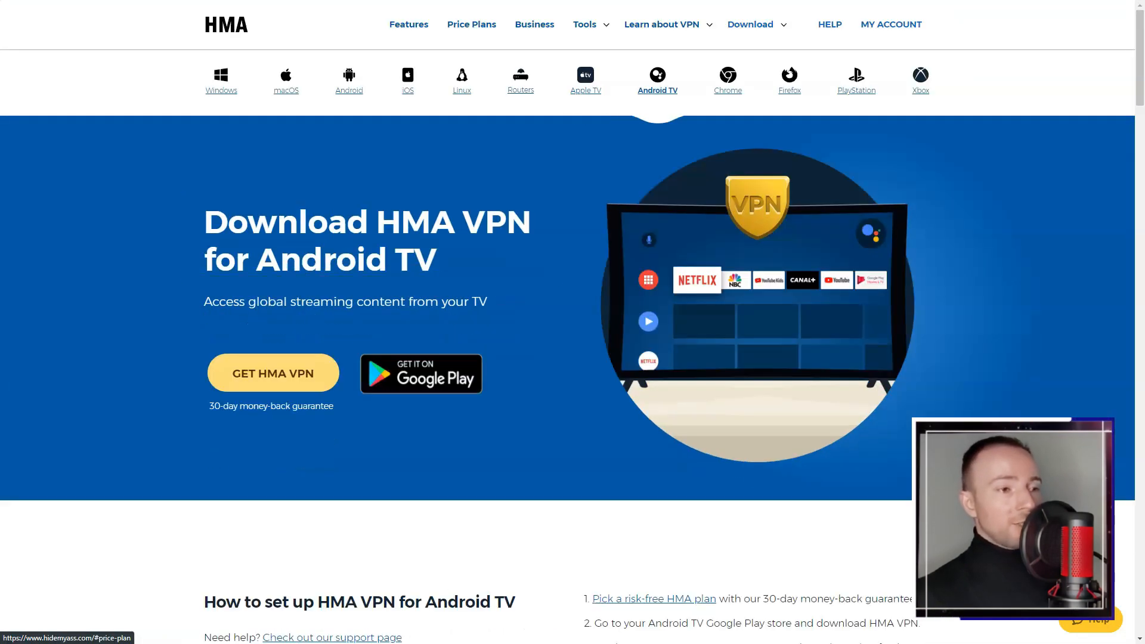
scroll(down, 3)
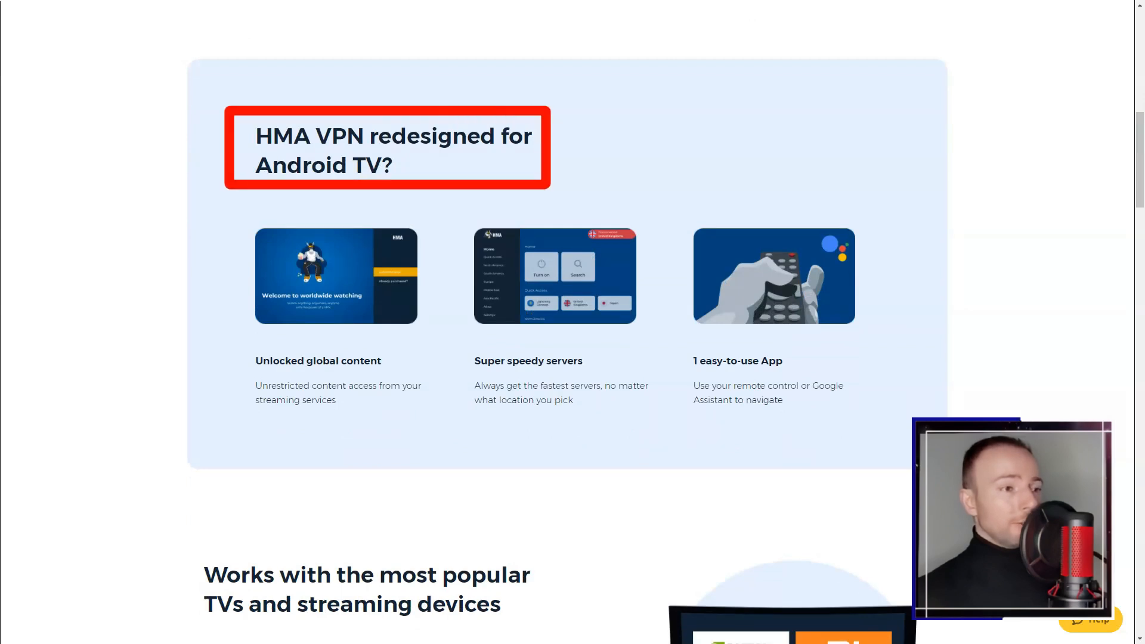
scroll(up, 3)
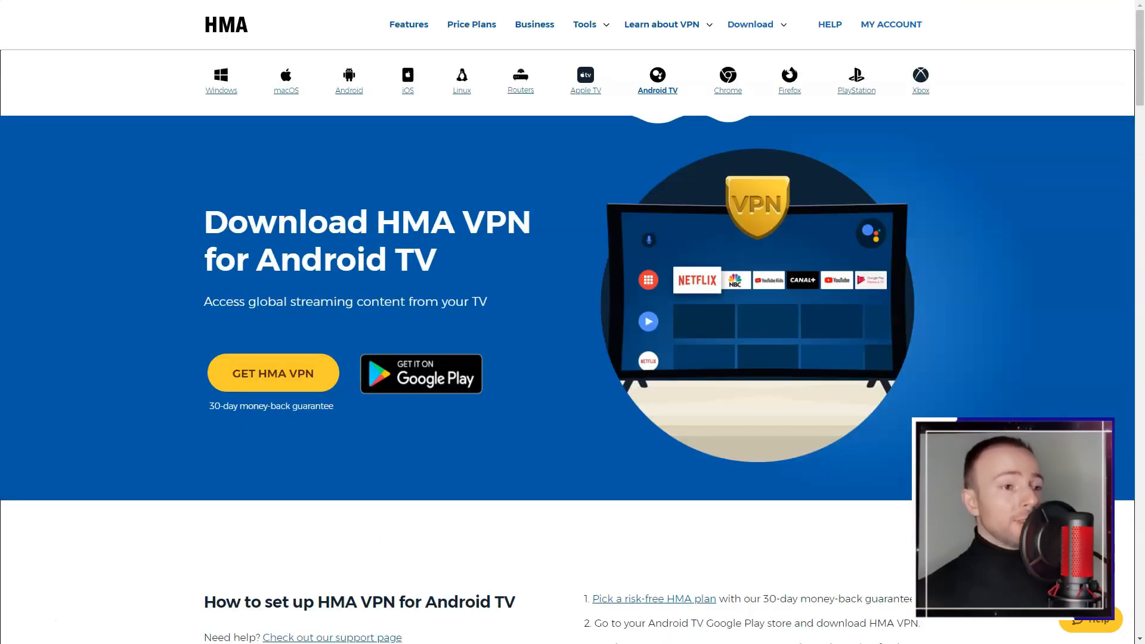